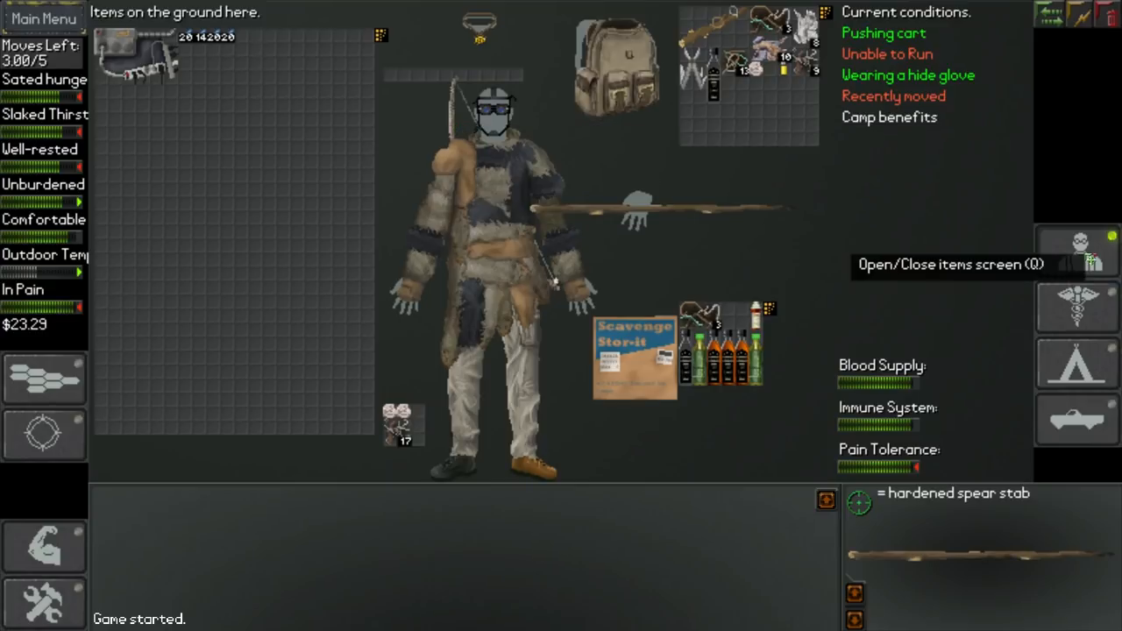
Step: Close the items screen and move the survivor into the hex west of Hatter
click(1077, 265)
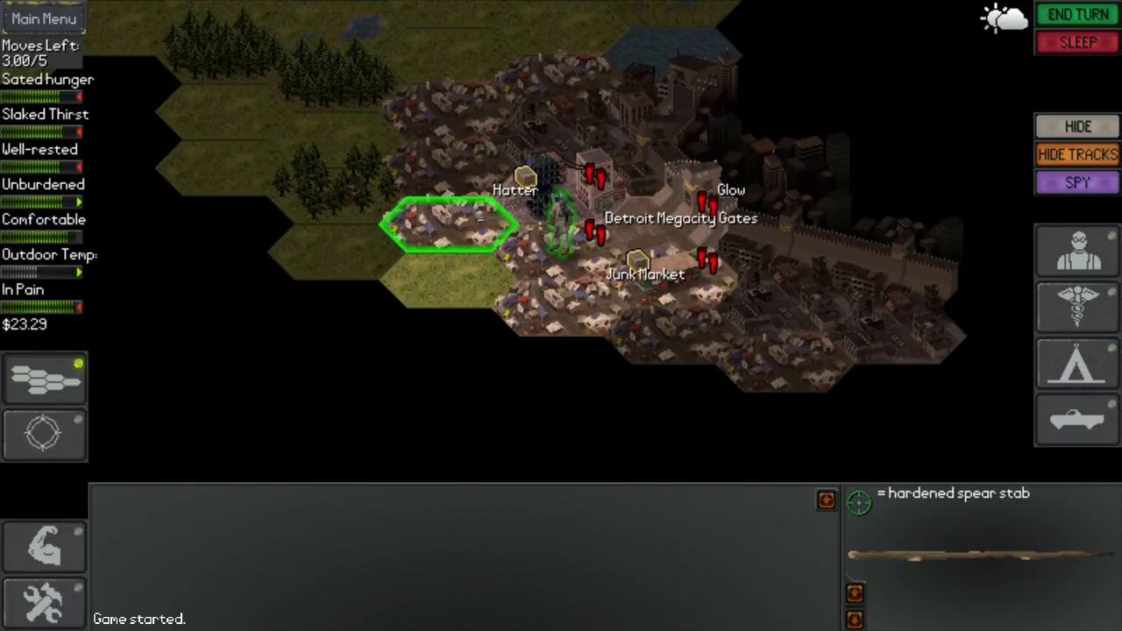
mouse_move(483, 235)
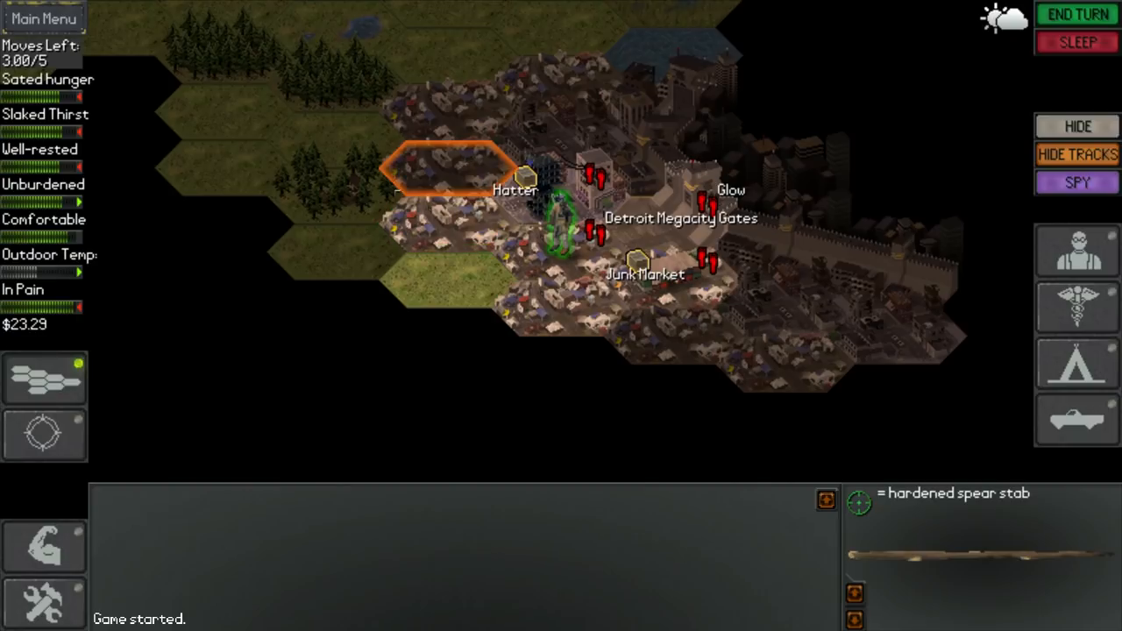
click(447, 228)
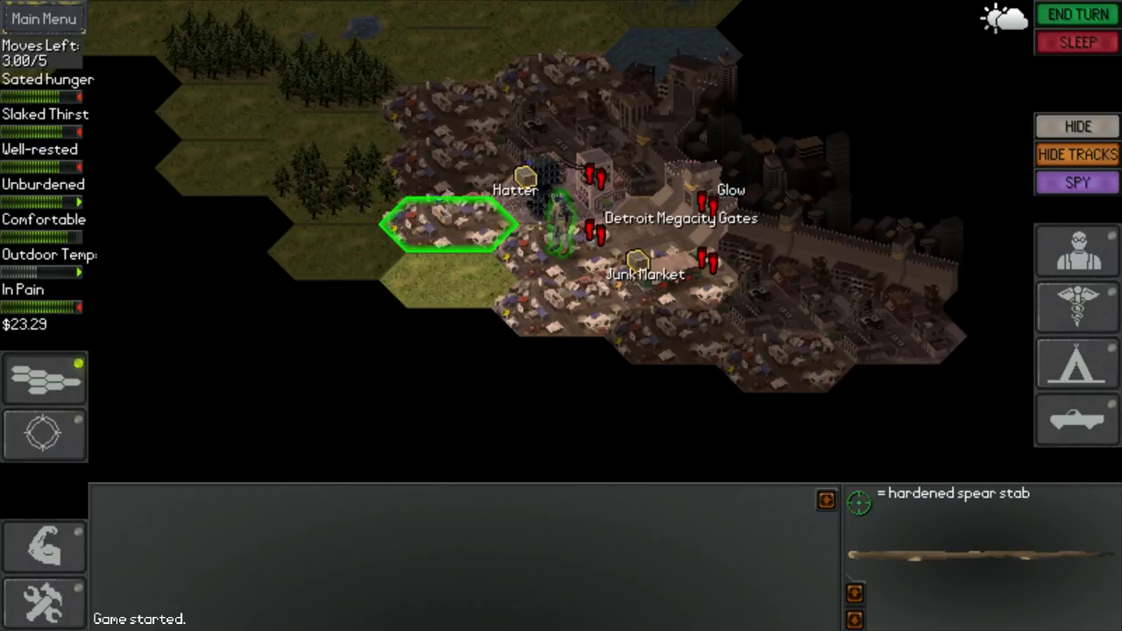
click(785, 311)
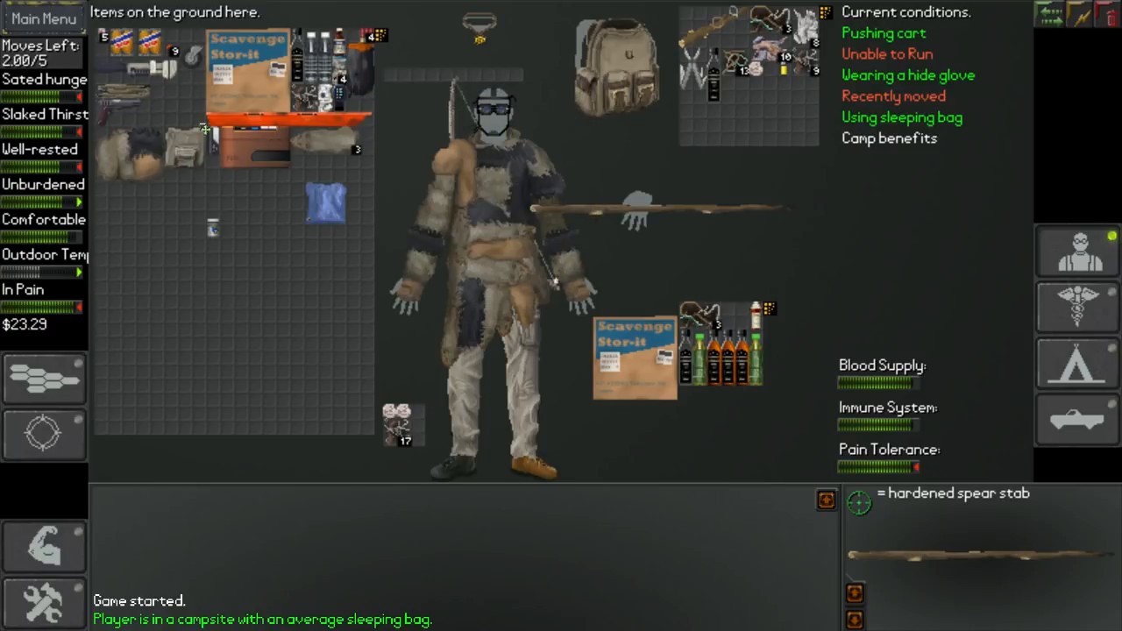
mouse_move(372, 49)
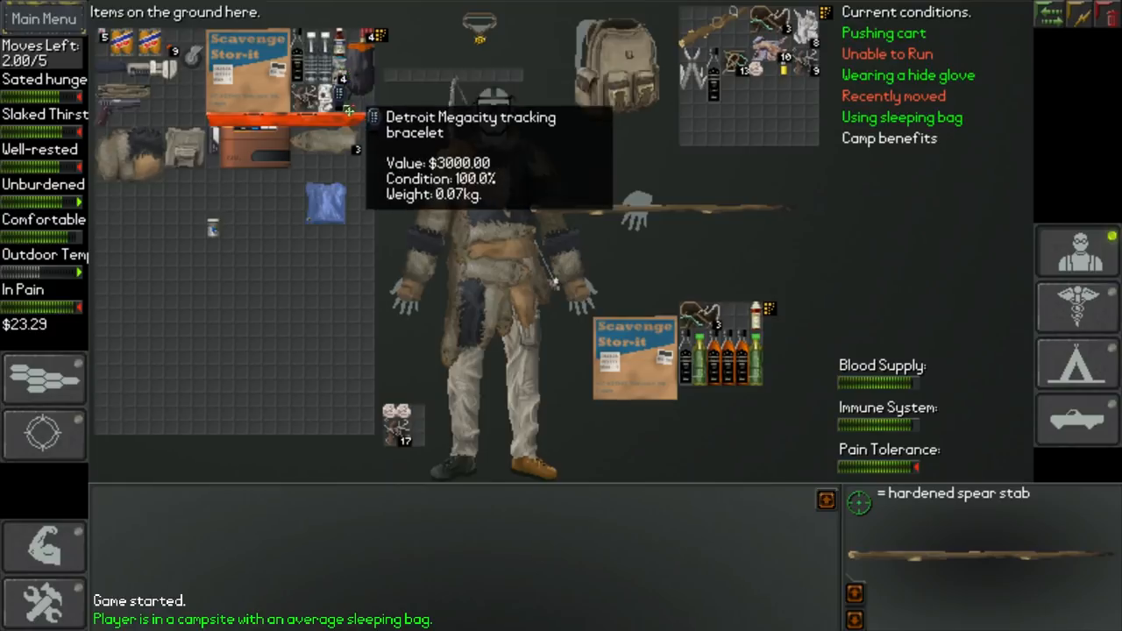
mouse_move(342, 79)
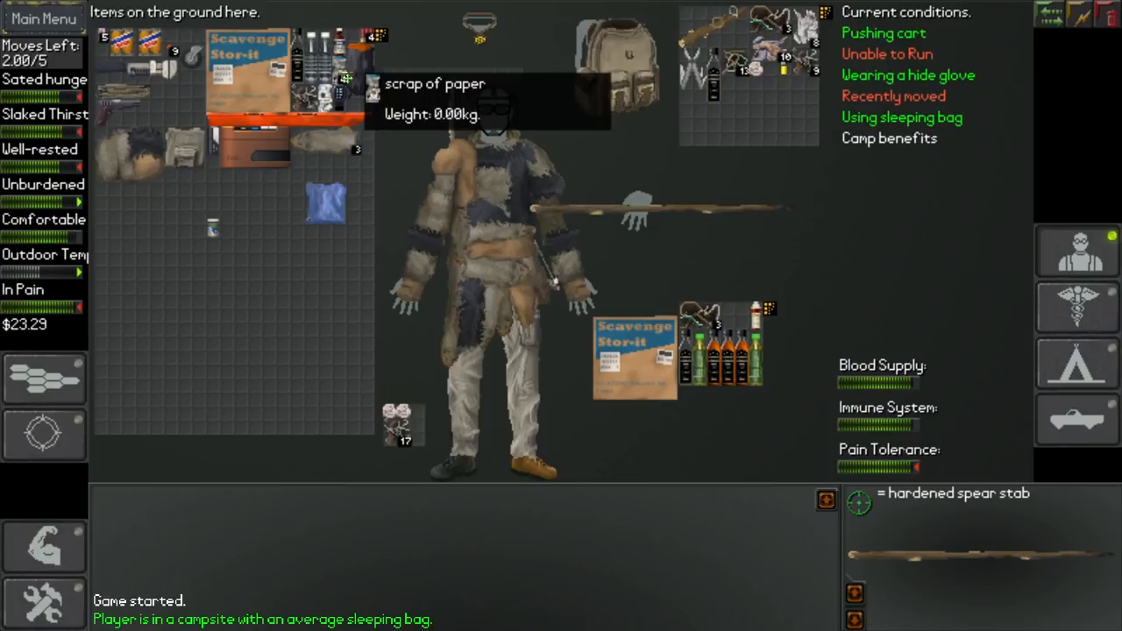
mouse_move(351, 84)
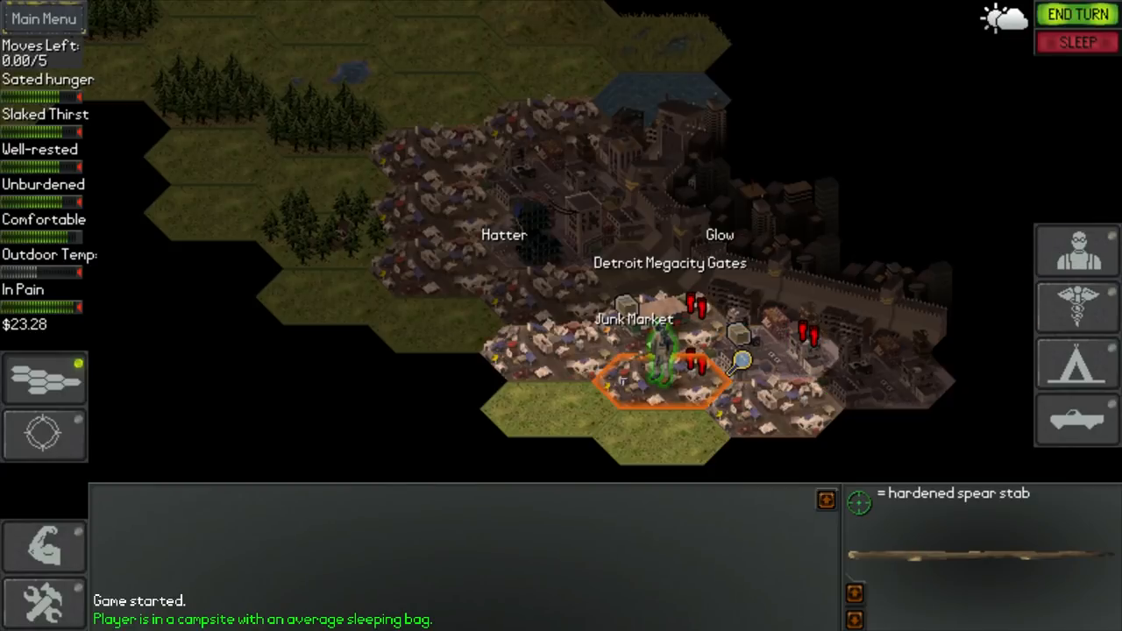
Step: End two turns until night falls and moves refill to 5 of 5
click(1076, 14)
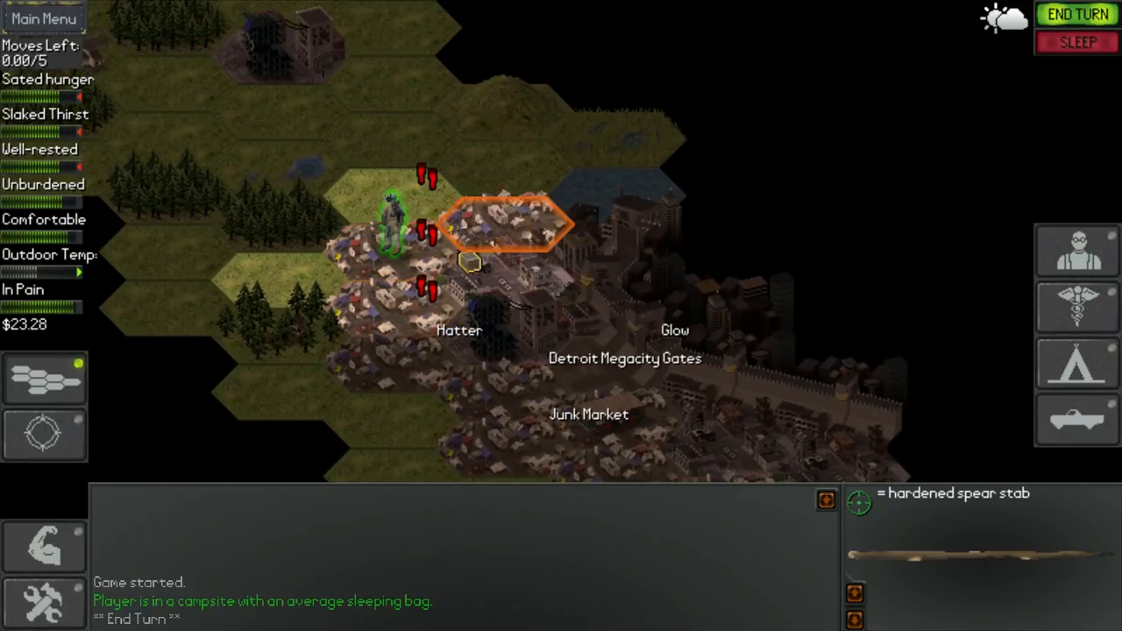
click(1077, 14)
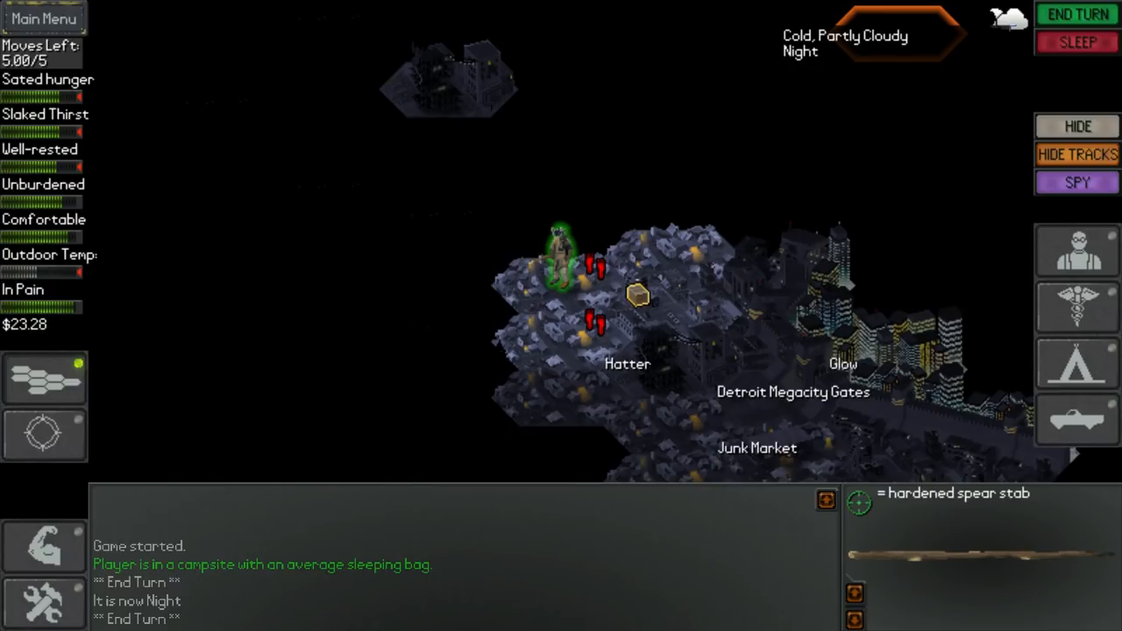
mouse_move(1077, 250)
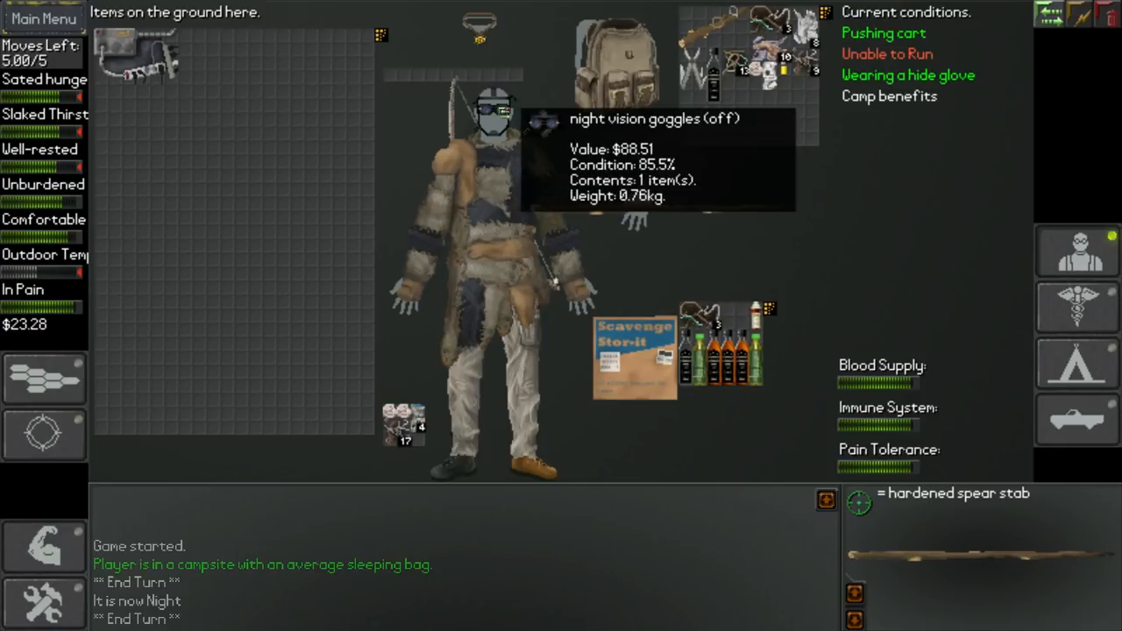
Step: Switch on the night vision goggles worn on the character's head
click(504, 112)
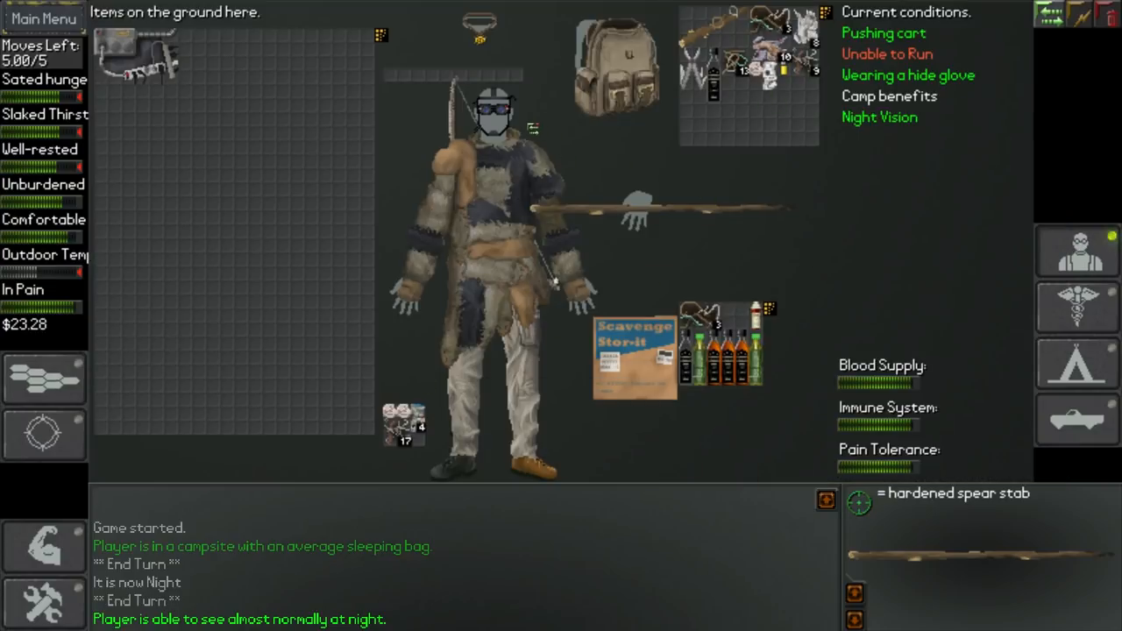
mouse_move(491, 110)
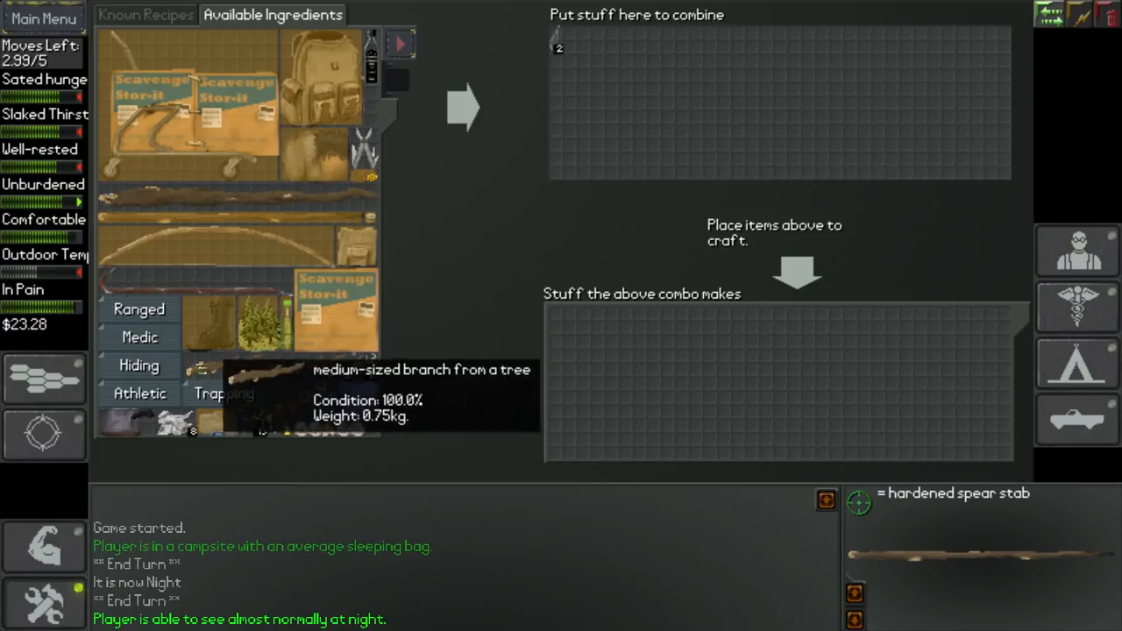
Step: Place a tree branch and the pliers into the combine area
drag(138, 308, 603, 37)
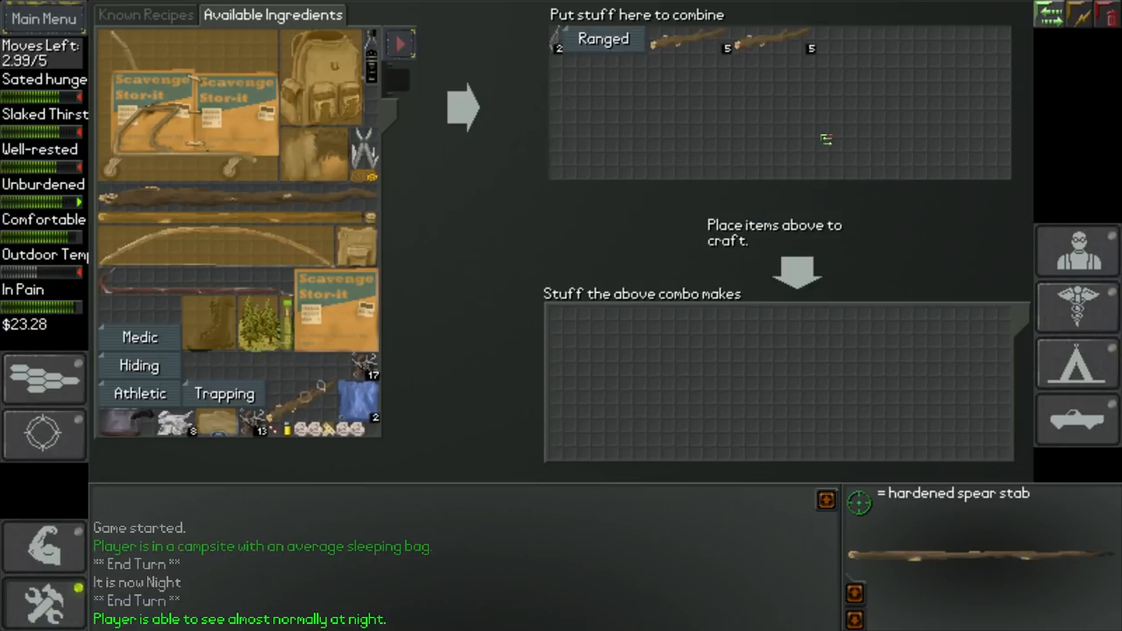
mouse_move(785, 167)
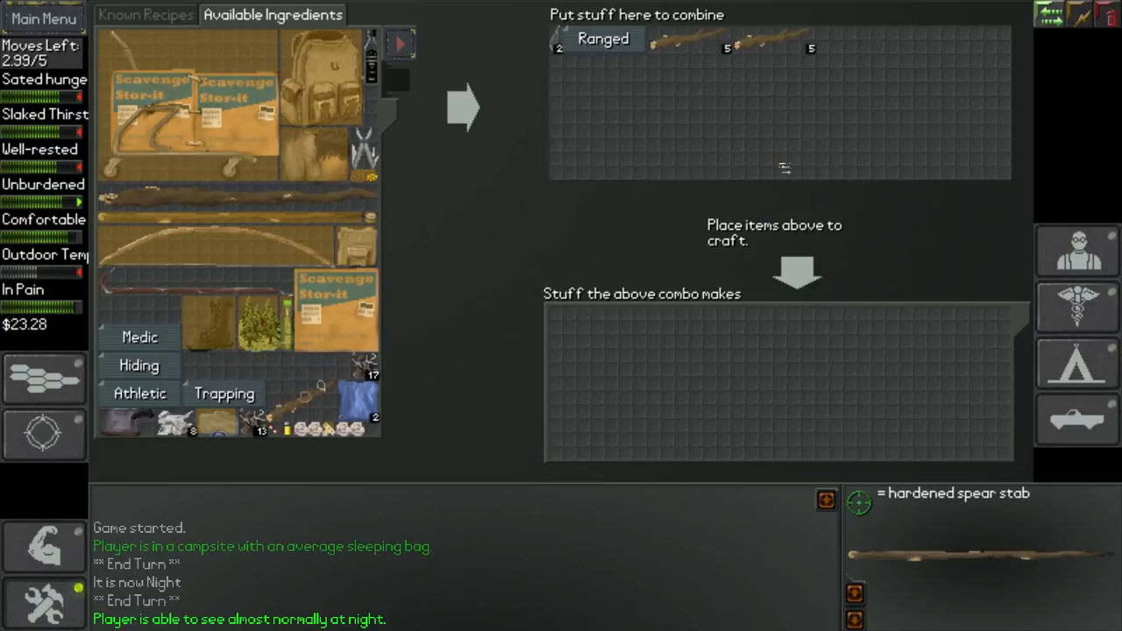
drag(364, 149, 829, 48)
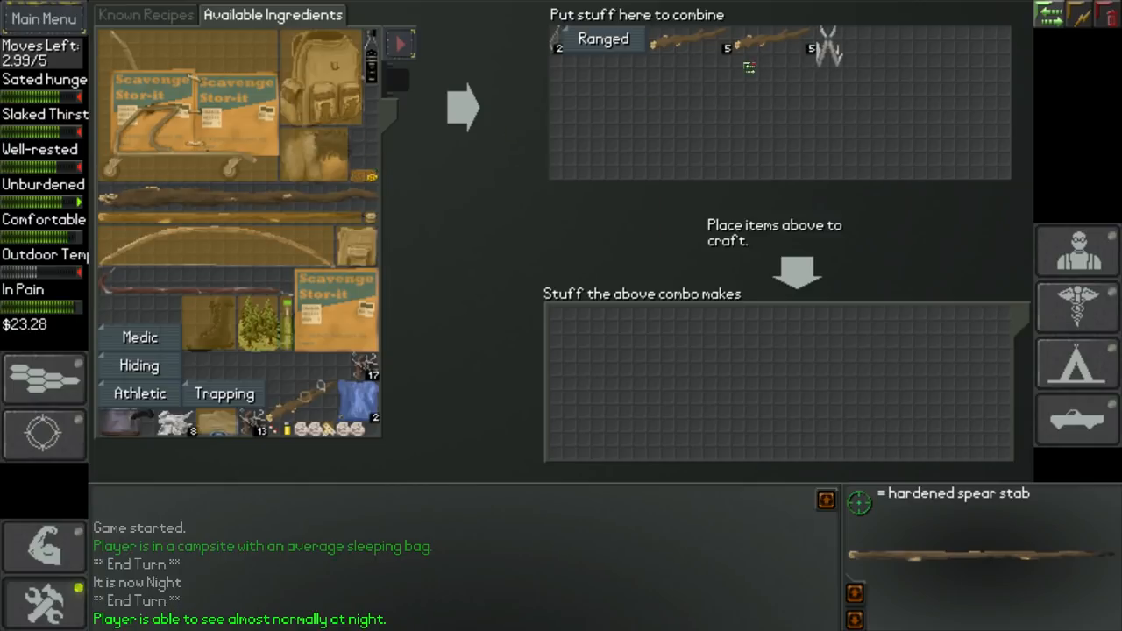
mouse_move(456, 110)
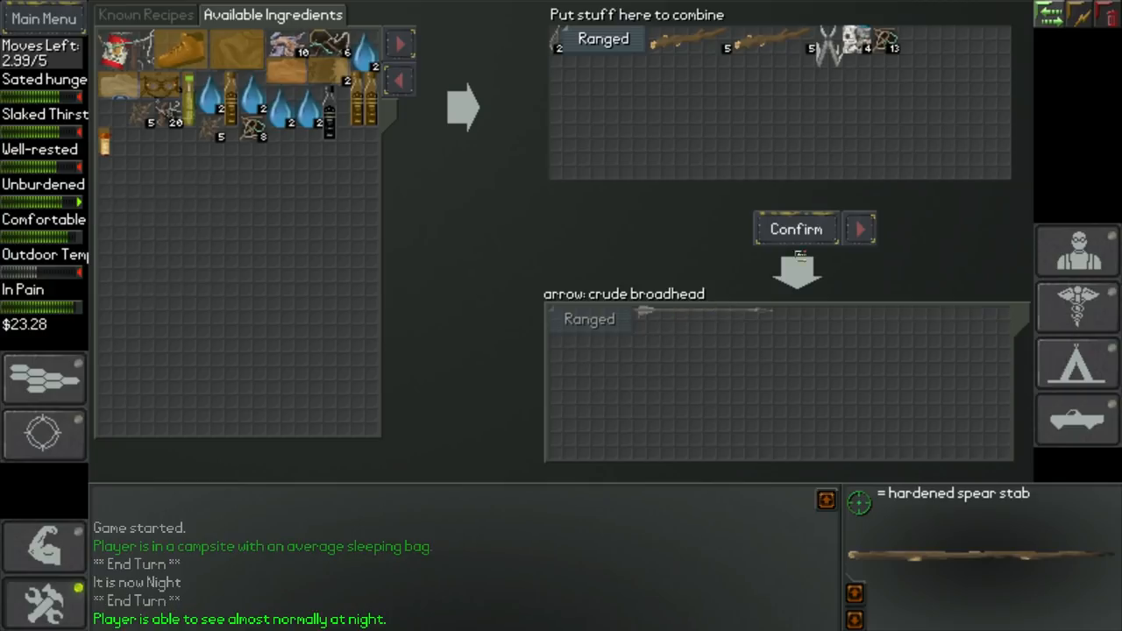
mouse_move(763, 317)
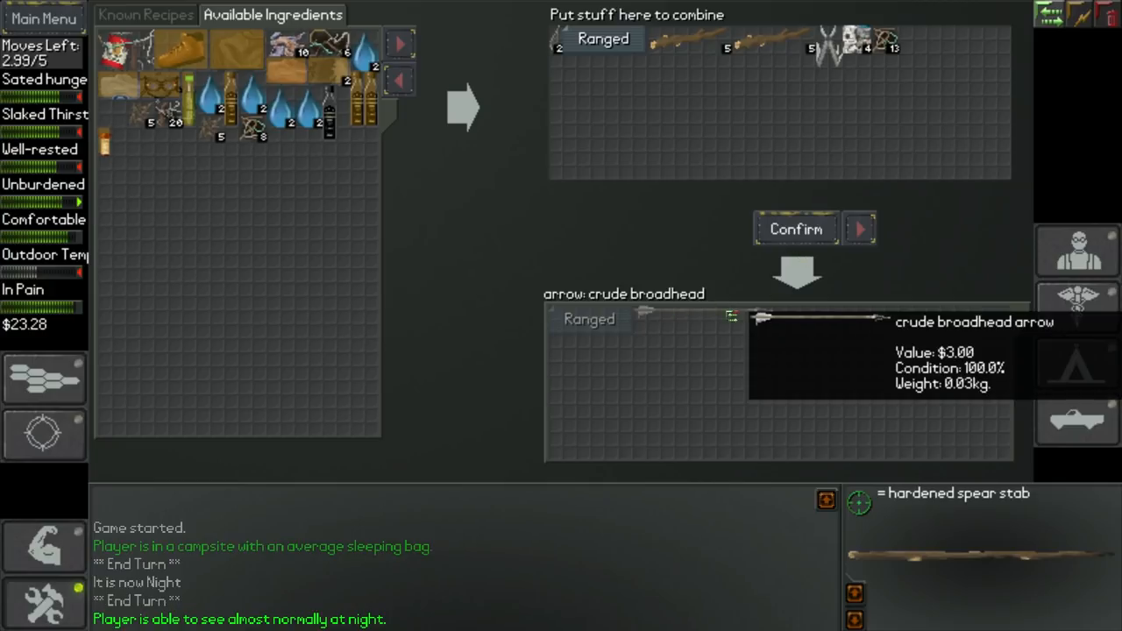
Step: Cycle past the crude piercing arrow back to the 'arrow: crude broadhead' recipe
click(859, 229)
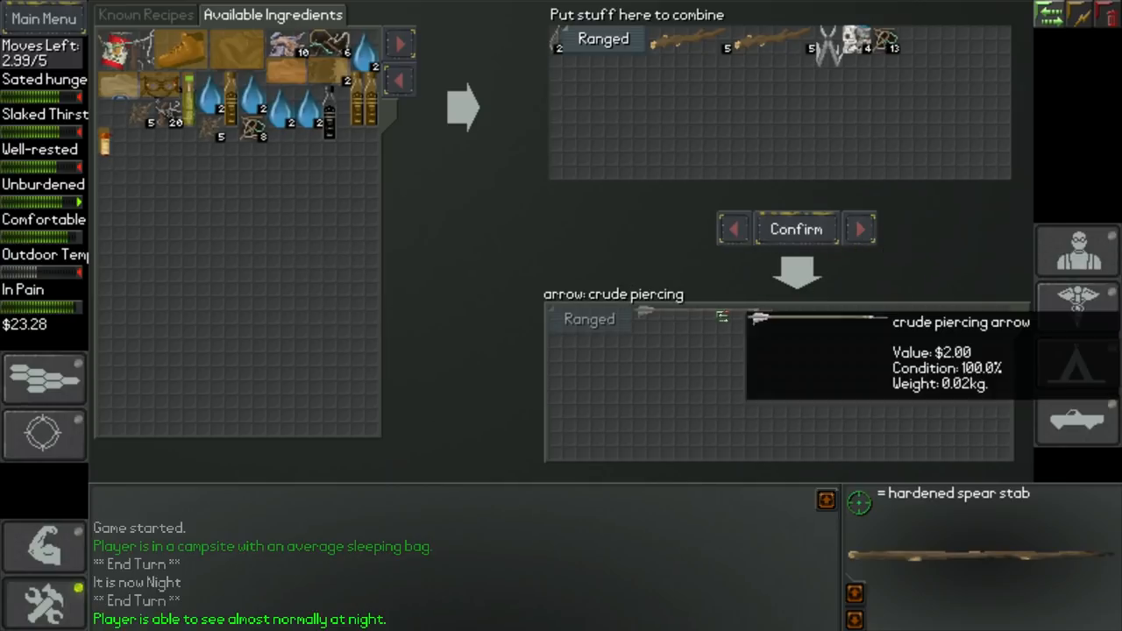
click(734, 228)
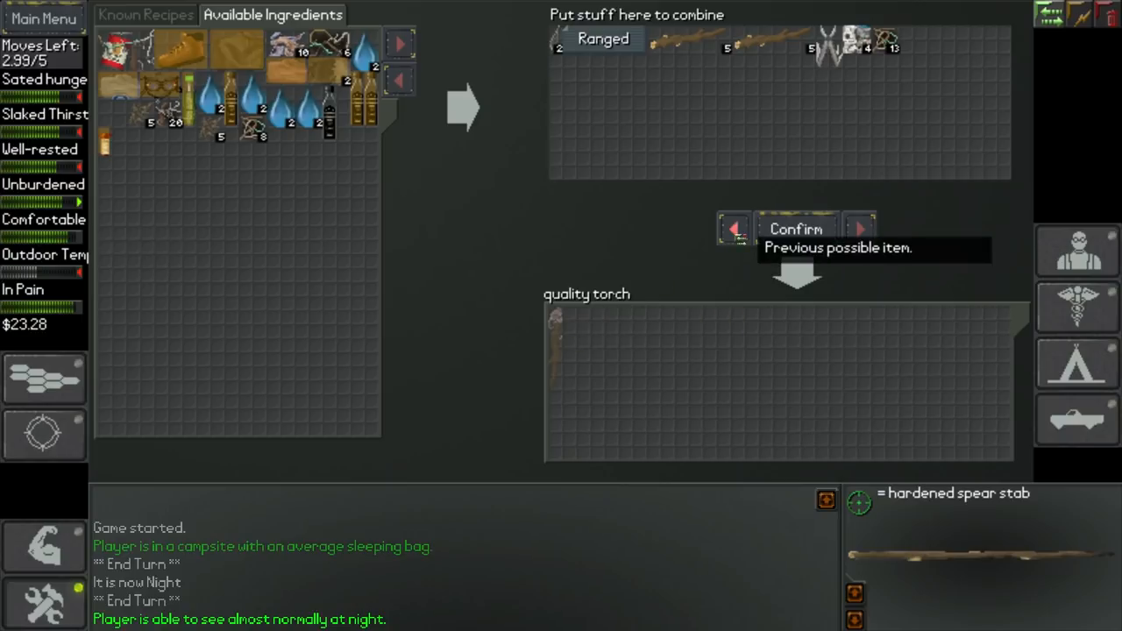
click(858, 229)
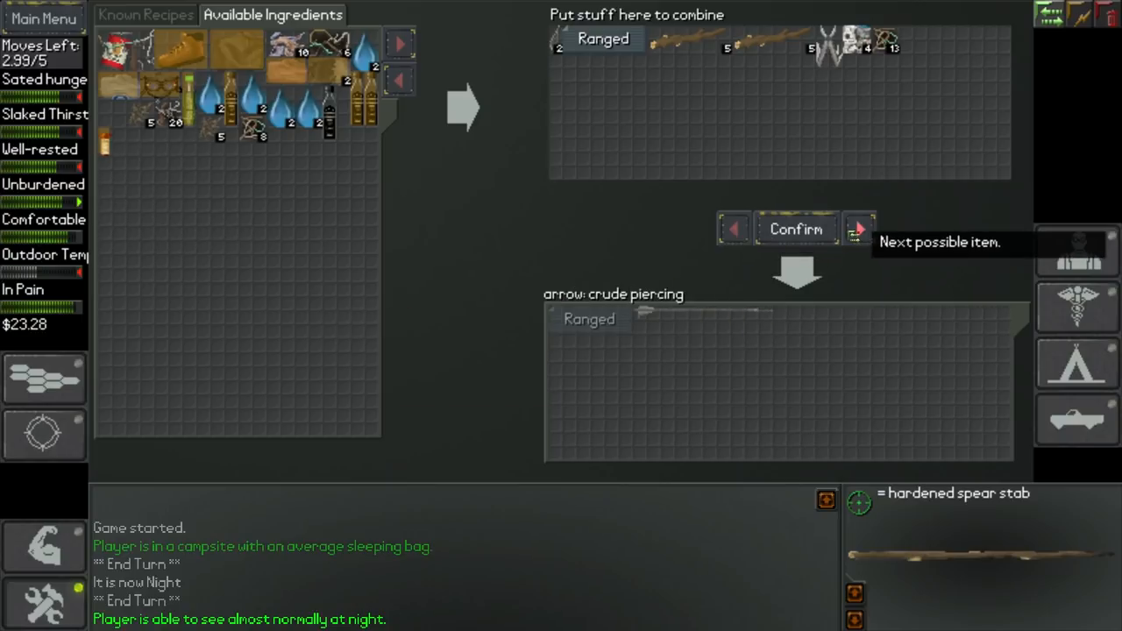
click(859, 229)
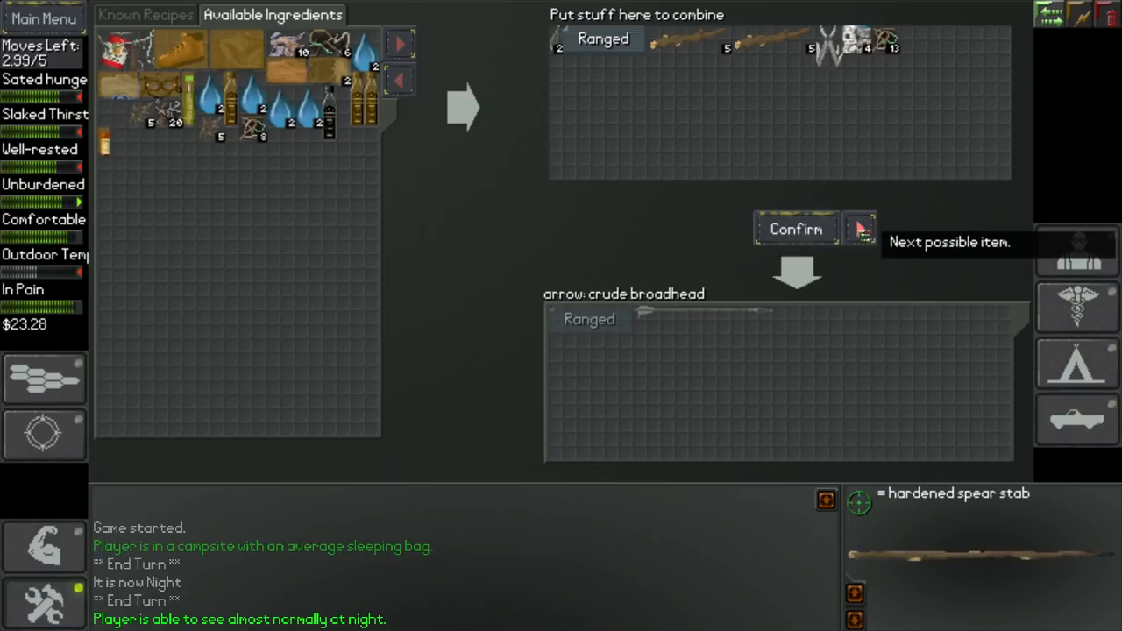
mouse_move(1074, 250)
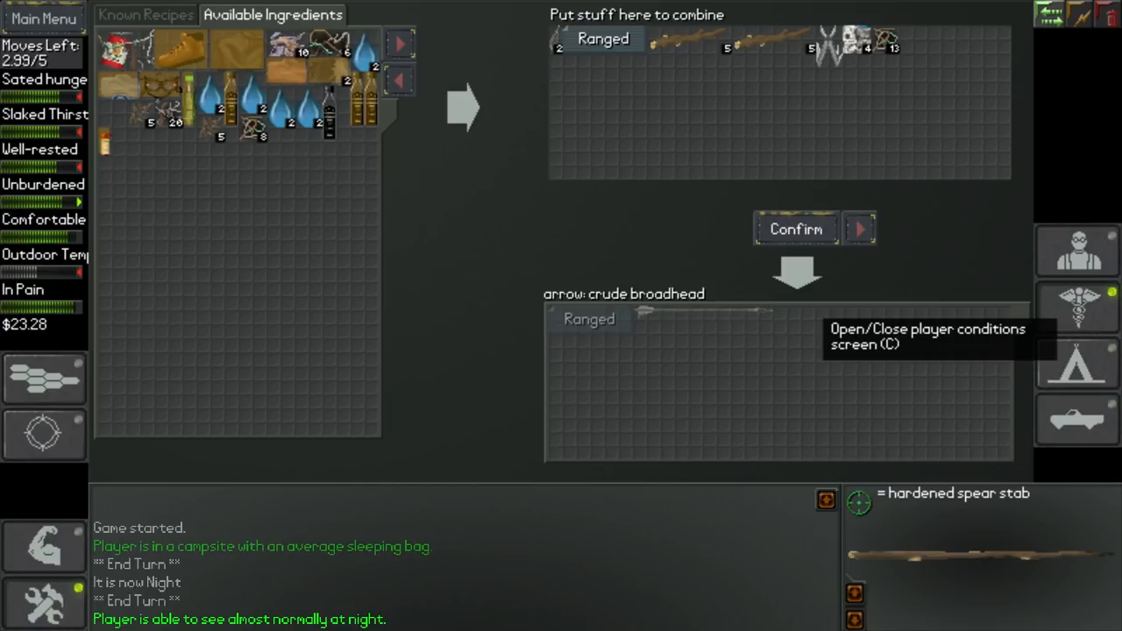
mouse_move(857, 395)
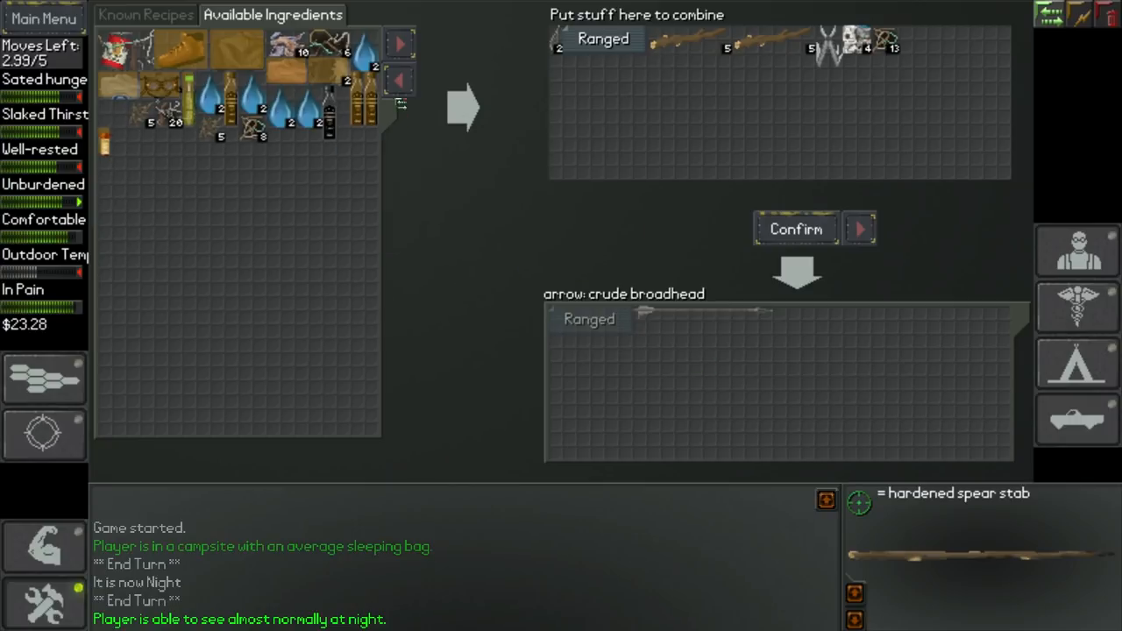
Step: Return to the small-items ingredients page and craft one crude broadhead arrow
click(400, 43)
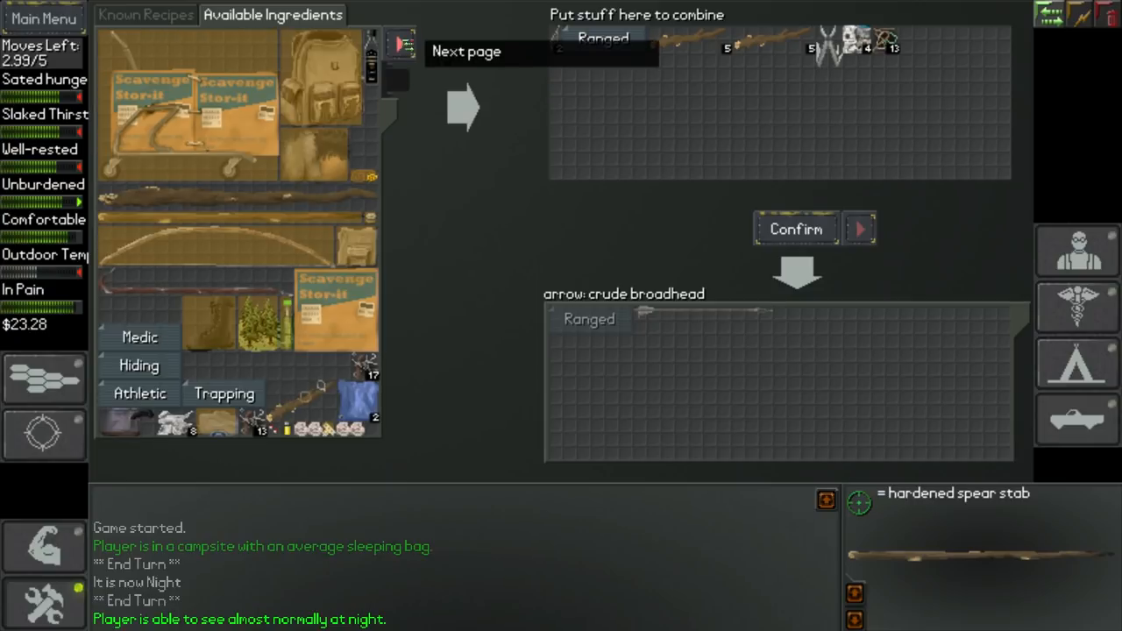
click(462, 109)
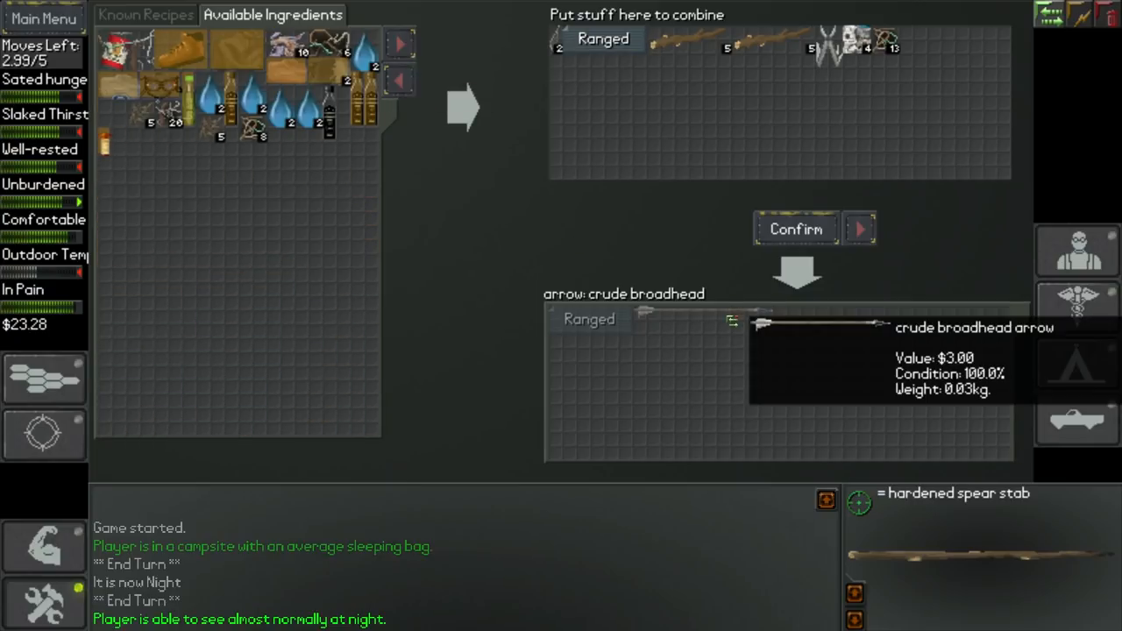
click(794, 229)
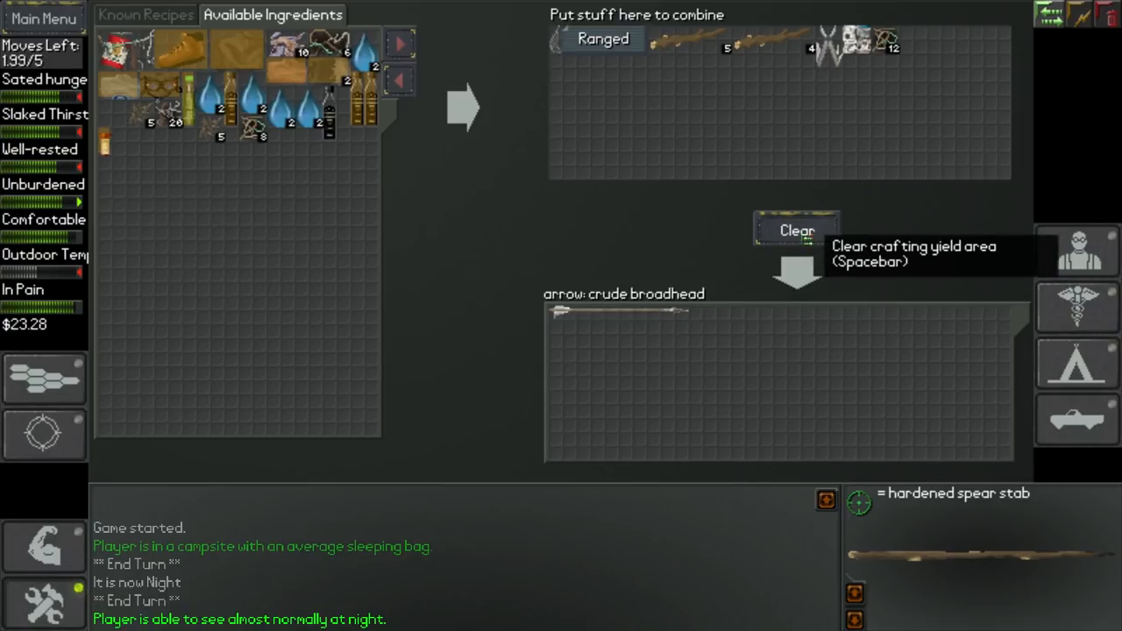
Step: Clear the crafted arrow and browse the other craftable items
click(858, 229)
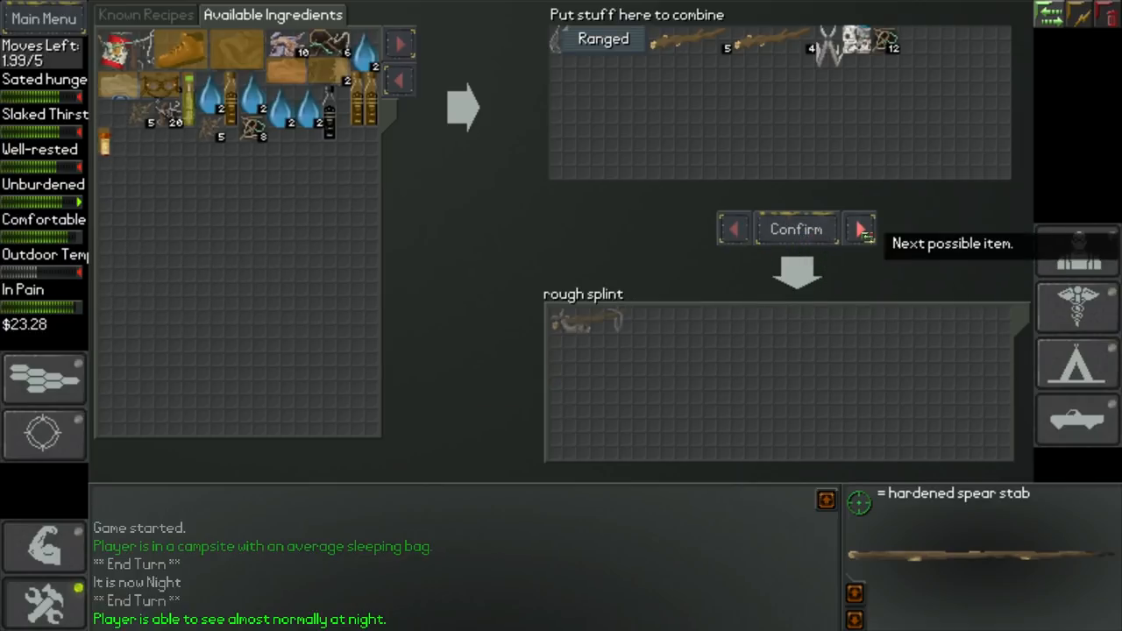
click(859, 228)
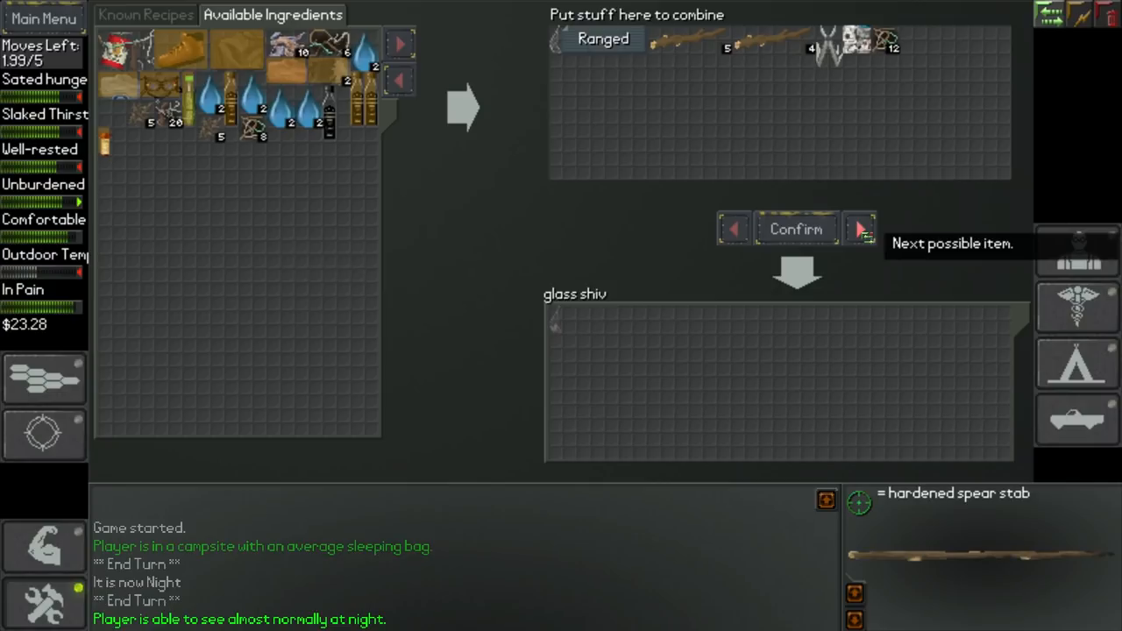
click(733, 229)
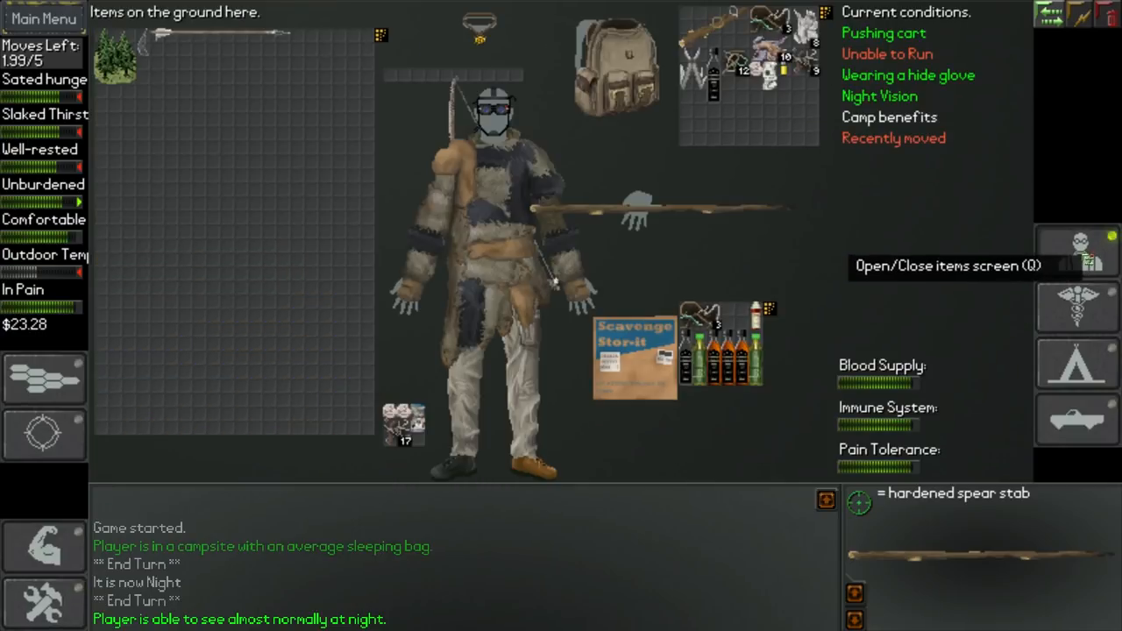
mouse_move(201, 46)
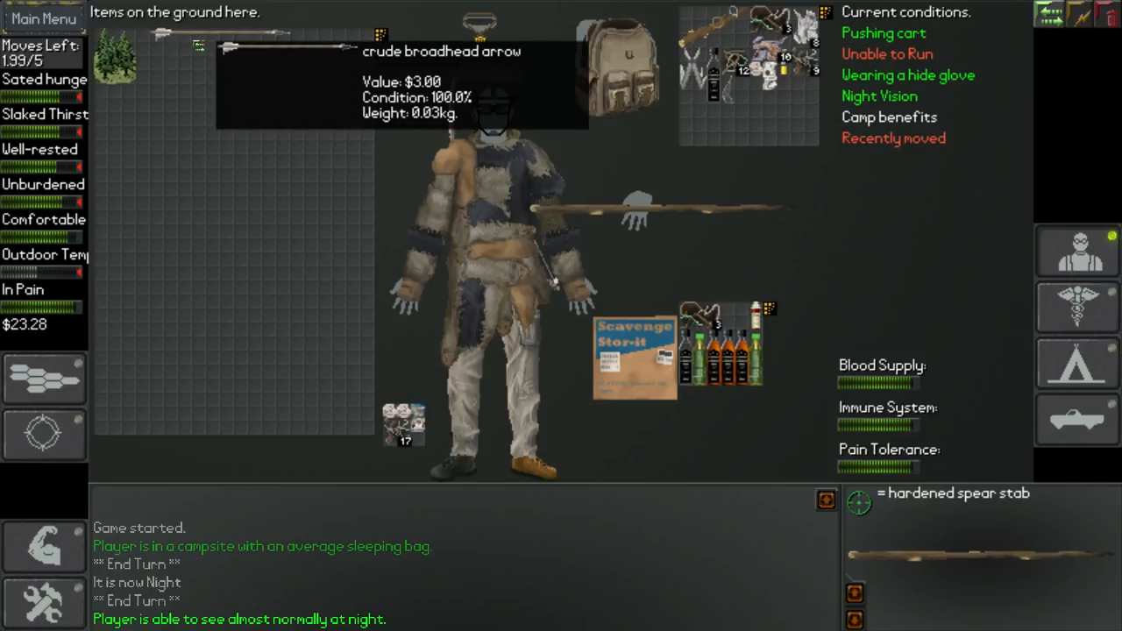
mouse_move(210, 79)
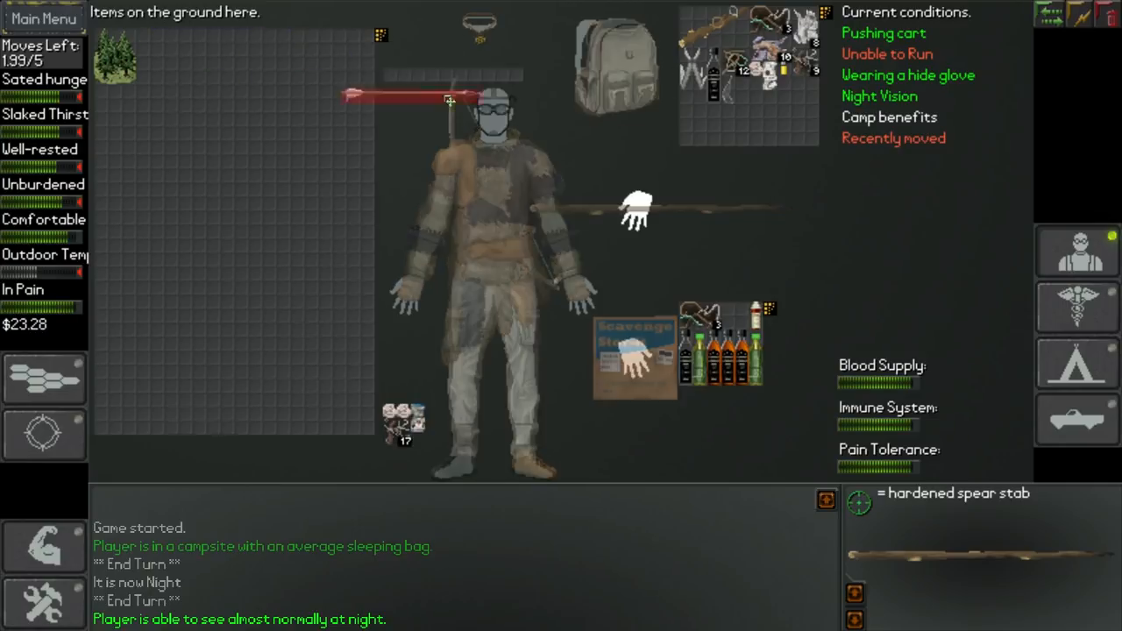
mouse_move(478, 79)
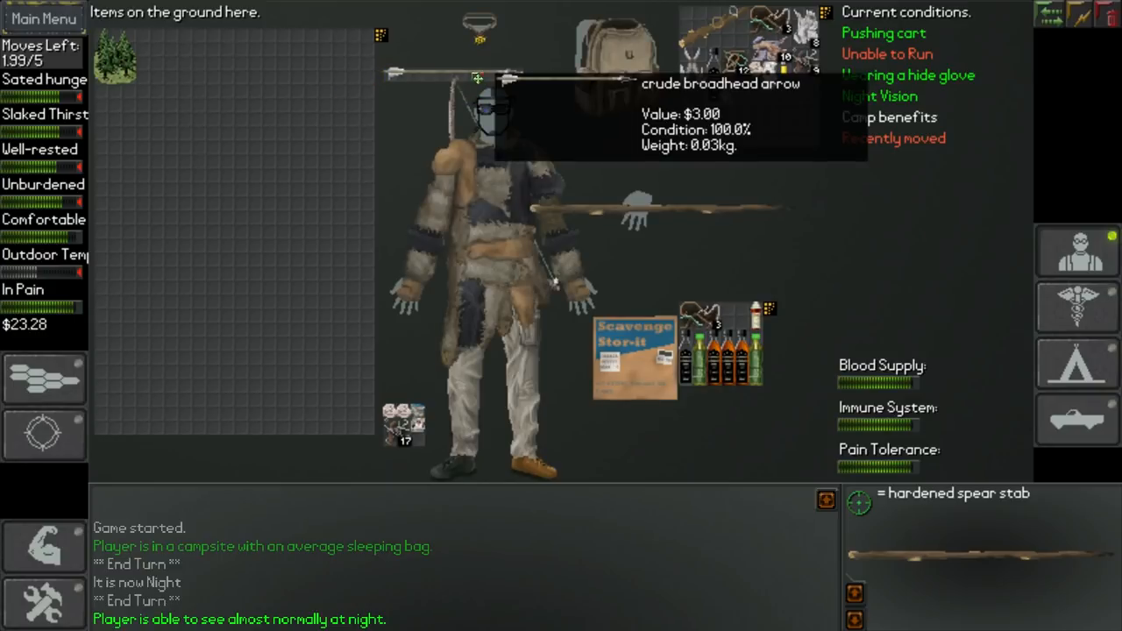
mouse_move(482, 69)
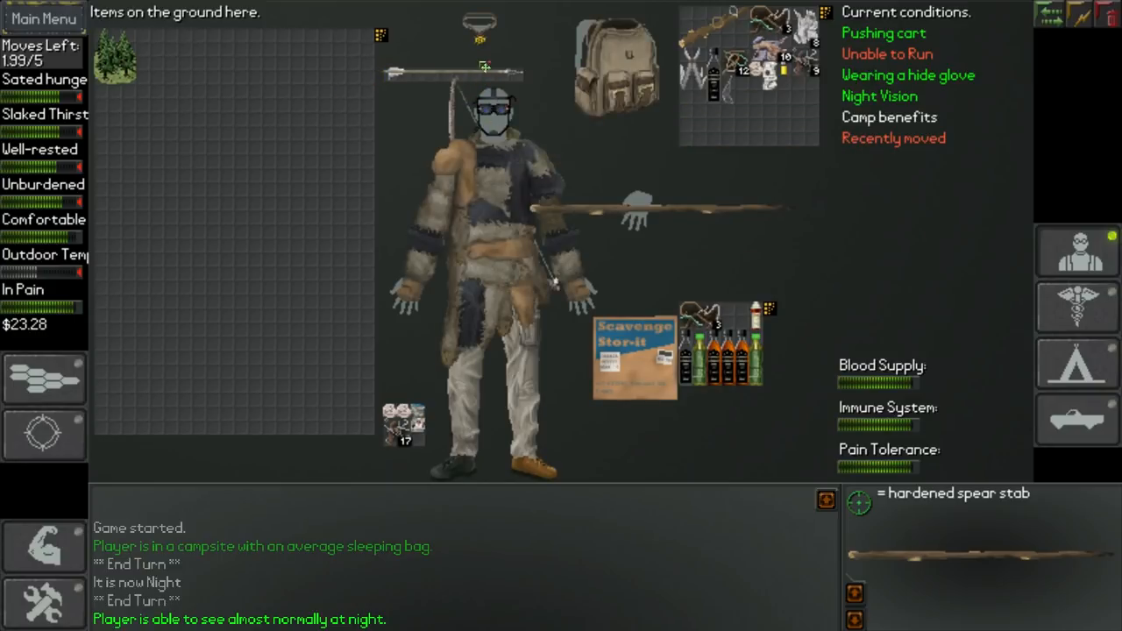
mouse_move(484, 83)
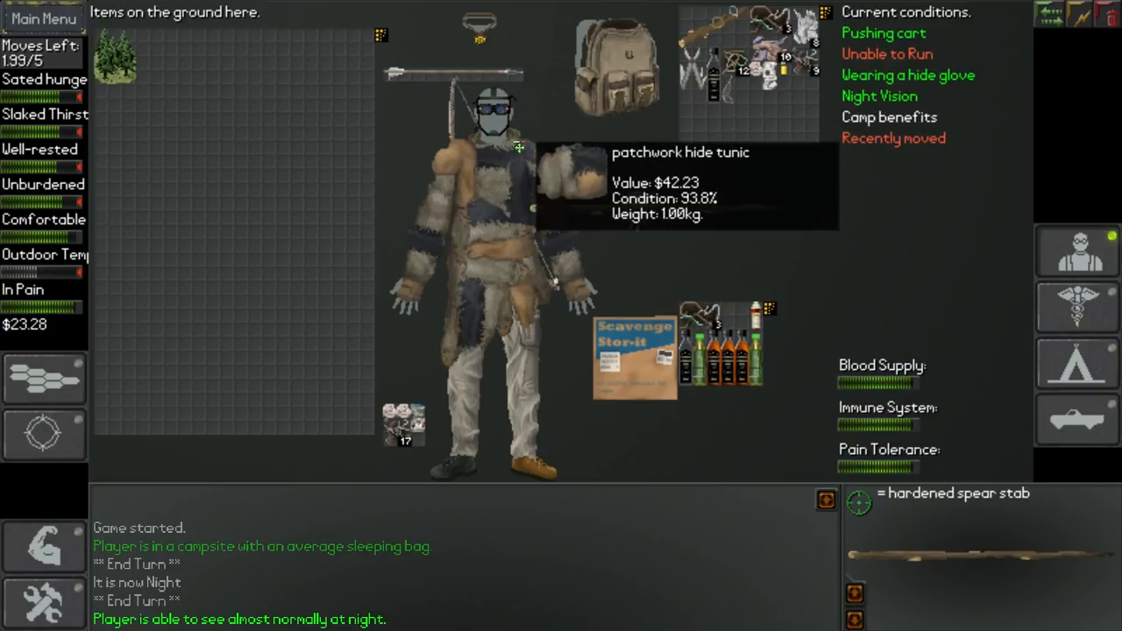
mouse_move(502, 81)
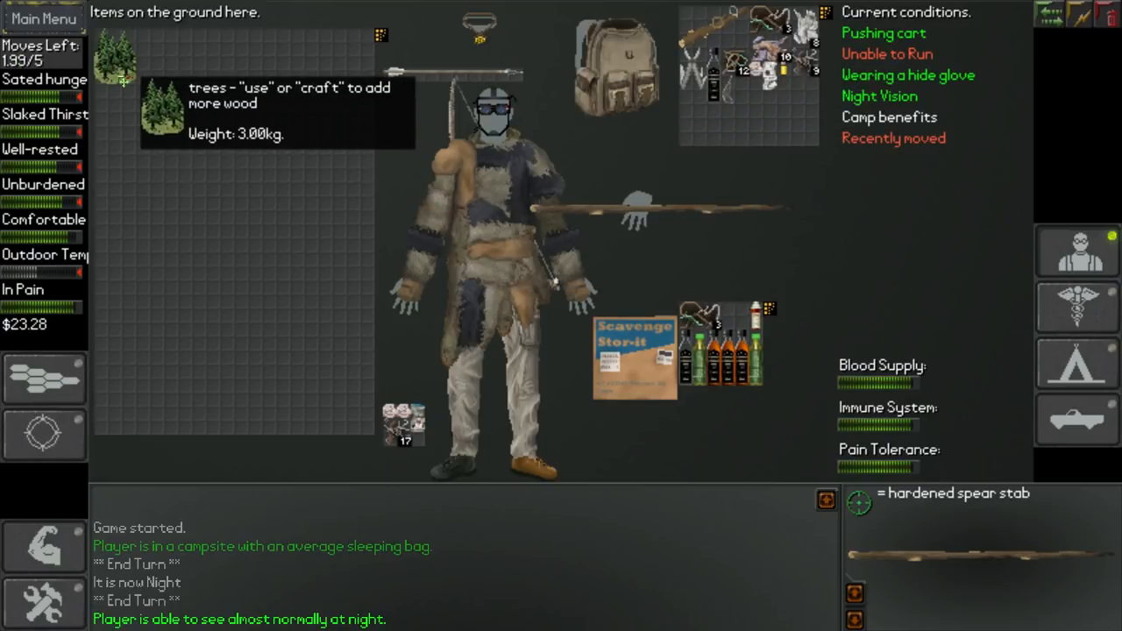
mouse_move(1076, 252)
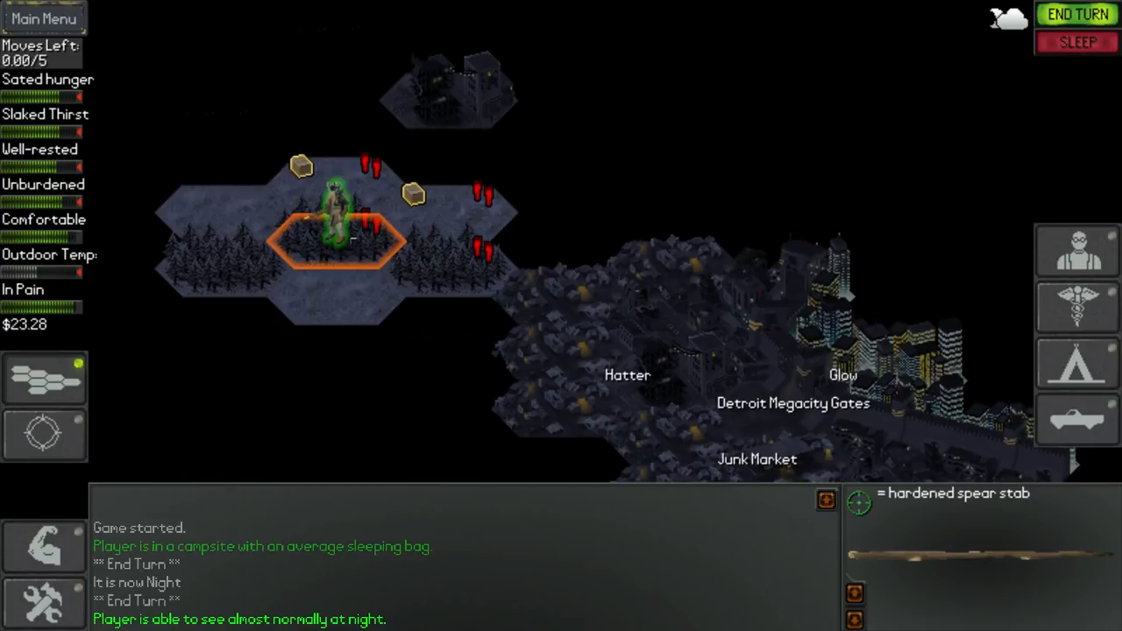
click(1076, 14)
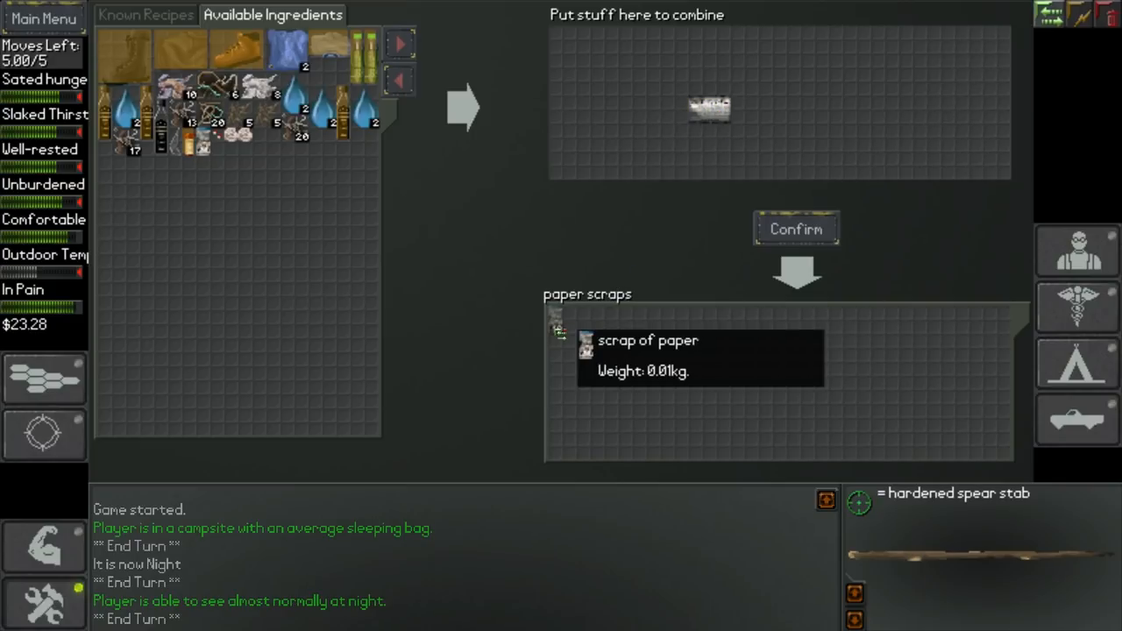
Step: Tear the paper into ten scraps, clear the yield, and remove the bottle
click(796, 228)
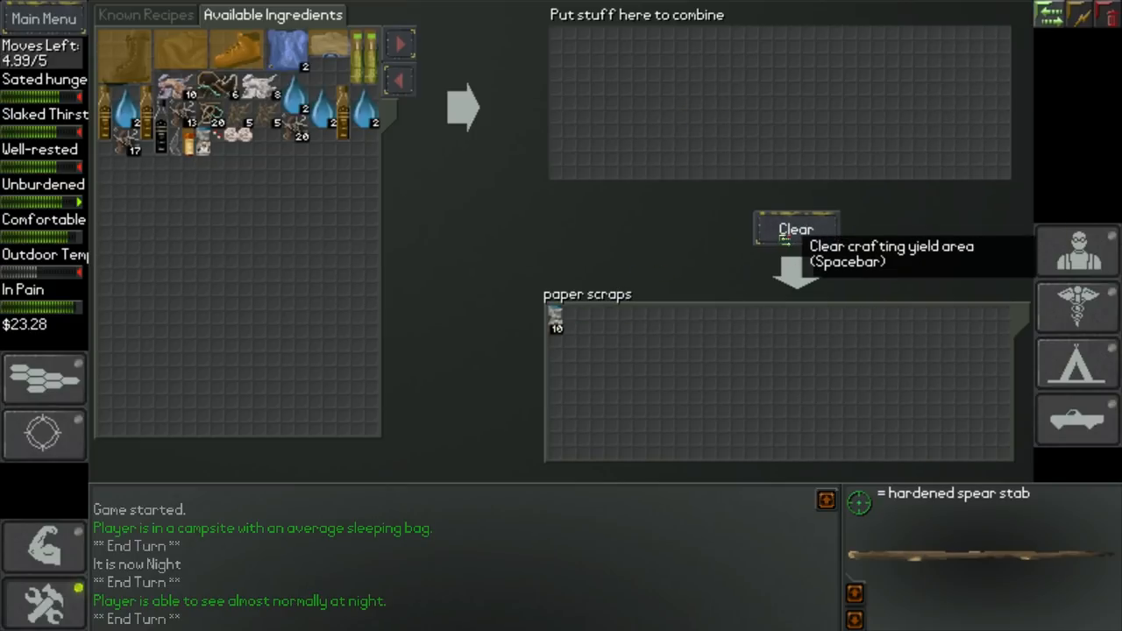
click(796, 229)
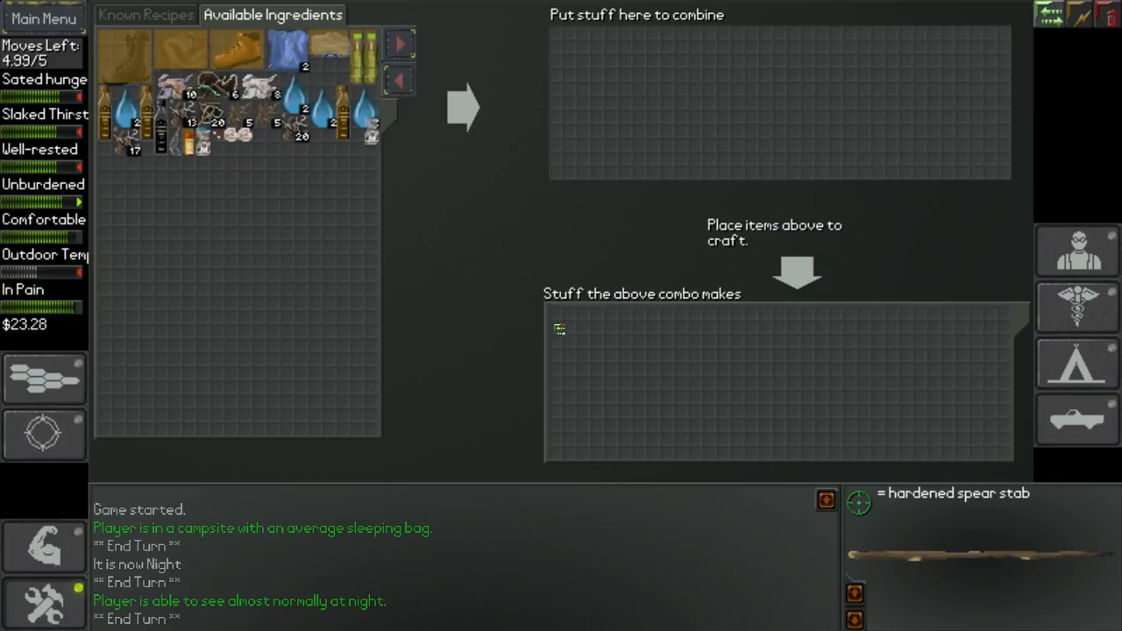
mouse_move(1077, 252)
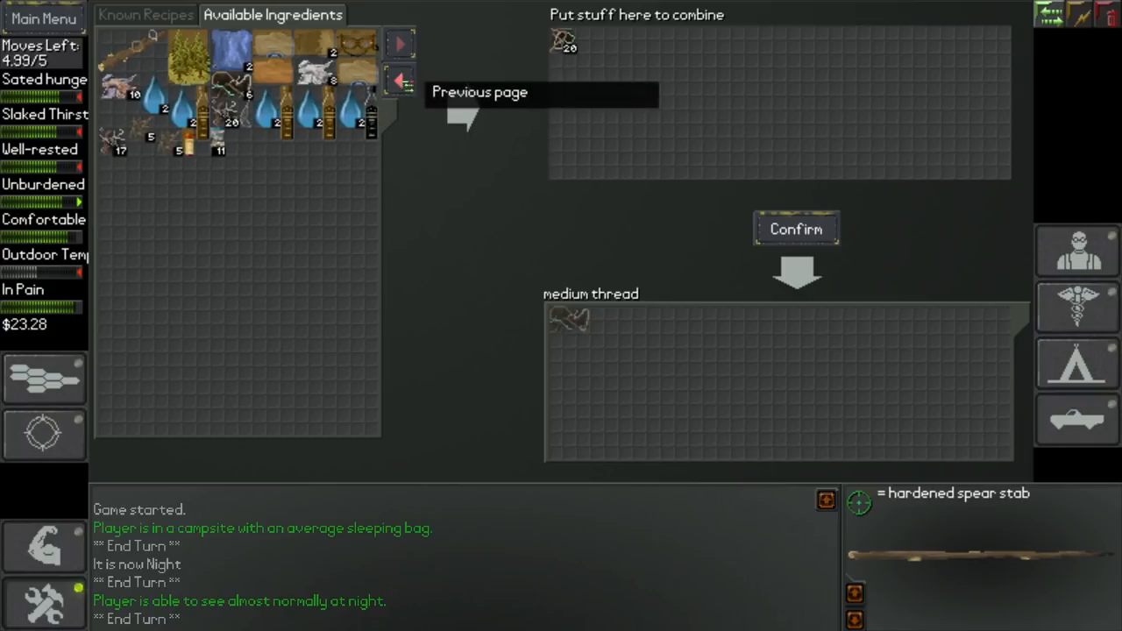
mouse_move(485, 123)
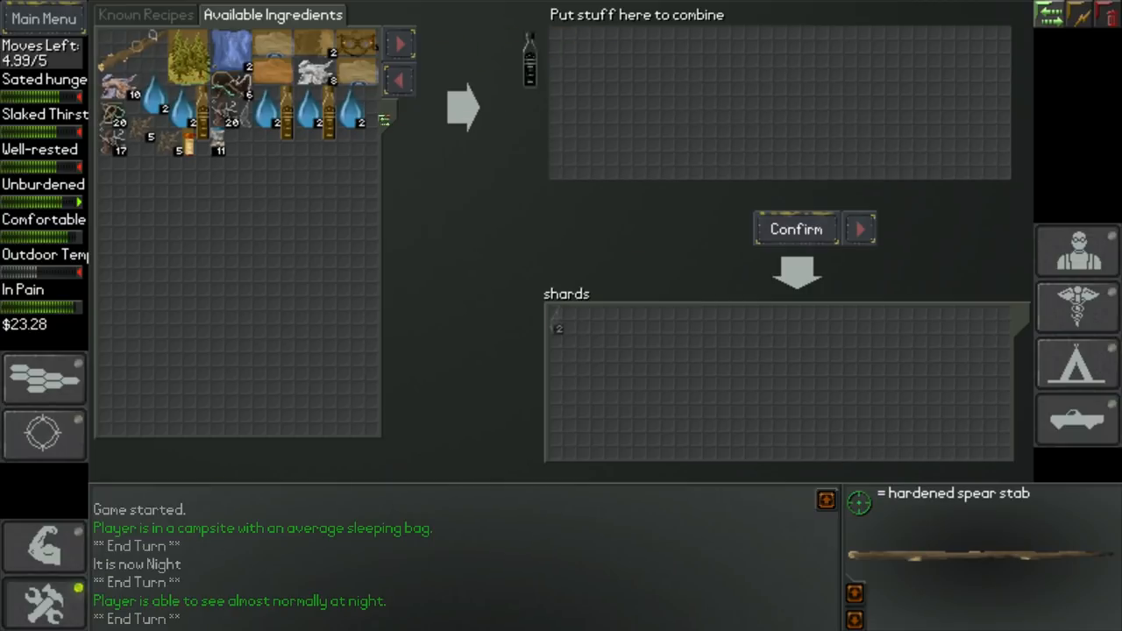
click(795, 229)
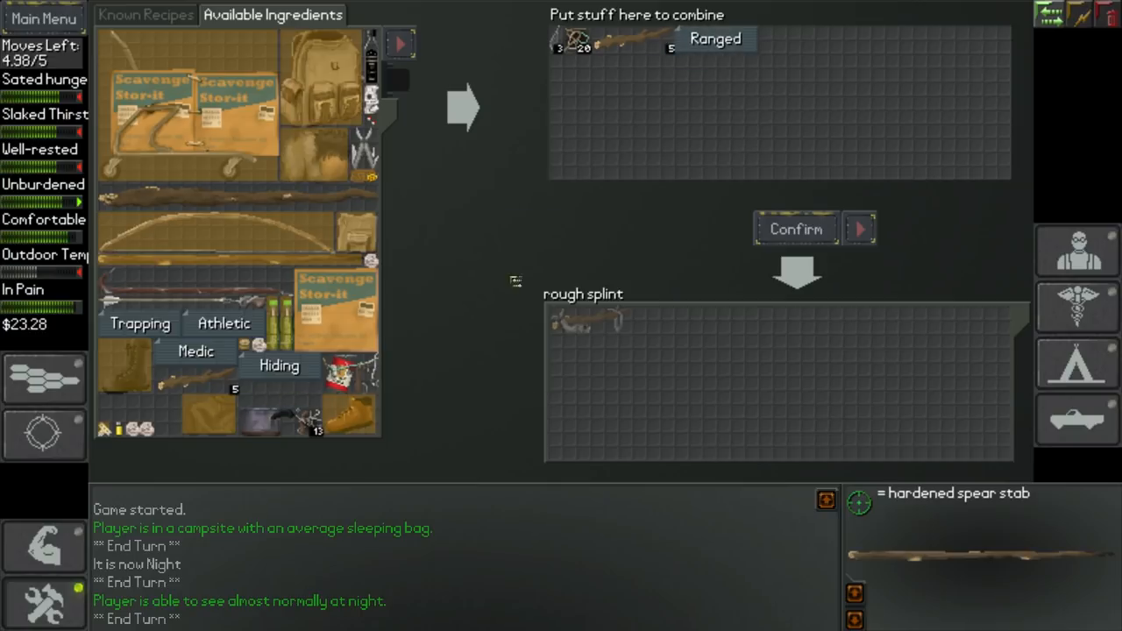
mouse_move(702, 158)
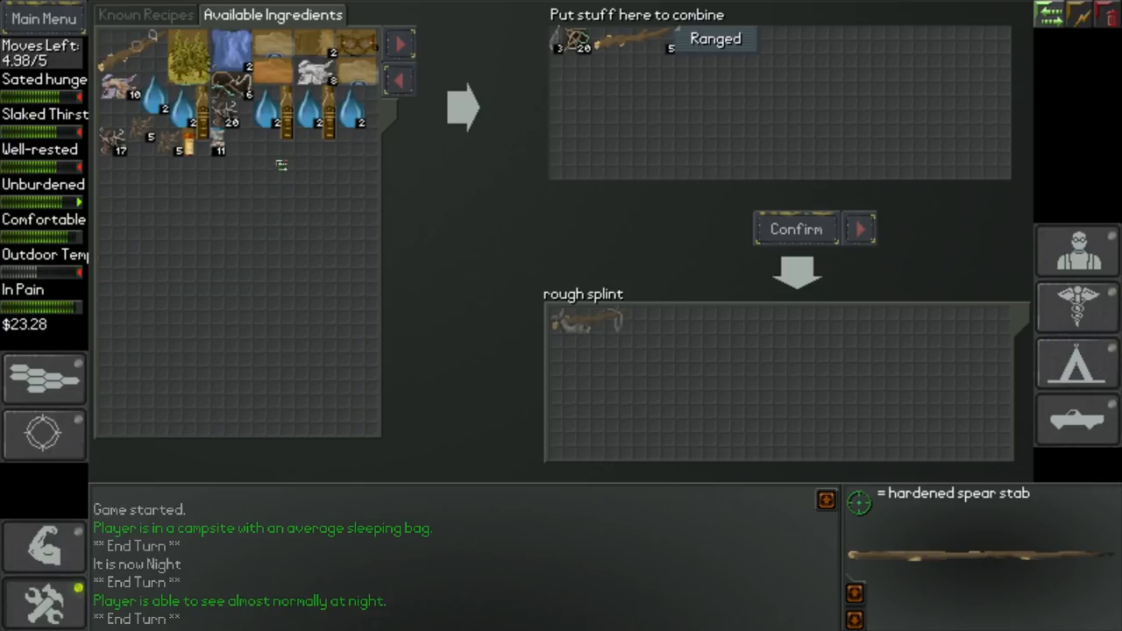
mouse_move(400, 81)
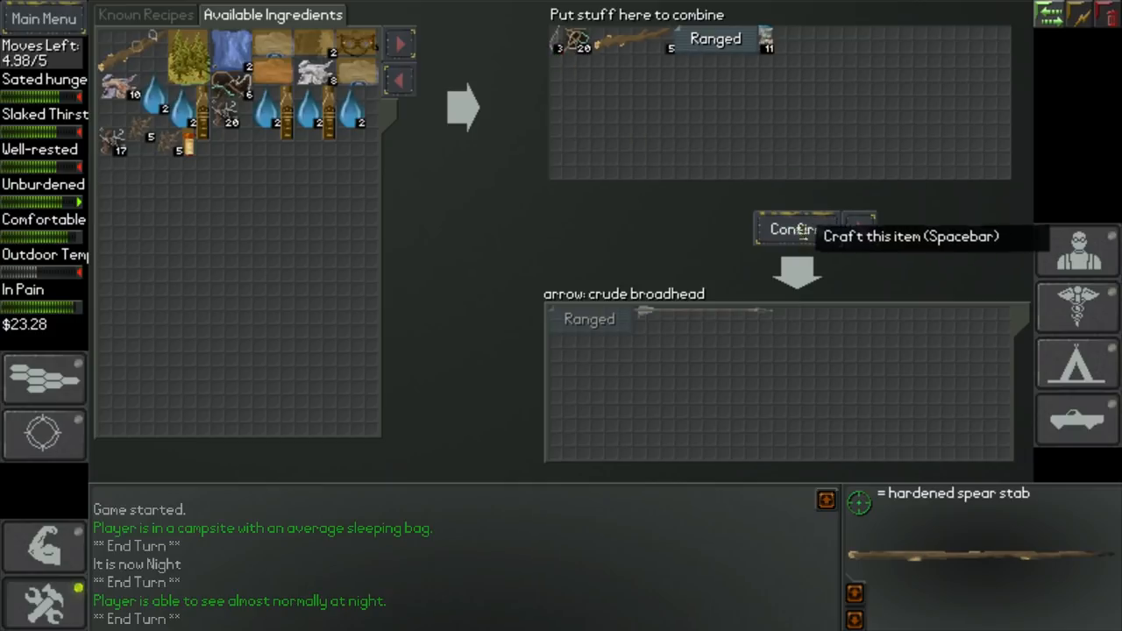
Step: Craft two more crude broadhead arrows from the combined ingredients
click(794, 229)
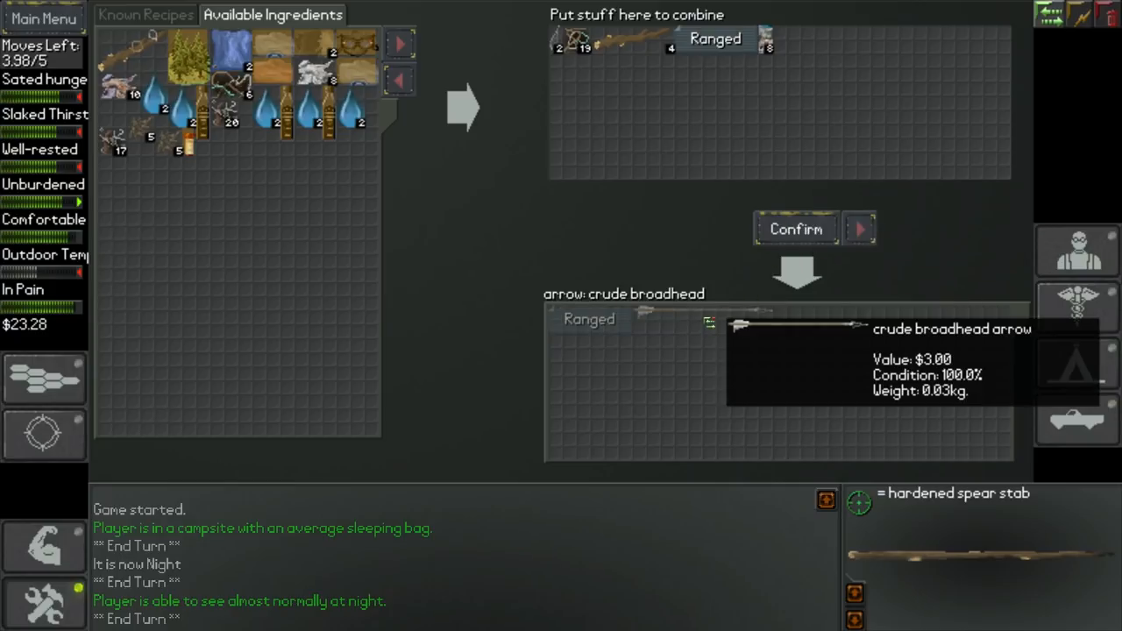
click(795, 229)
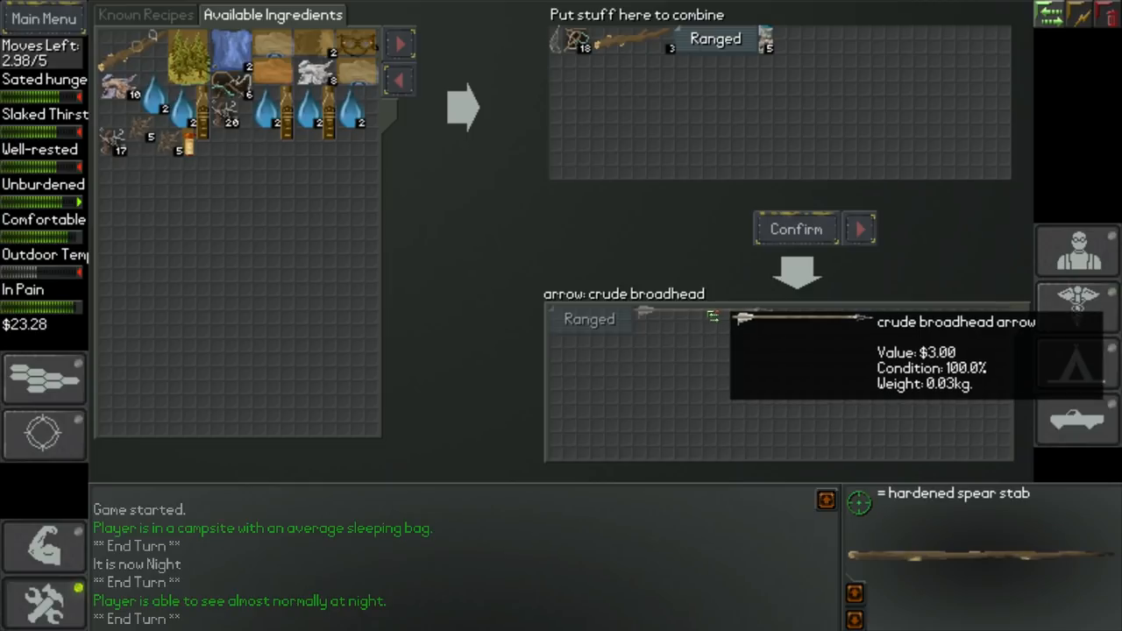
mouse_move(819, 327)
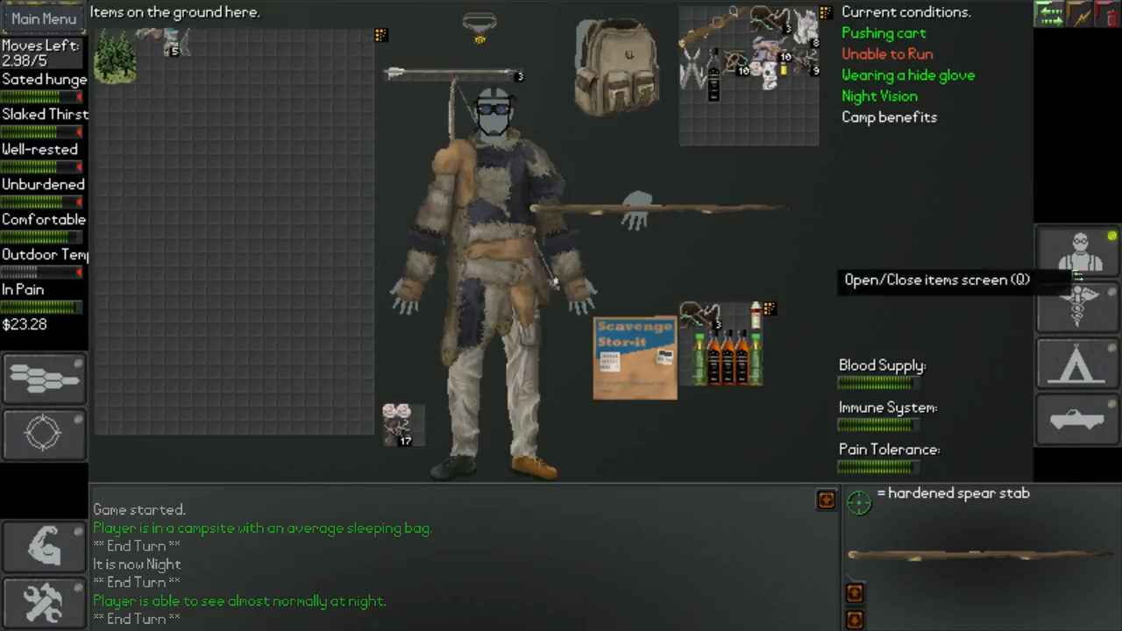
Step: Add the multitool to the thread materials in the crafting combine area
click(1078, 419)
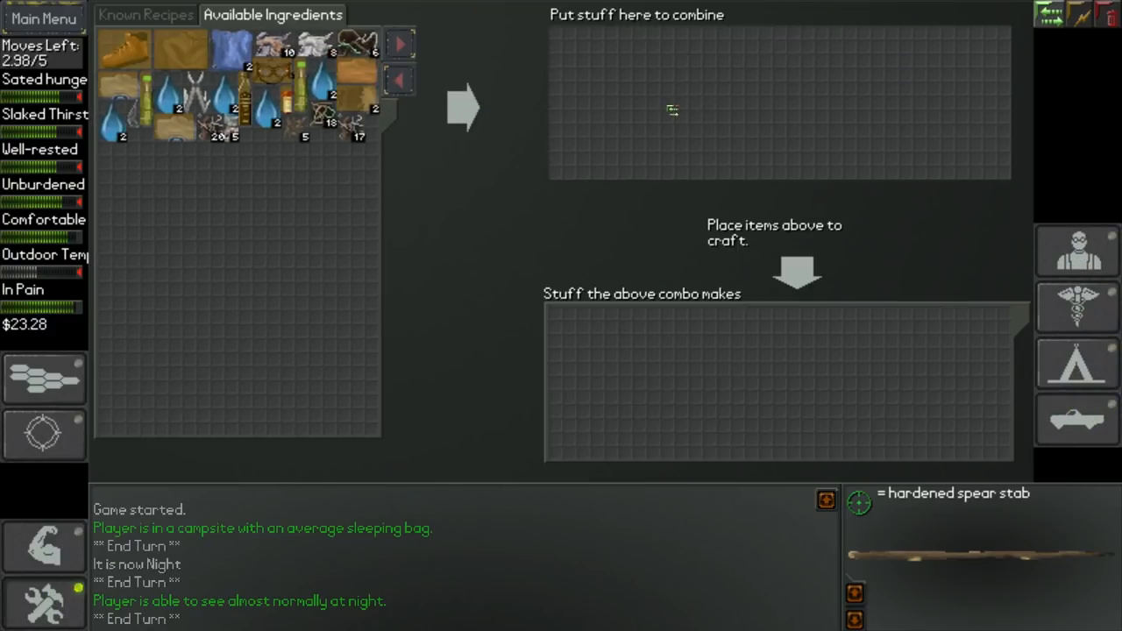
mouse_move(395, 125)
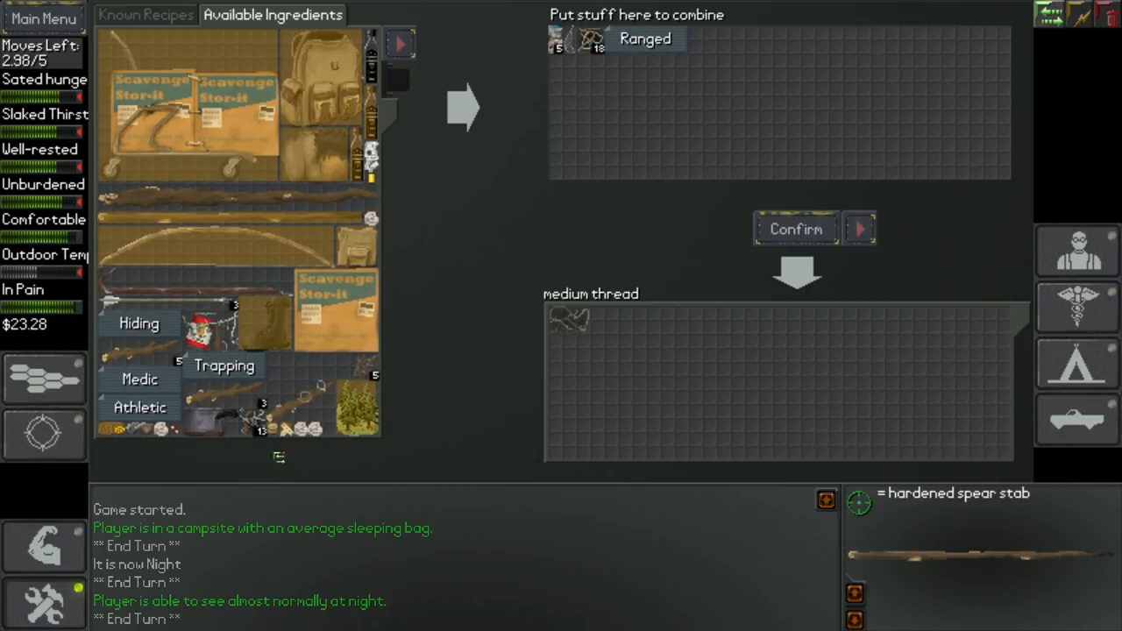
click(400, 46)
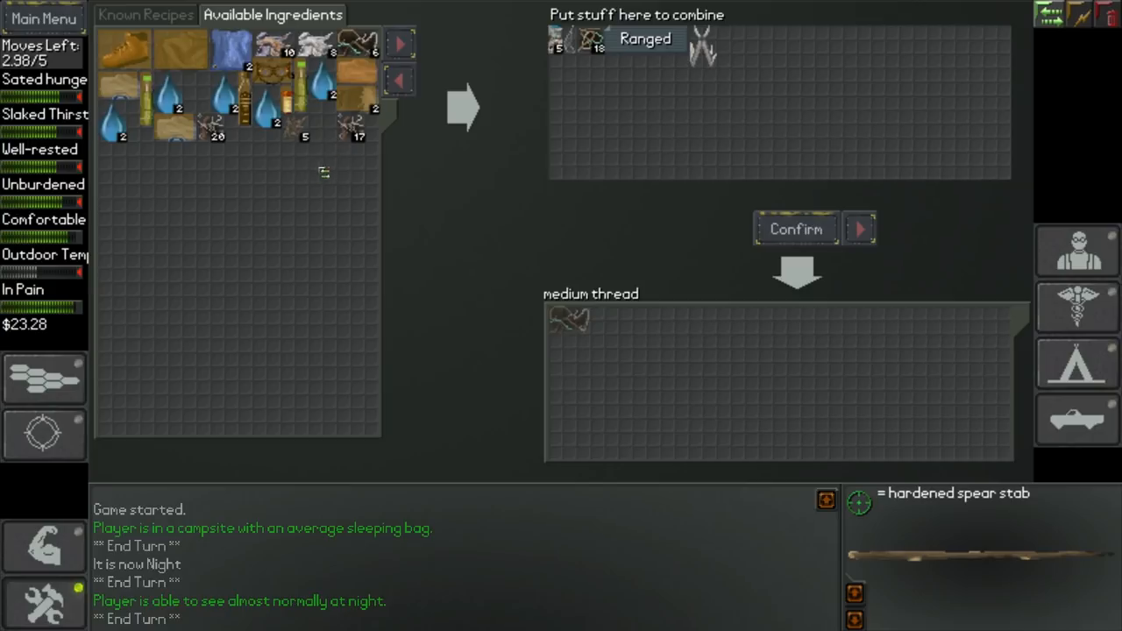
mouse_move(589, 45)
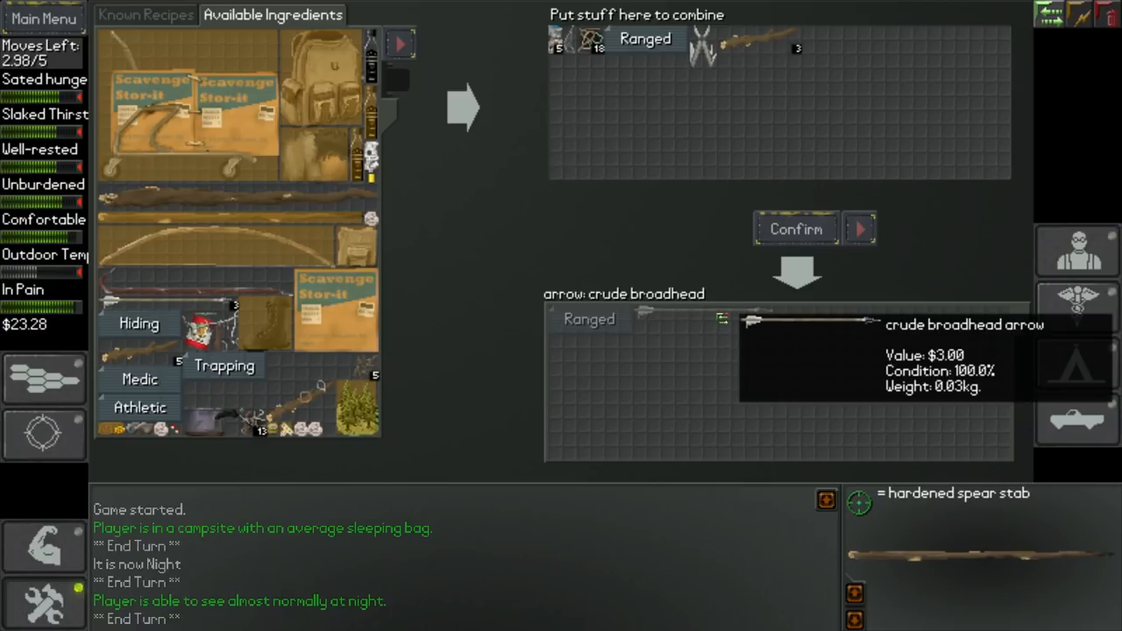
mouse_move(796, 229)
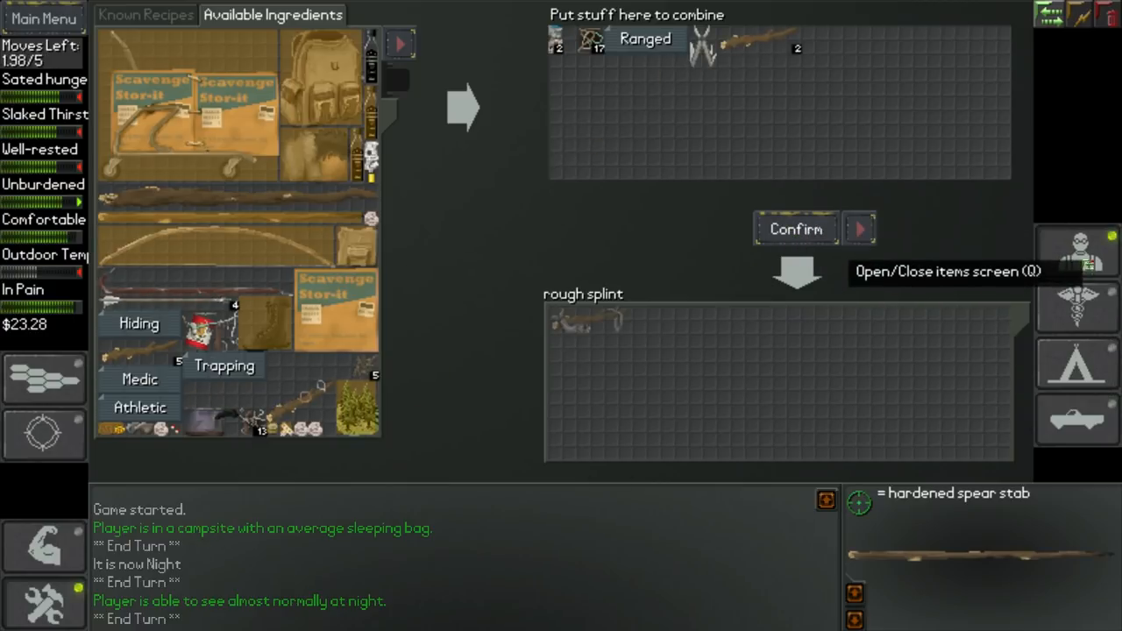
Step: Leave crafting and start scavenging the forest hex from the map
key(q)
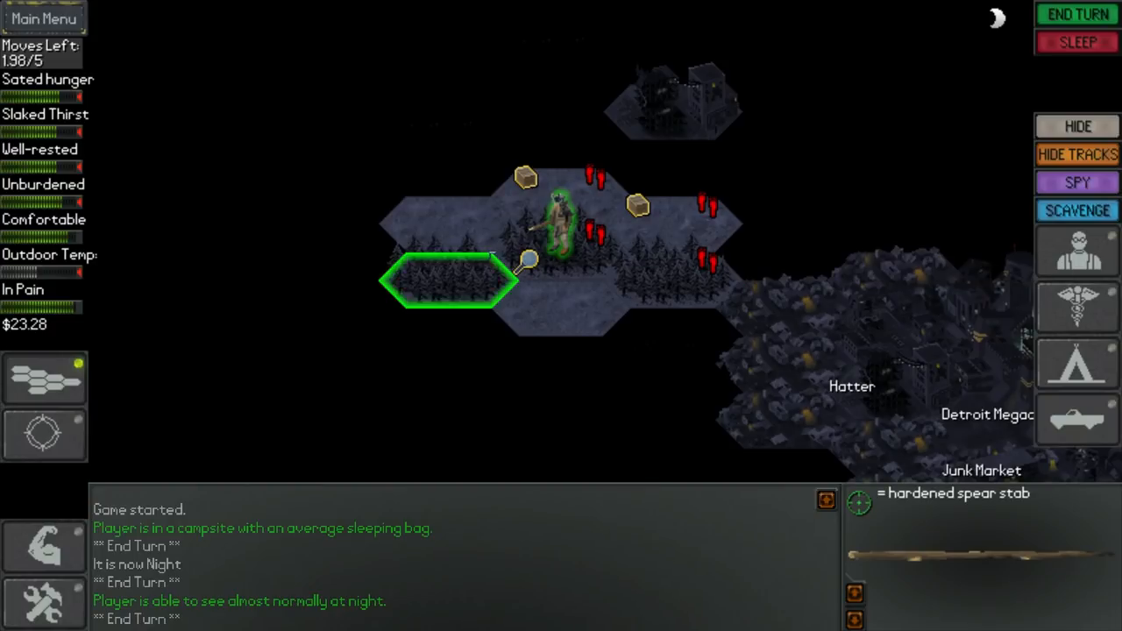
mouse_move(1077, 363)
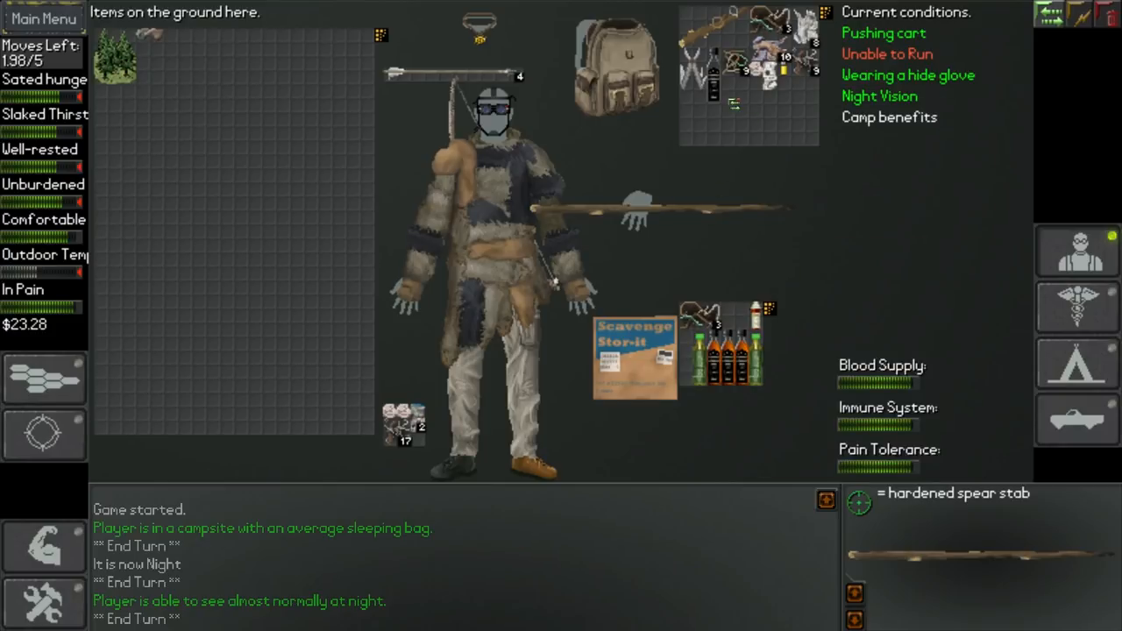
mouse_move(697, 368)
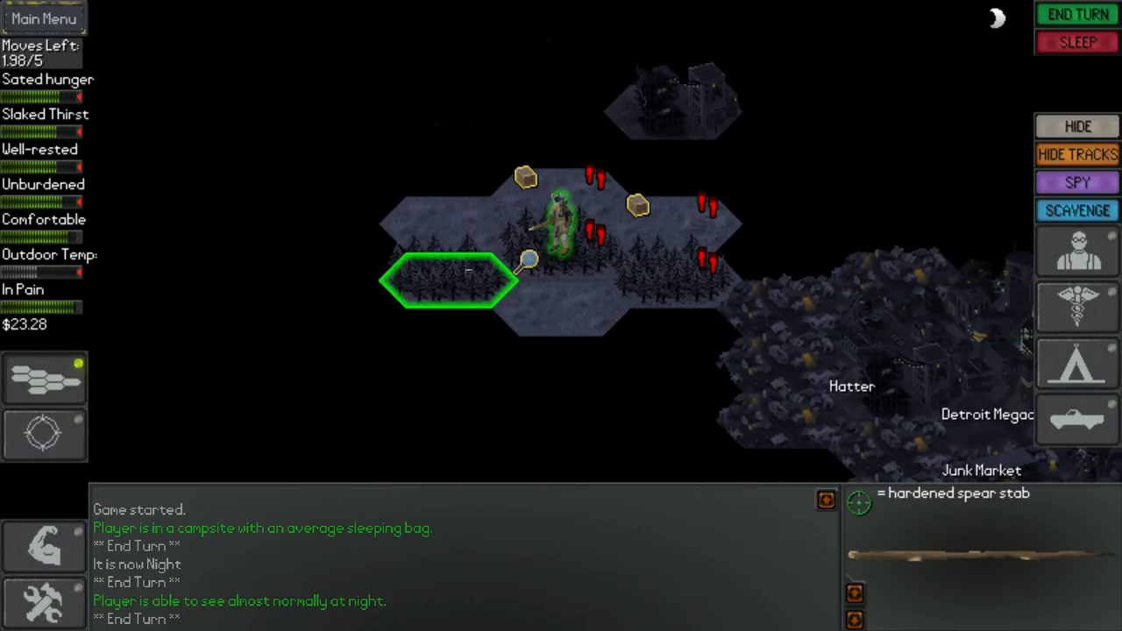
click(1077, 210)
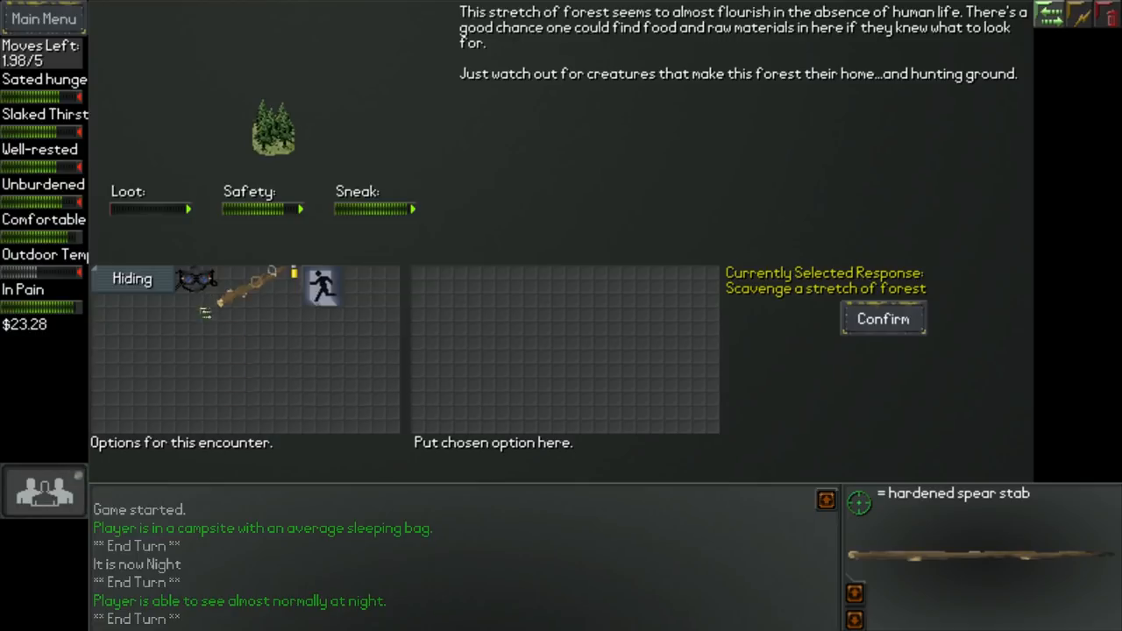
Step: Start scavenging the forest stretch, then stop and dismiss the result
drag(197, 279, 430, 279)
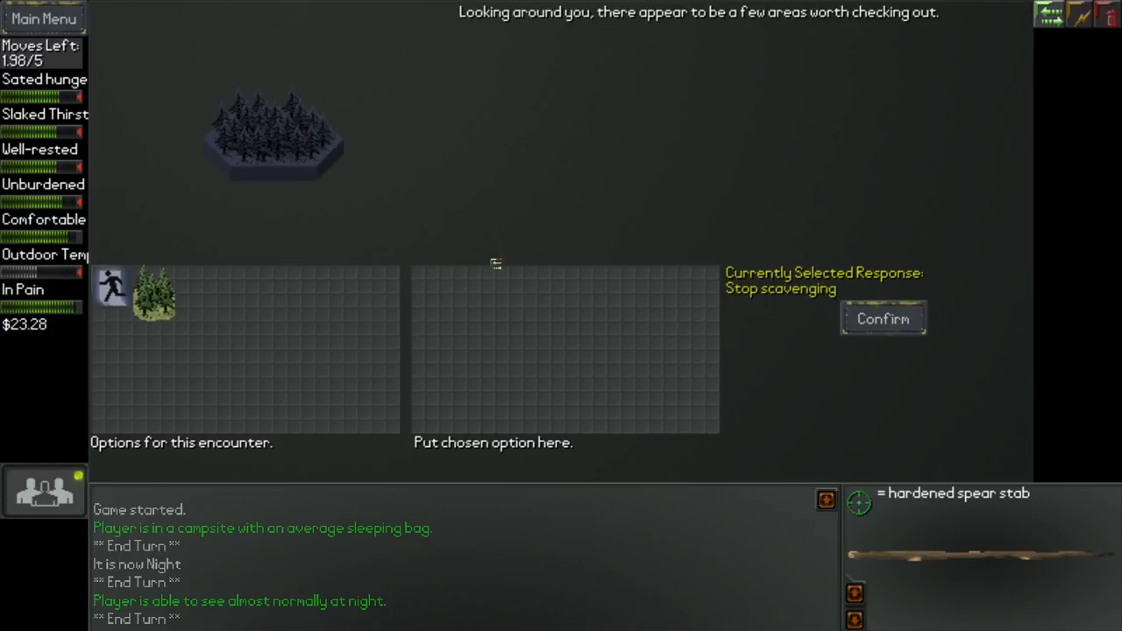
click(883, 319)
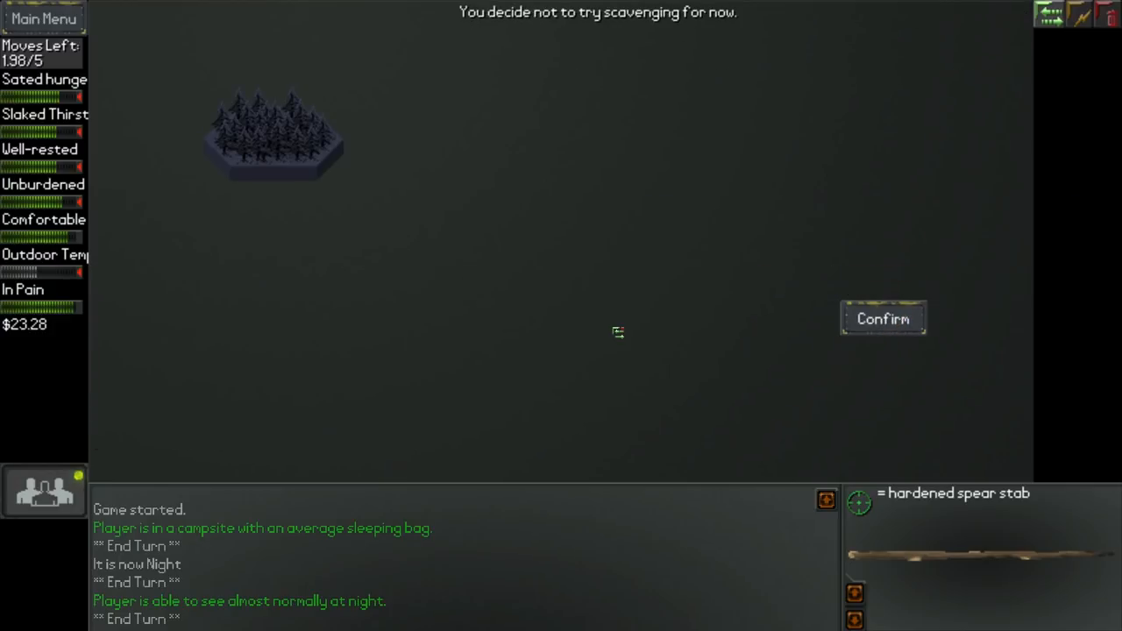
click(882, 319)
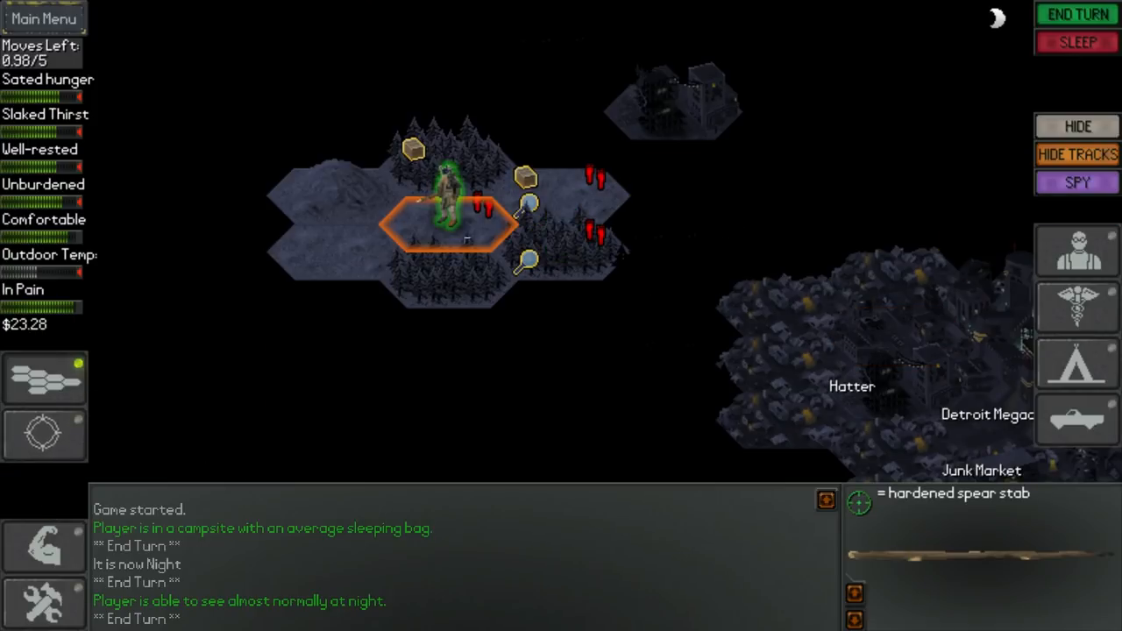
Step: End the turn and visit the items screen to drink water
click(333, 157)
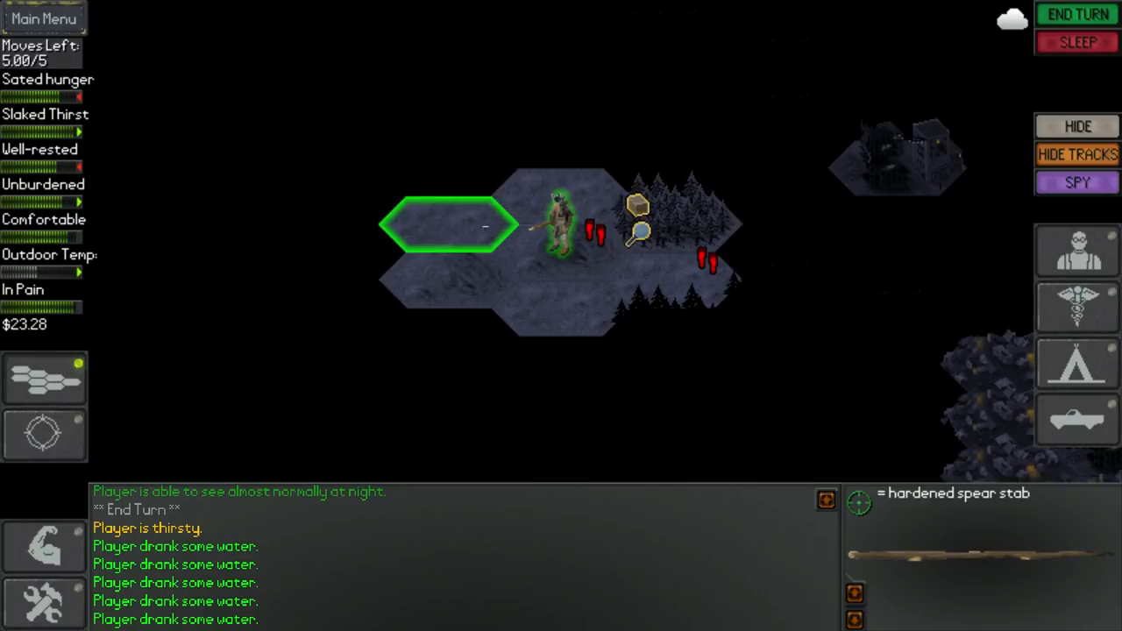
click(447, 176)
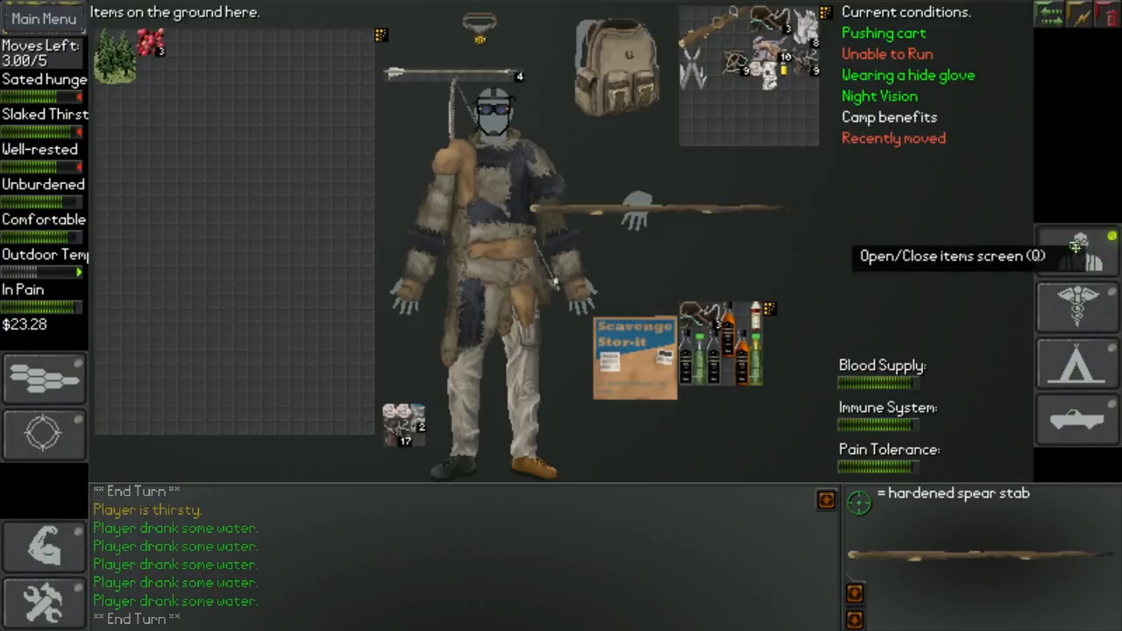
click(1076, 255)
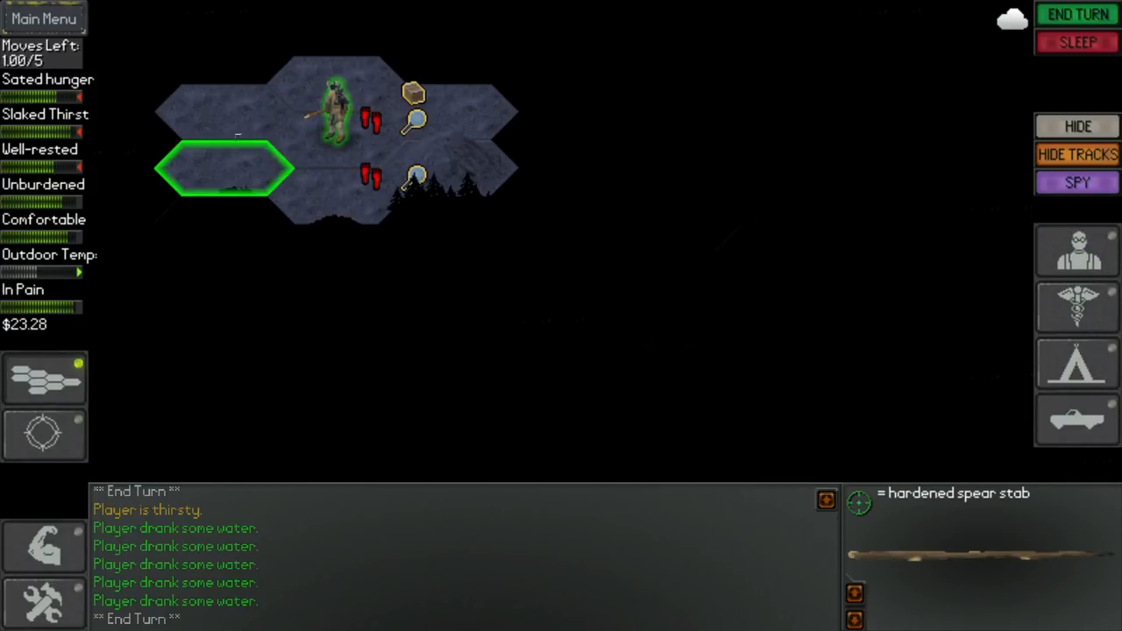
Step: Walk two hexes west across a turn end and search the wooded hex
click(223, 167)
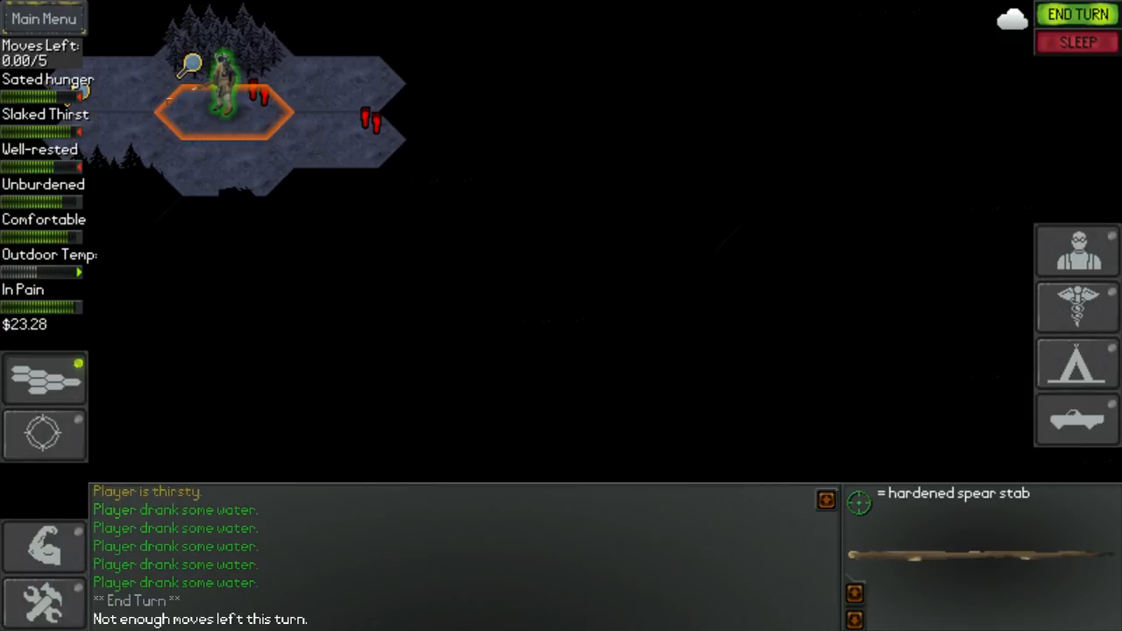
click(1077, 14)
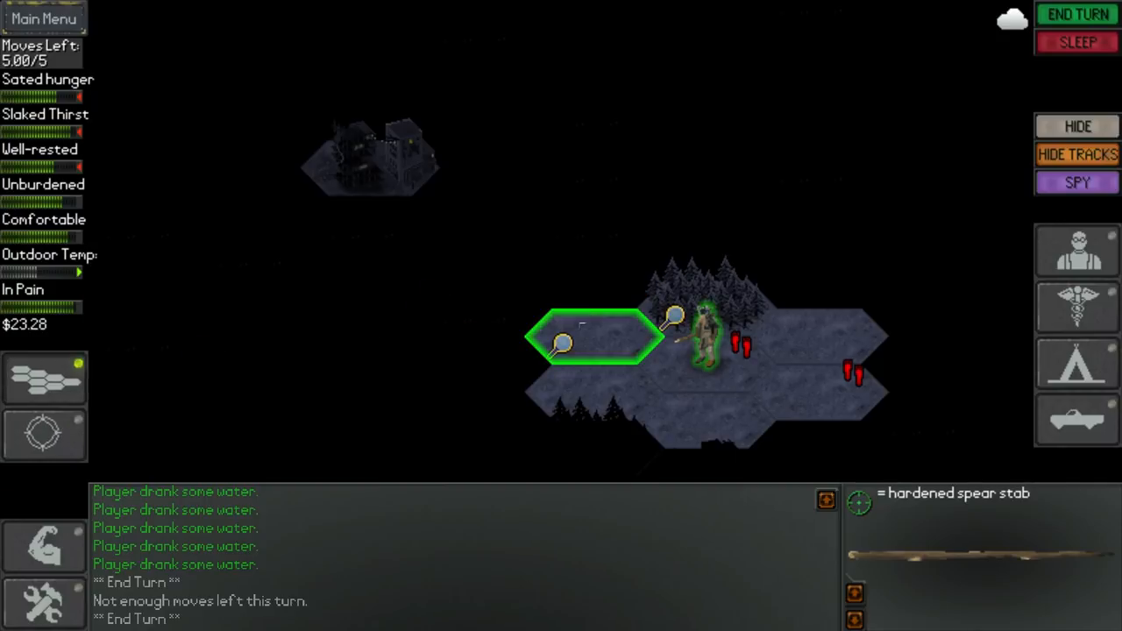
click(596, 337)
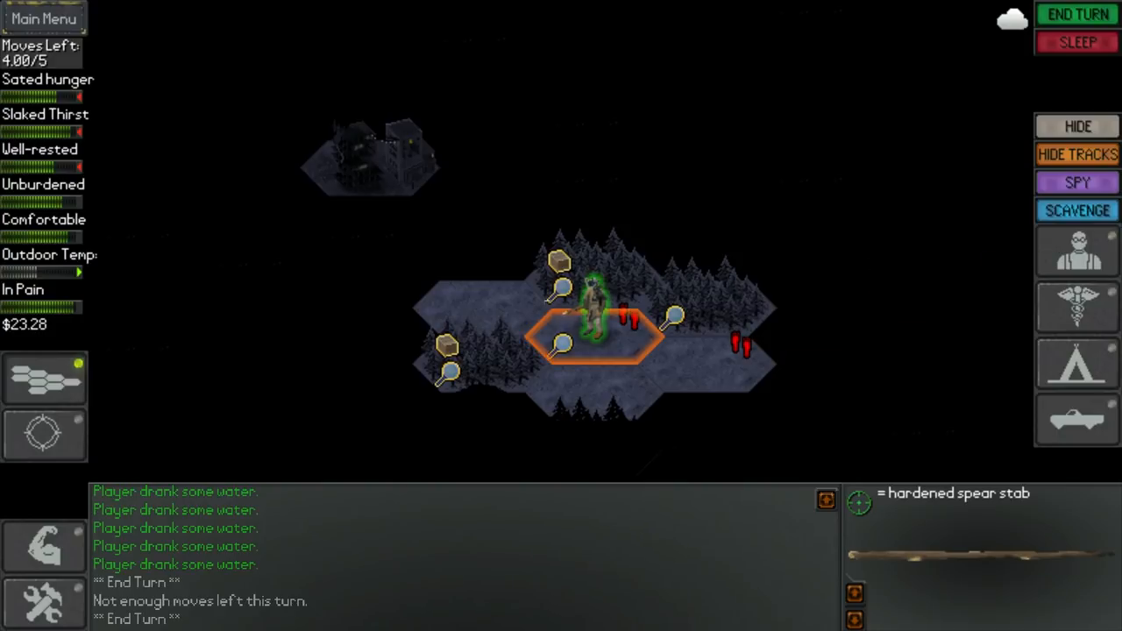
click(1077, 252)
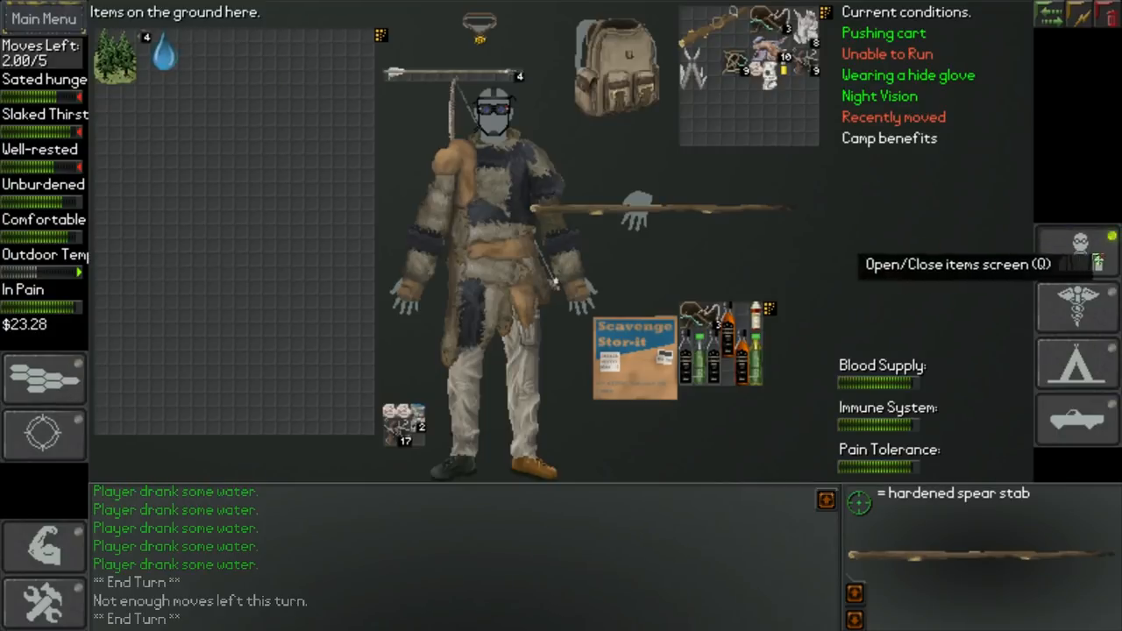
Step: Stow the cardboard box in the cart and equip the greenwood bow with arrows
click(1078, 248)
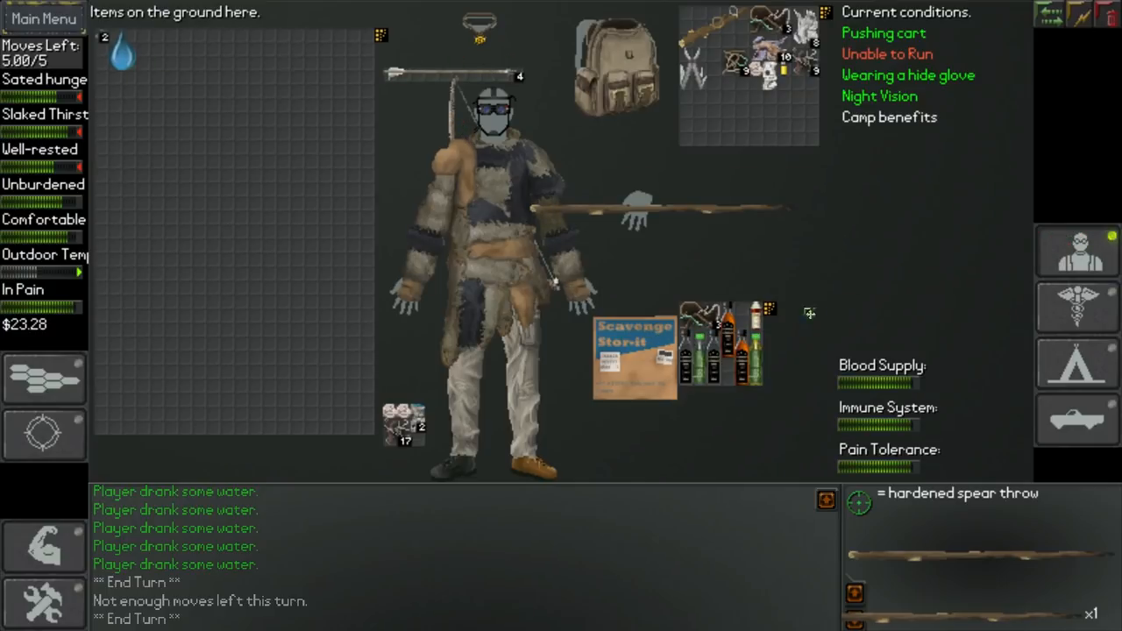
mouse_move(645, 207)
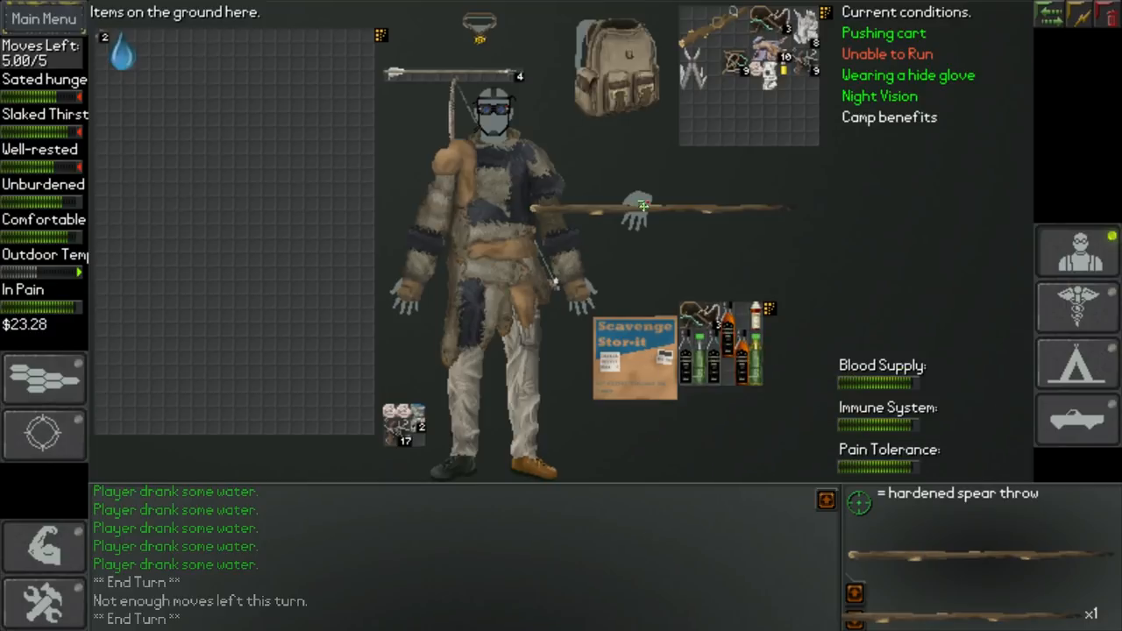
mouse_move(1077, 418)
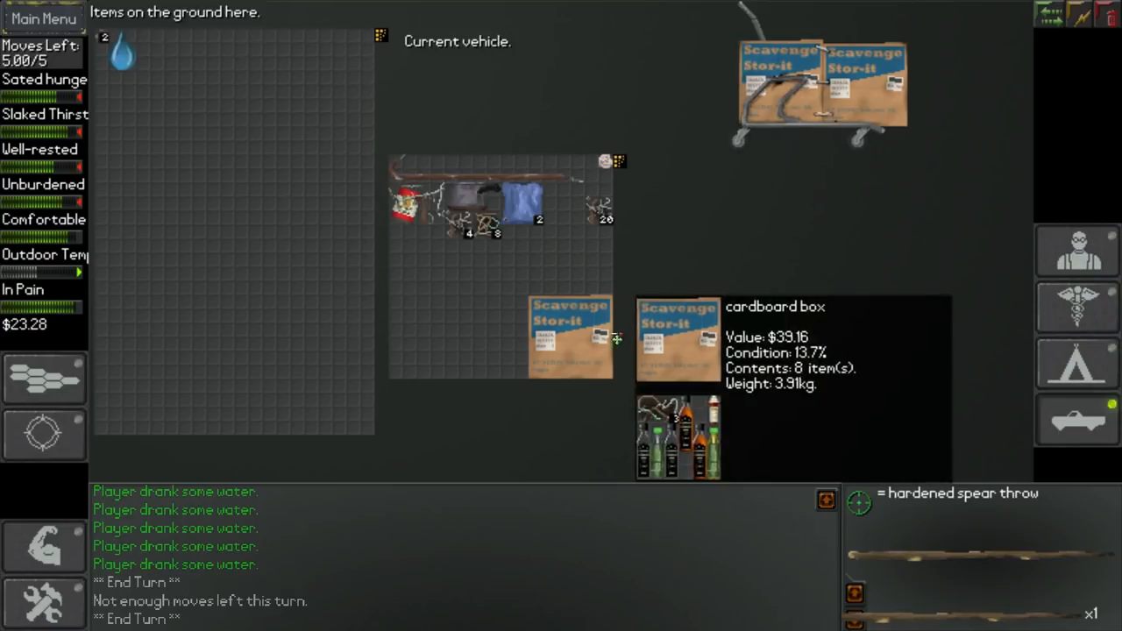
mouse_move(1076, 254)
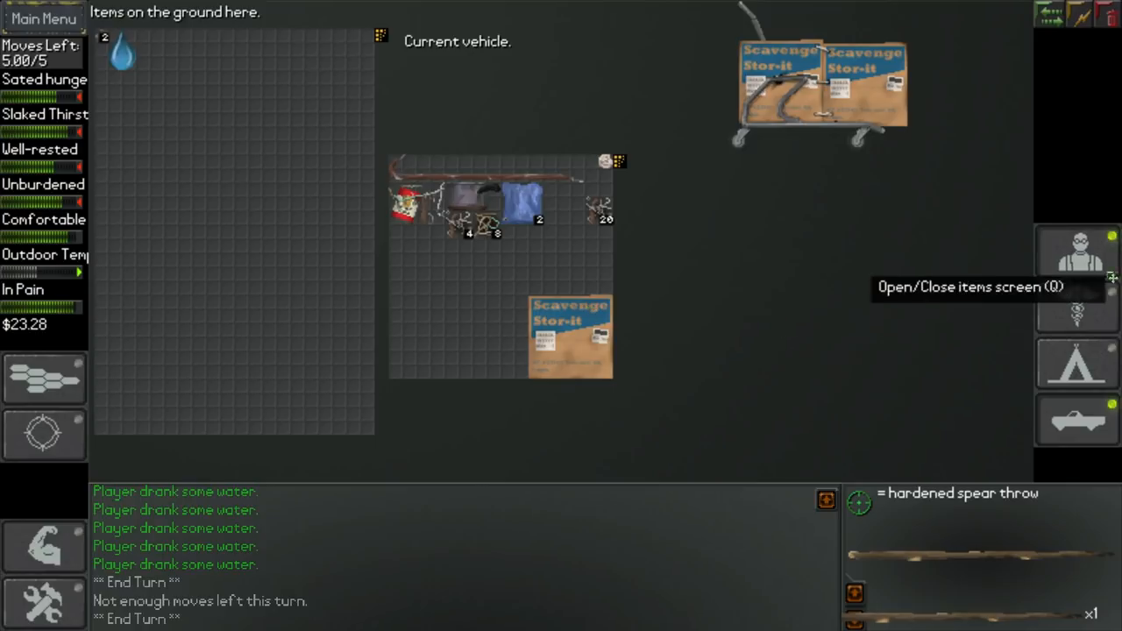
click(1077, 252)
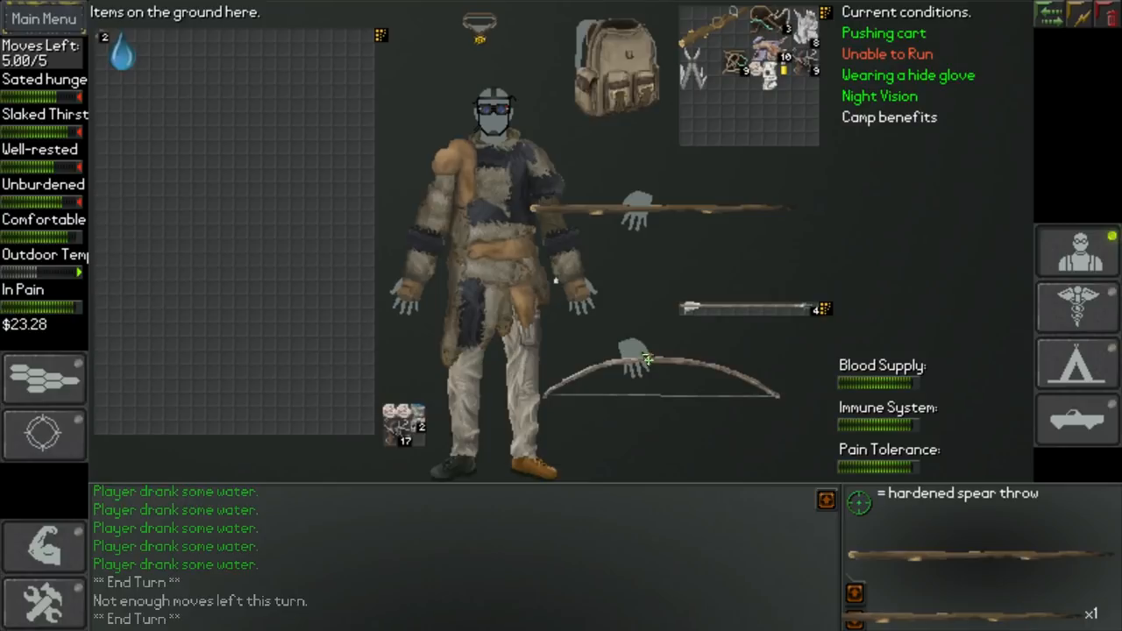
mouse_move(648, 364)
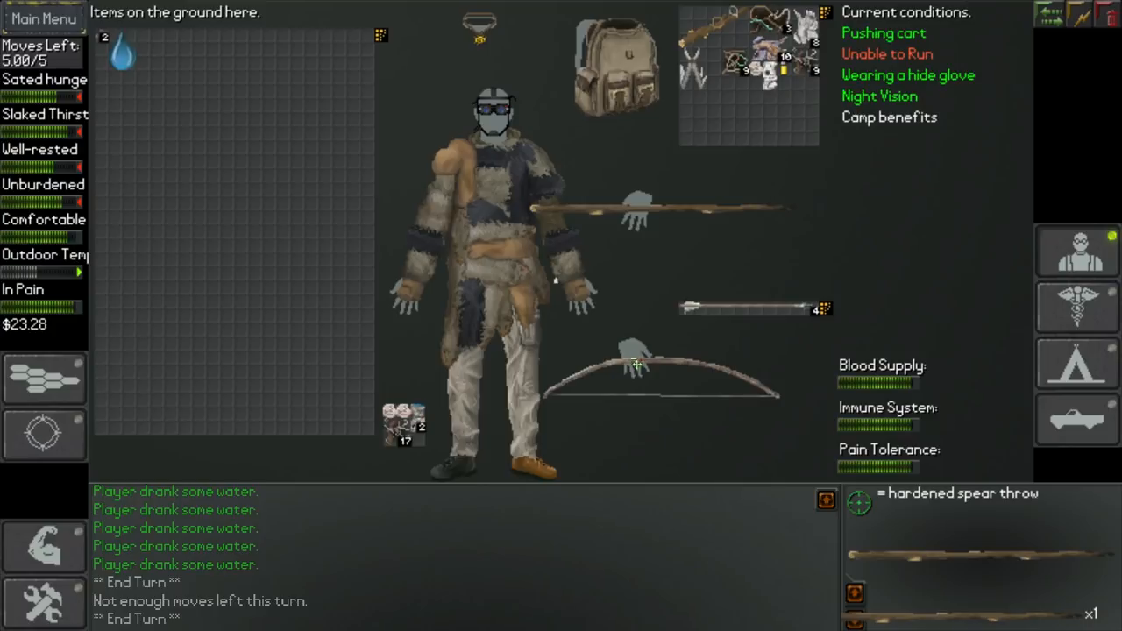
mouse_move(636, 368)
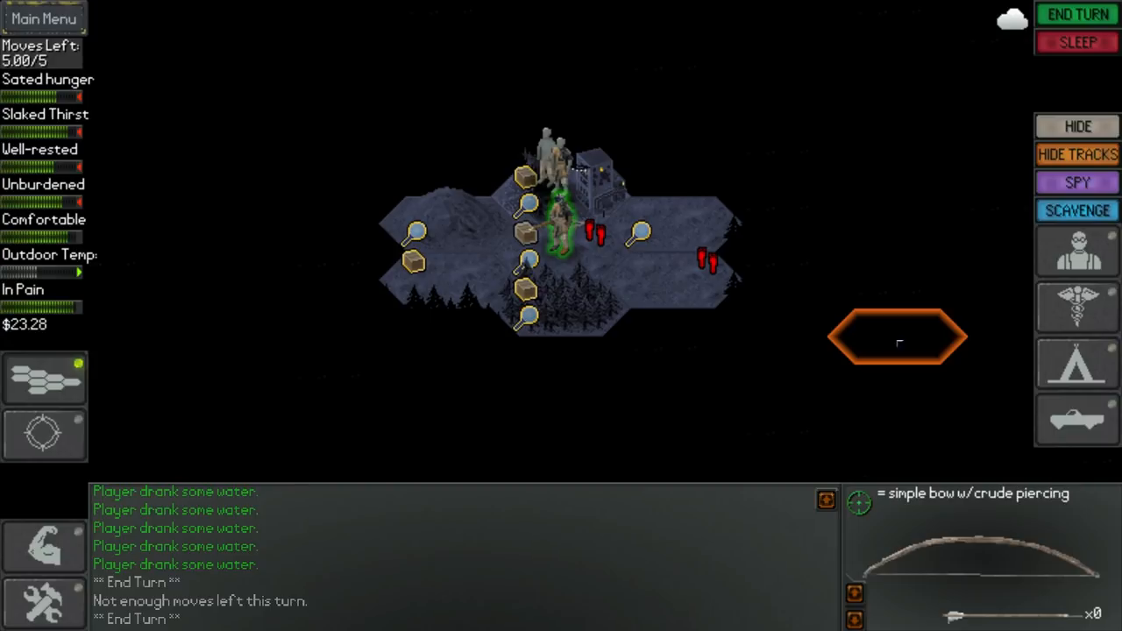
Step: Approach the feeble stranger and offer to talk, making him retreat
click(898, 338)
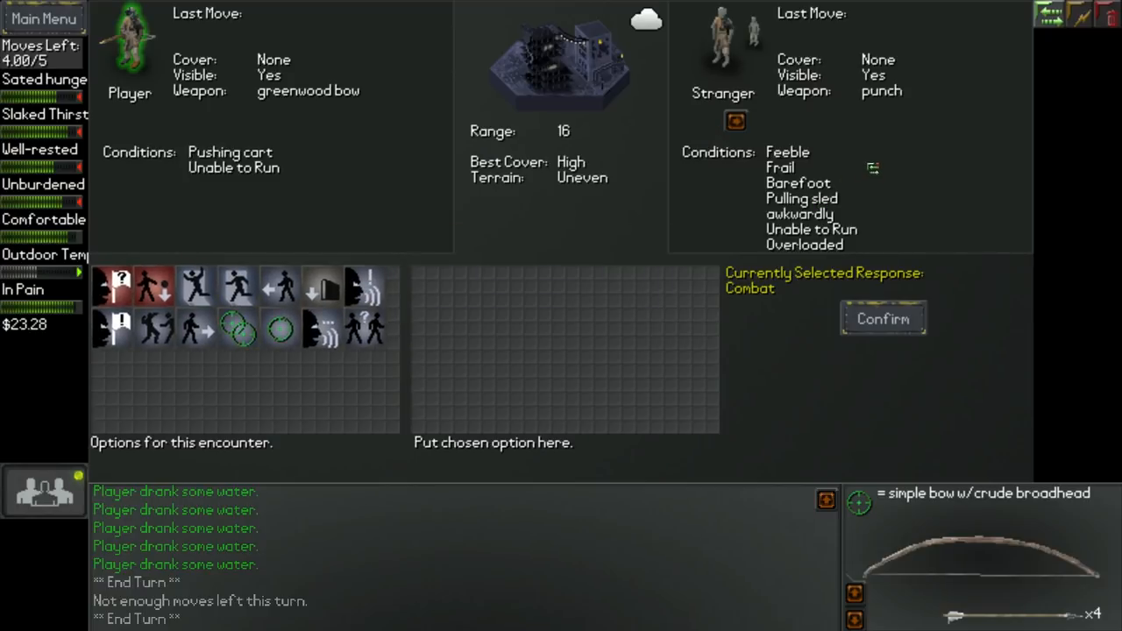
mouse_move(828, 226)
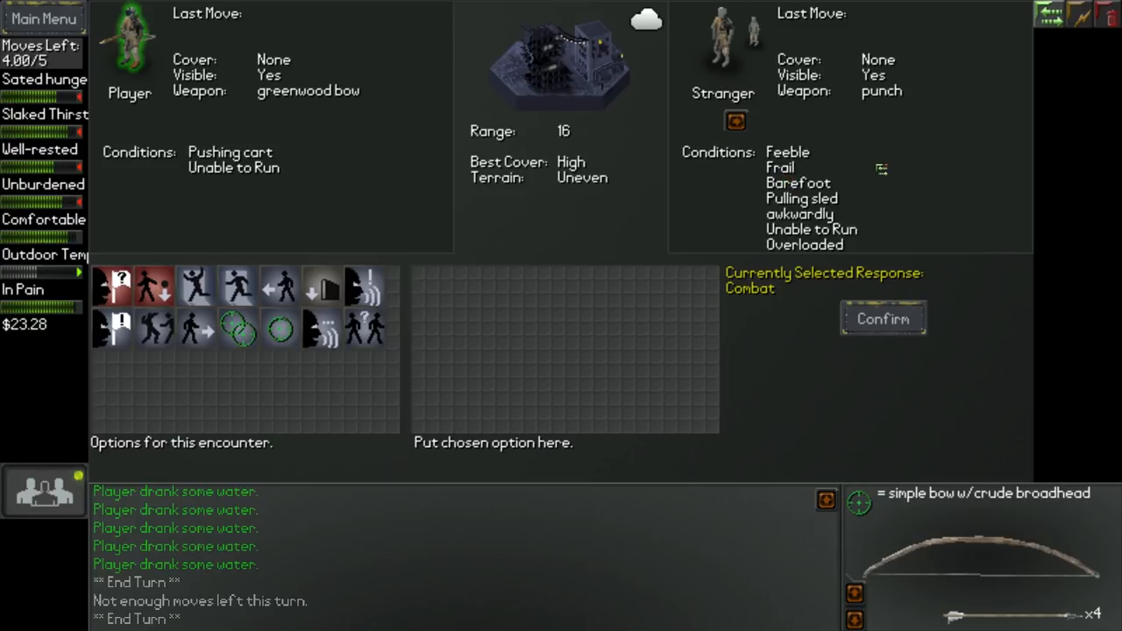
mouse_move(371, 329)
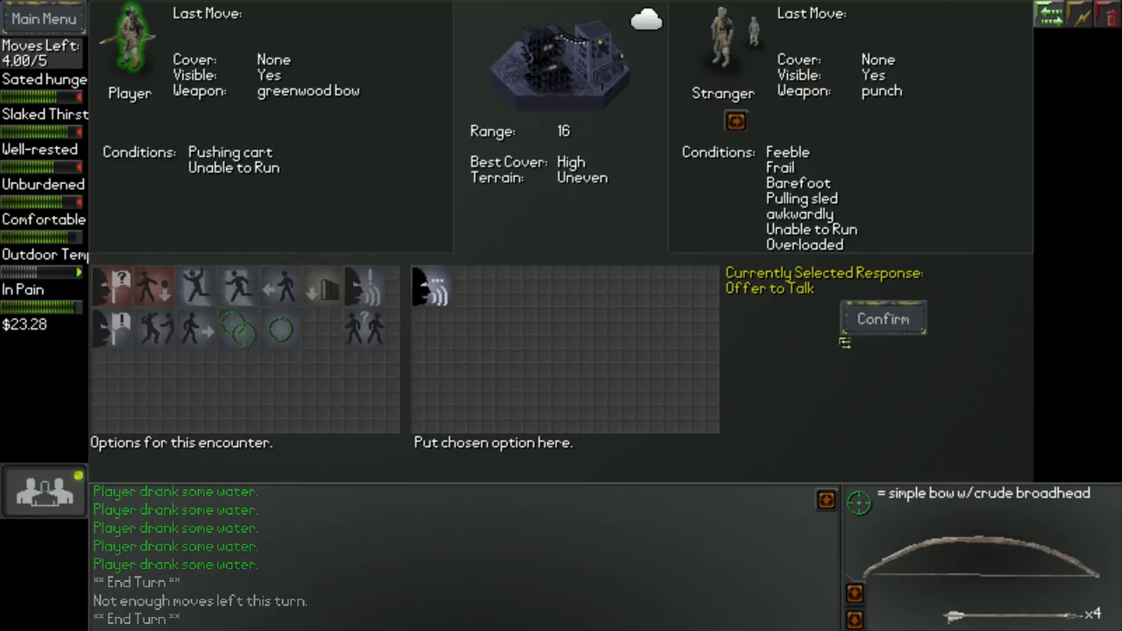
click(883, 318)
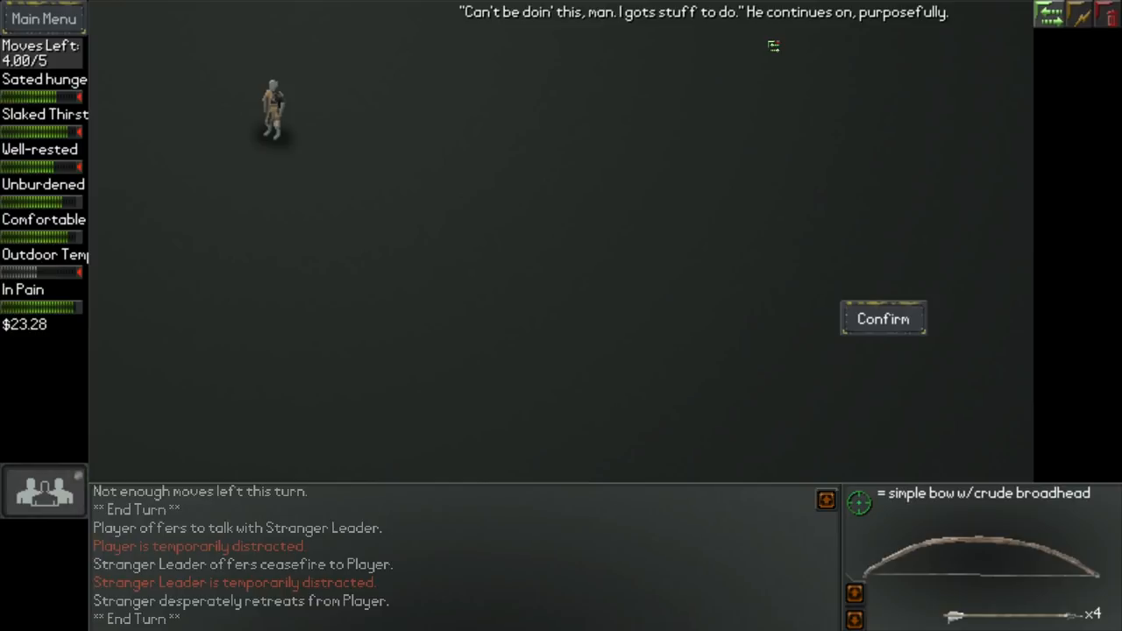
mouse_move(883, 318)
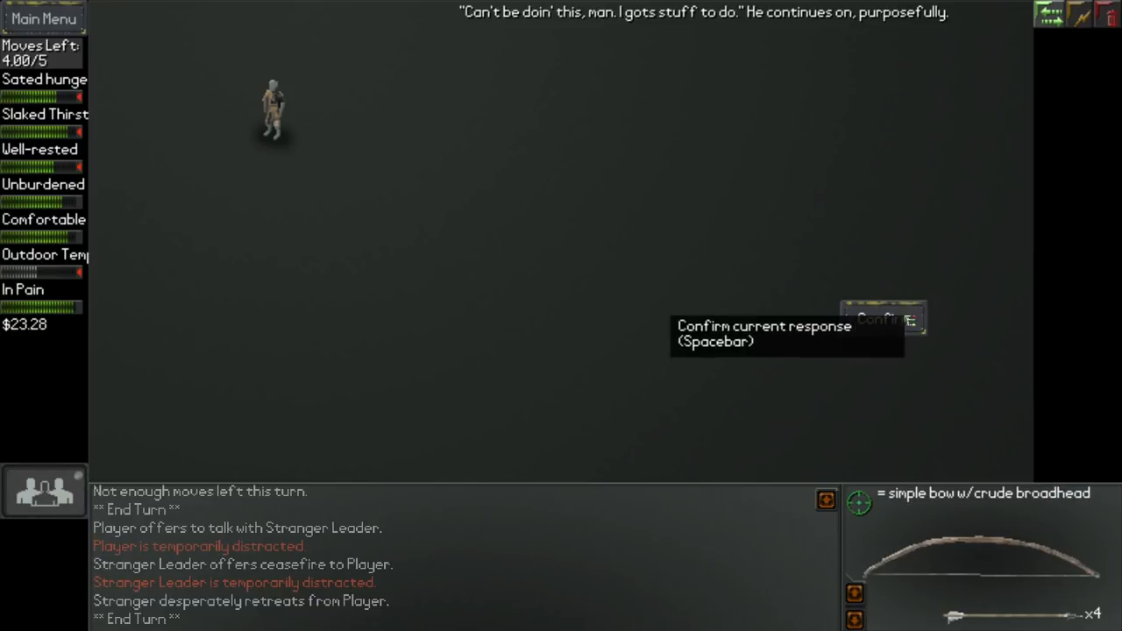
Step: Dismiss the encounter outcome and eat the cured meat from the ground items
click(883, 317)
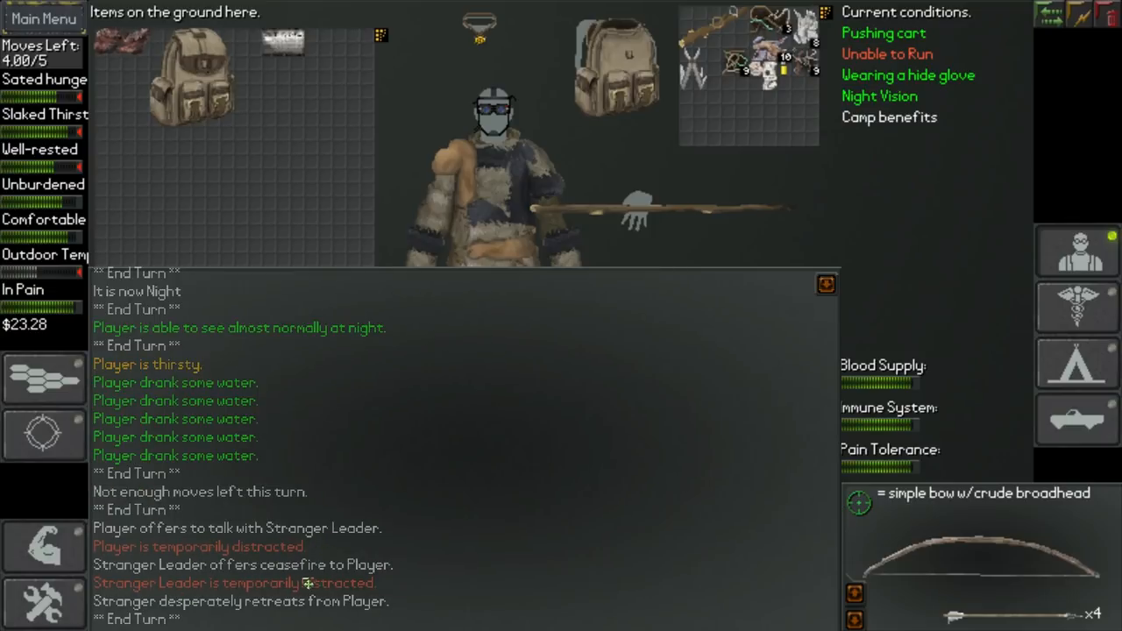
mouse_move(320, 434)
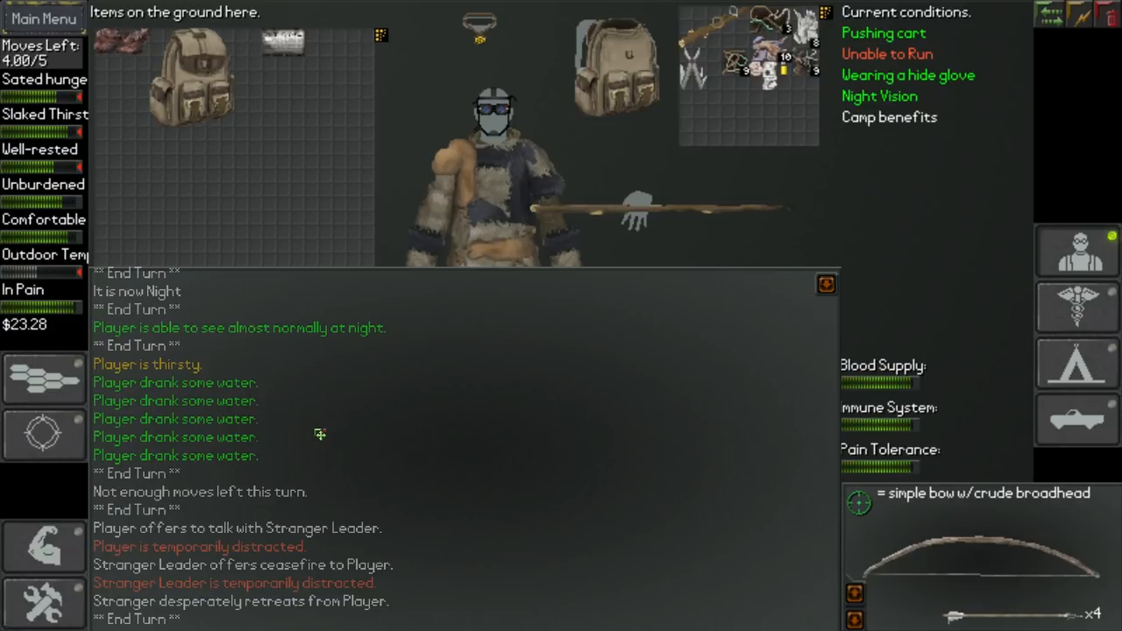
mouse_move(1027, 327)
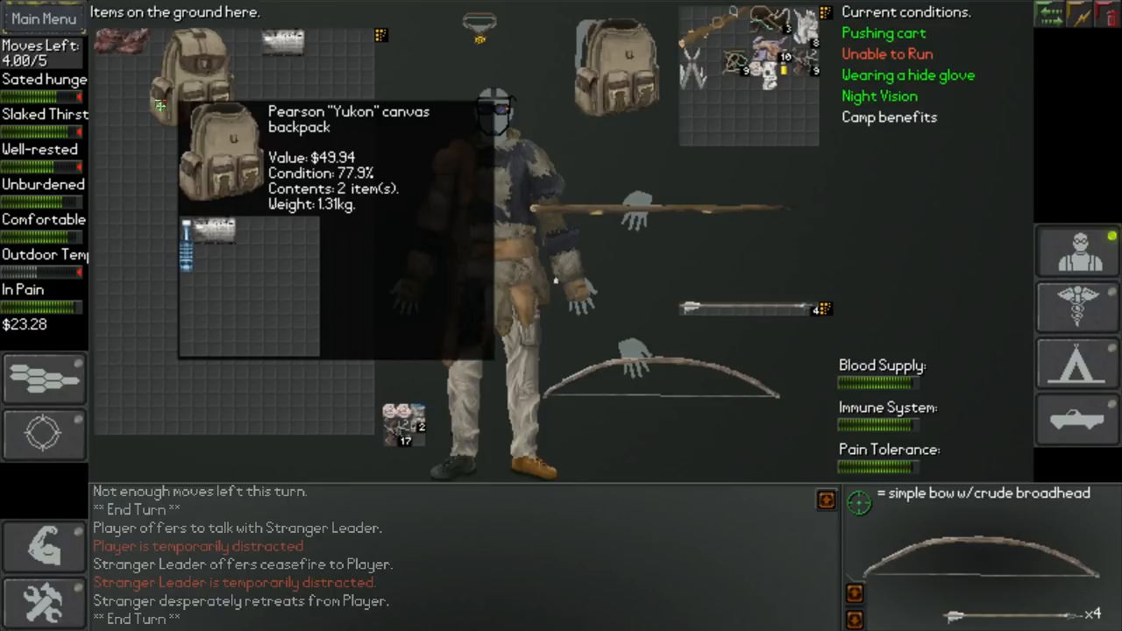
mouse_move(166, 151)
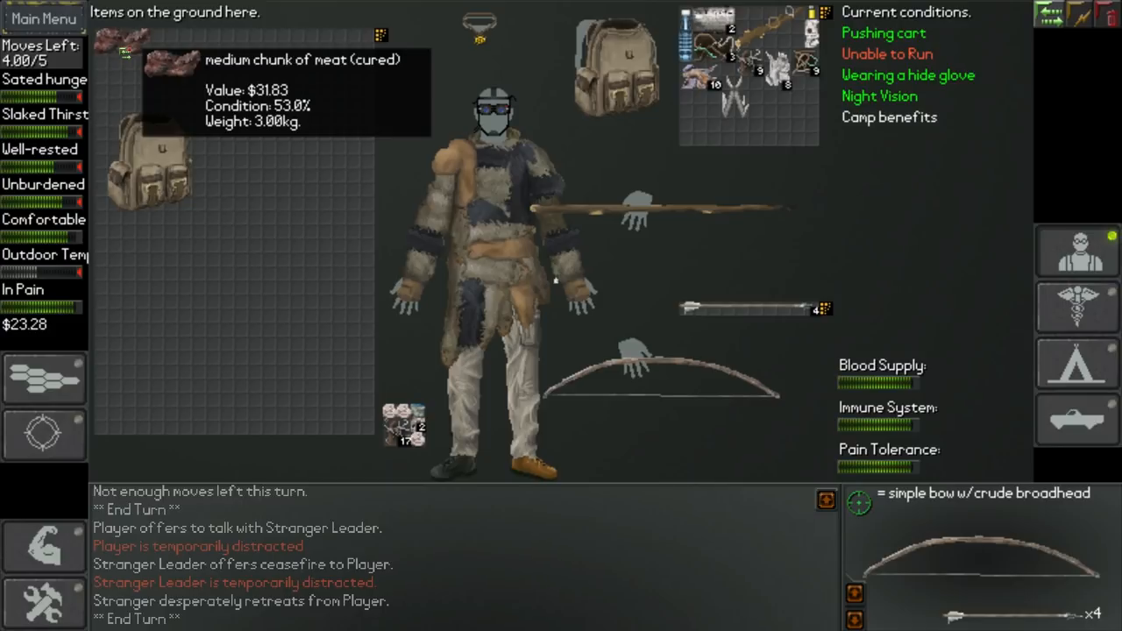
mouse_move(120, 84)
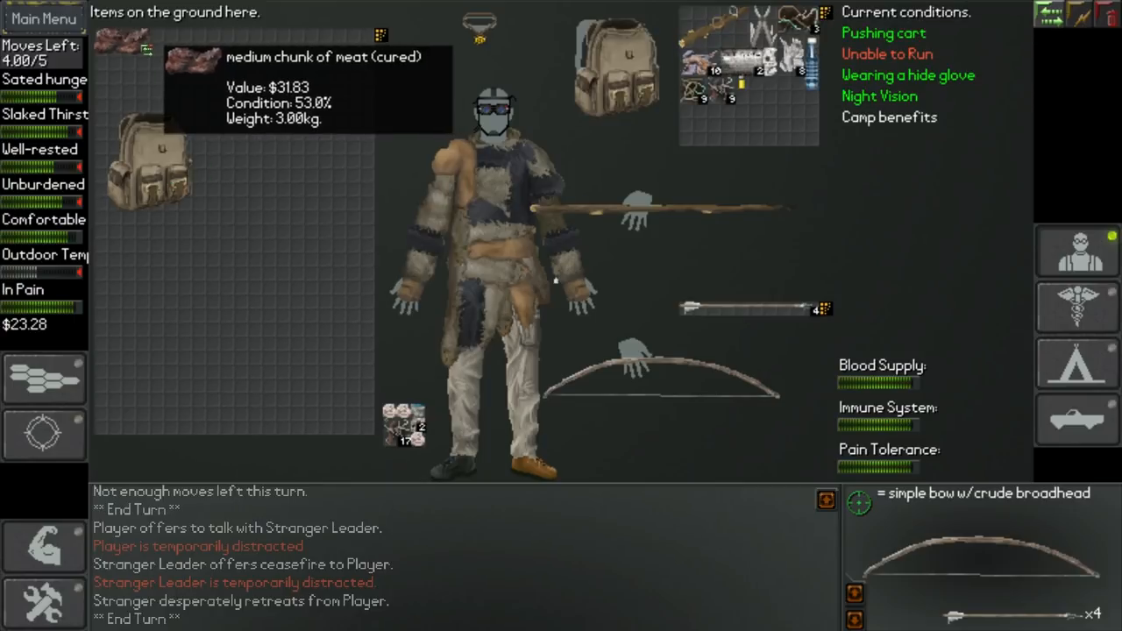
right_click(184, 57)
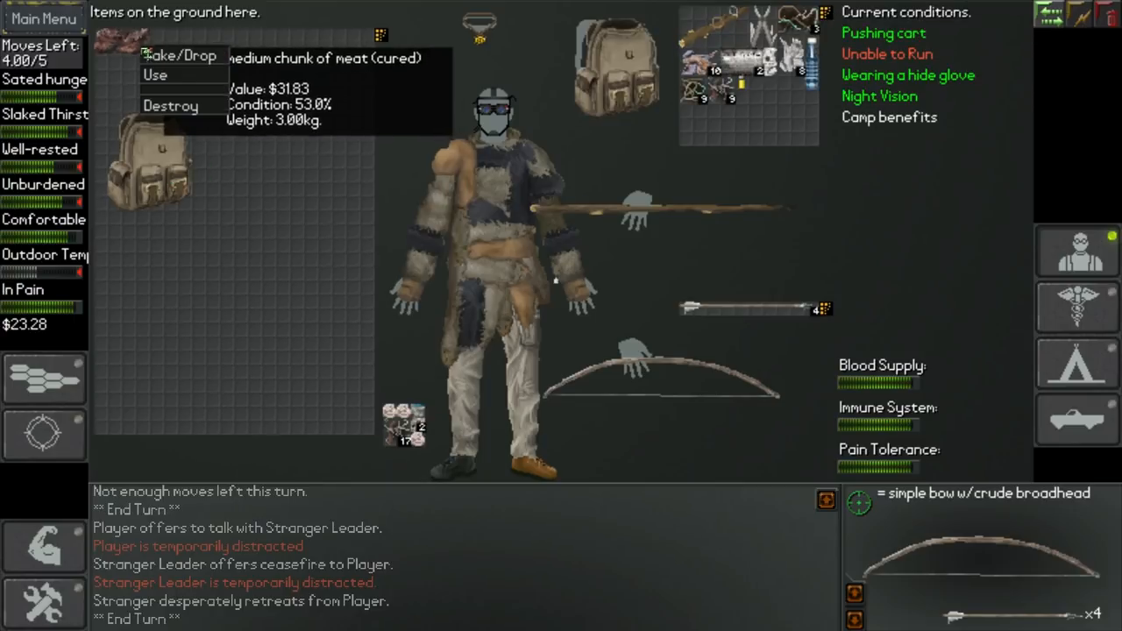
click(155, 75)
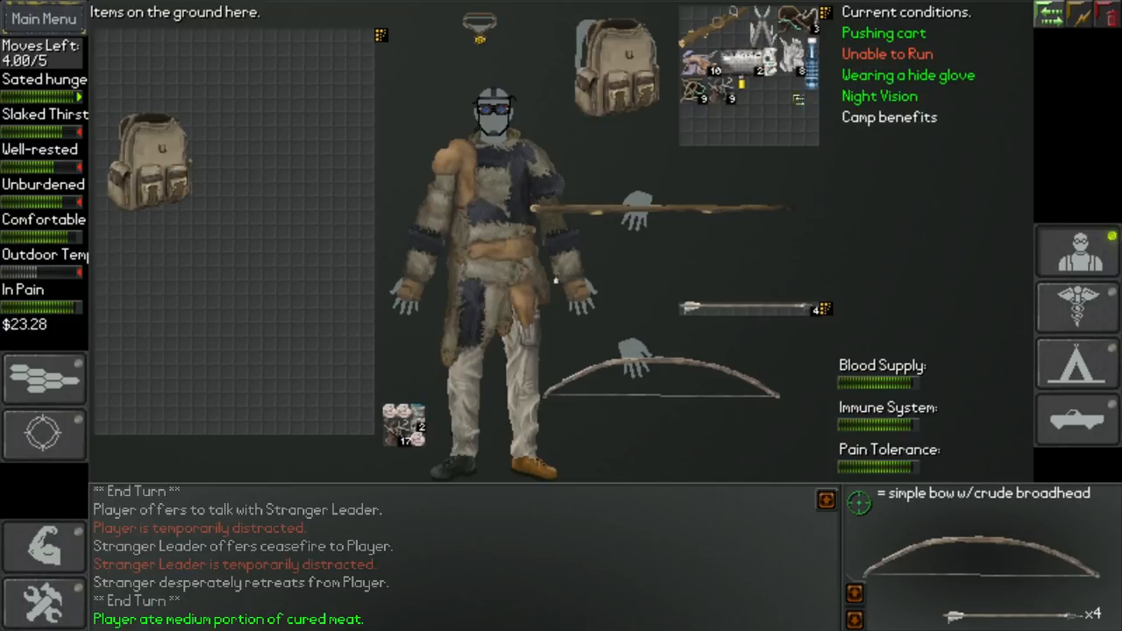
mouse_move(789, 79)
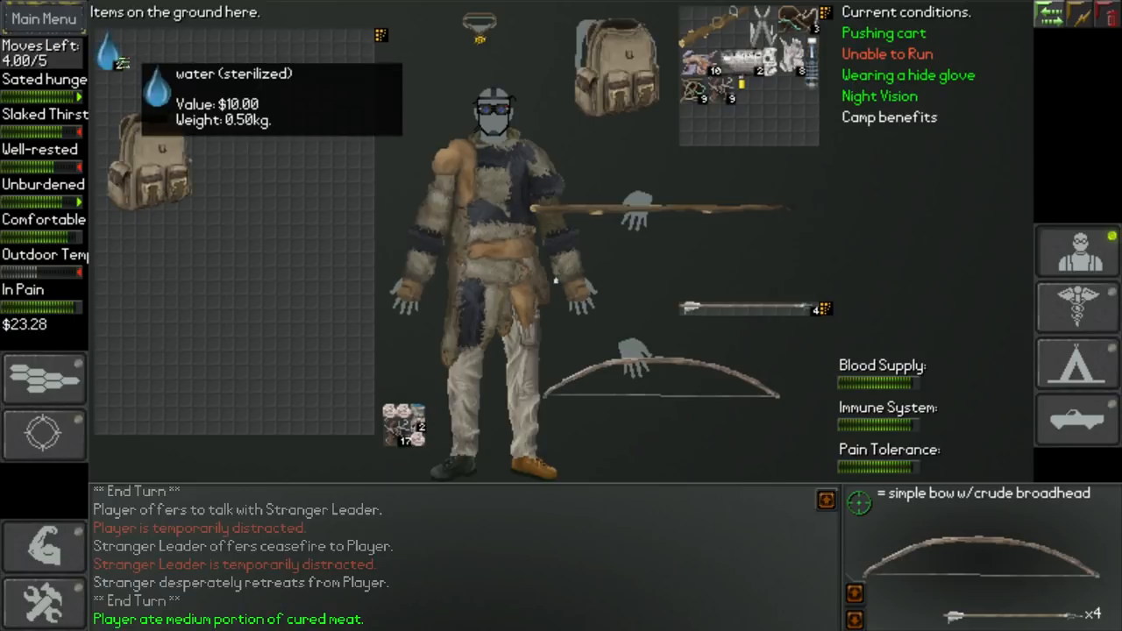
mouse_move(741, 223)
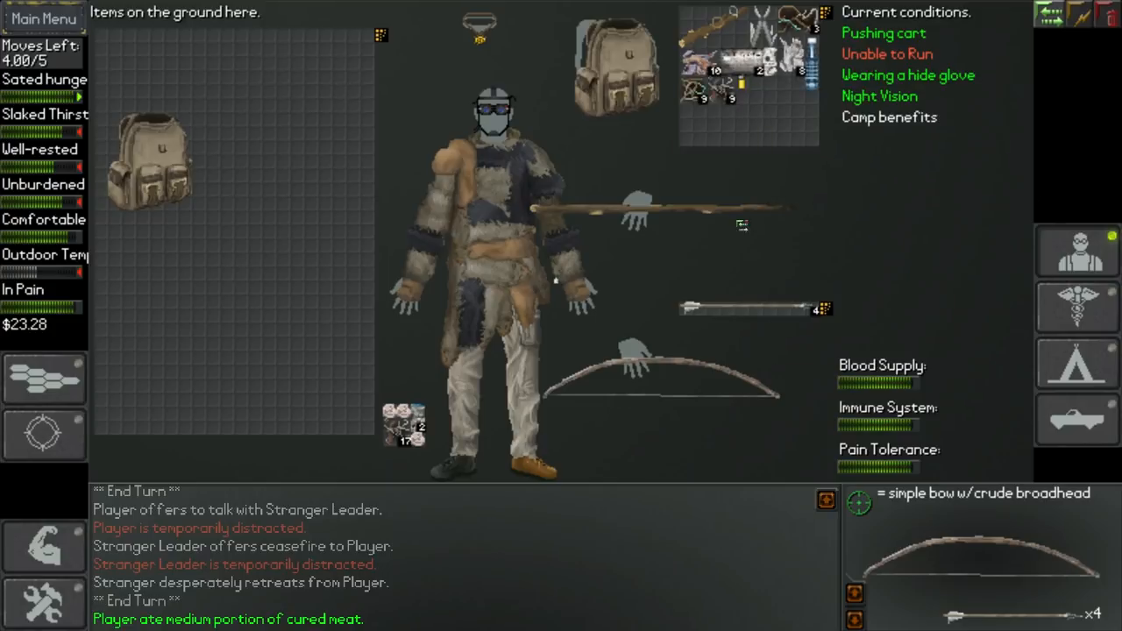
mouse_move(1078, 421)
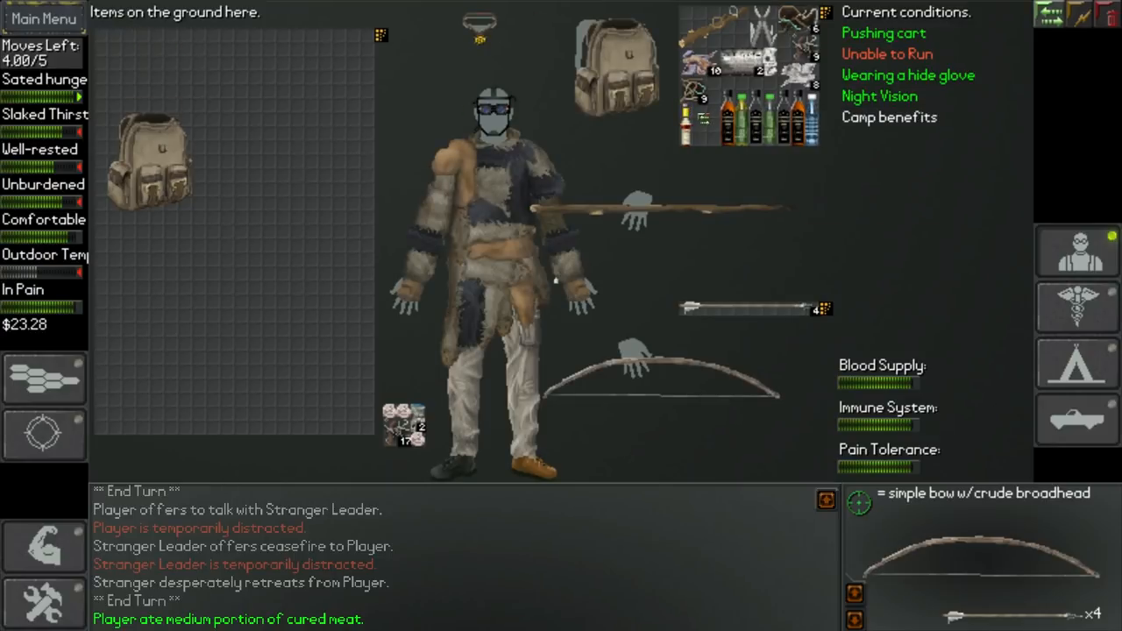
Step: Tear paper into scraps, bringing the total to twenty, queue another ingredient, and exit crafting
click(1077, 419)
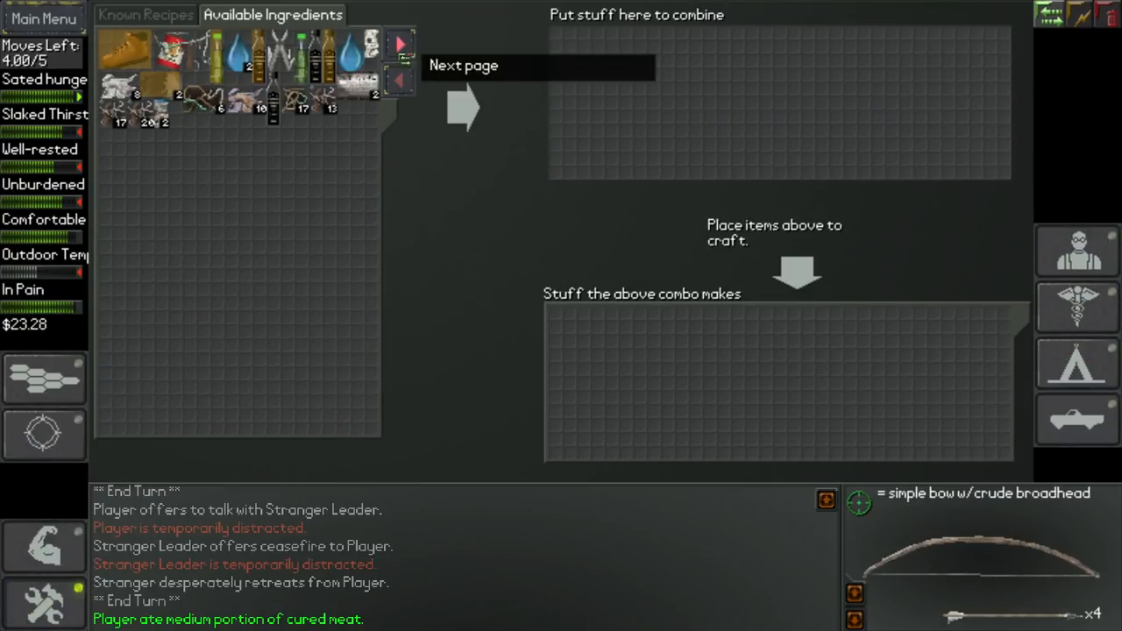
drag(356, 85, 570, 41)
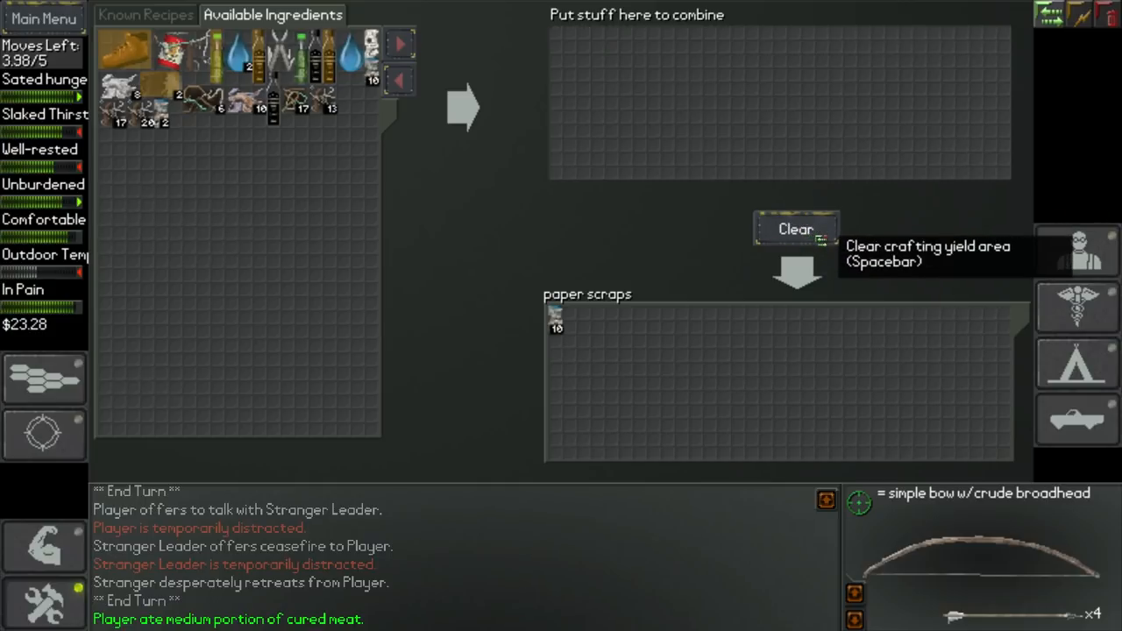
click(795, 229)
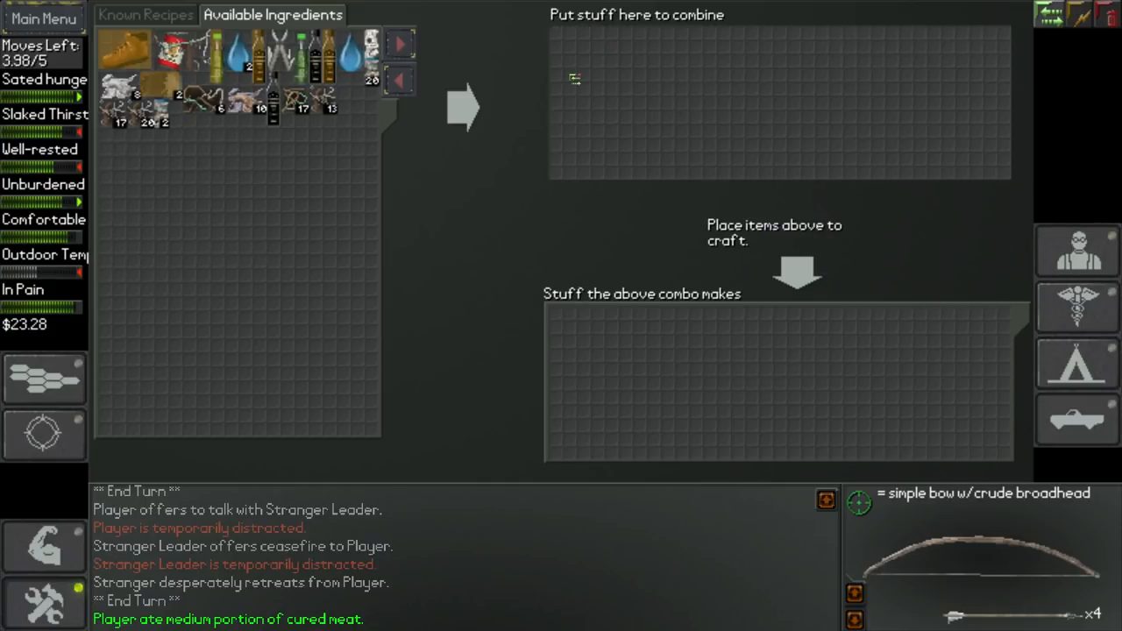
mouse_move(373, 79)
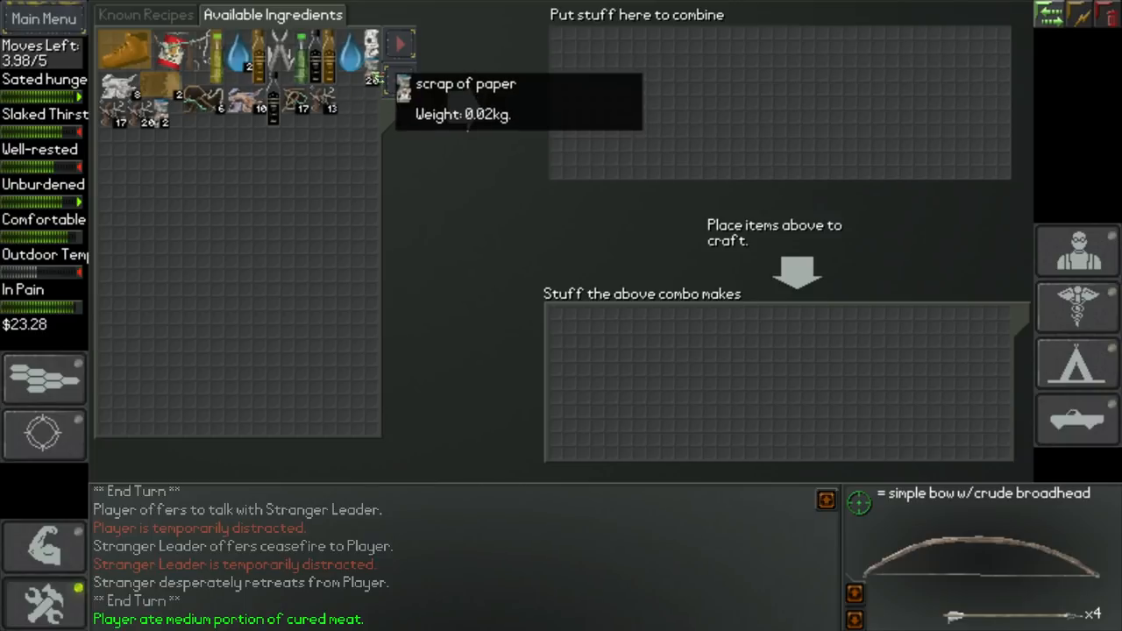
drag(372, 75, 555, 39)
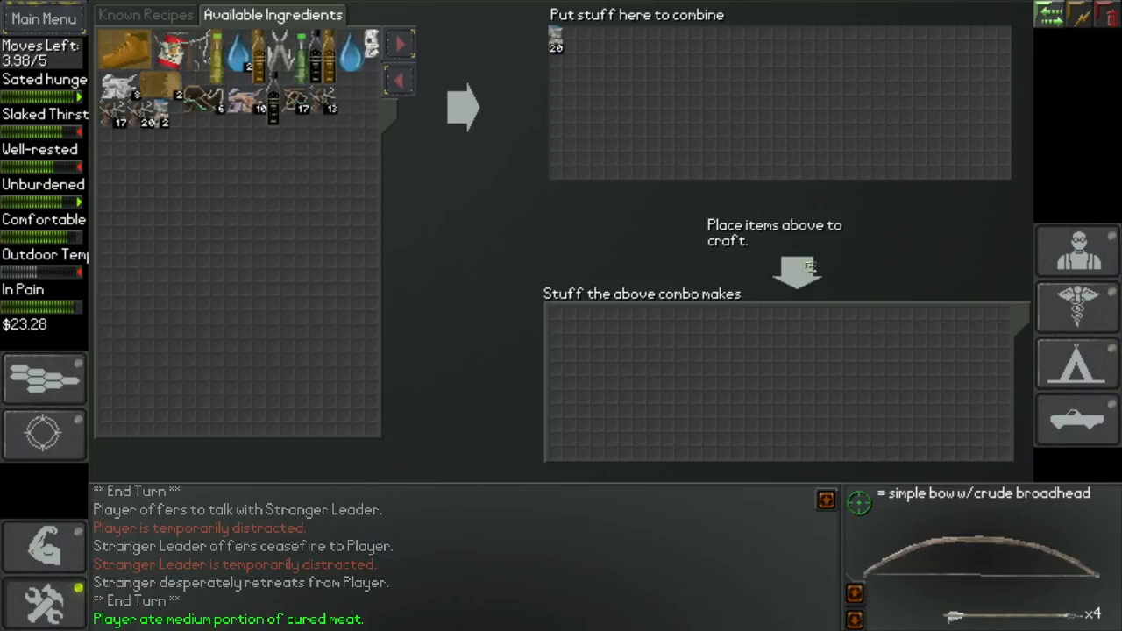
click(1077, 250)
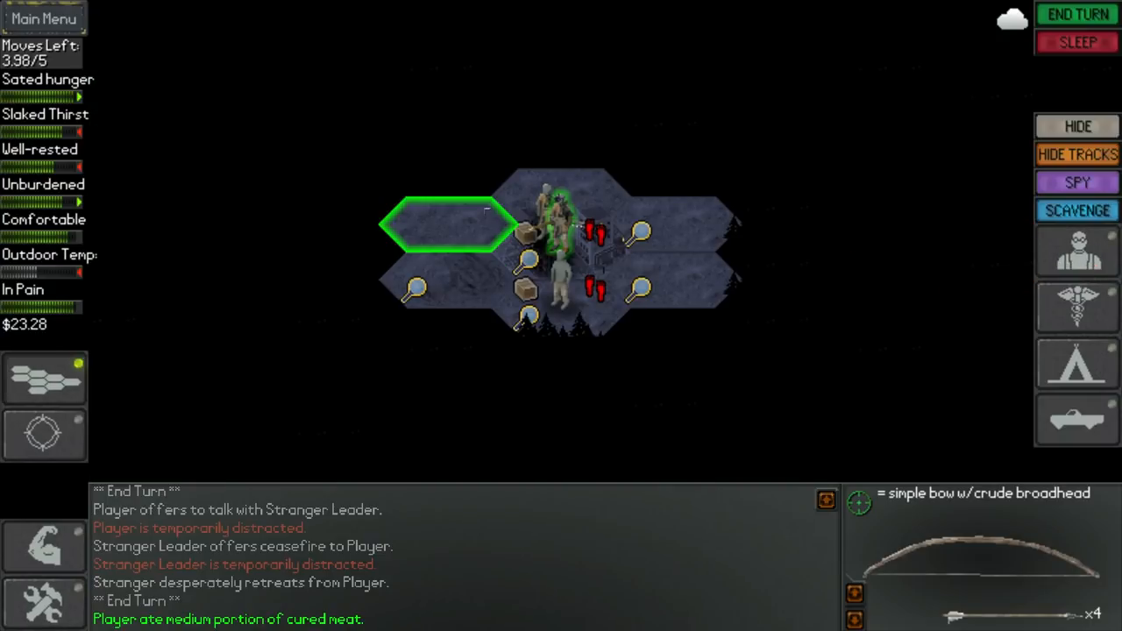
Step: End the turn into dawn and bring up the survivor's gear
click(449, 225)
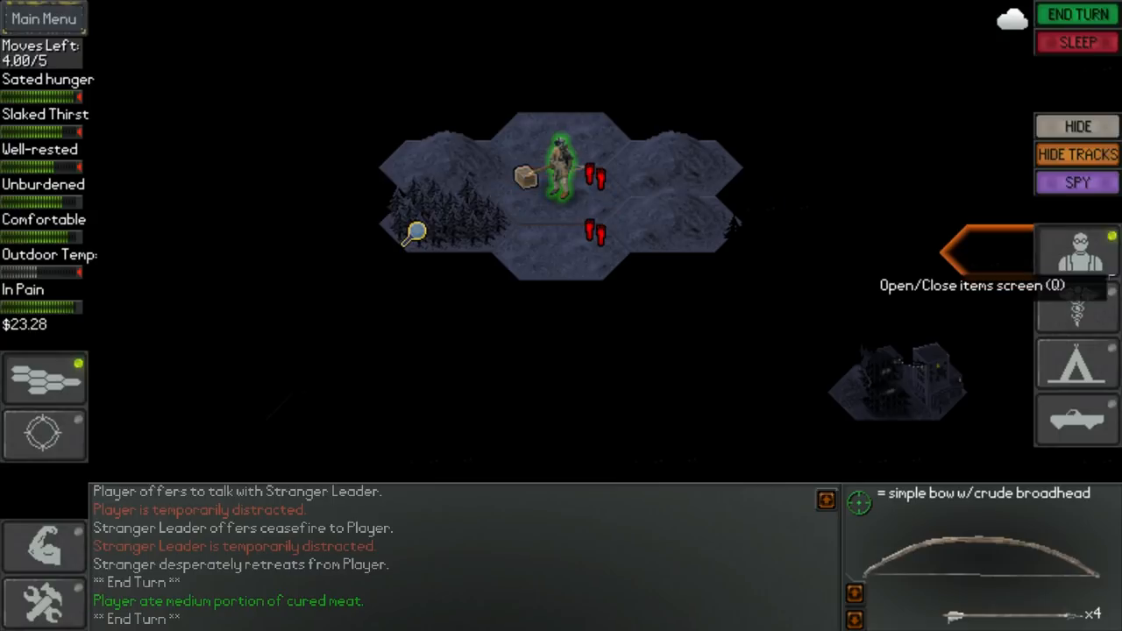
click(1078, 252)
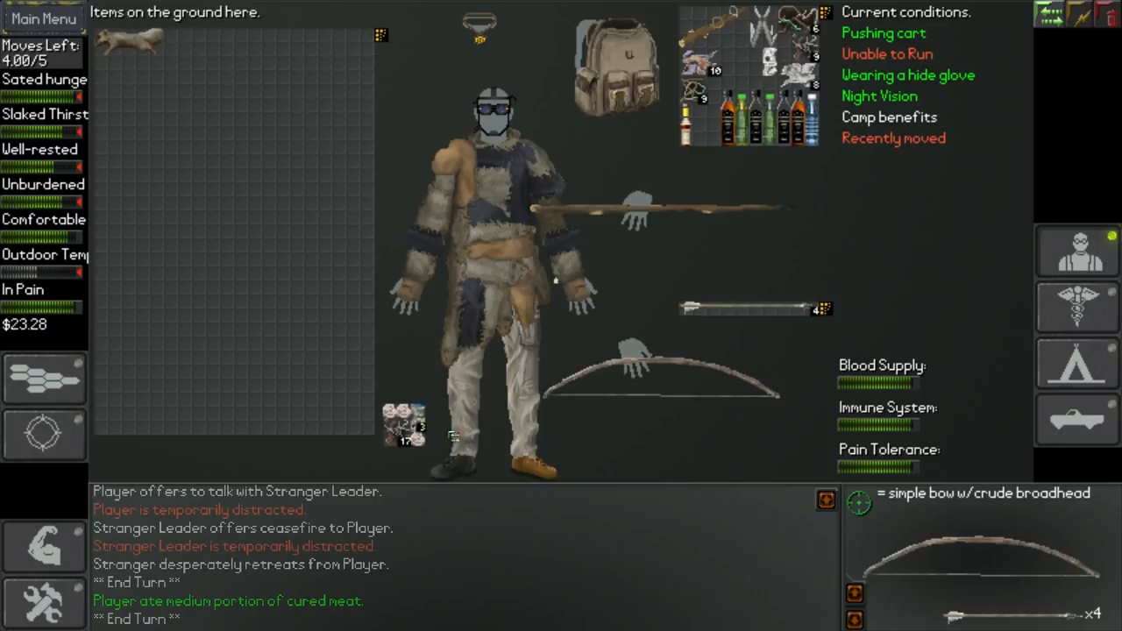
mouse_move(132, 44)
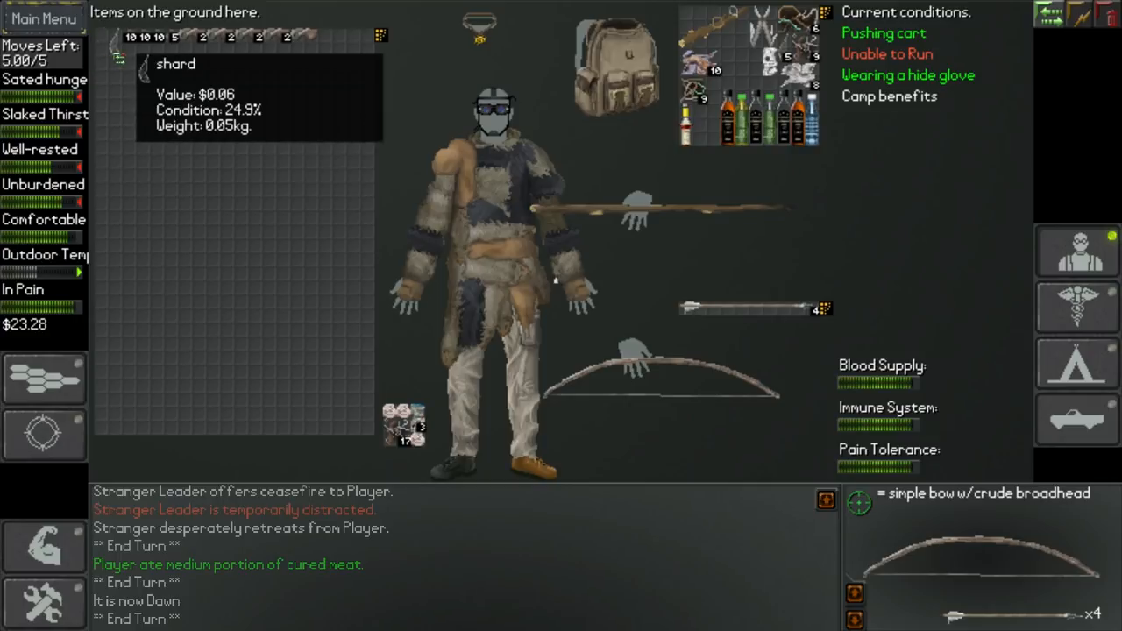
mouse_move(162, 42)
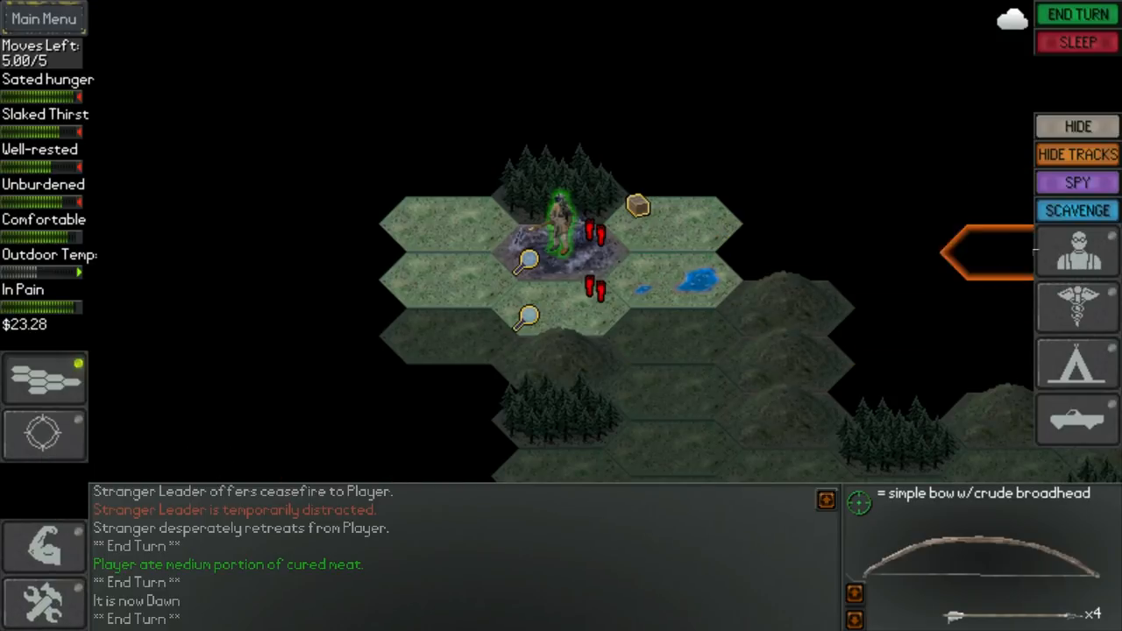
Step: Review the enlarged ground-item pile with bottles, then switch to crafting
click(1077, 209)
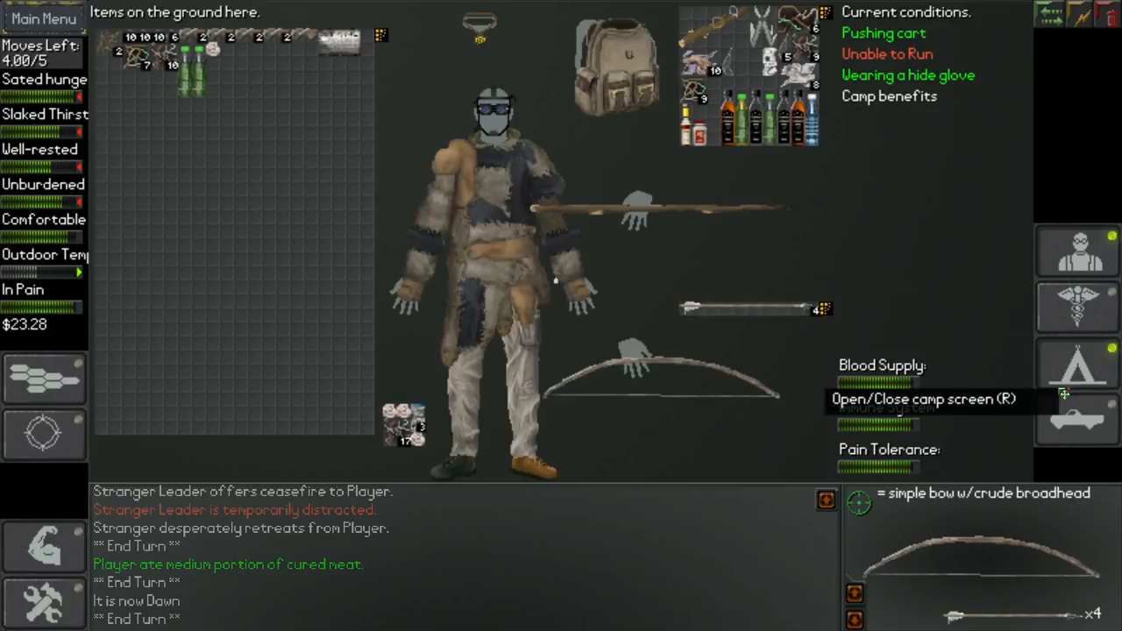
click(1077, 419)
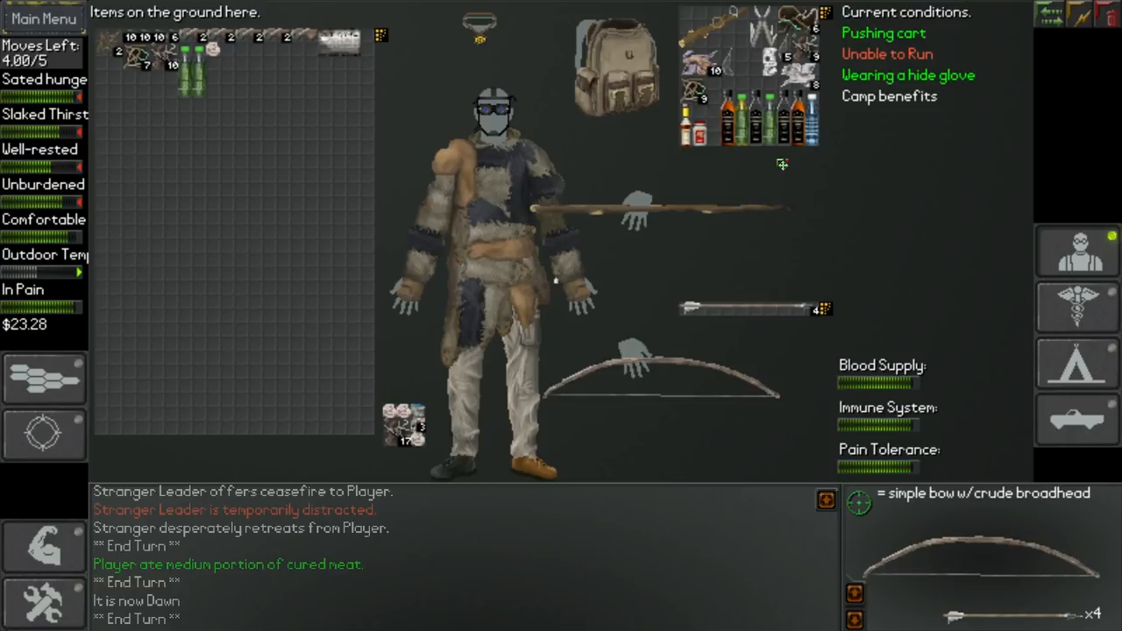
mouse_move(693, 136)
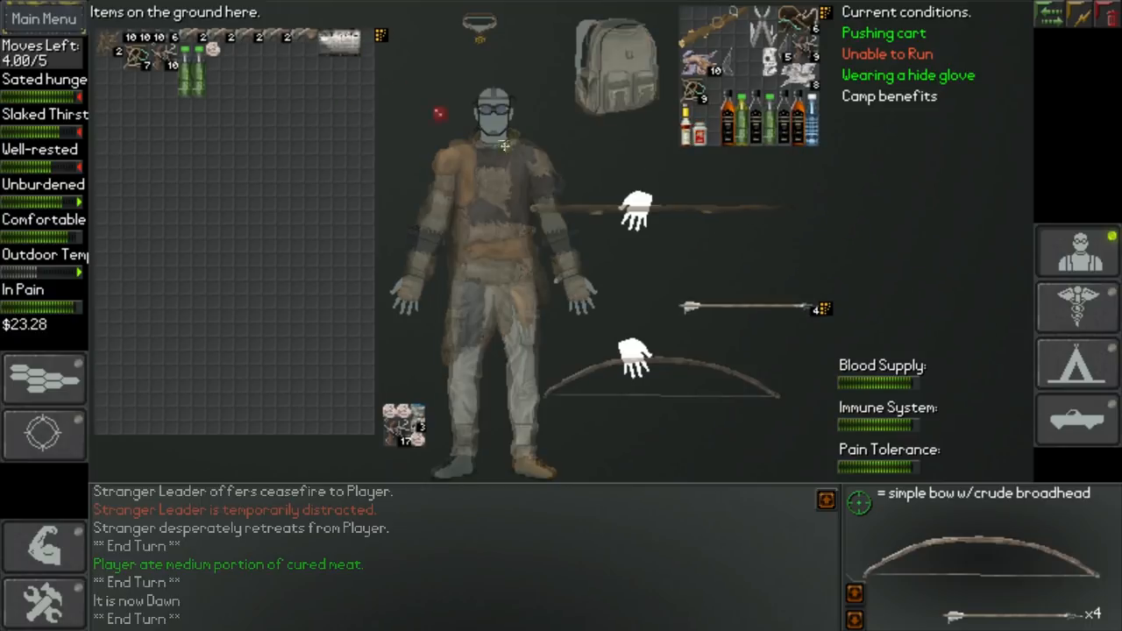
mouse_move(697, 140)
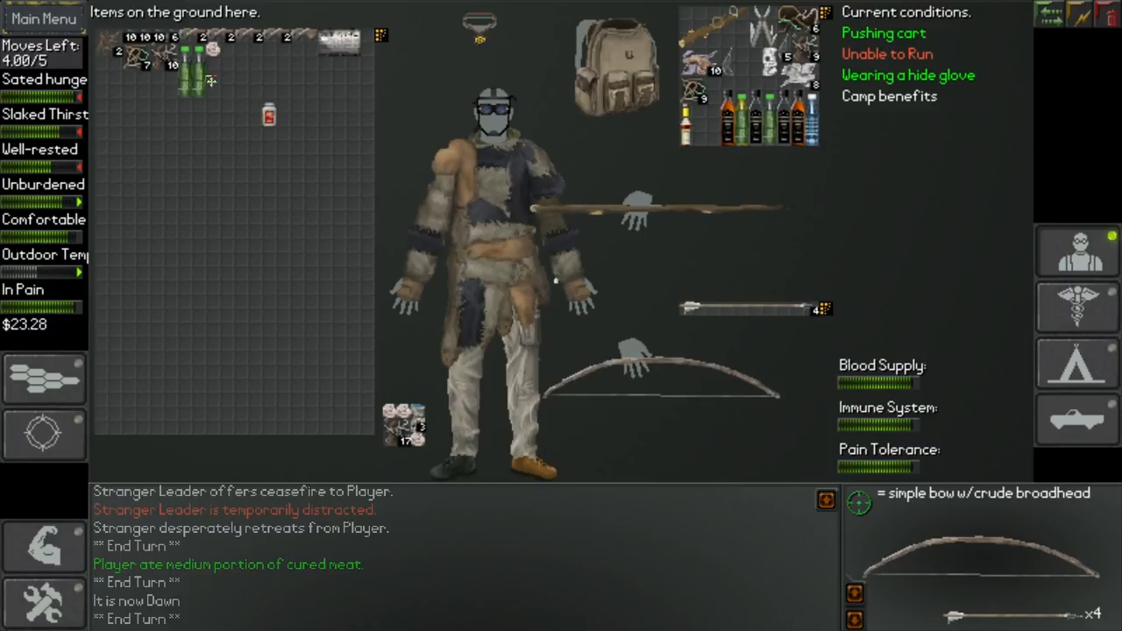
mouse_move(208, 78)
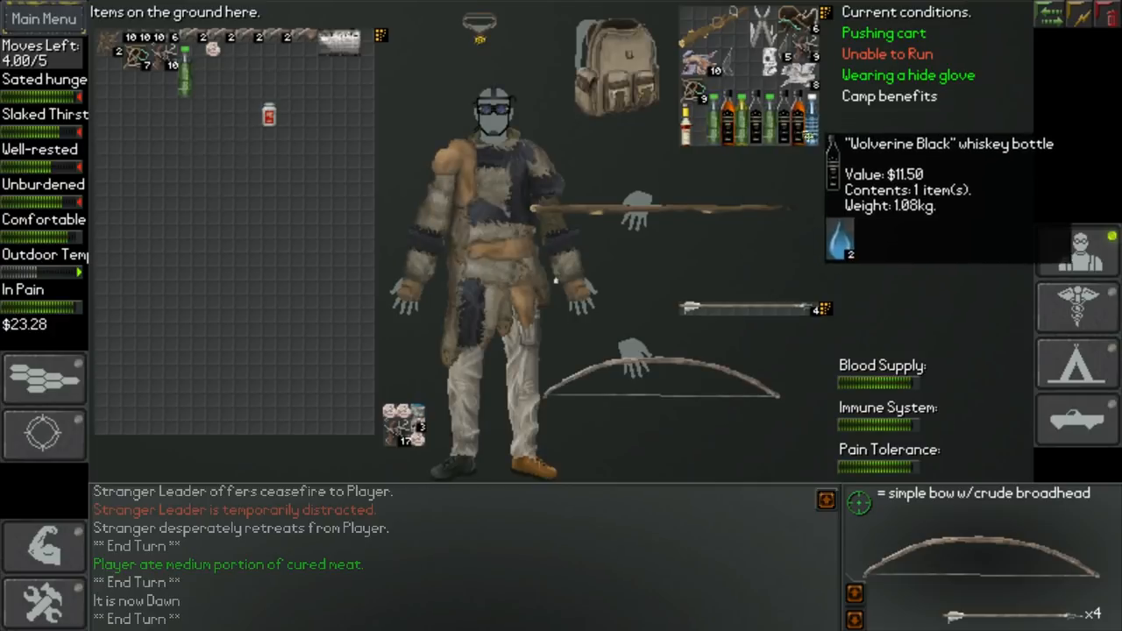
mouse_move(727, 136)
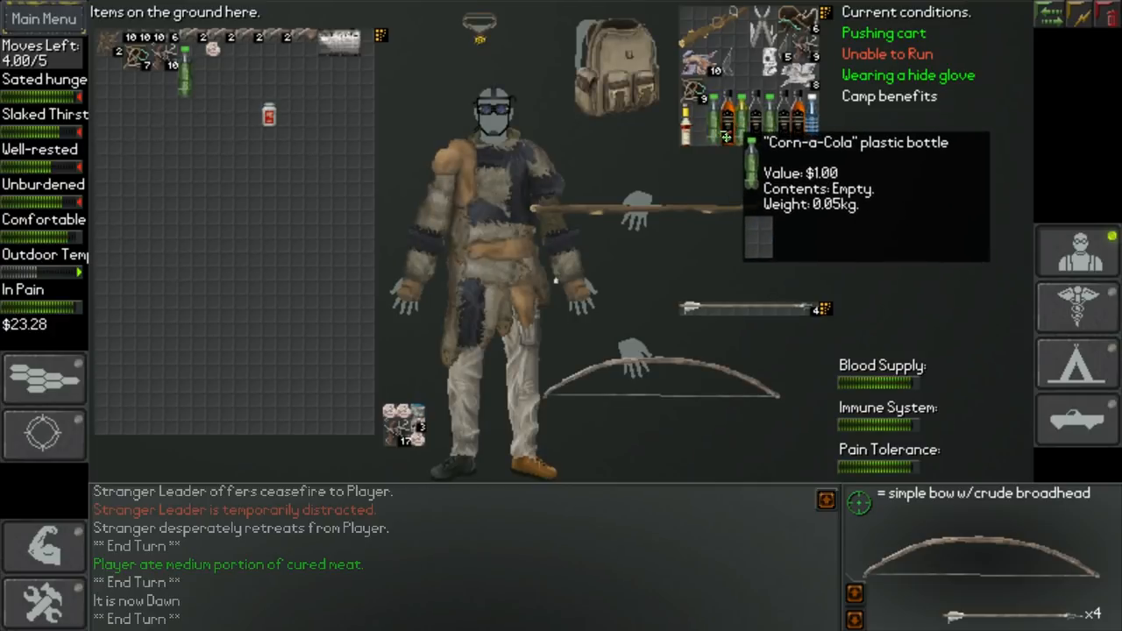
mouse_move(228, 175)
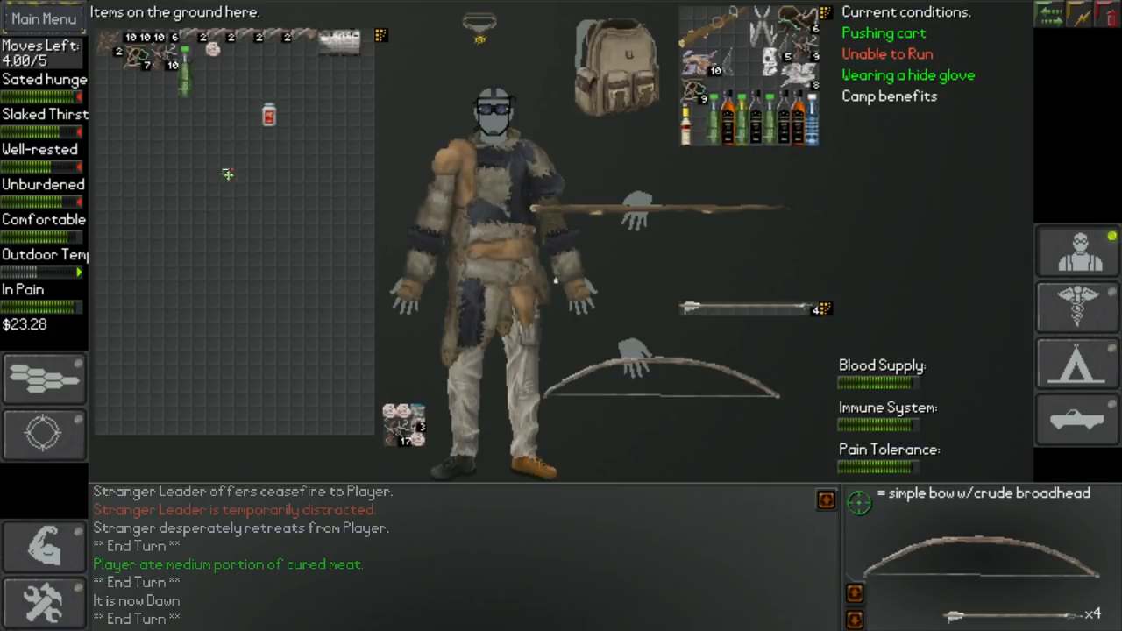
mouse_move(200, 105)
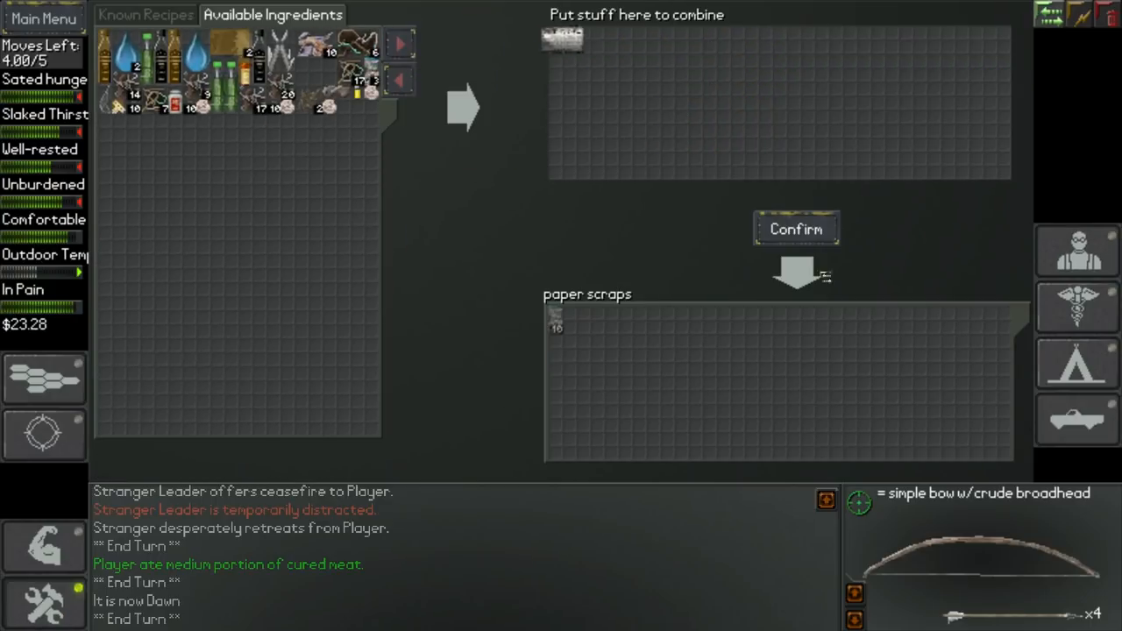
Step: Craft the paper scraps and return to the items screen
click(796, 229)
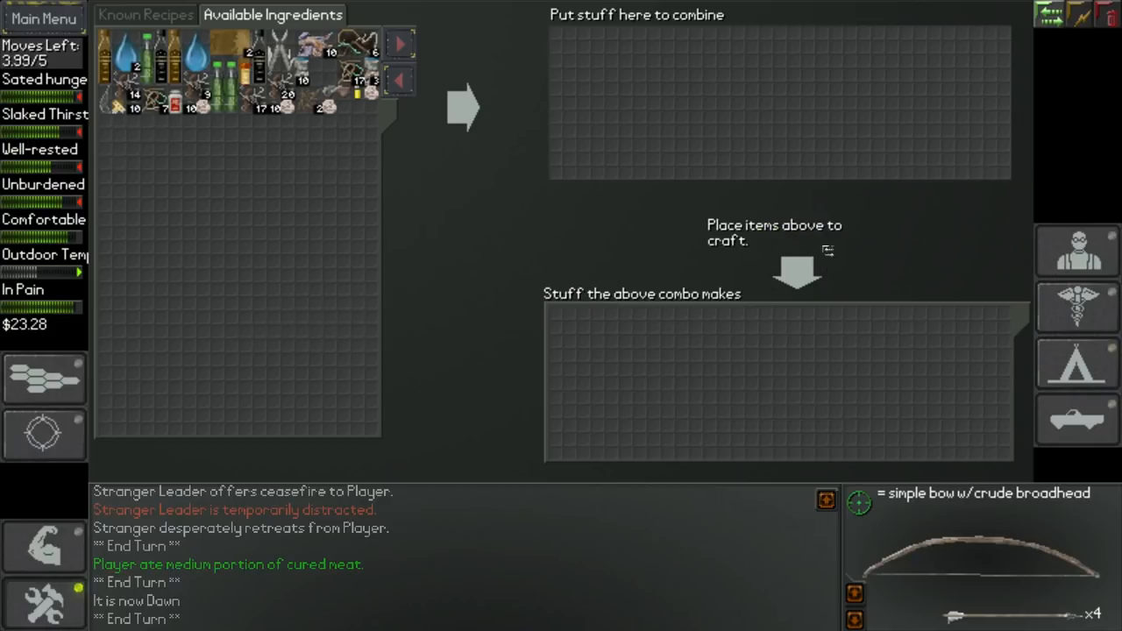
click(1076, 252)
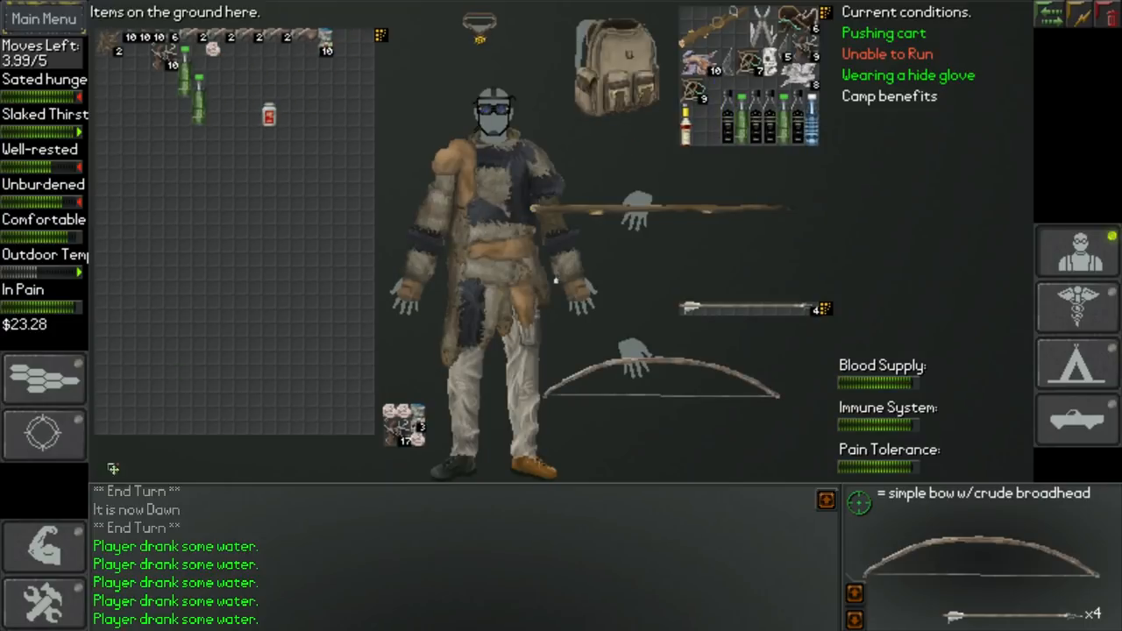
mouse_move(44, 600)
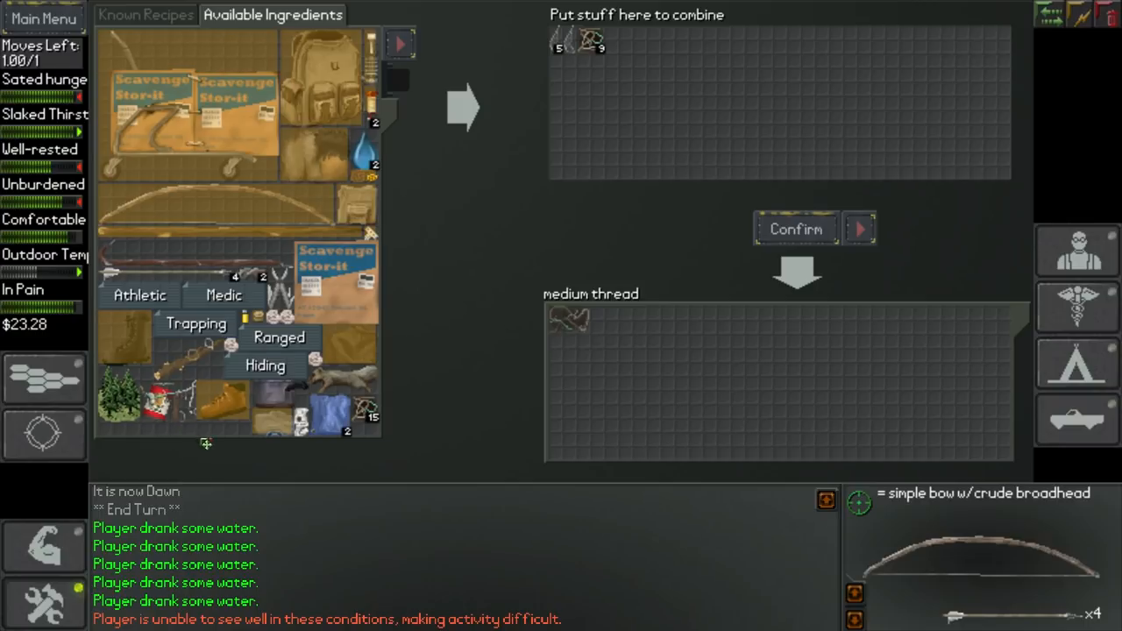
mouse_move(474, 403)
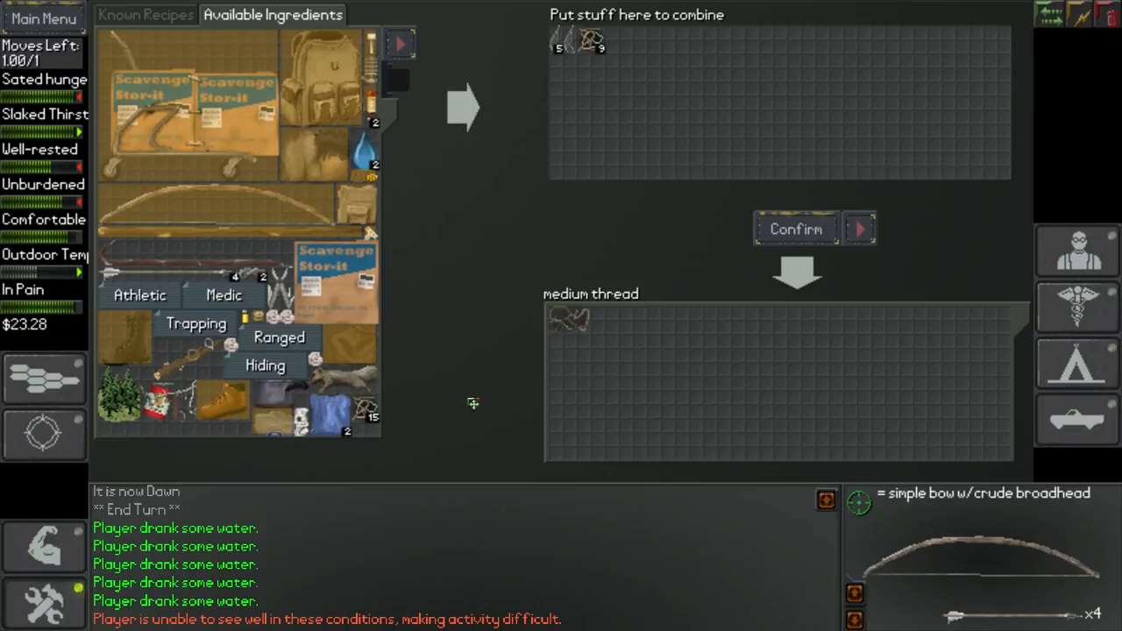
mouse_move(474, 222)
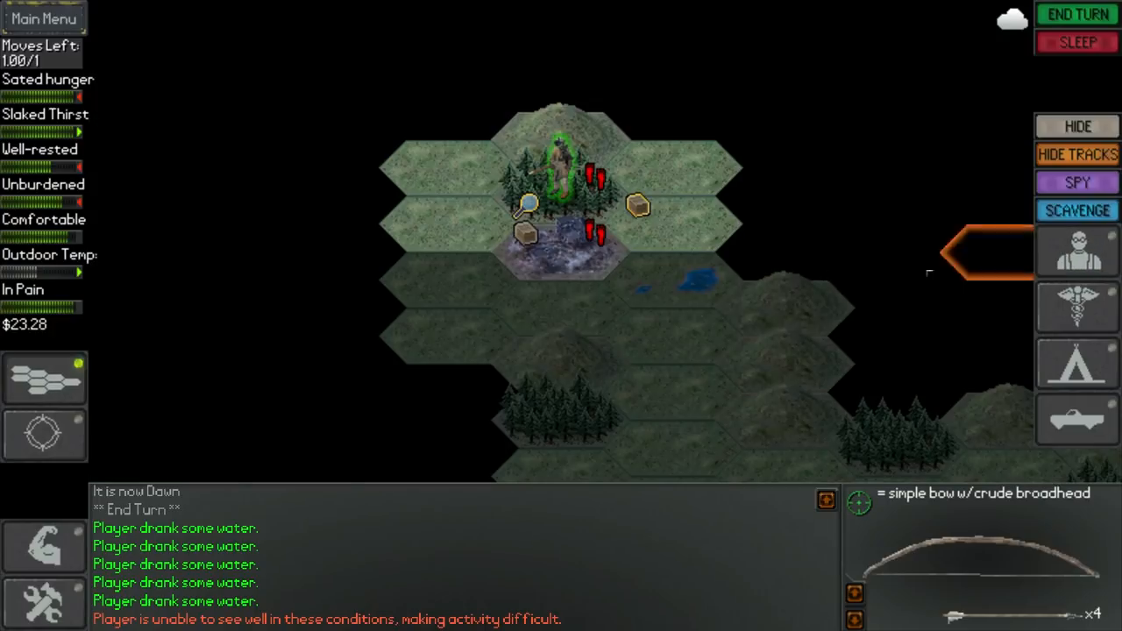
Step: Bring up the items screen showing the squirrel corpse among ground items
click(1077, 209)
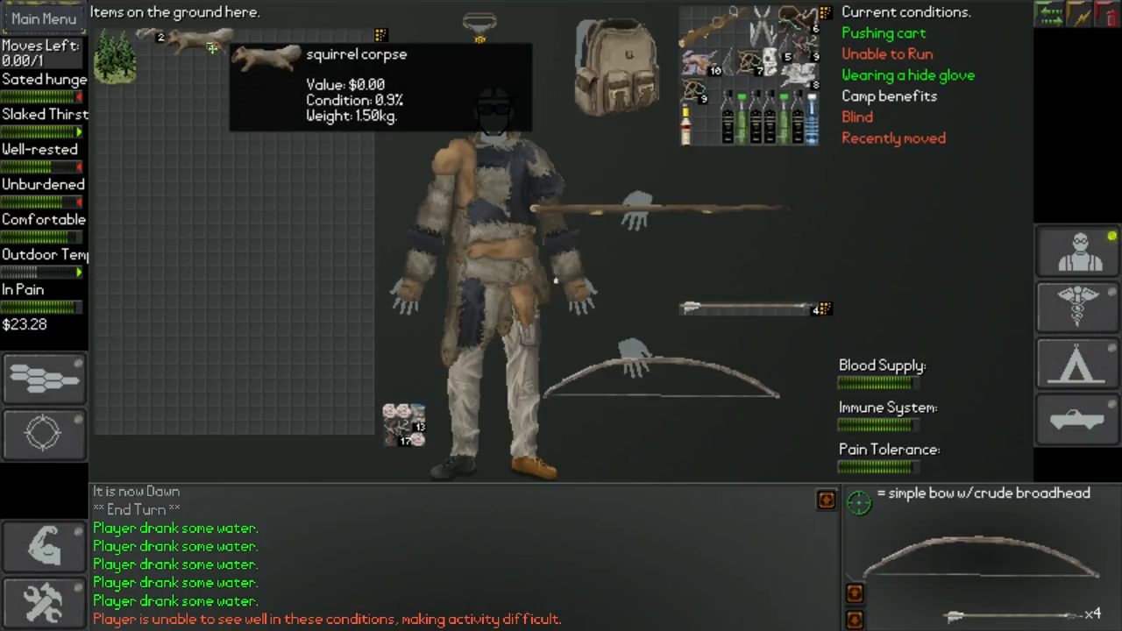
mouse_move(223, 57)
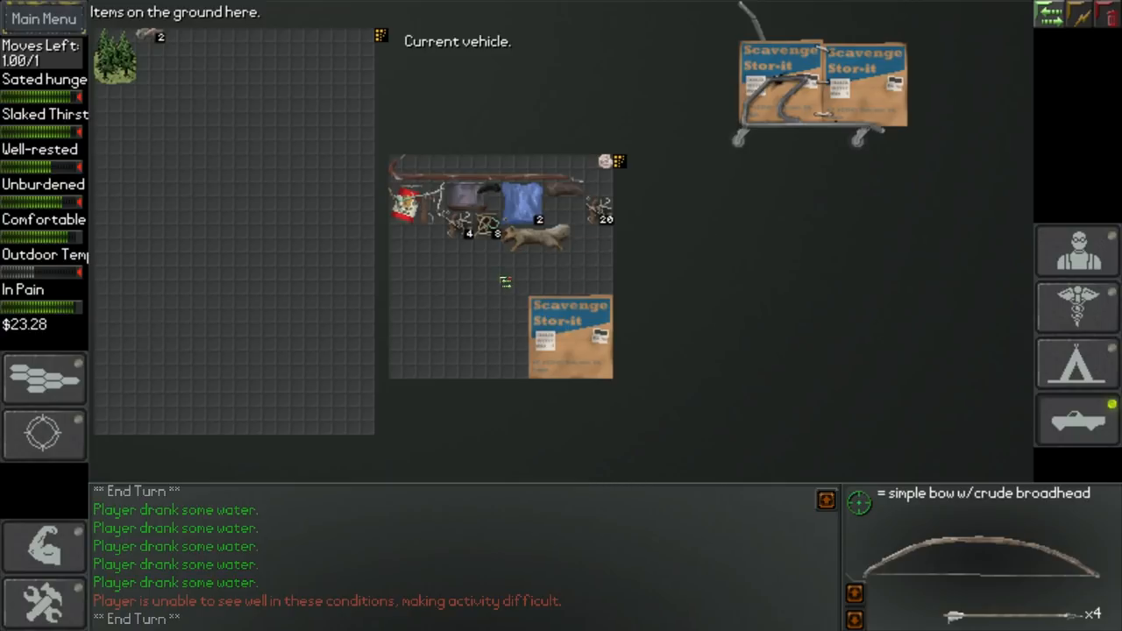
mouse_move(567, 202)
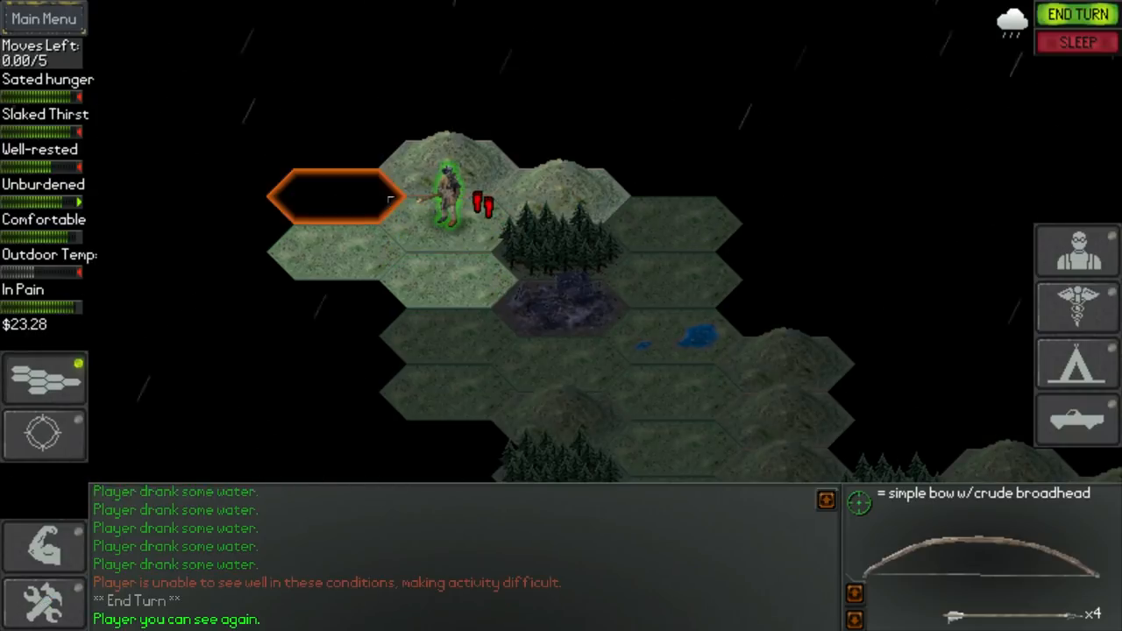
Step: Open the crafting screen to start the forest resources recipe from trees
click(1077, 14)
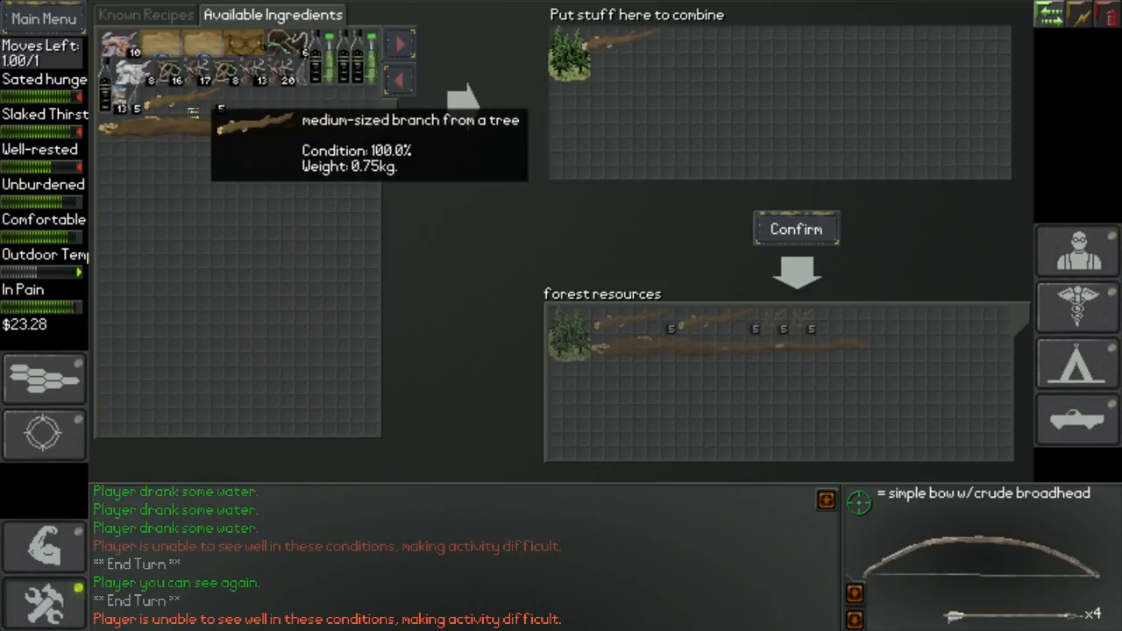
Step: Gather branches from forest resources and craft a fifth crude broadhead arrow
click(795, 229)
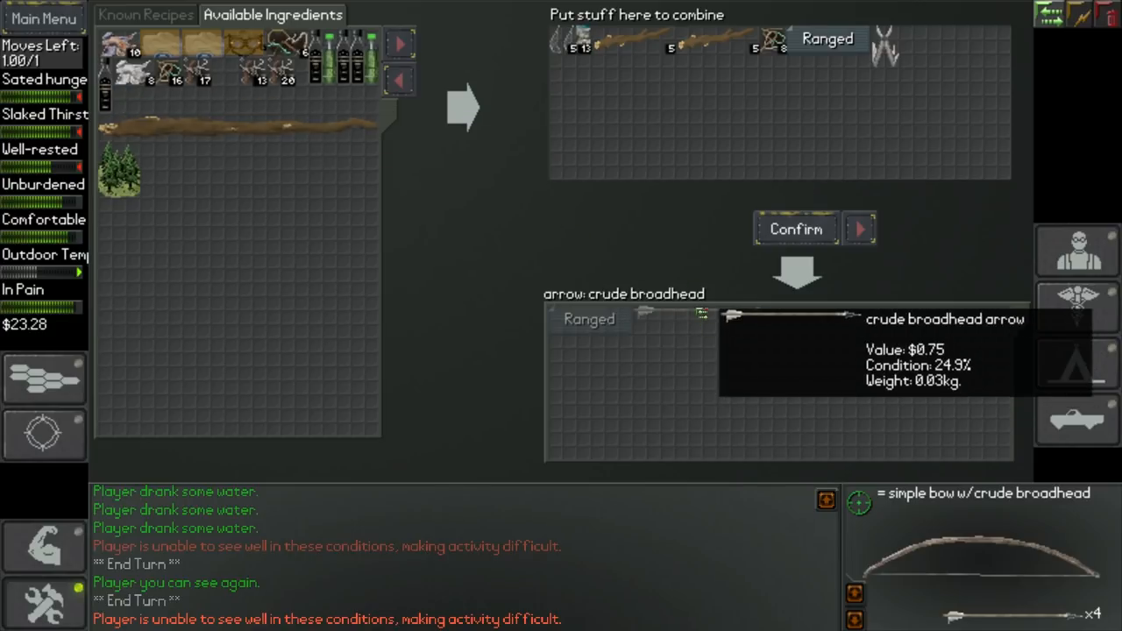
mouse_move(794, 229)
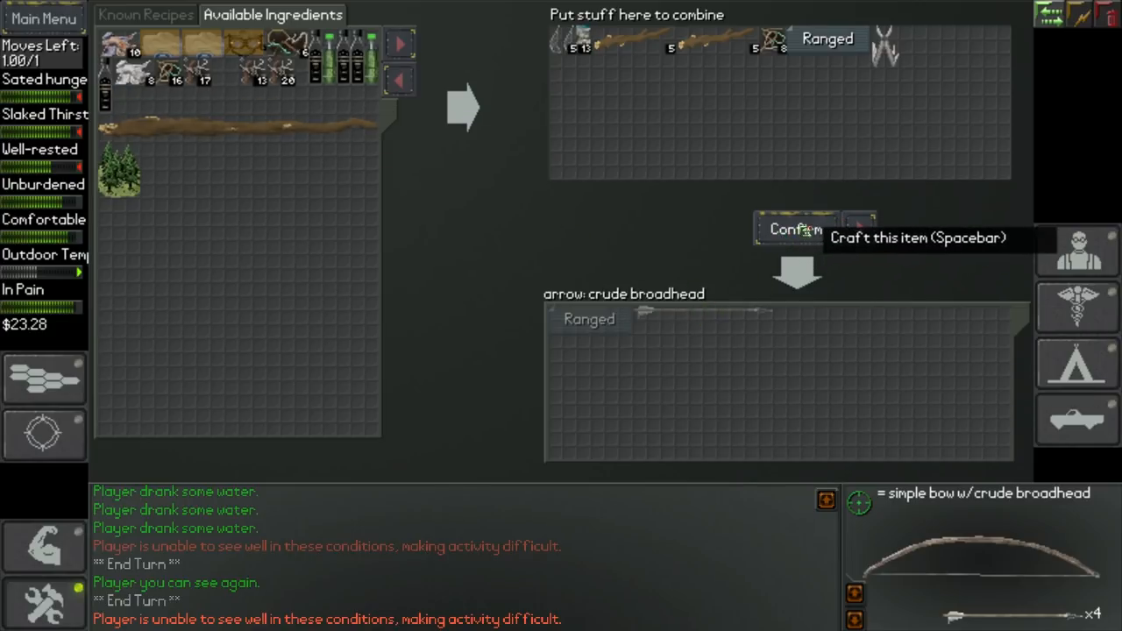
click(793, 229)
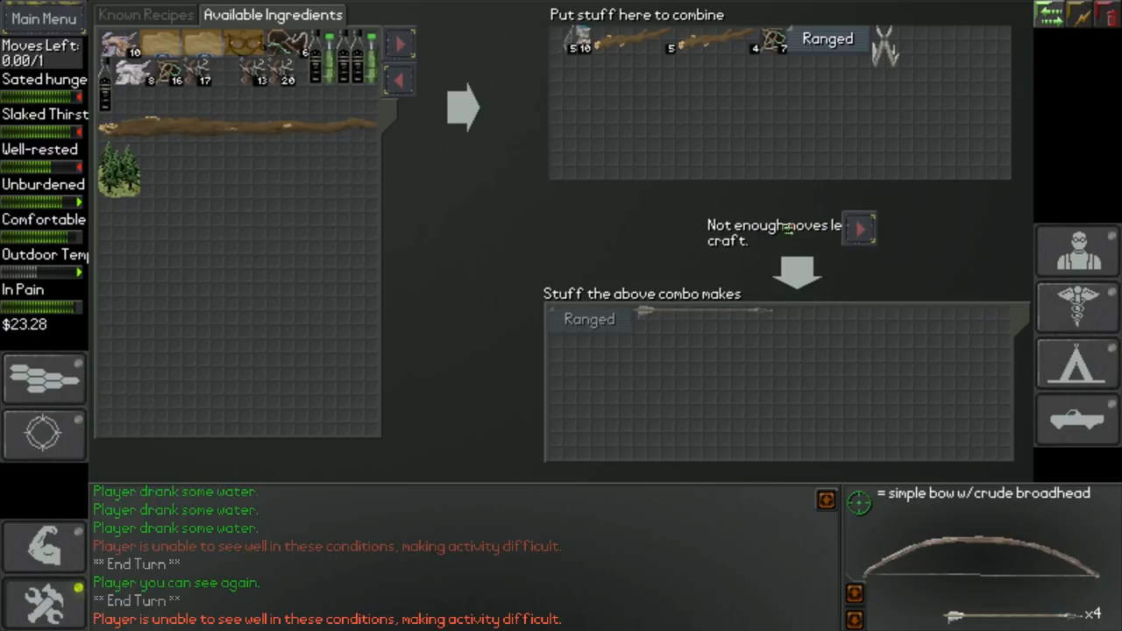
mouse_move(706, 318)
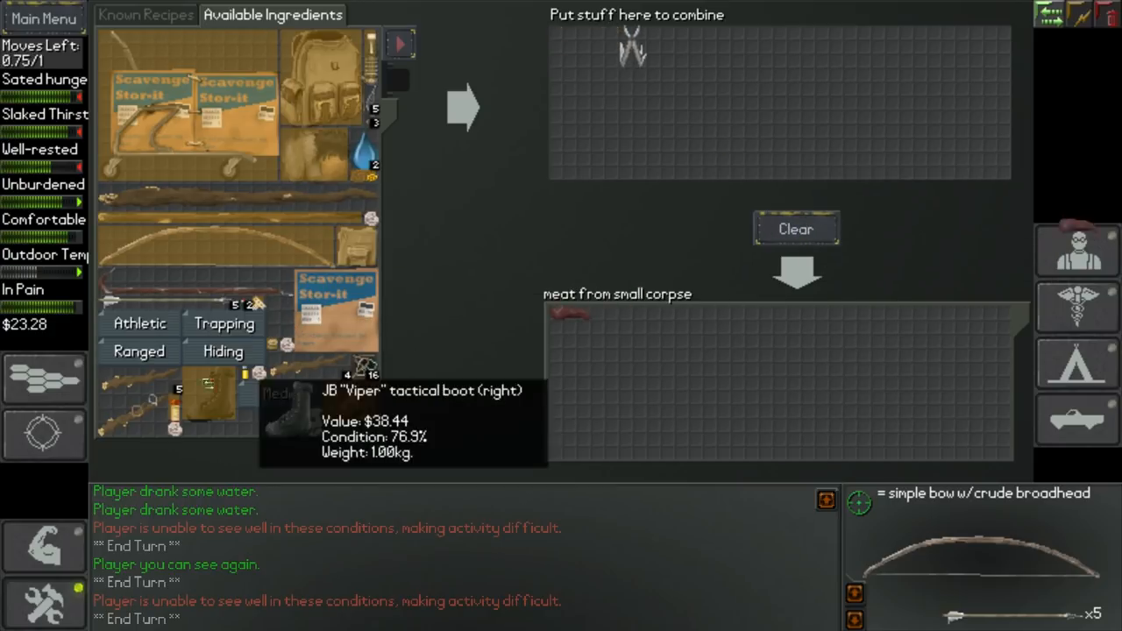
Step: Butcher meat from the small corpse and build a small friction campfire
click(795, 229)
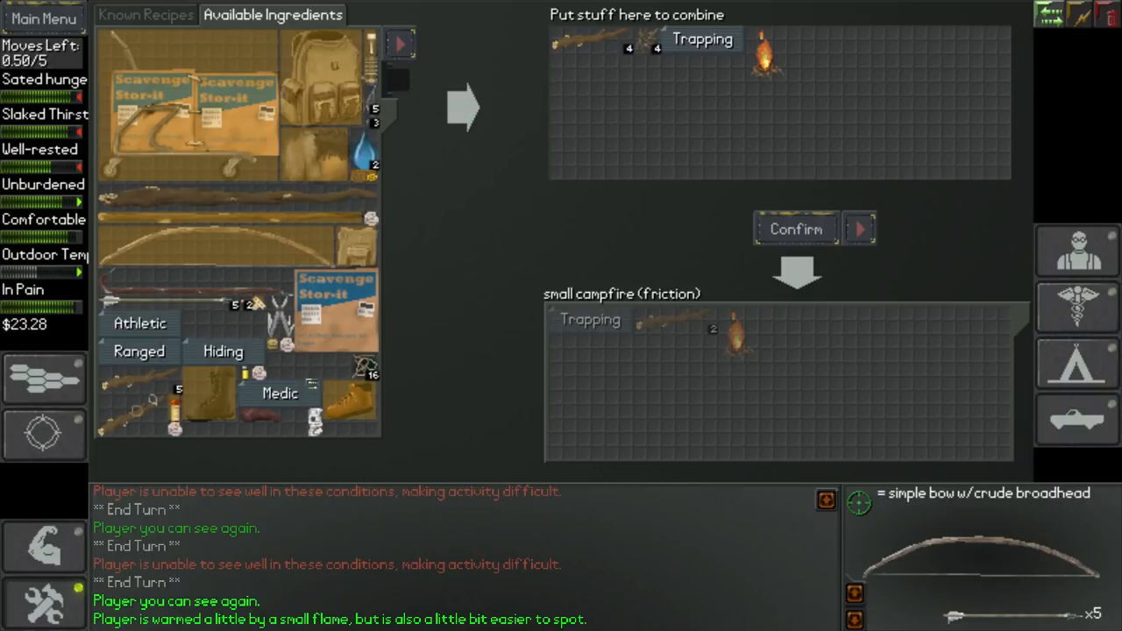
click(859, 228)
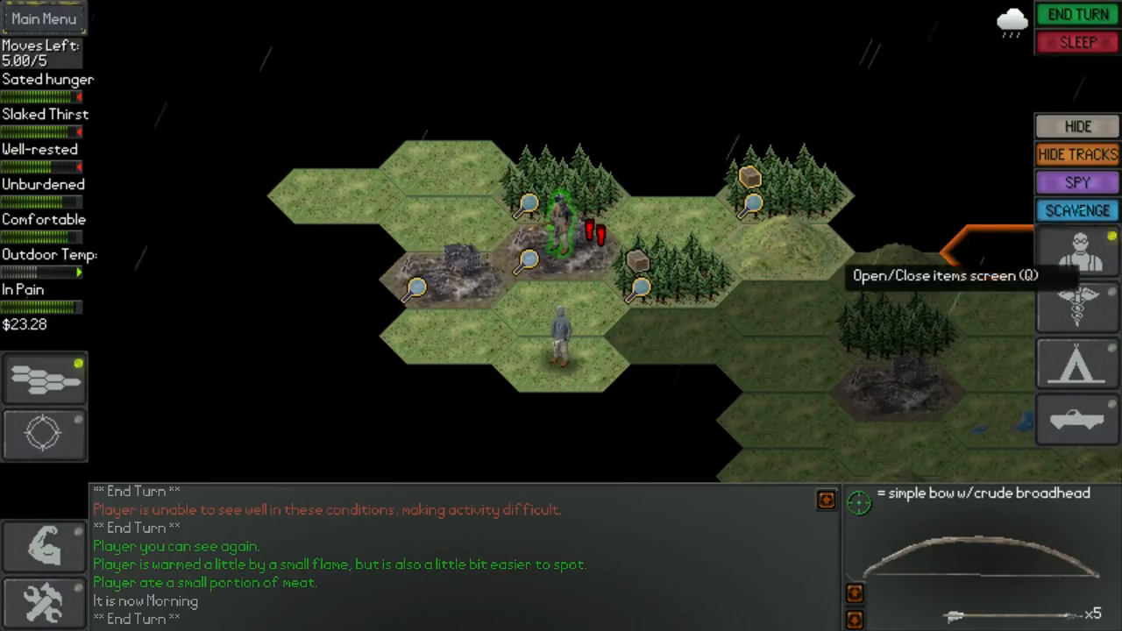
Step: Force past the storage shed's lock using the prying option
click(1076, 210)
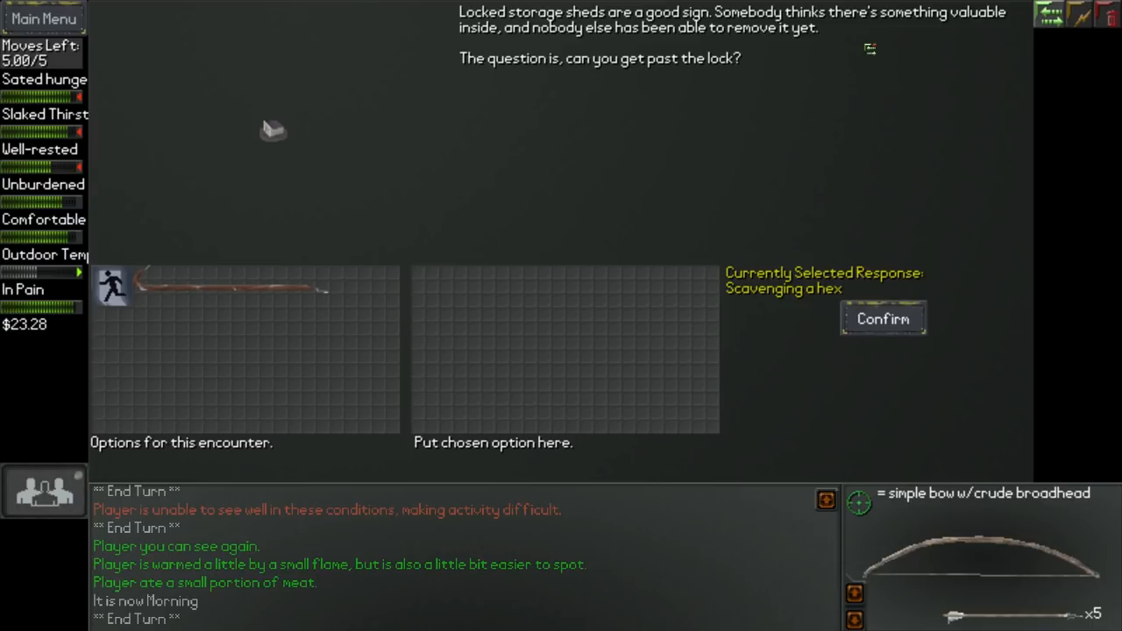
drag(228, 286, 495, 286)
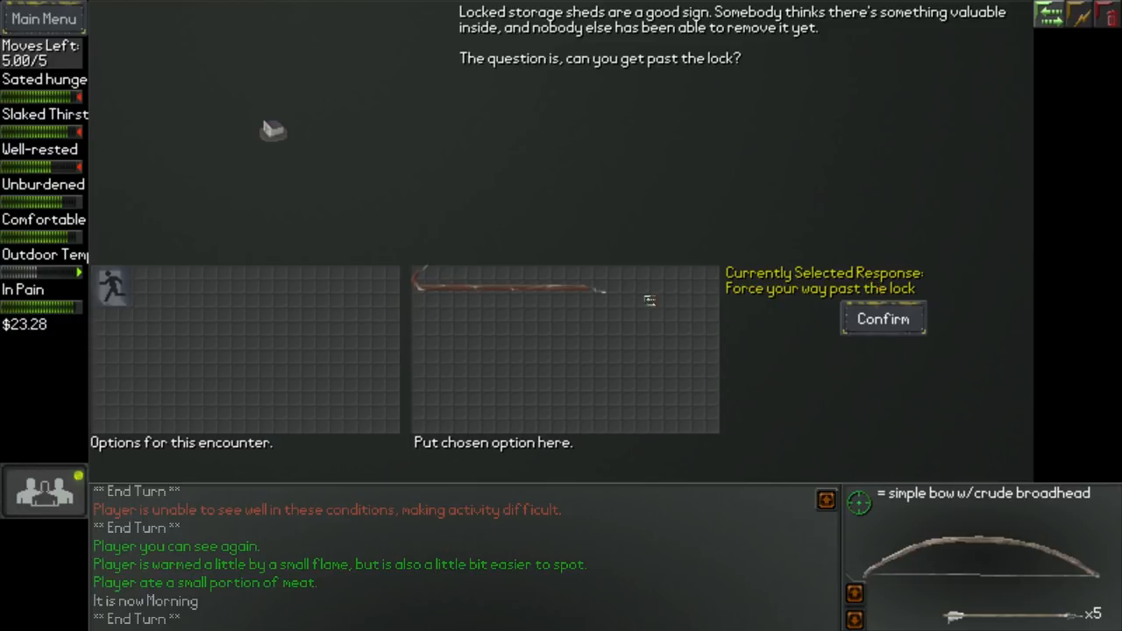
drag(509, 285, 246, 285)
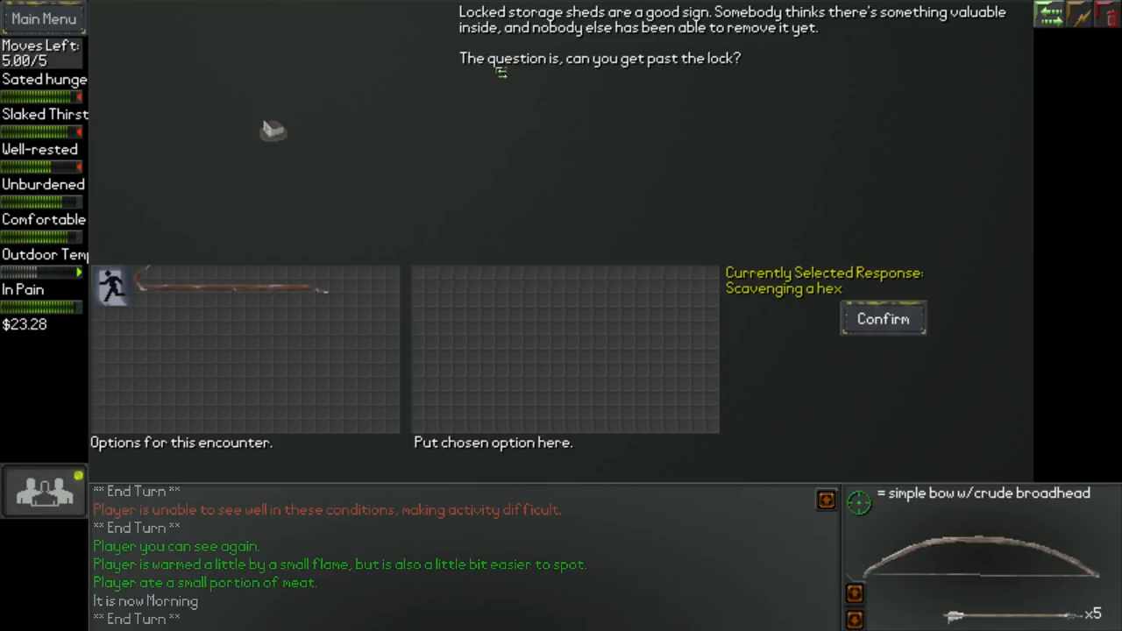
mouse_move(752, 125)
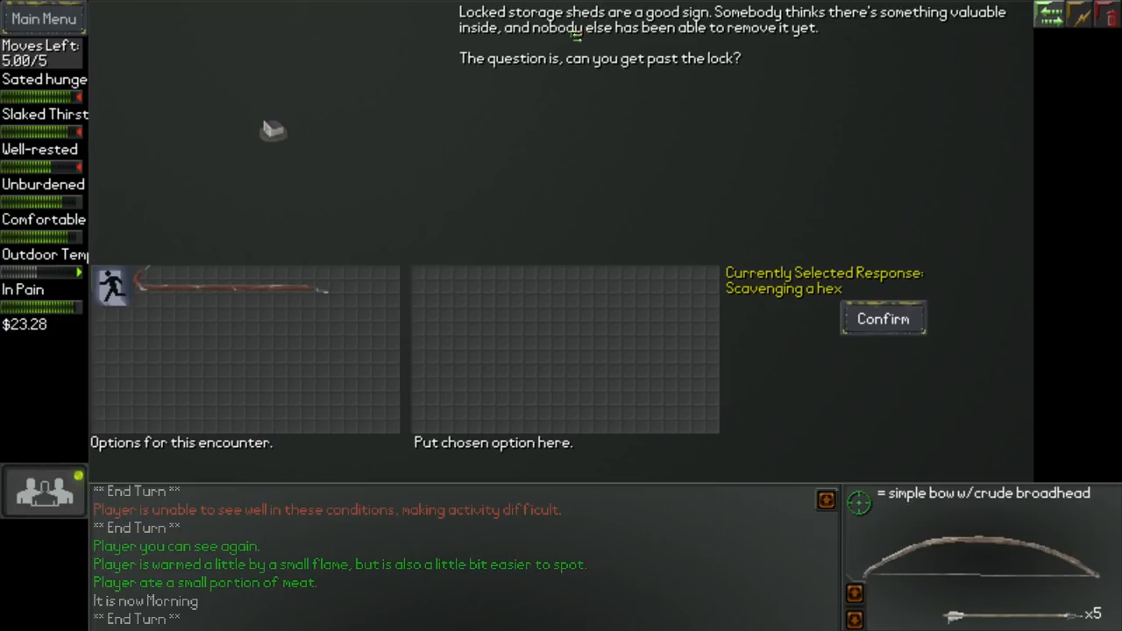
mouse_move(211, 293)
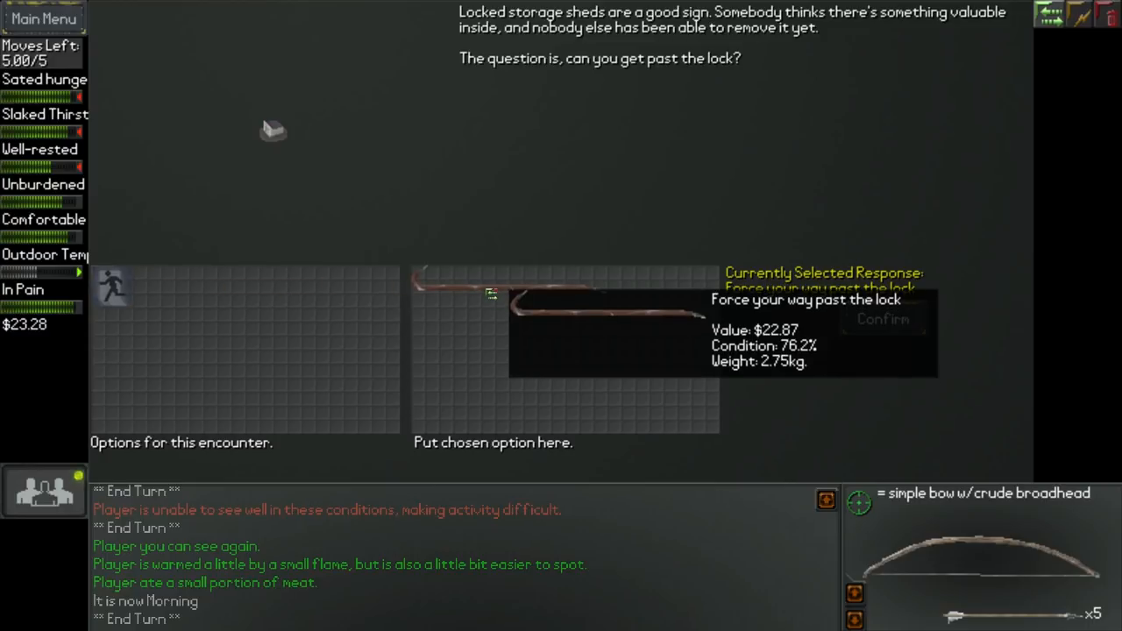
click(883, 318)
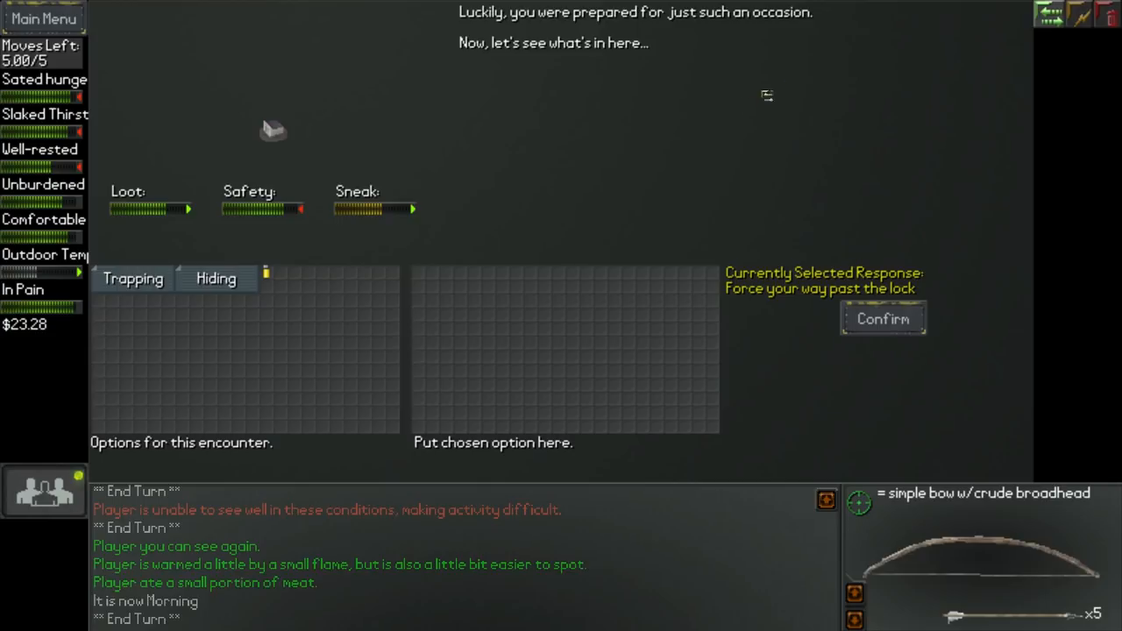
mouse_move(287, 342)
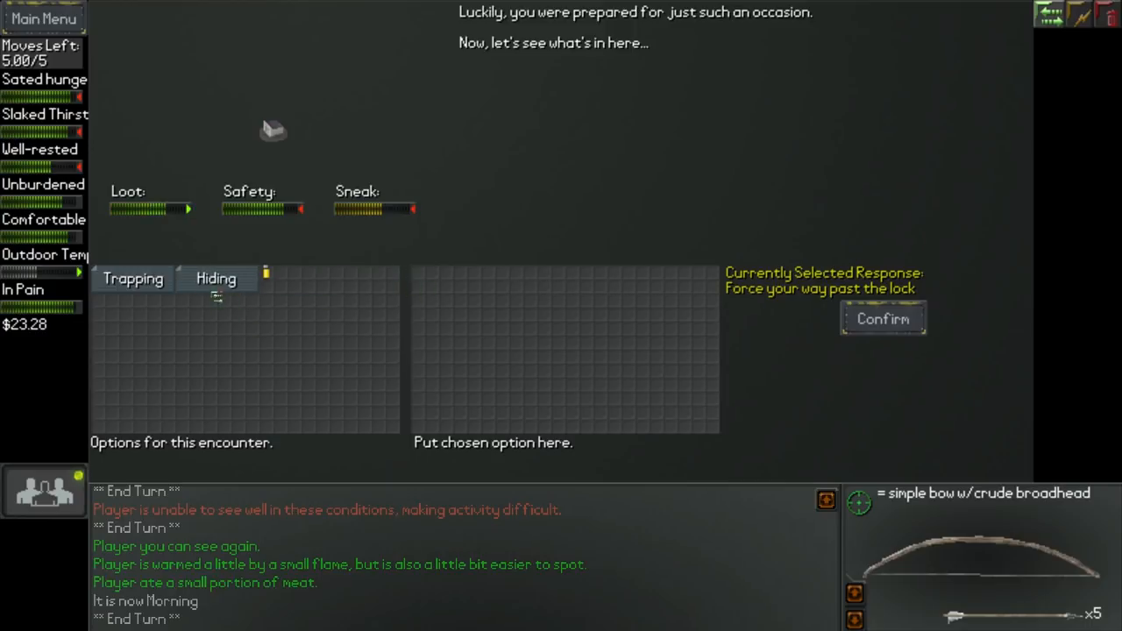
mouse_move(427, 299)
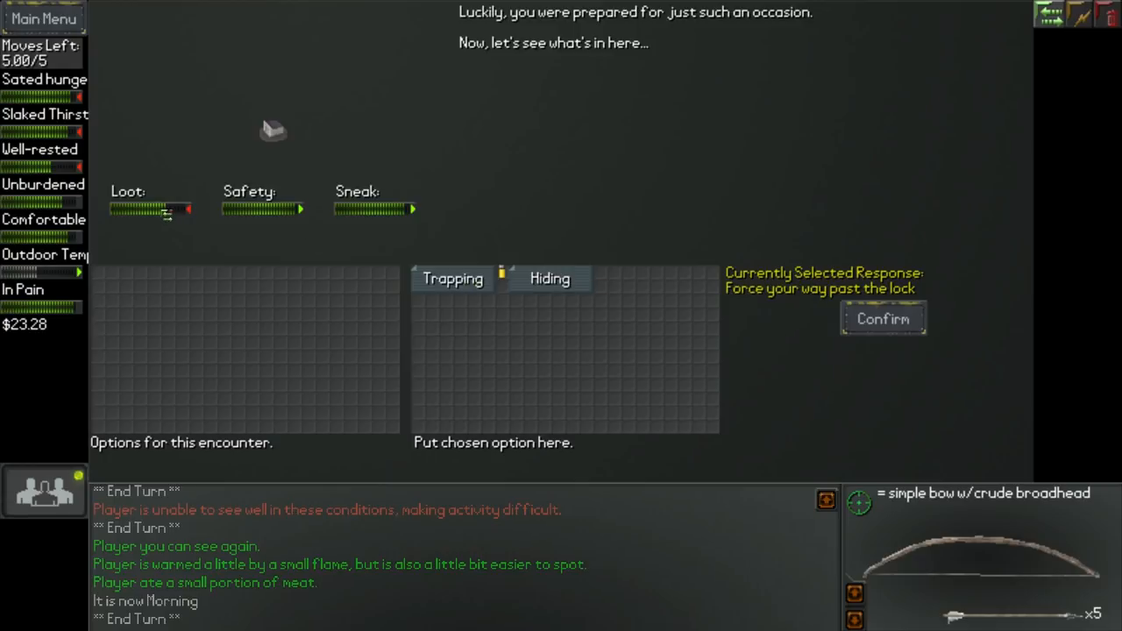
mouse_move(373, 215)
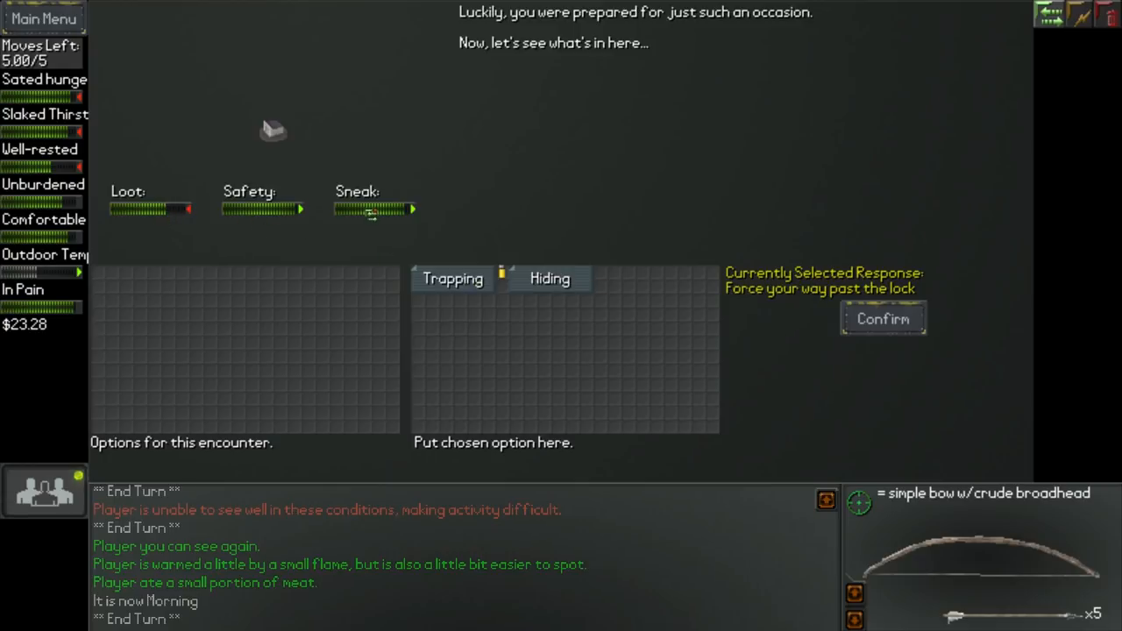
Step: Confirm searching the shed using the Trapping and Hiding approaches
click(883, 318)
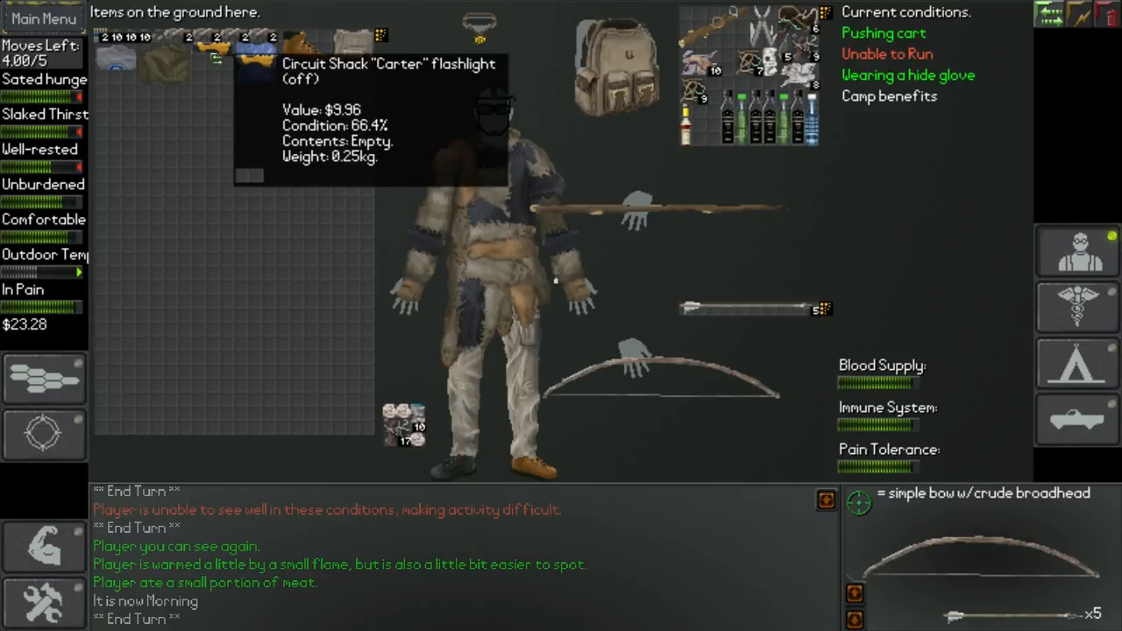
mouse_move(254, 53)
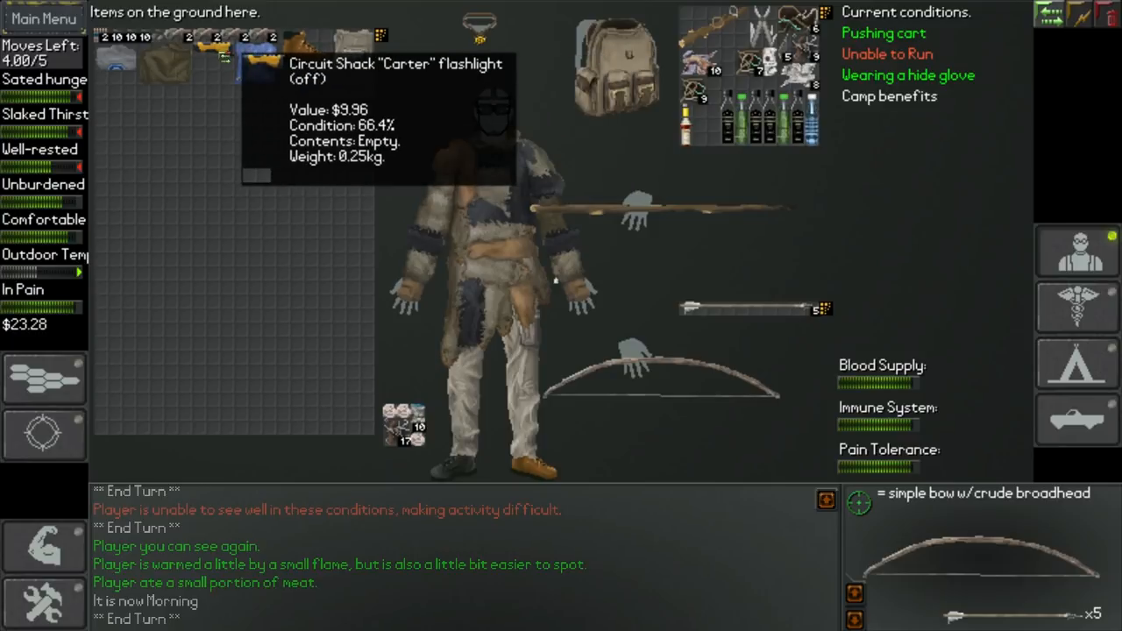
mouse_move(118, 37)
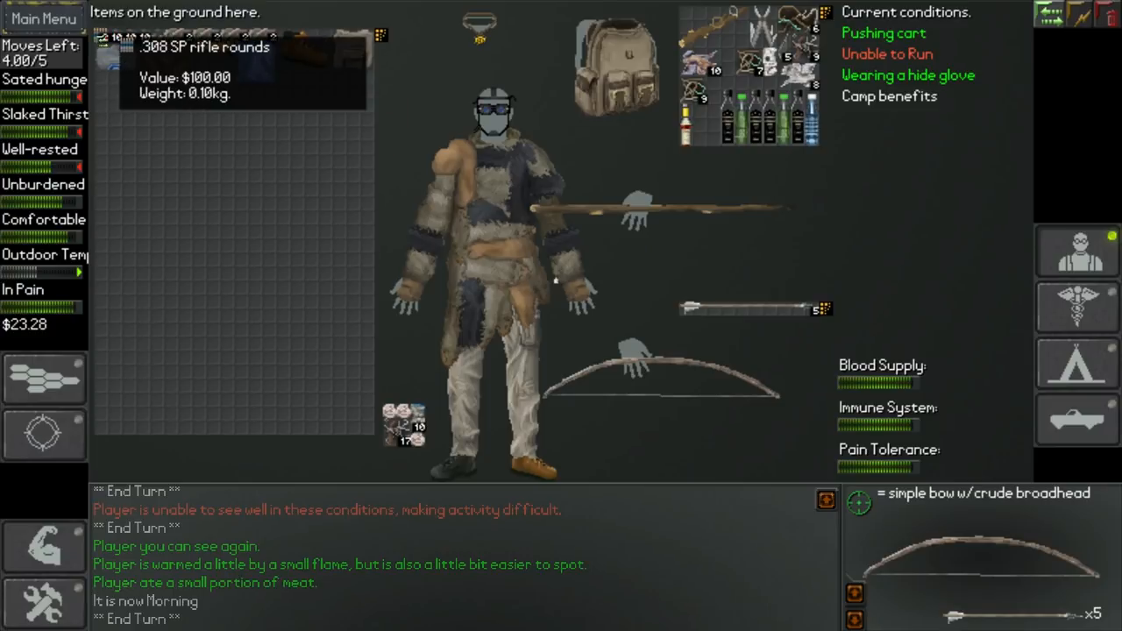
mouse_move(246, 65)
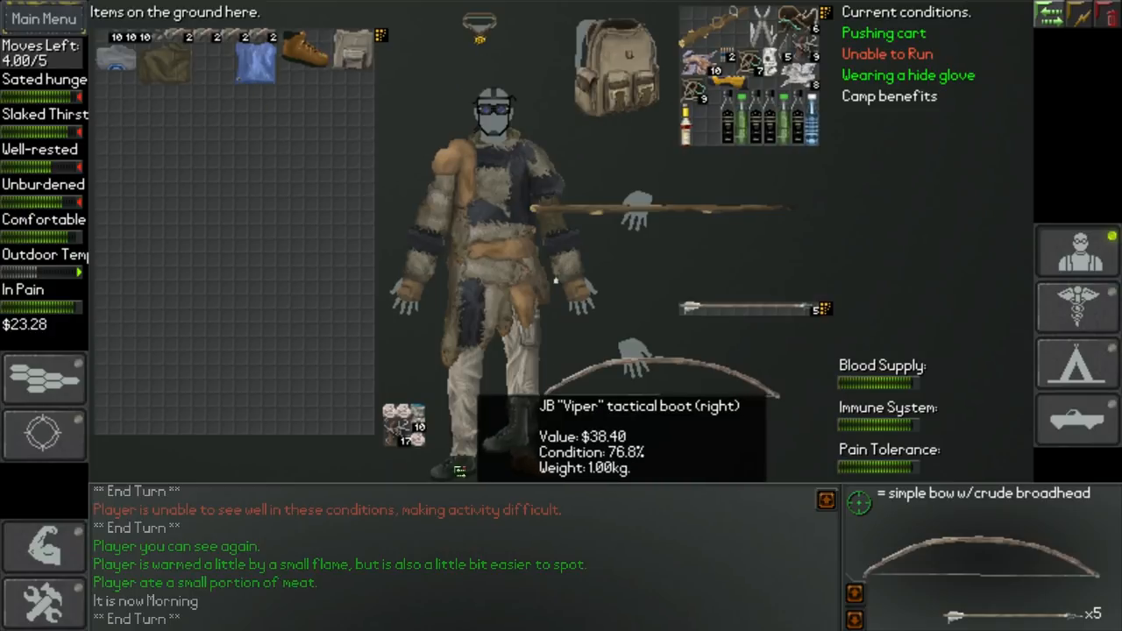
mouse_move(202, 74)
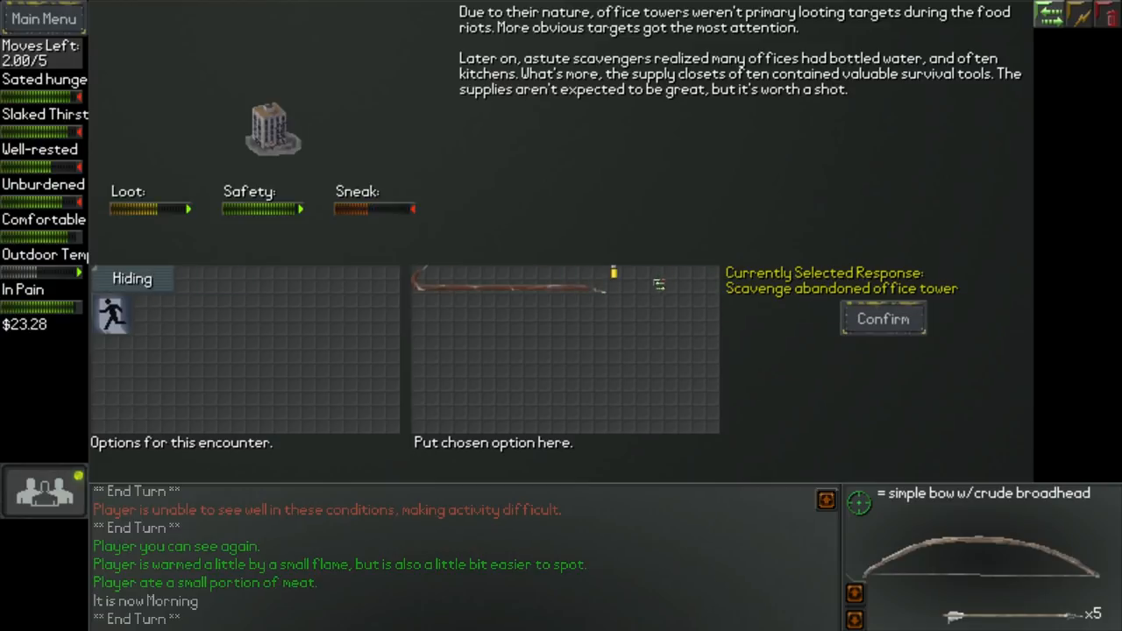
Step: Confirm scavenging the abandoned office tower, turning up loot such as water
click(882, 318)
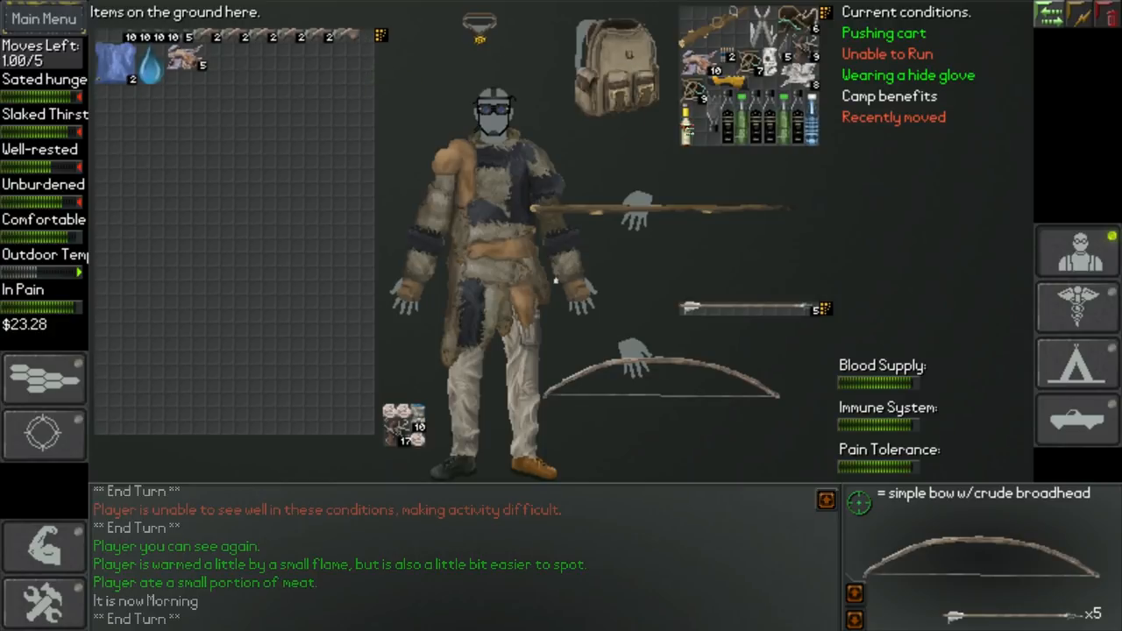
Step: Leave the items screen and return to the hex map
click(44, 436)
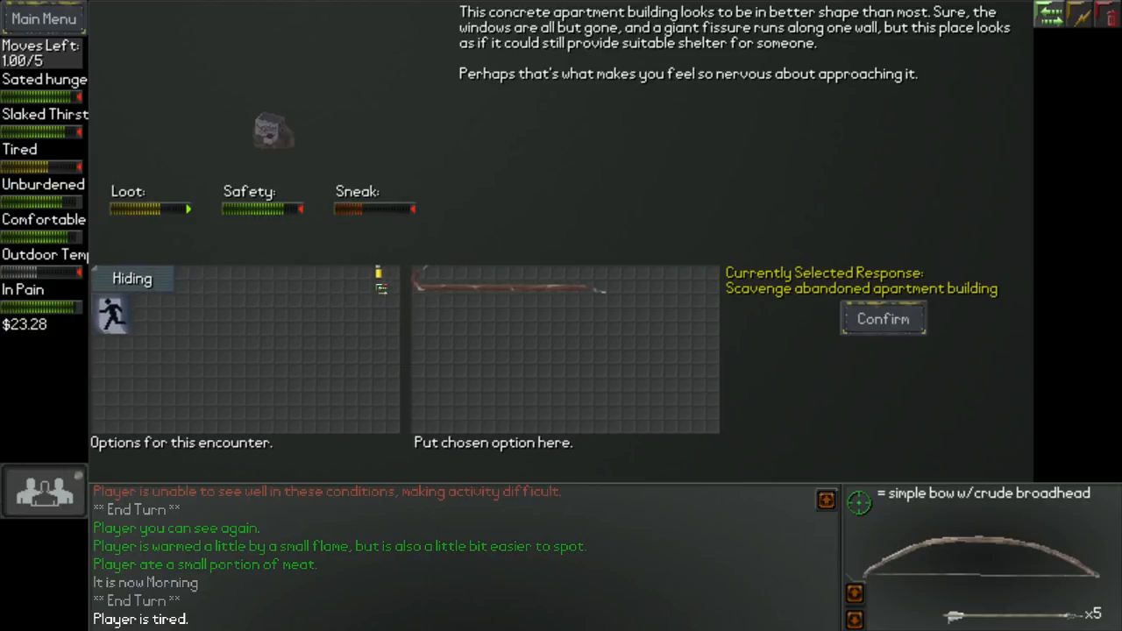
Step: Confirm the apartment building scavenge and view the items found
click(882, 318)
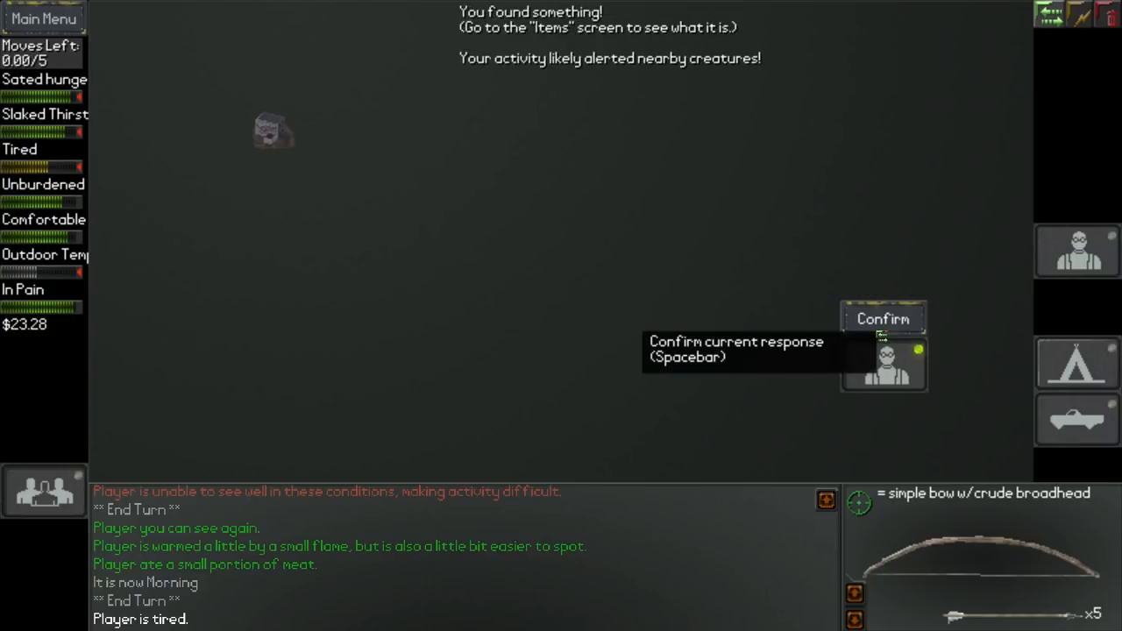
click(882, 318)
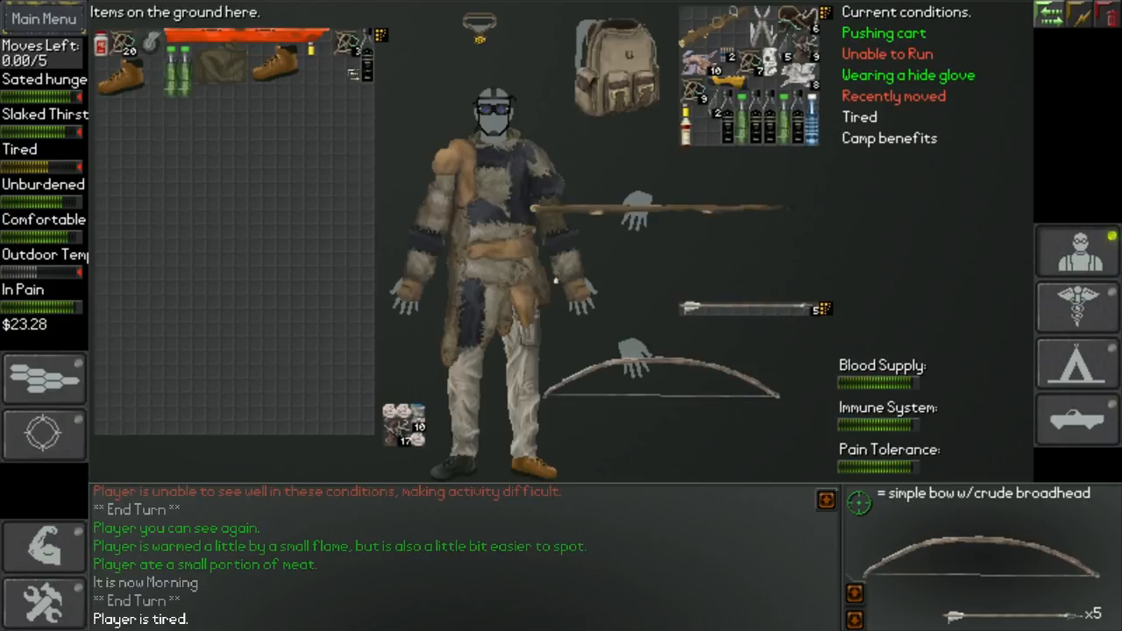
mouse_move(316, 41)
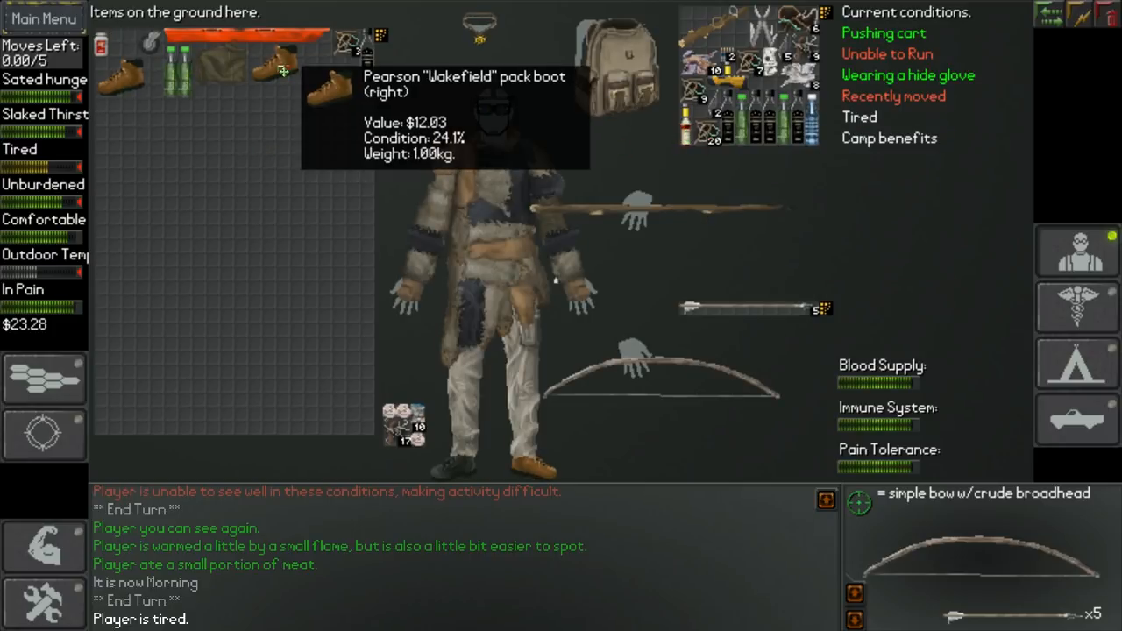
mouse_move(401, 86)
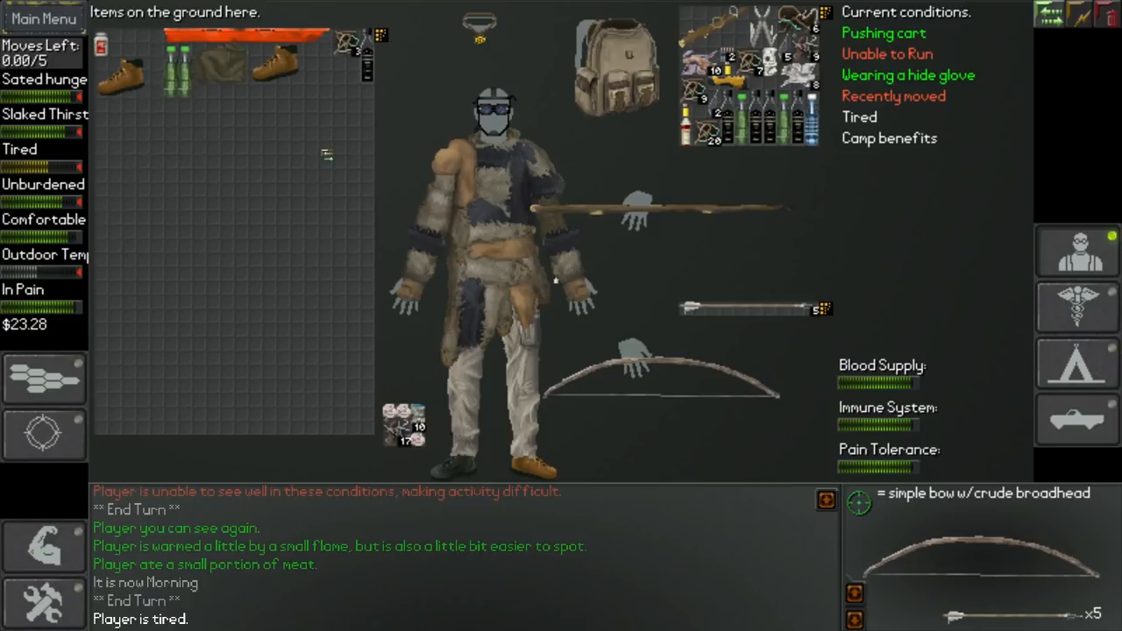
mouse_move(44, 547)
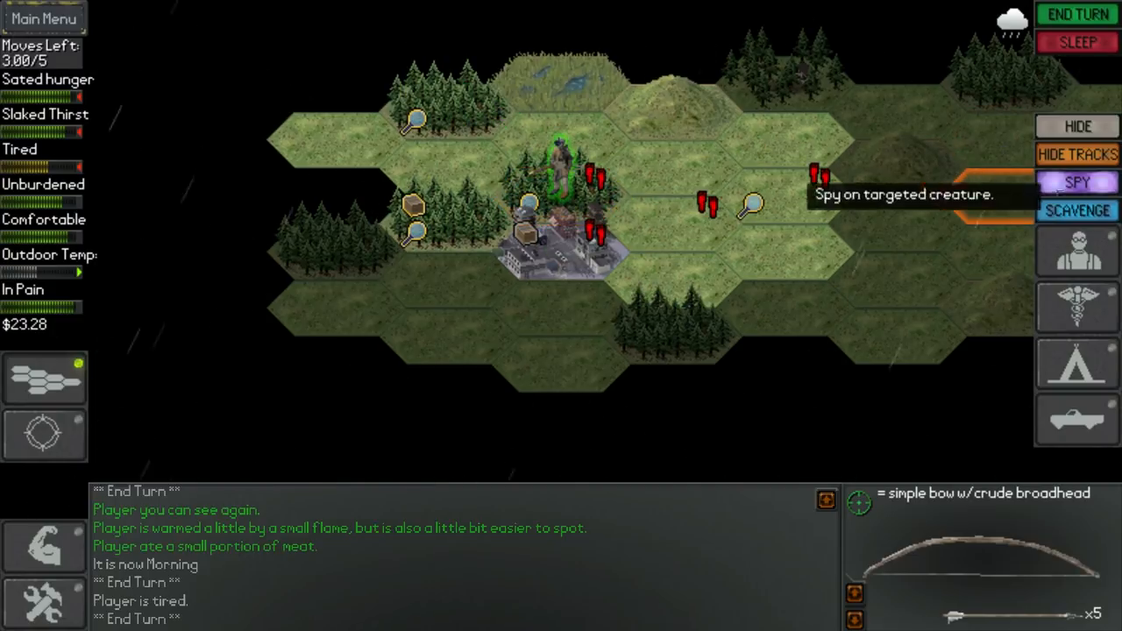
Step: End the turn, scavenge the forest, end the turn again, then start another forest scavenge
click(1077, 210)
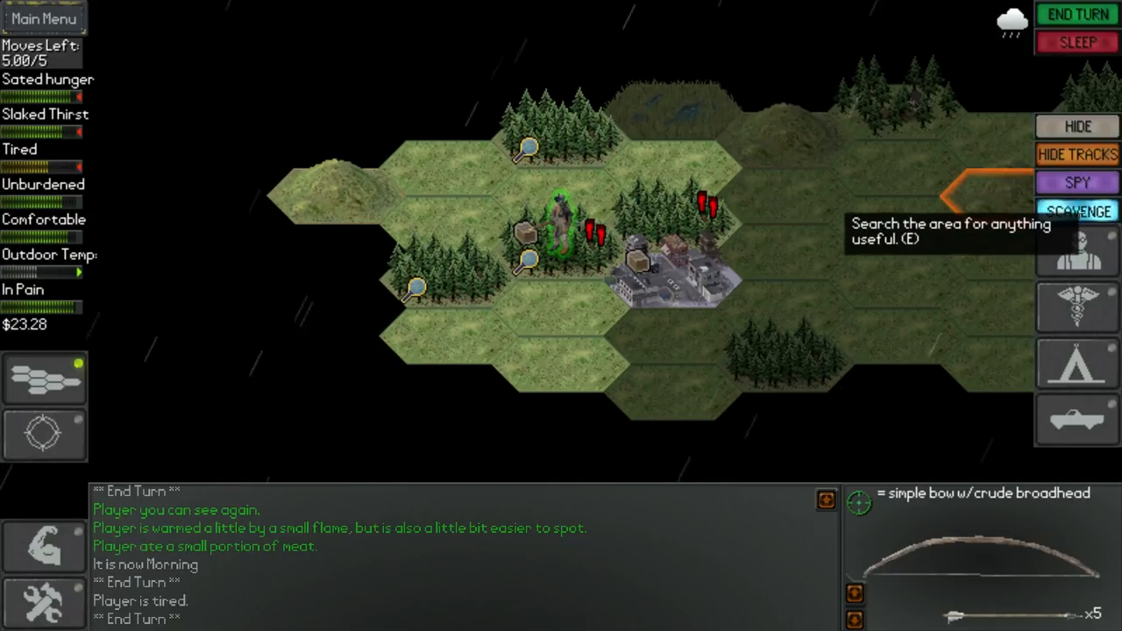
click(1076, 211)
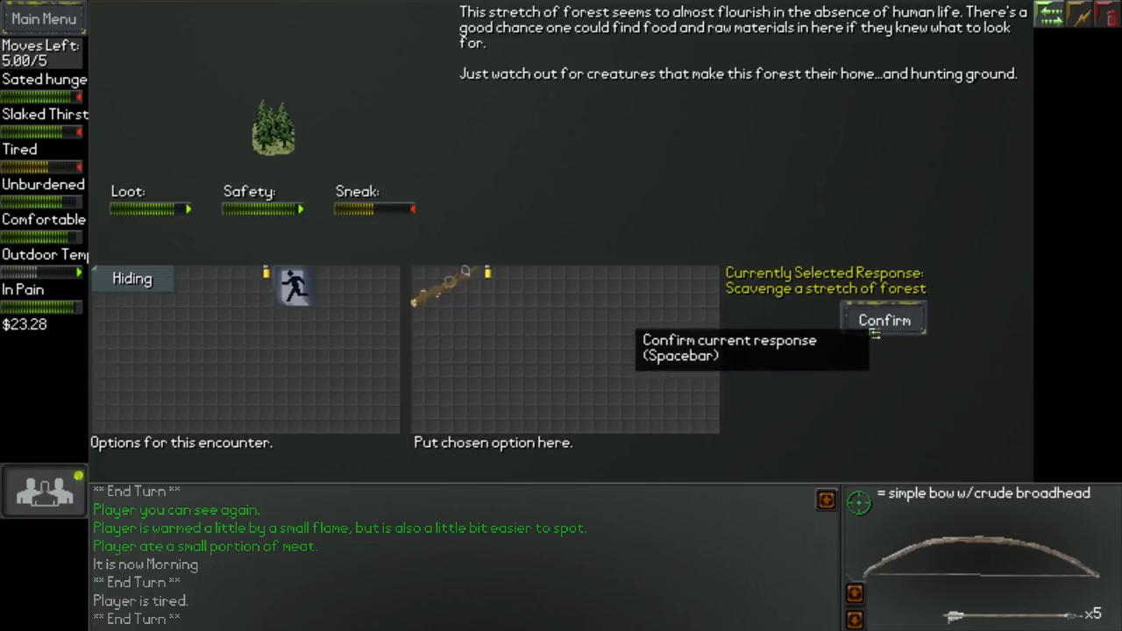
click(884, 319)
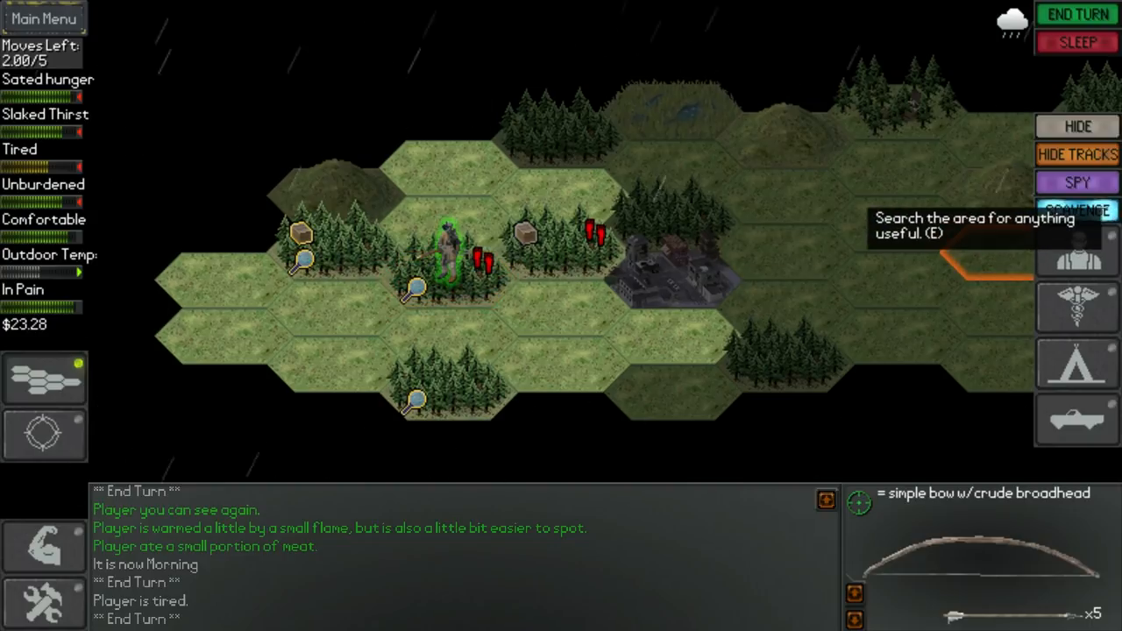
click(1077, 211)
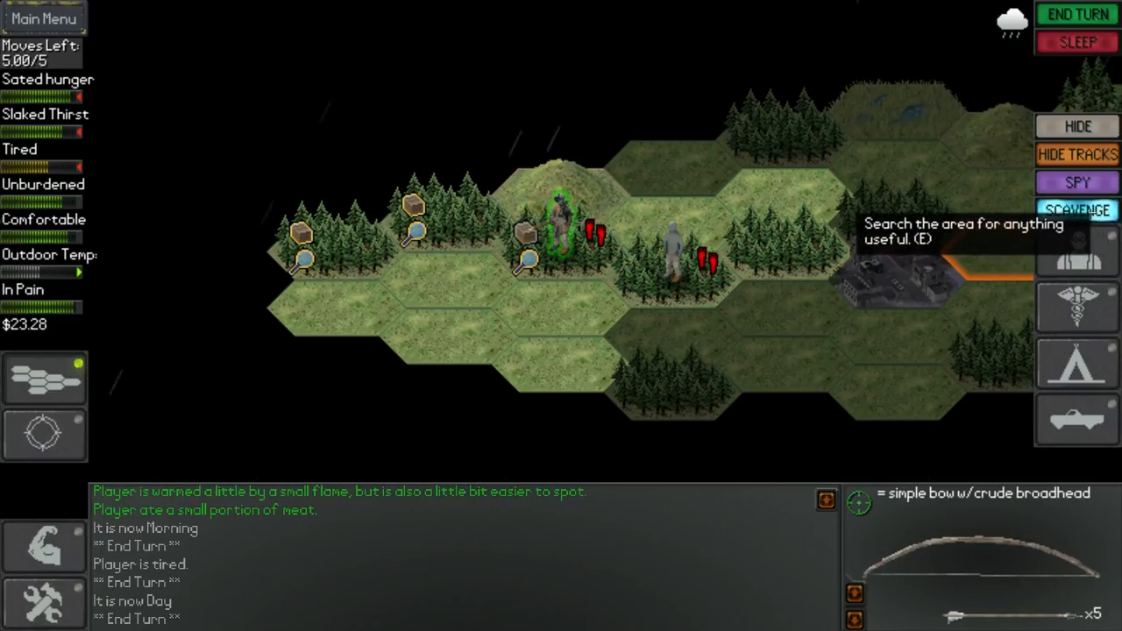
click(1076, 210)
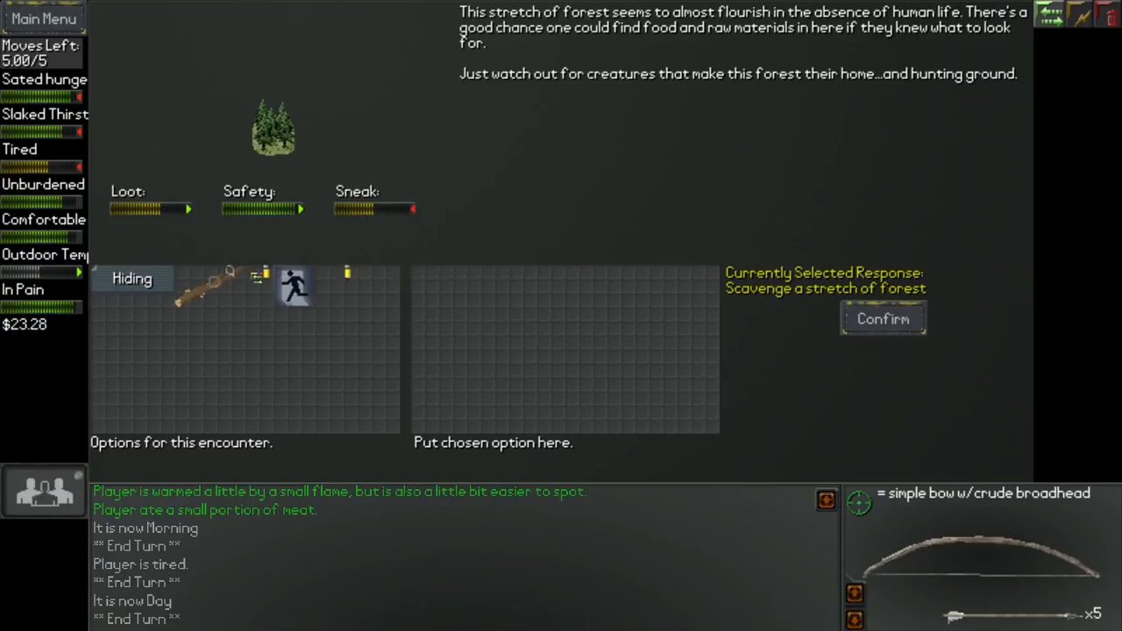
Step: Scavenge the forest twice for plants and berries, then hide the character's tracks
click(883, 318)
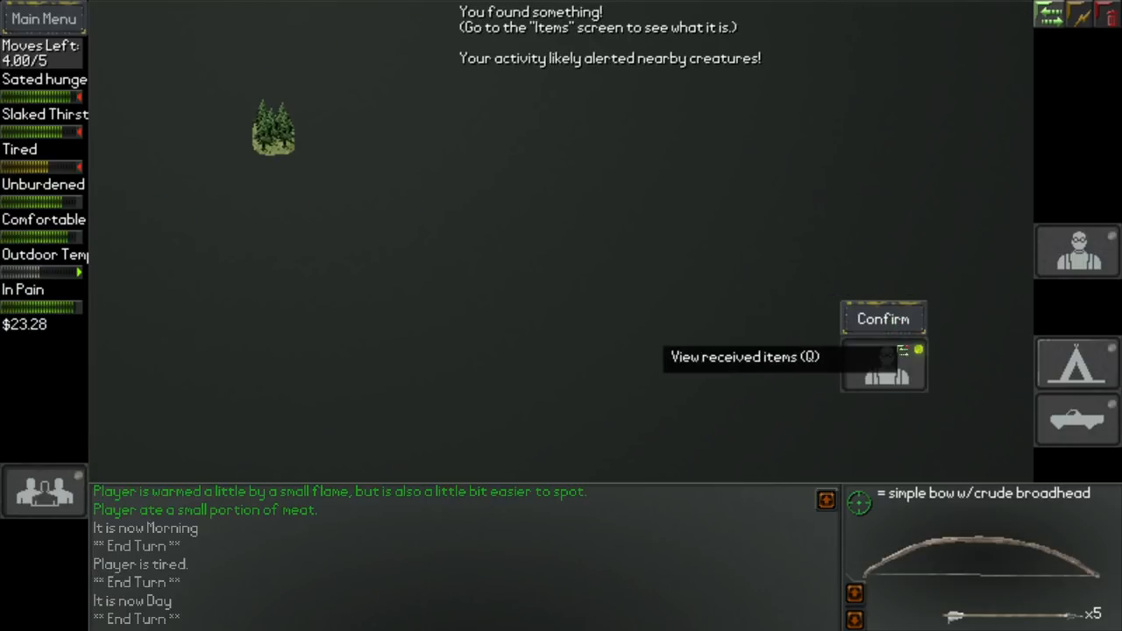
click(883, 366)
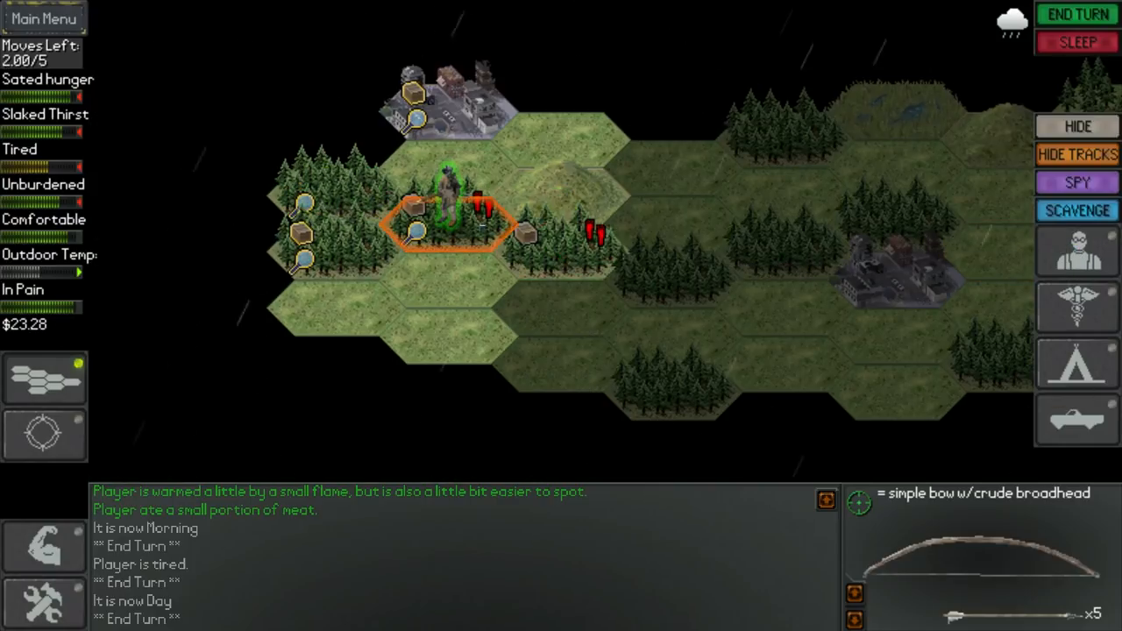
click(1077, 209)
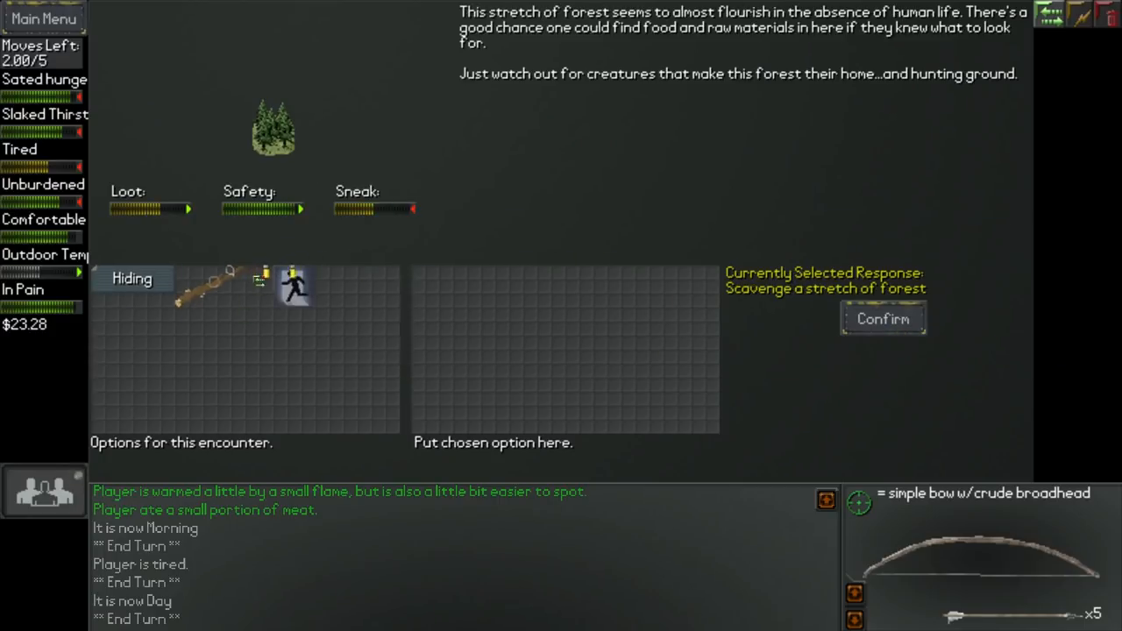
click(882, 319)
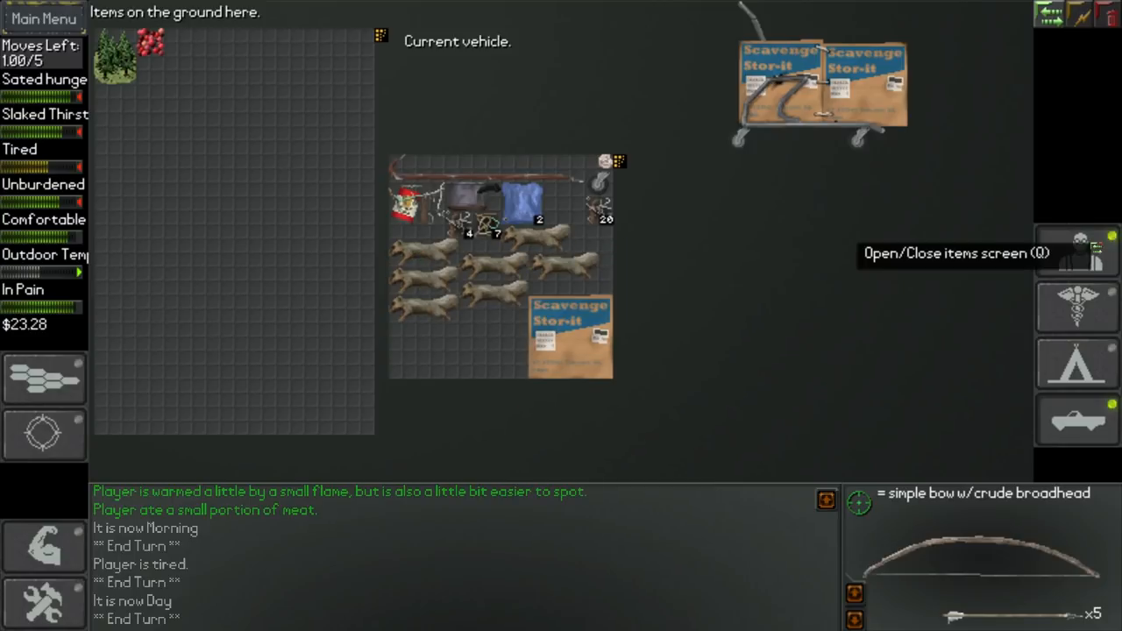
click(1077, 252)
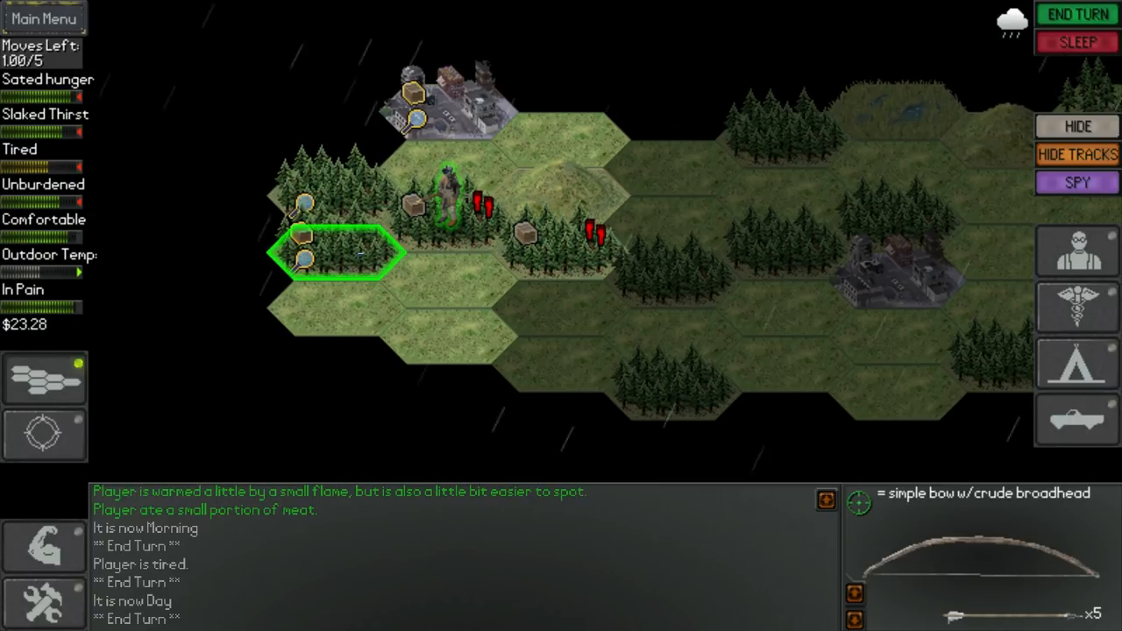
mouse_move(1077, 154)
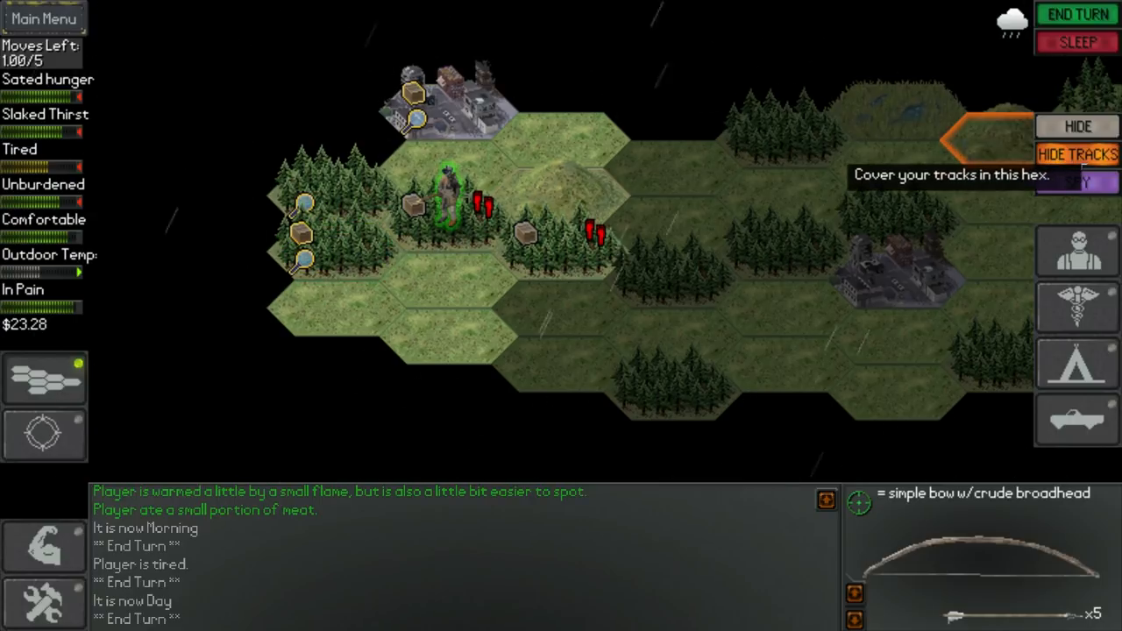
click(1077, 154)
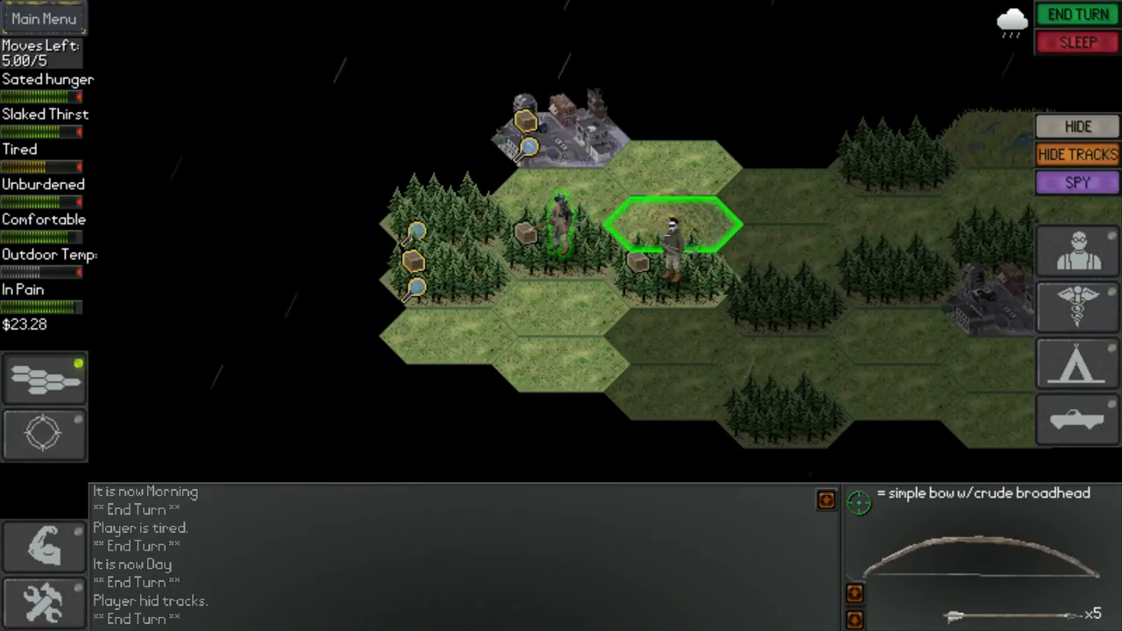
mouse_move(44, 605)
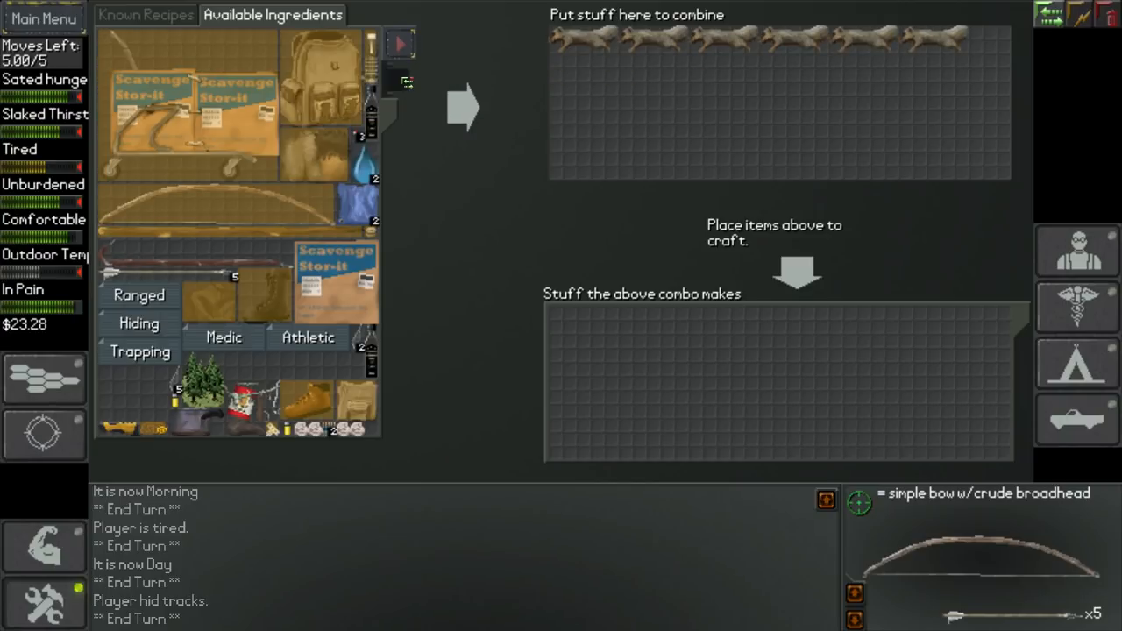
Step: Butcher the squirrel corpse into raw meat with a knife and gather forest branches
click(400, 44)
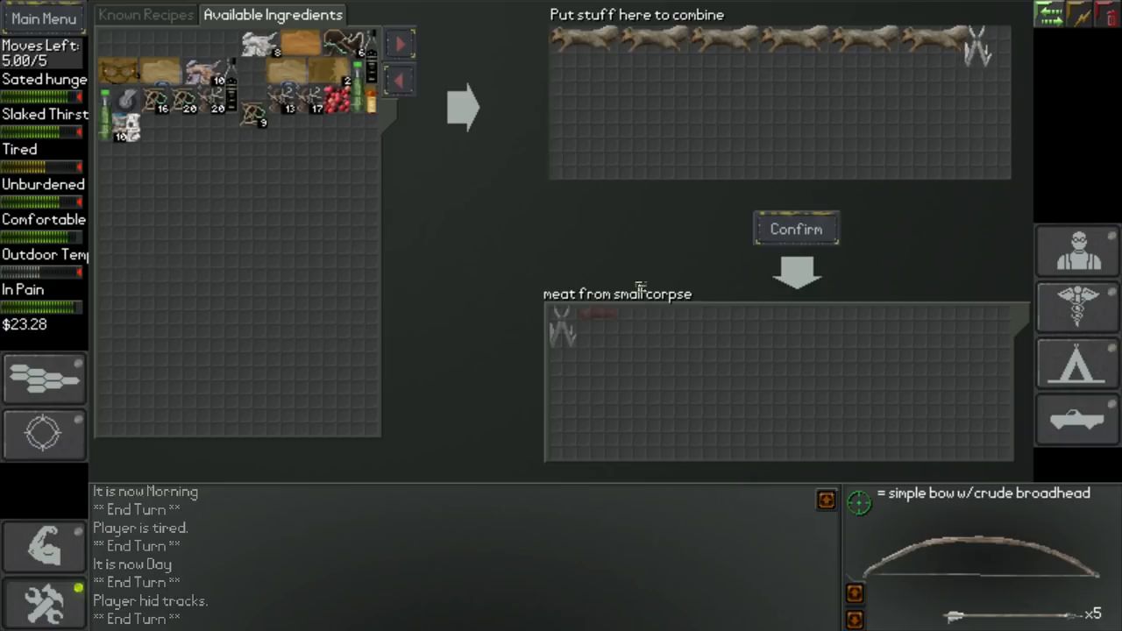
mouse_move(795, 229)
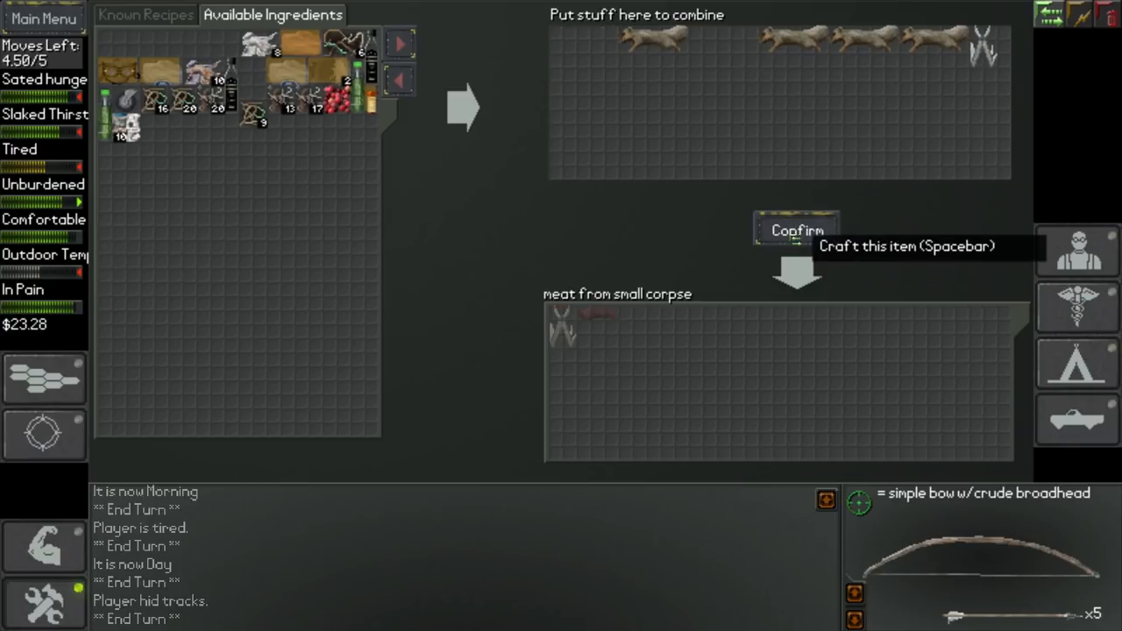
click(796, 230)
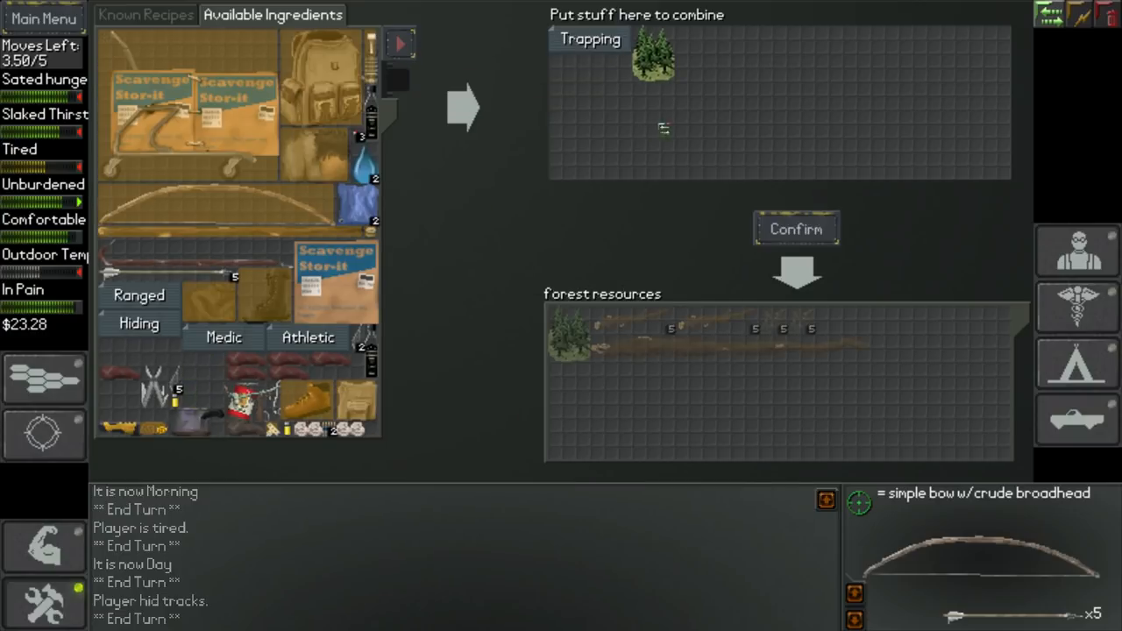
mouse_move(796, 229)
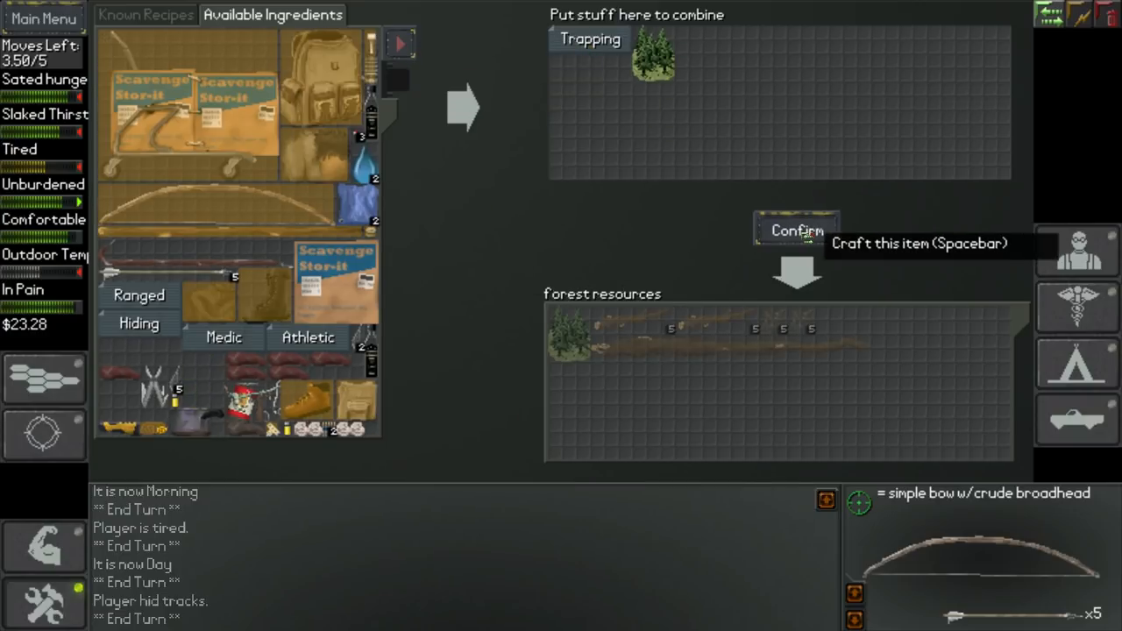
click(796, 230)
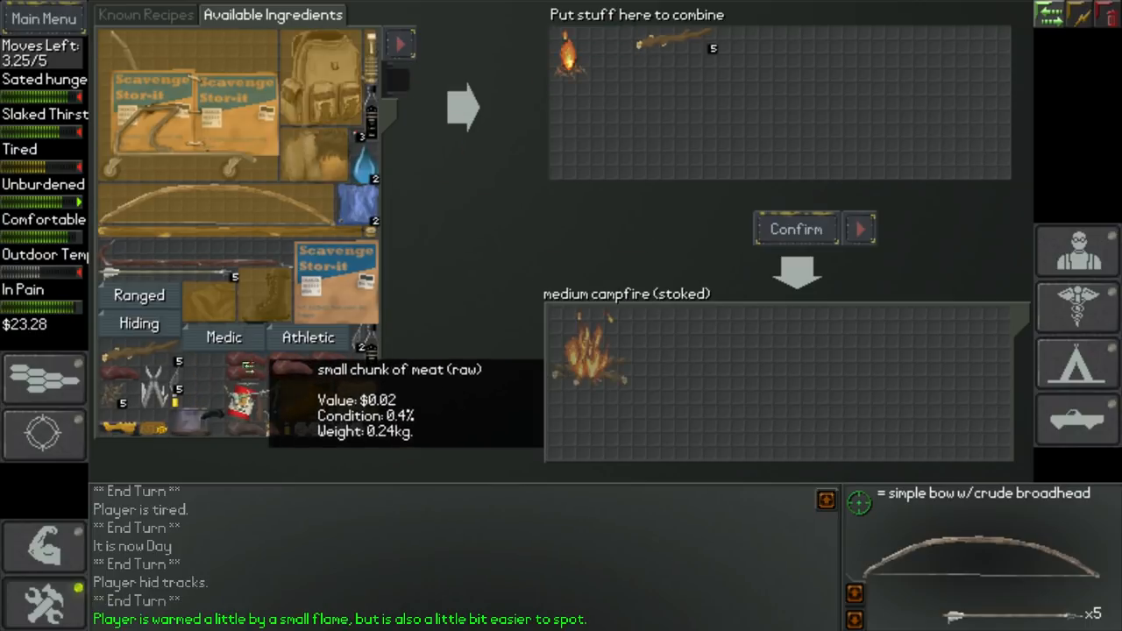
Step: Roast two chunks of meat on a stick over the campfire, then eat the cooked meat
click(794, 229)
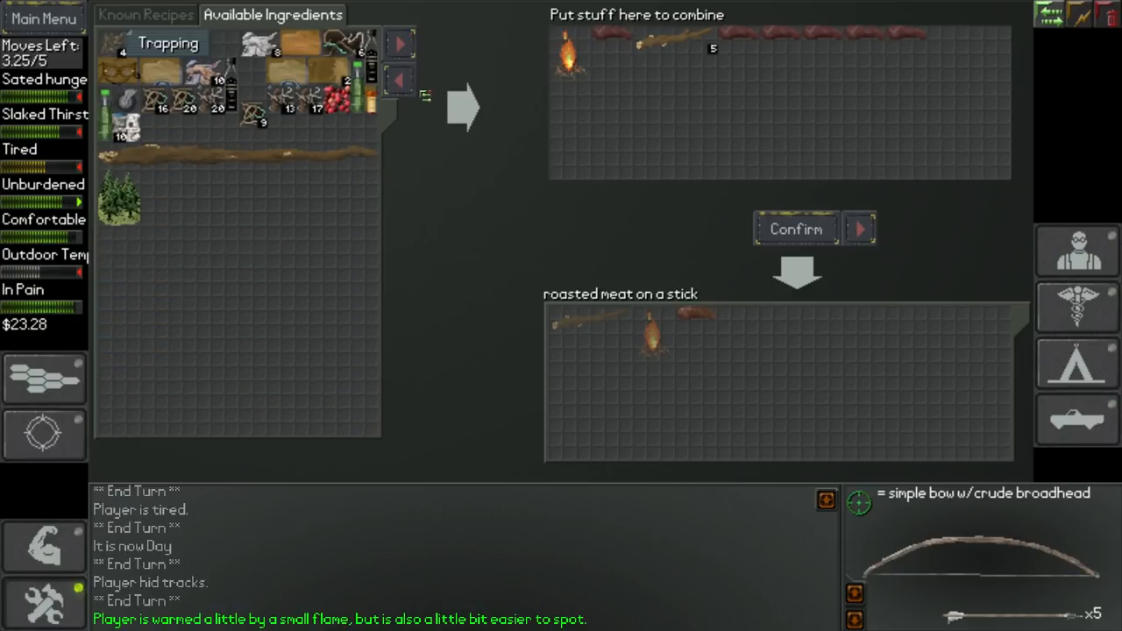
mouse_move(795, 229)
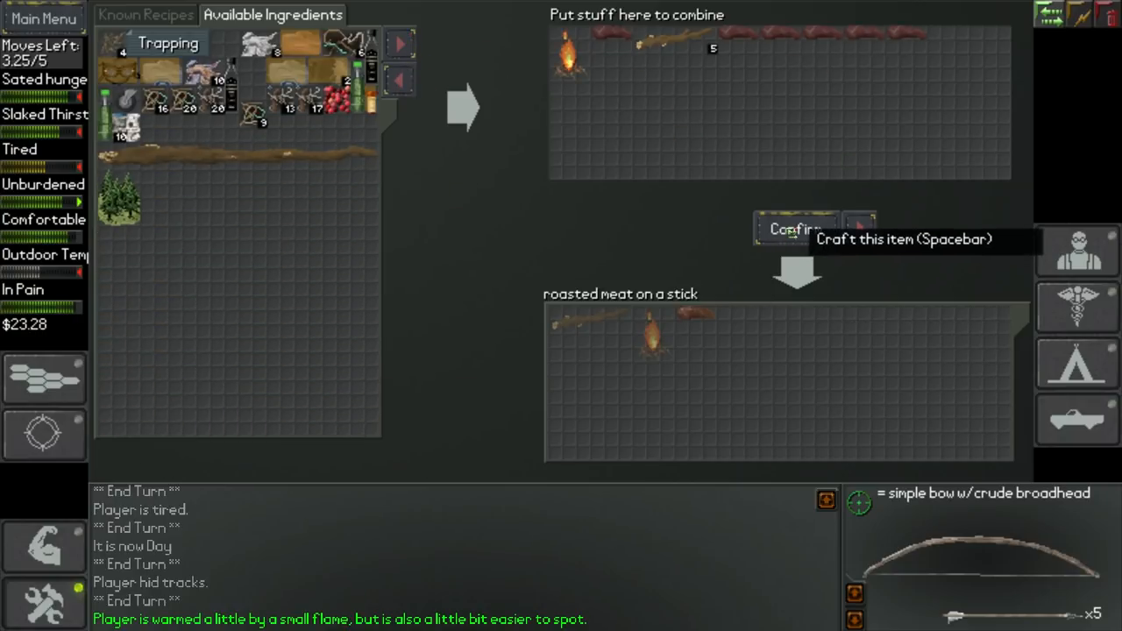
click(794, 228)
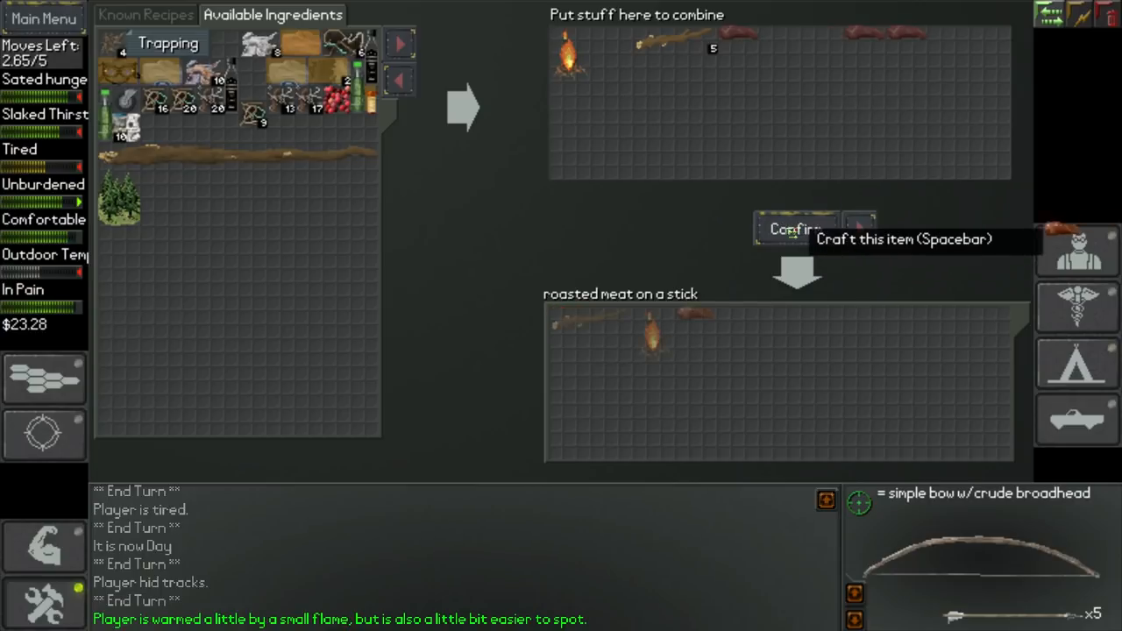
click(793, 229)
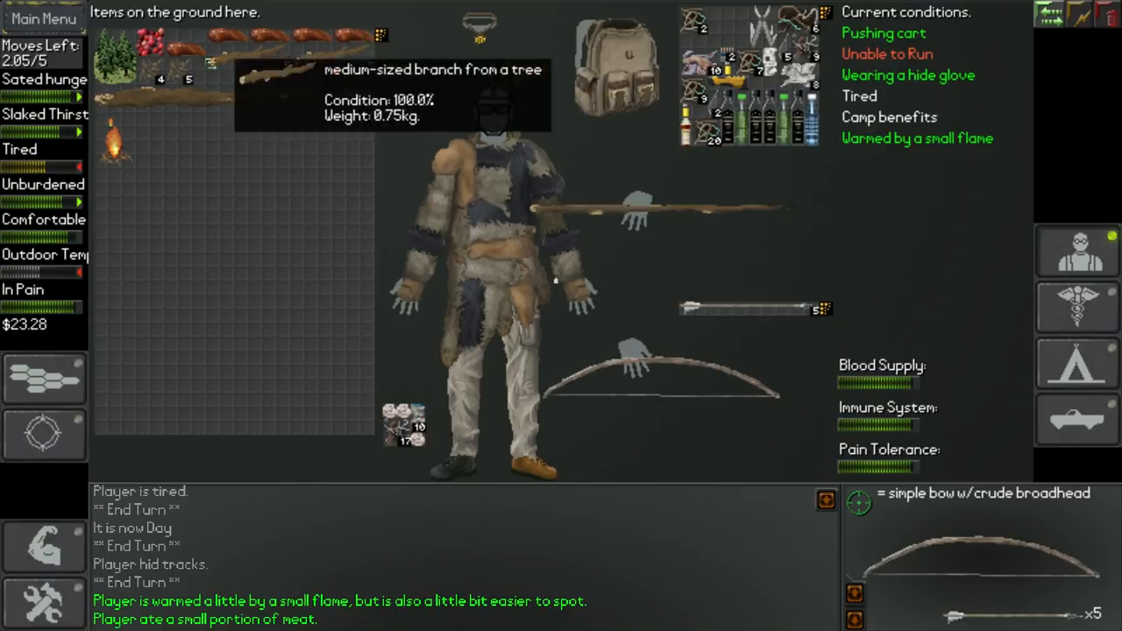
right_click(179, 49)
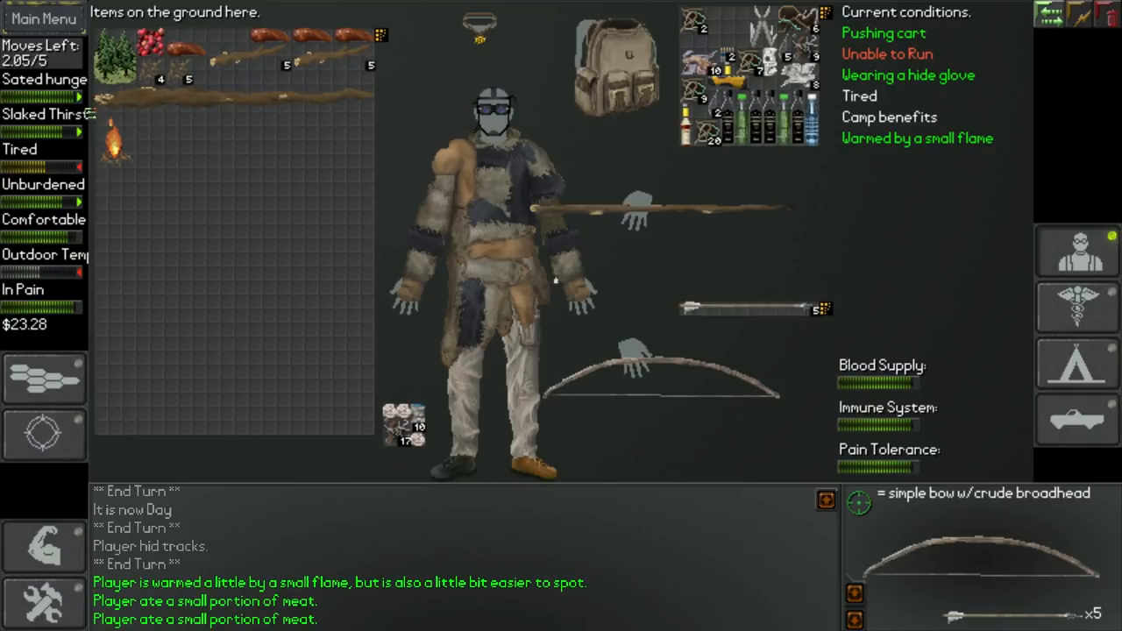
mouse_move(44, 601)
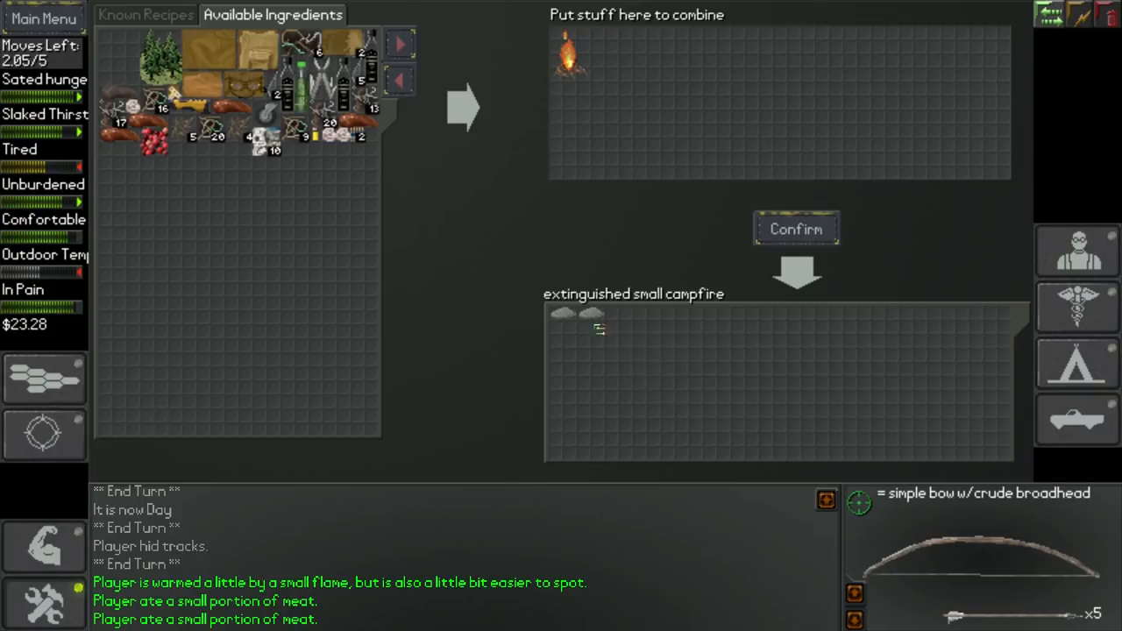
Step: Extinguish the small campfire and page to the next set of crafting ingredients
click(795, 229)
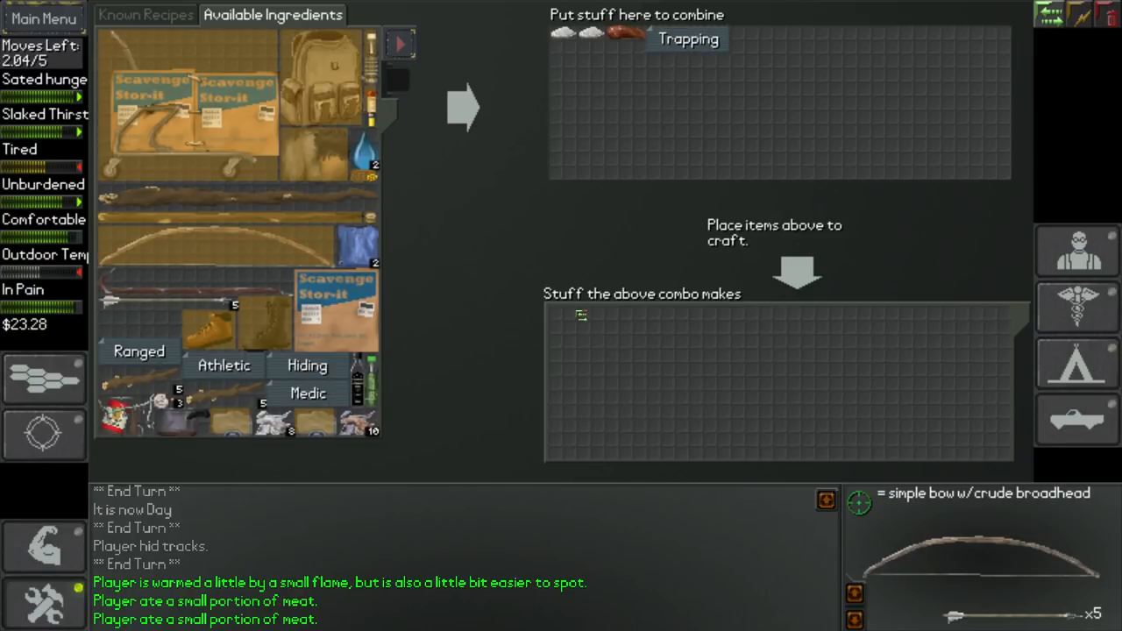
mouse_move(631, 42)
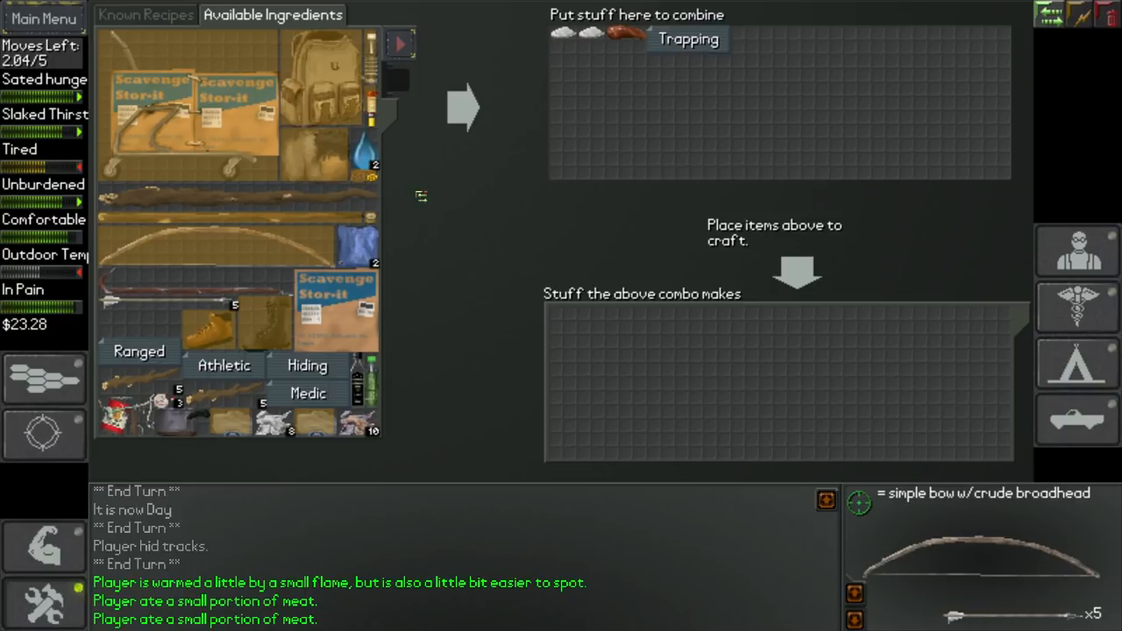
click(400, 42)
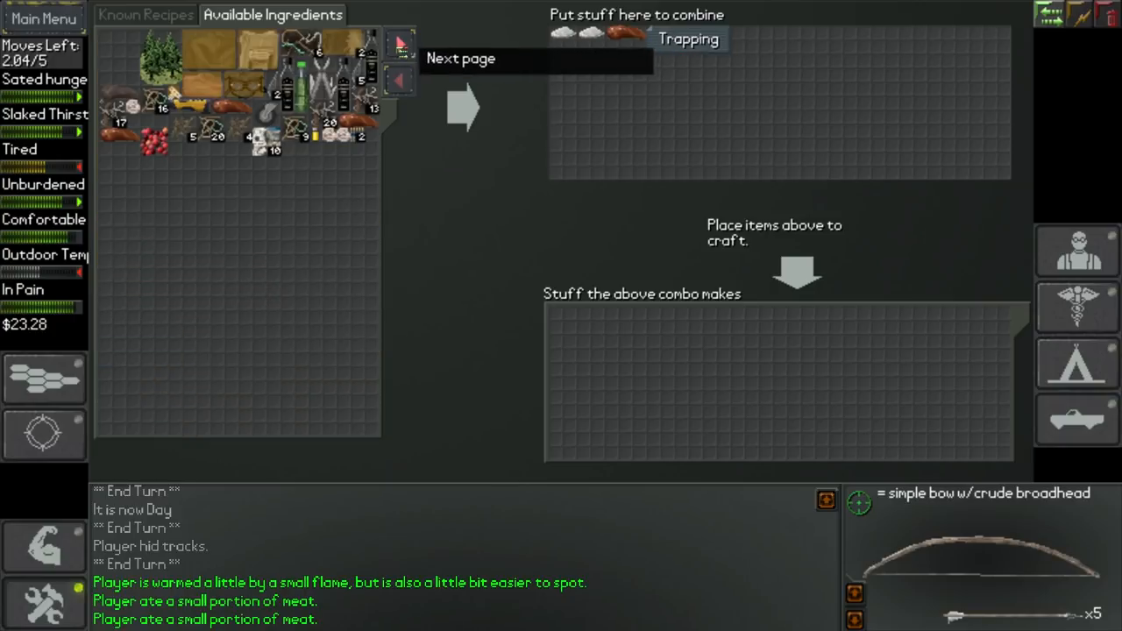
mouse_move(400, 83)
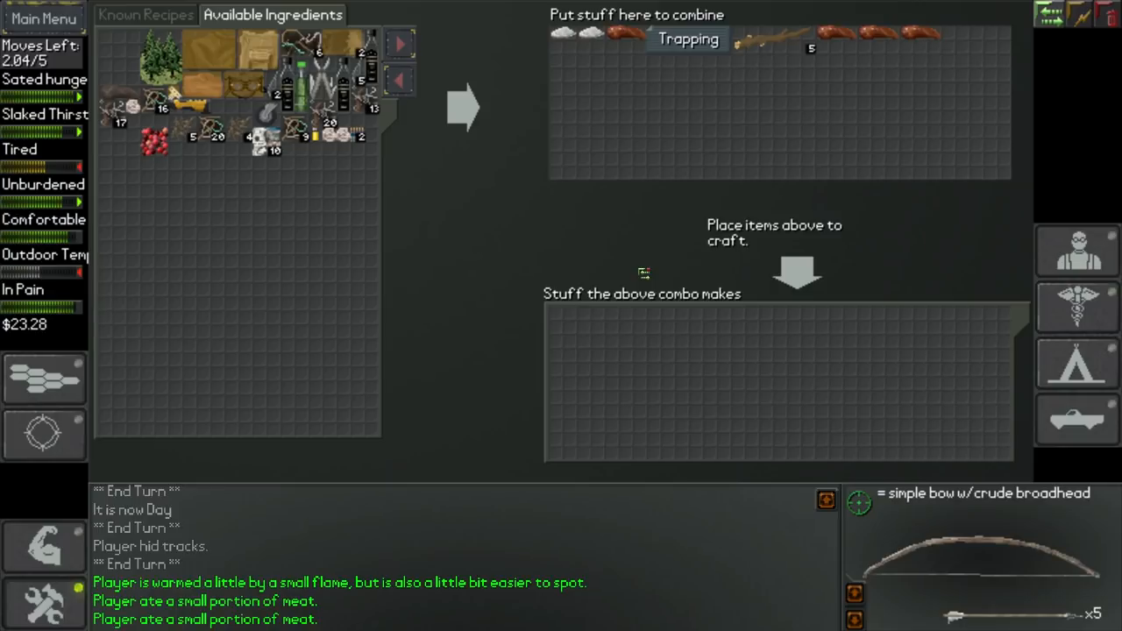
mouse_move(622, 35)
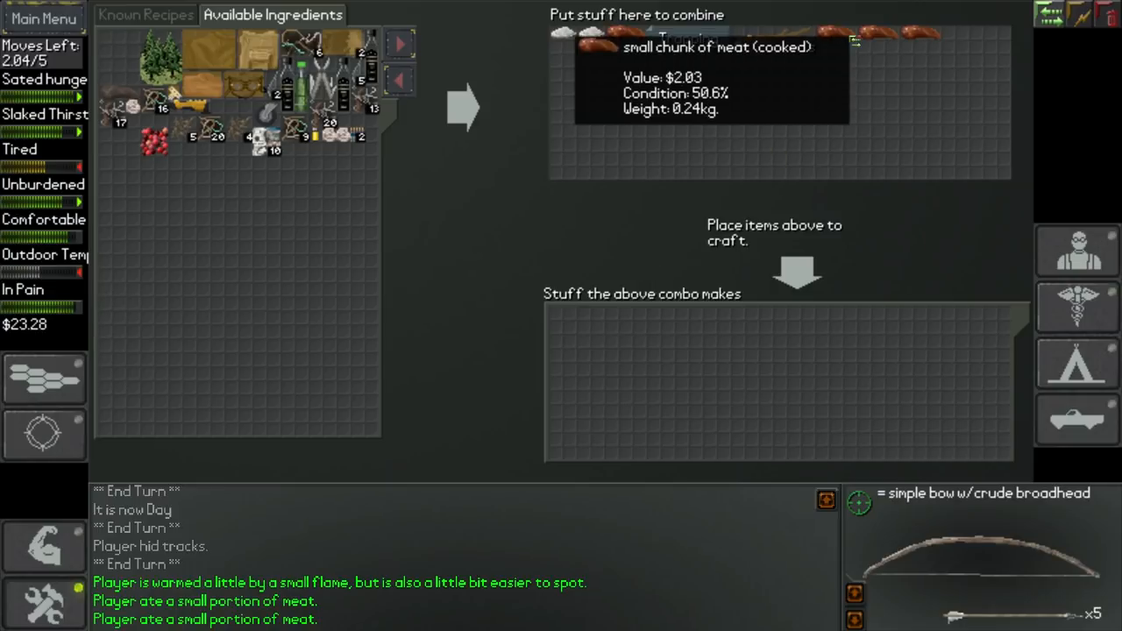
mouse_move(855, 37)
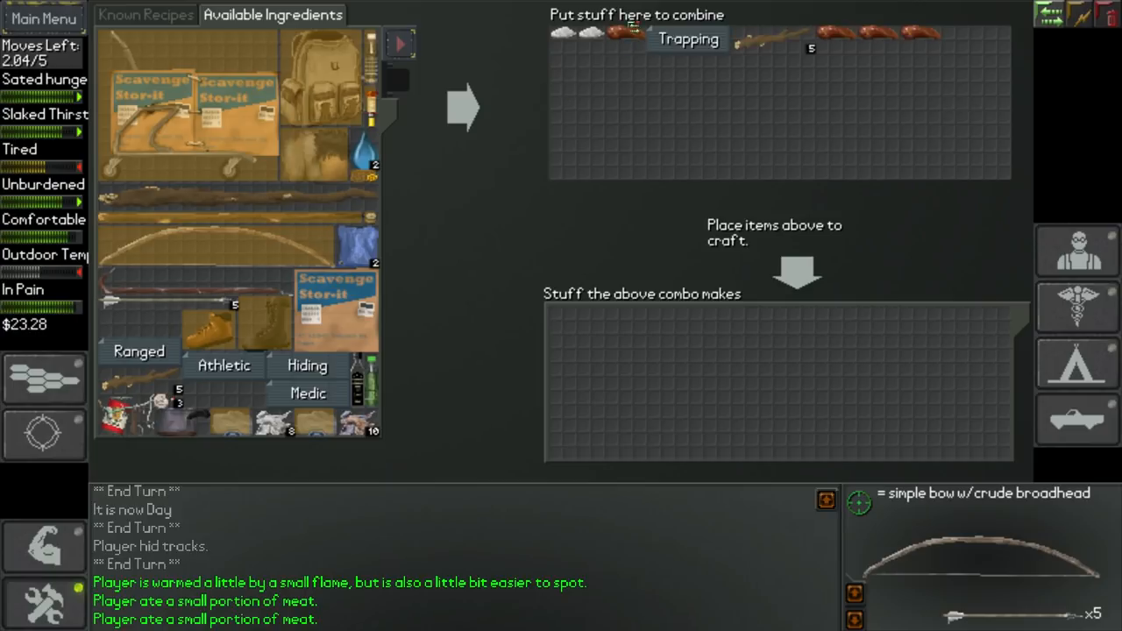
mouse_move(811, 48)
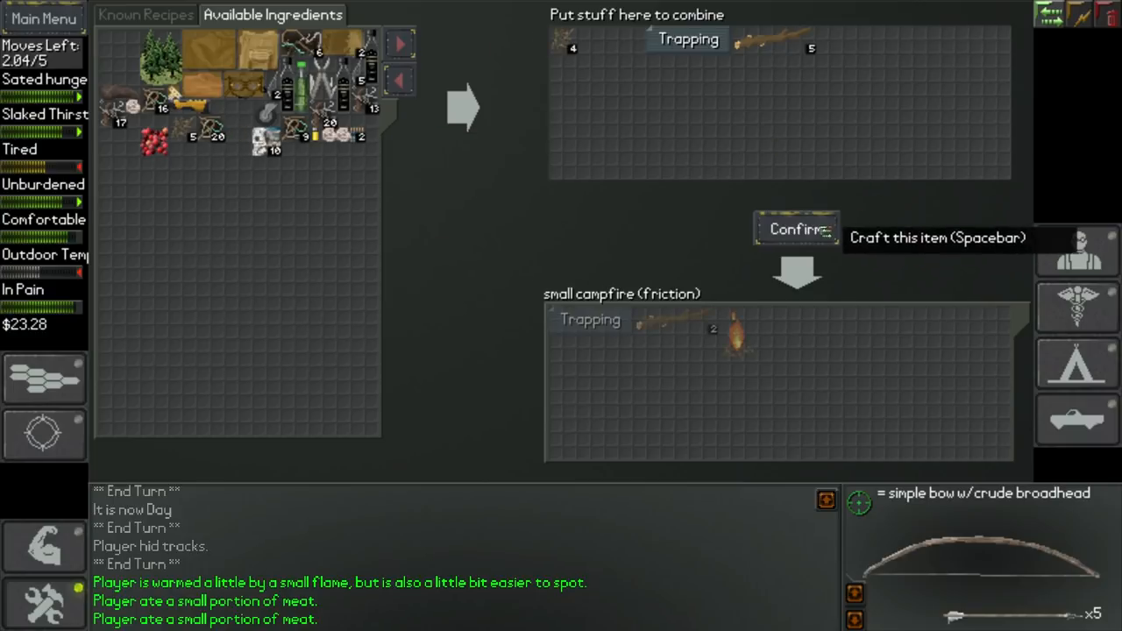
Step: Light a new friction campfire, add it to the ingredients, select the stoked recipe, end turn
click(795, 229)
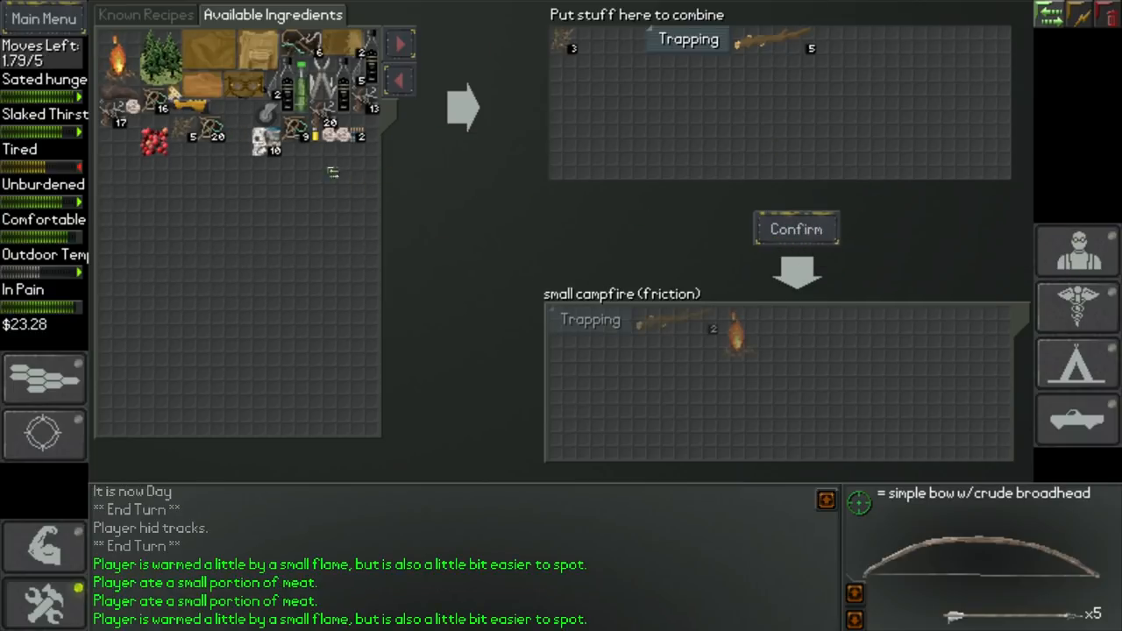
click(795, 229)
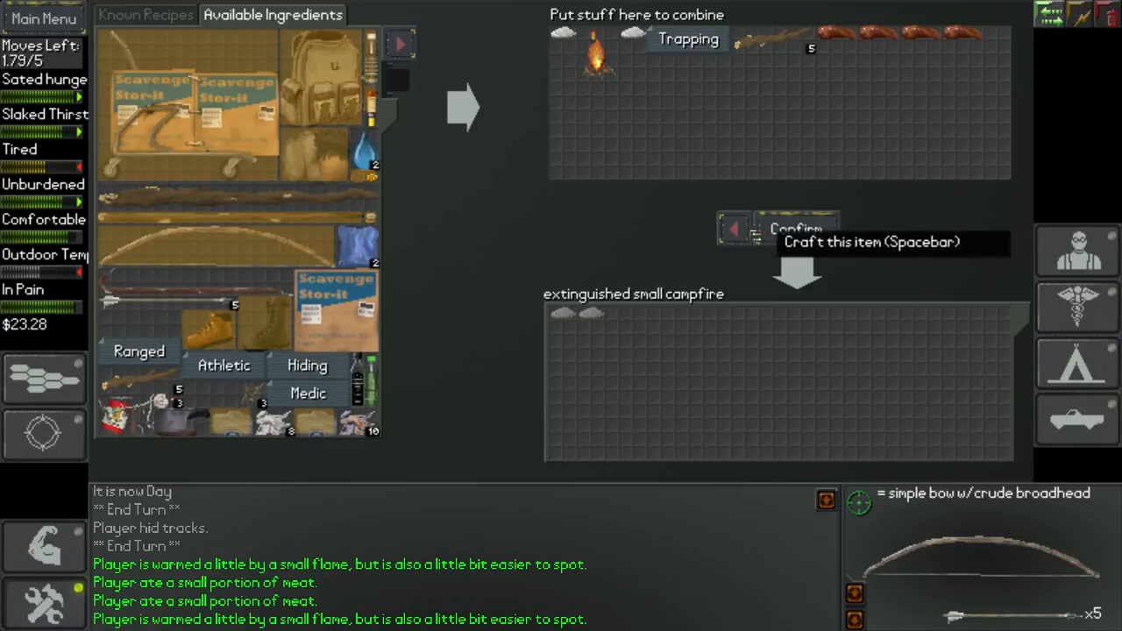
click(795, 229)
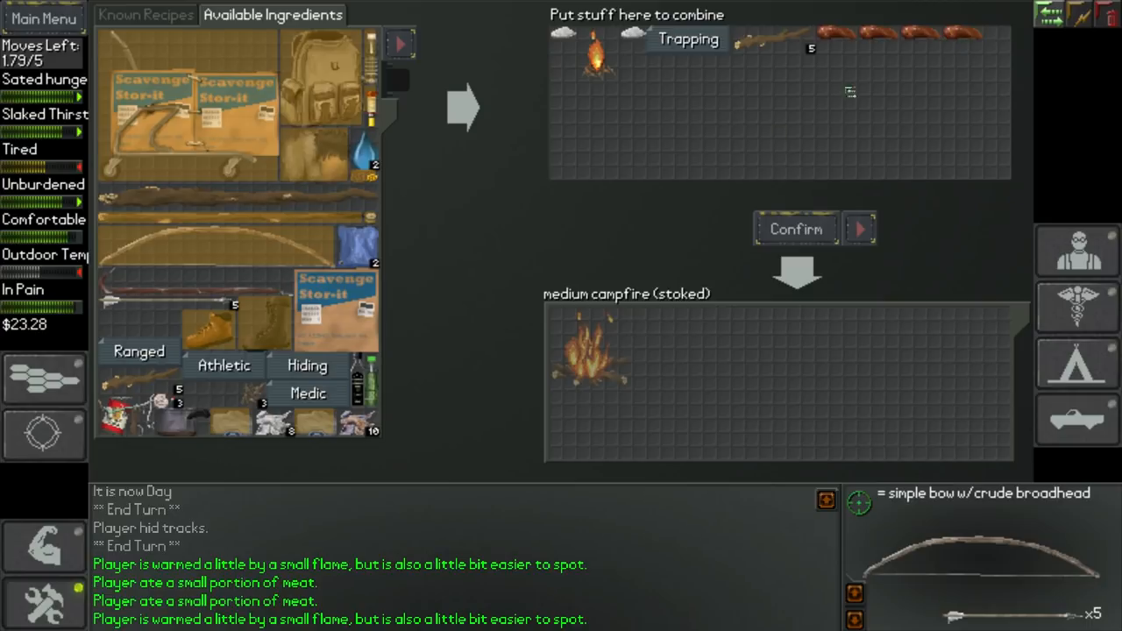
mouse_move(568, 252)
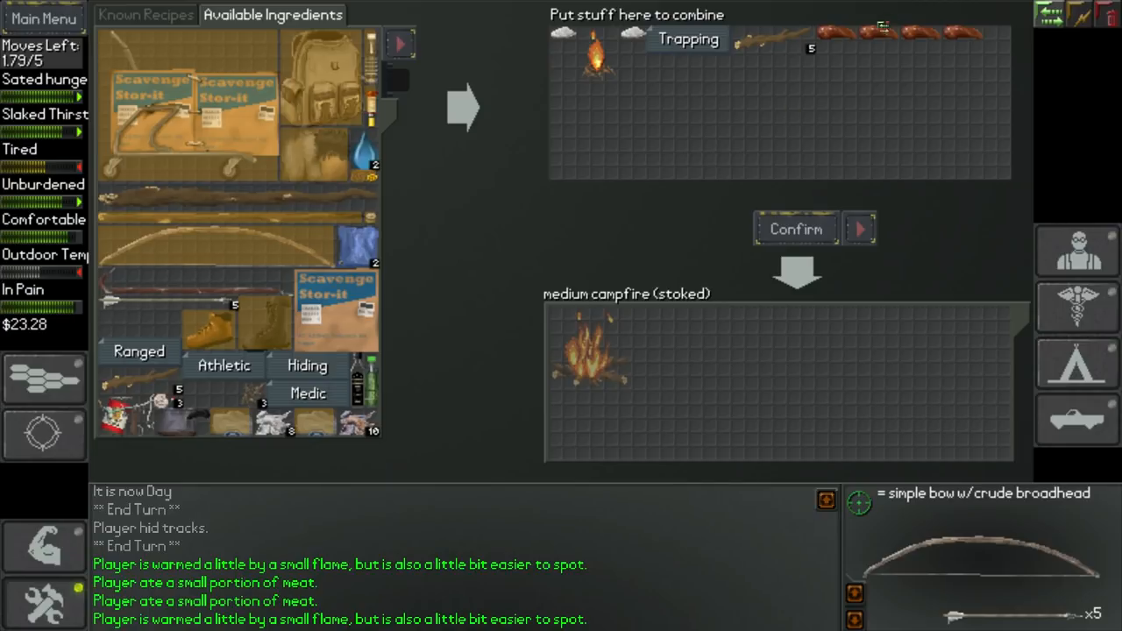
mouse_move(885, 30)
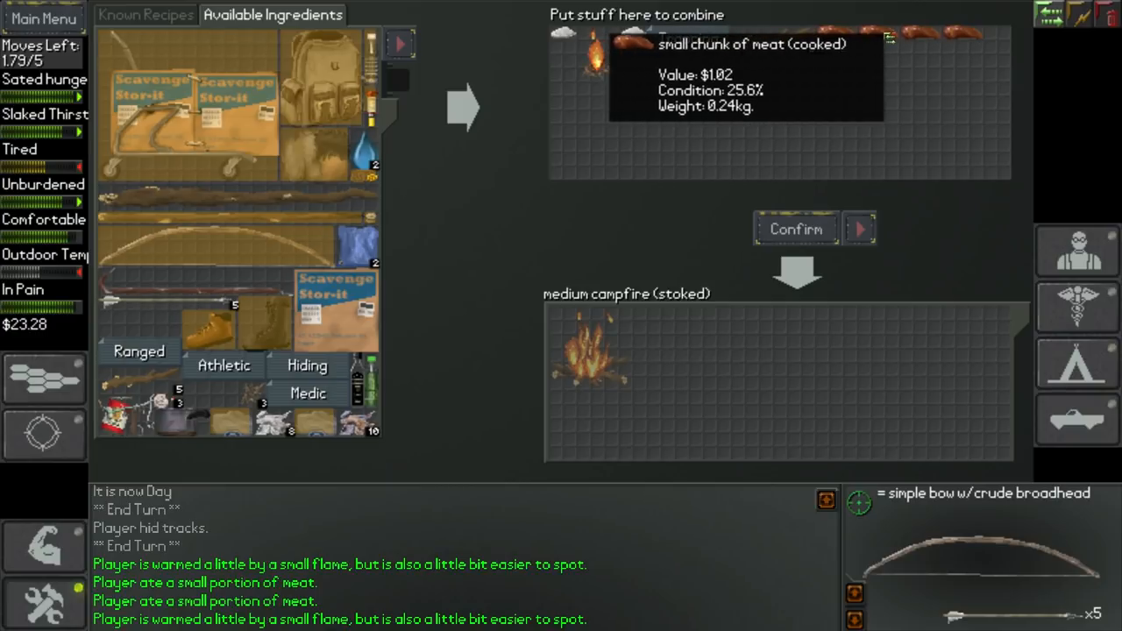
click(1077, 254)
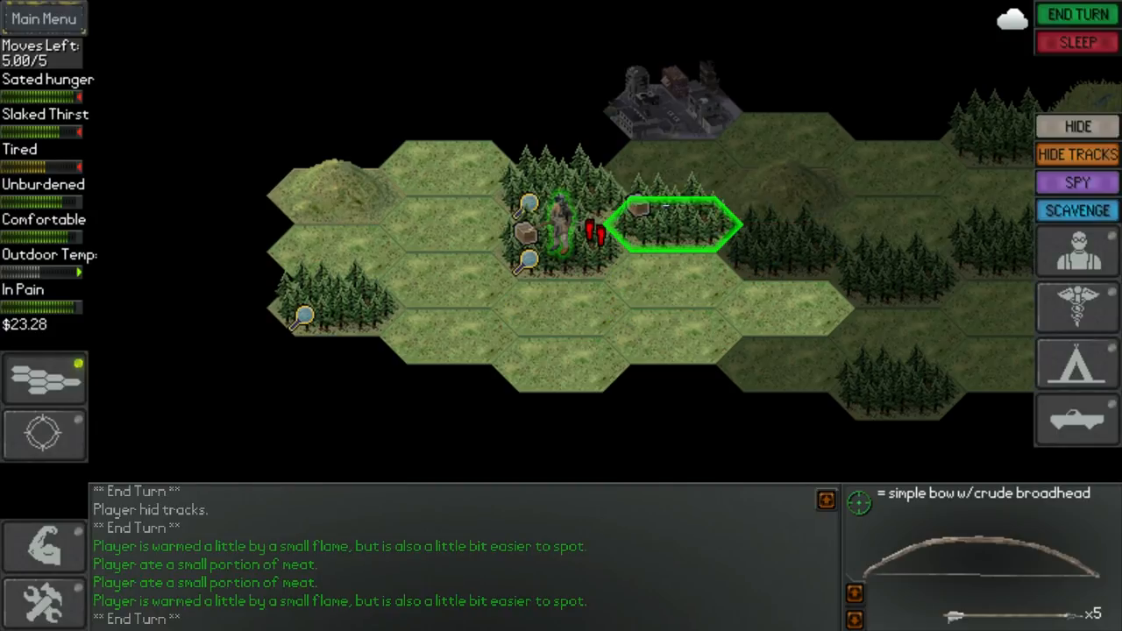
mouse_move(1076, 209)
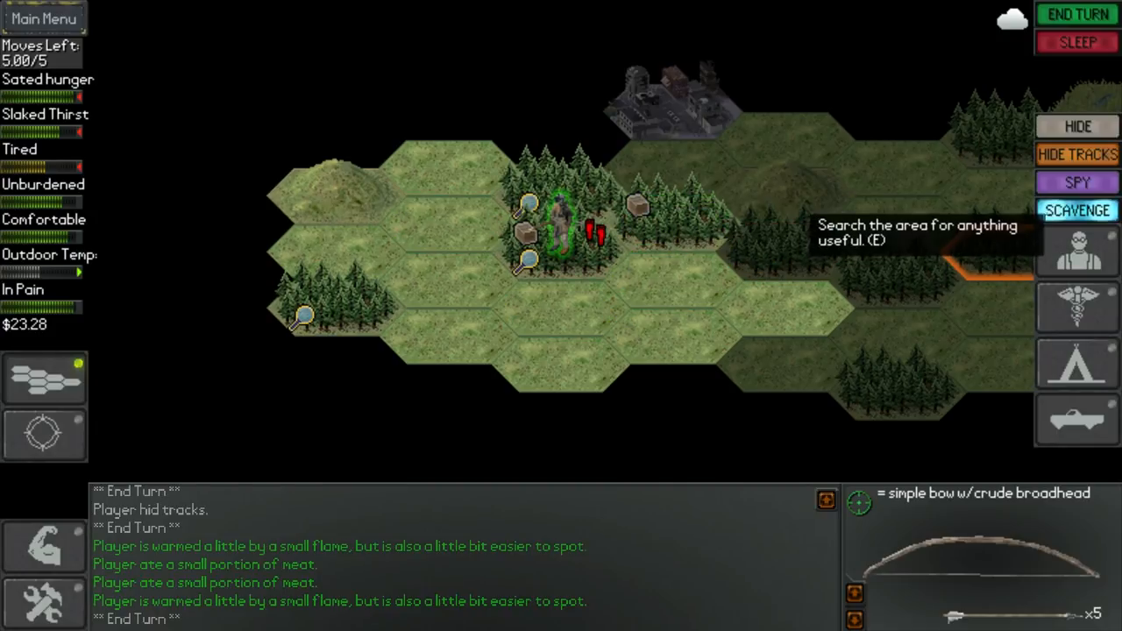
Step: Scavenge the forest stretch, then stop scavenging and return to the hex map
click(1077, 209)
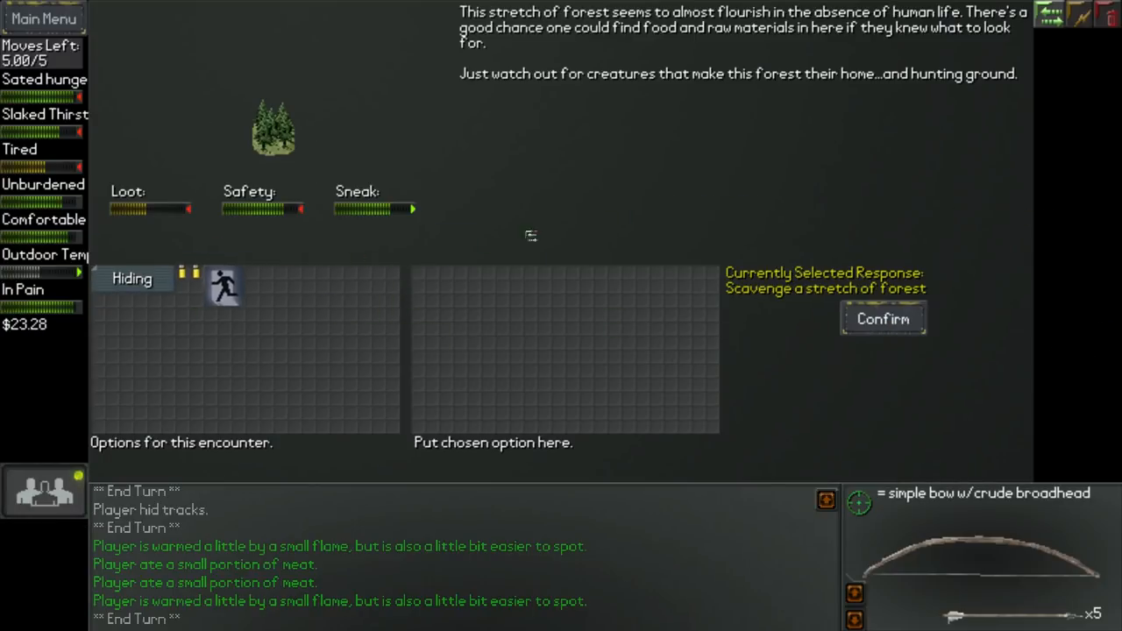
mouse_move(575, 230)
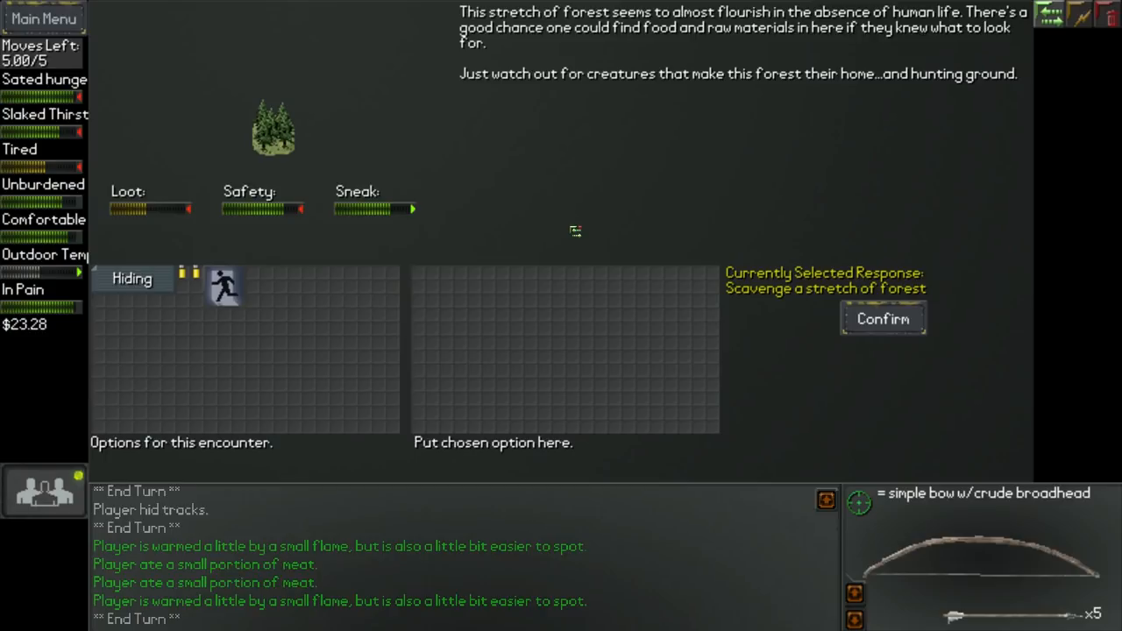
mouse_move(225, 288)
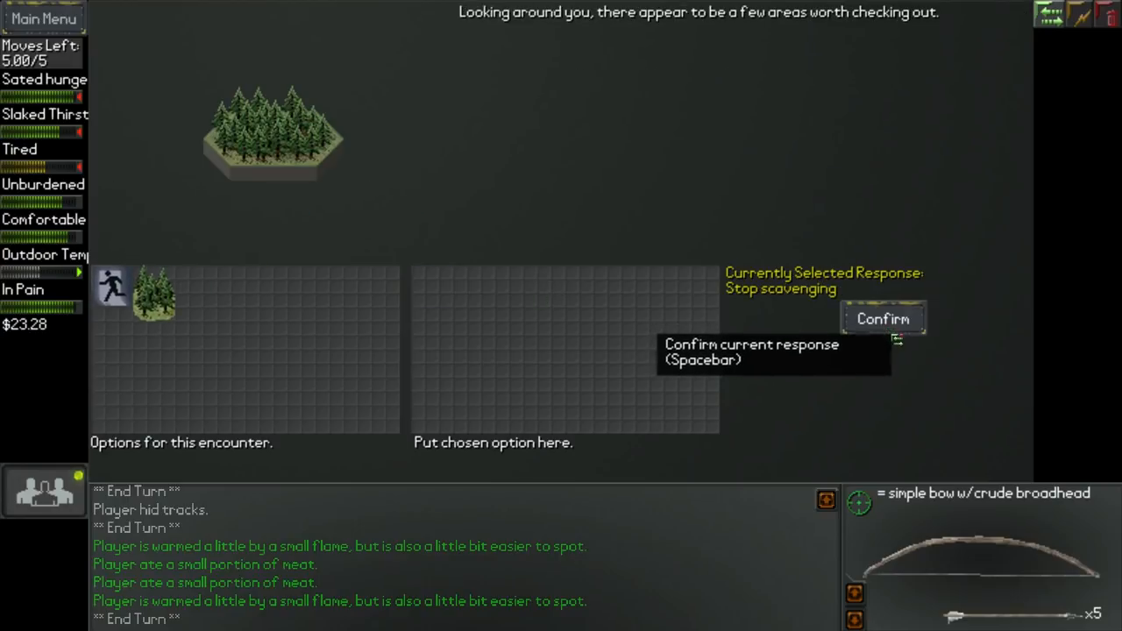
click(882, 319)
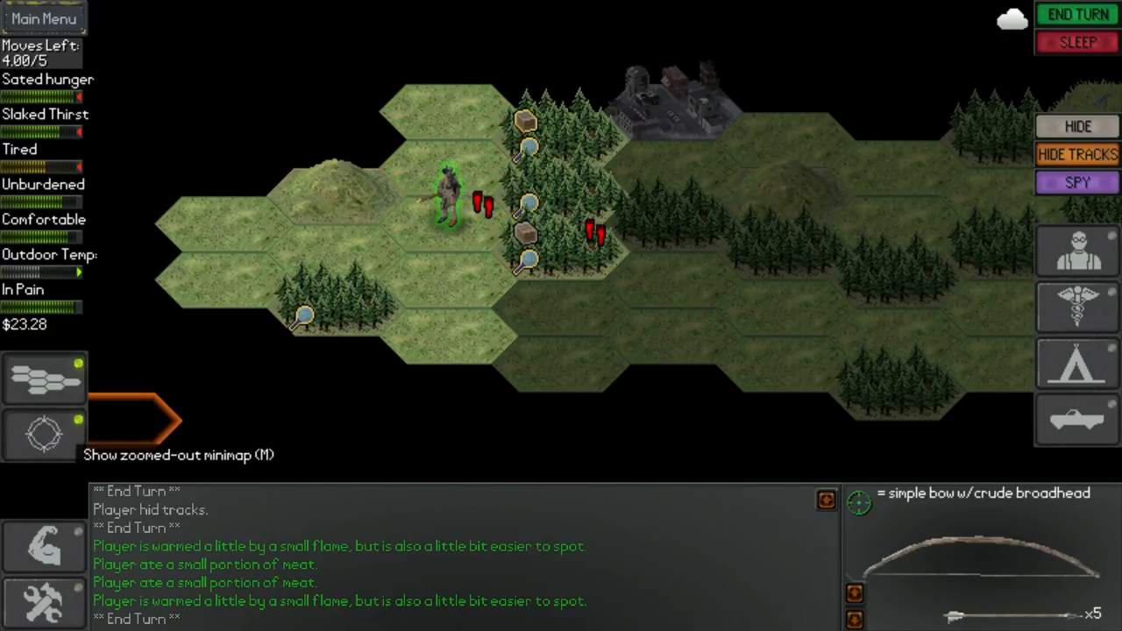
Step: Walk across the hills, ending a turn midway, and continue into the western grassy hex
click(44, 435)
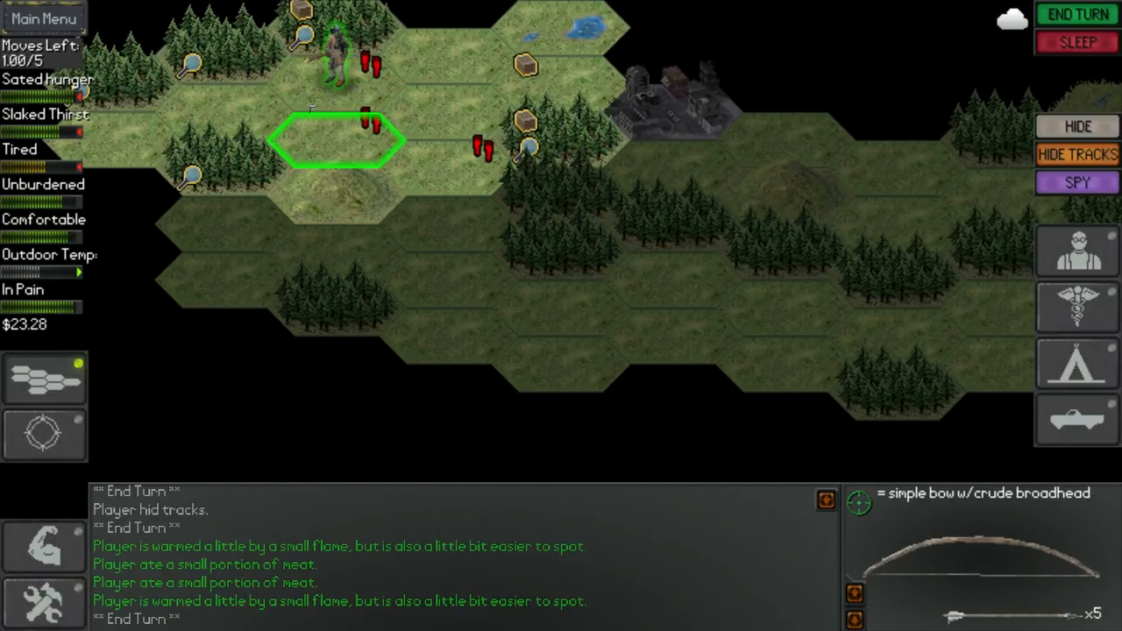
click(1077, 14)
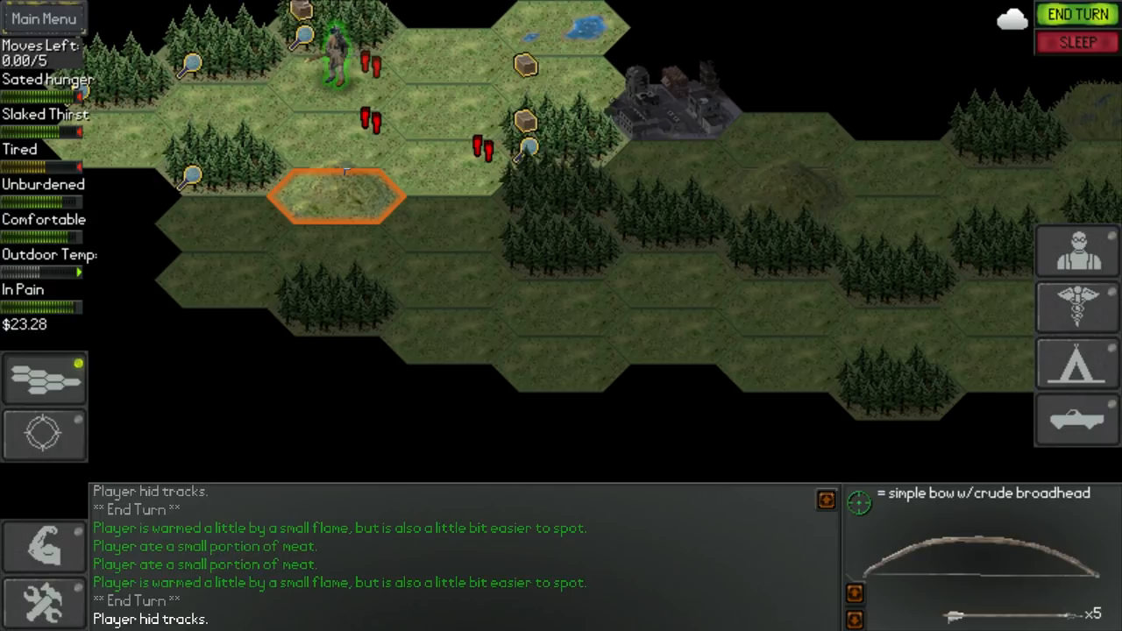
click(1077, 14)
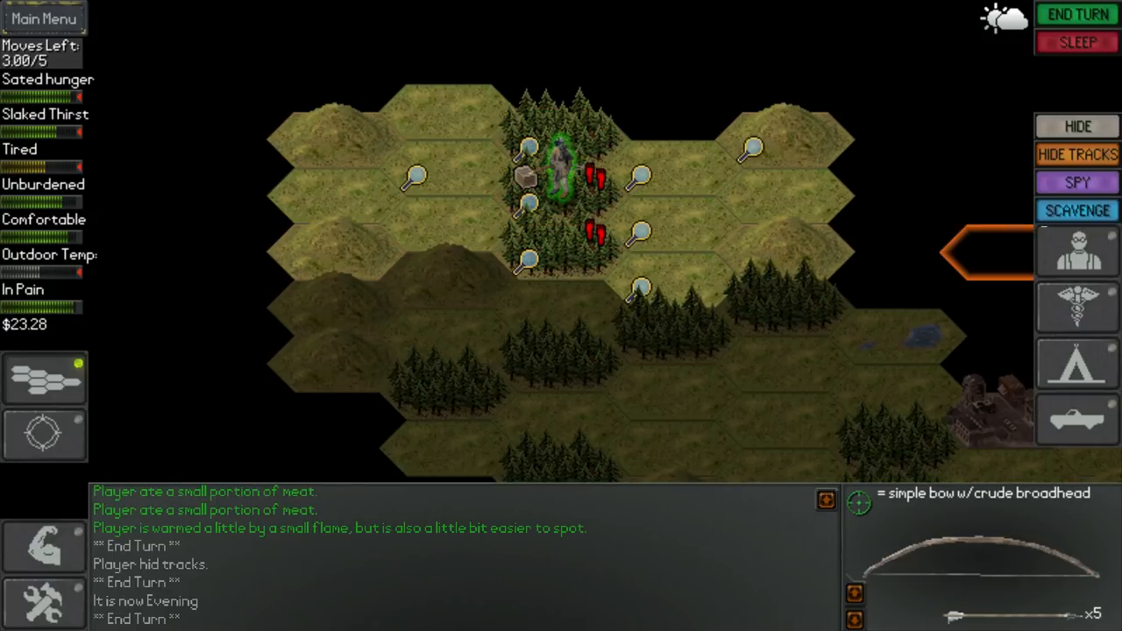
mouse_move(1077, 252)
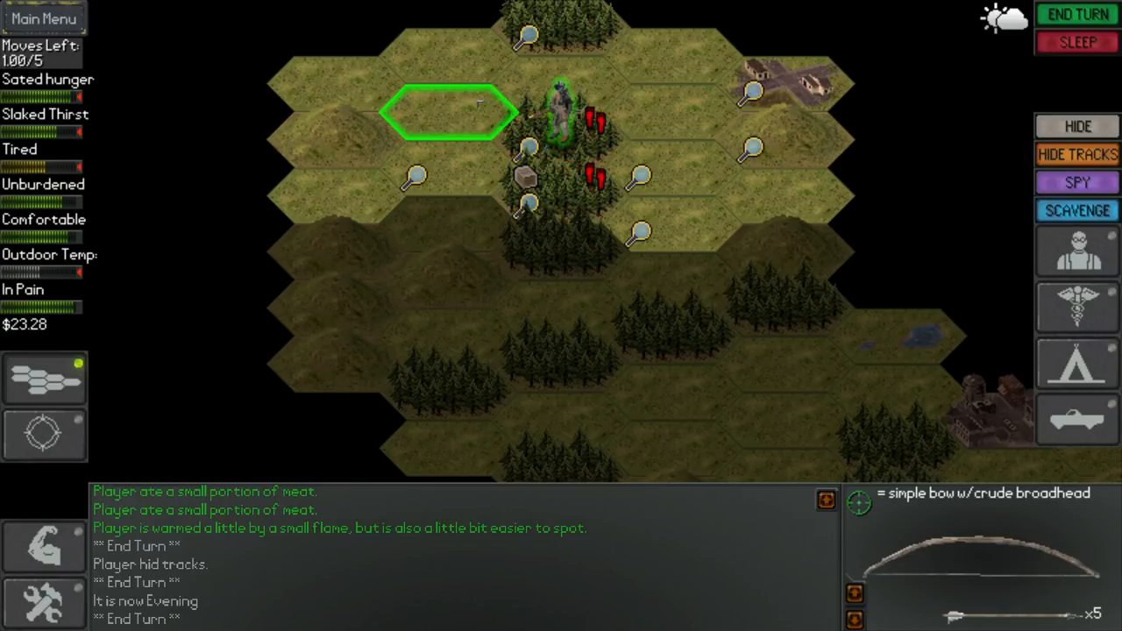
click(1077, 14)
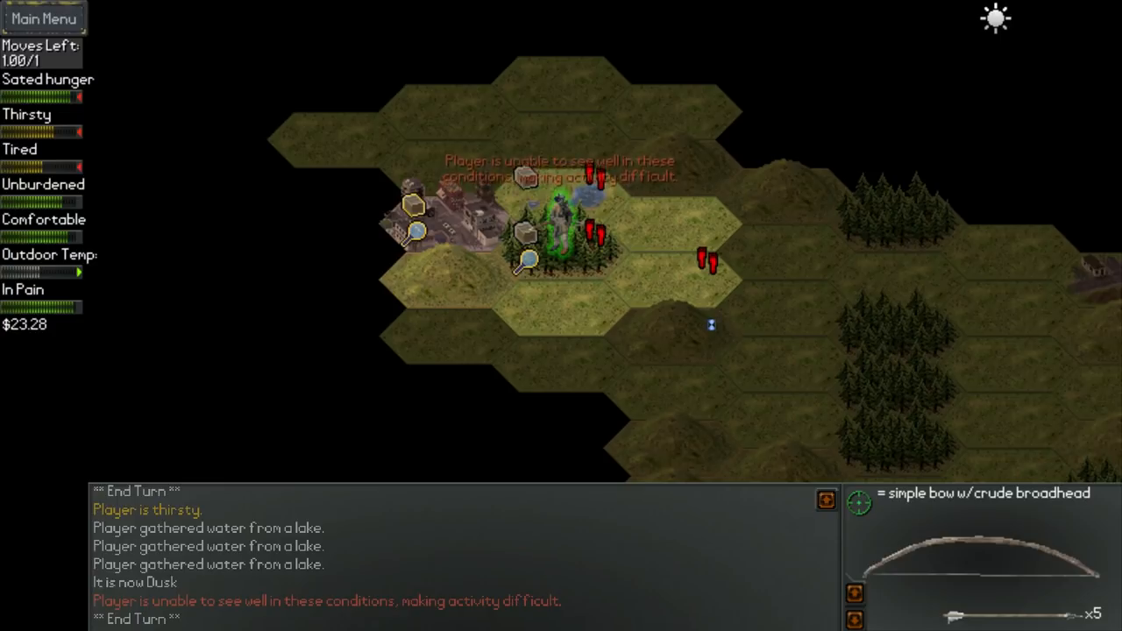
Step: Enter the ruined town hex, end the turn, then walk southeast into the lakeside forest
click(447, 224)
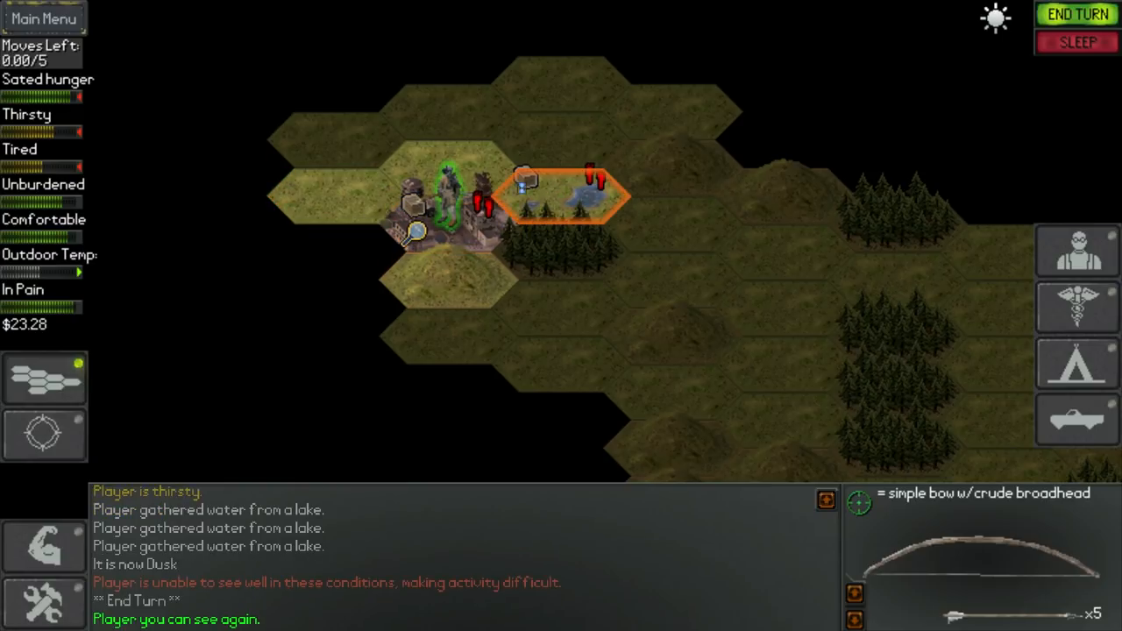
click(1077, 14)
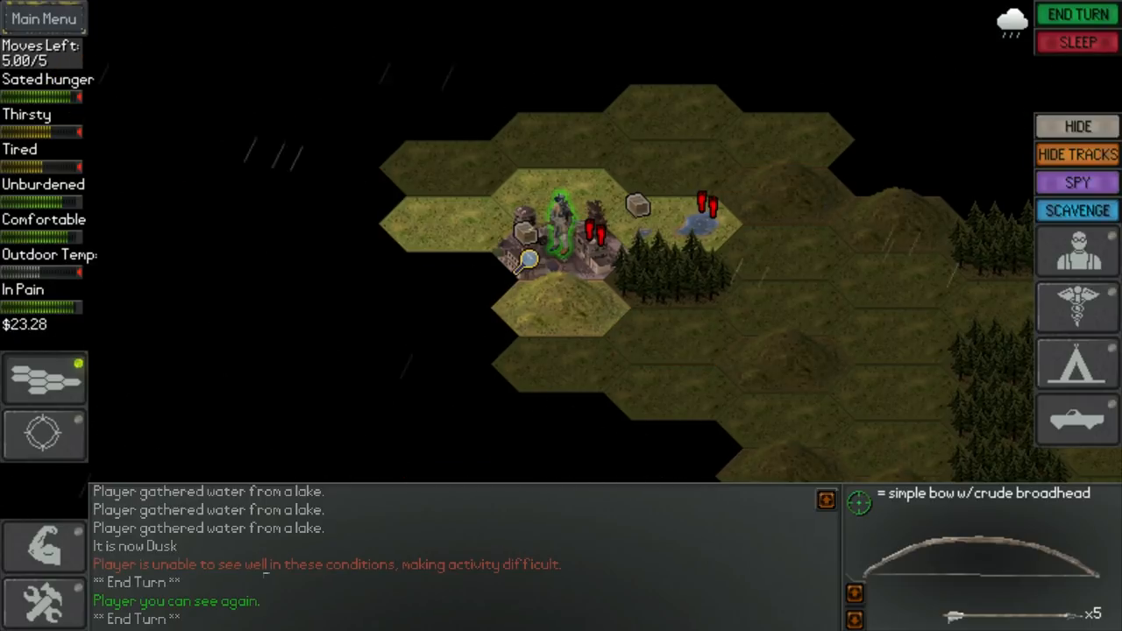
click(672, 281)
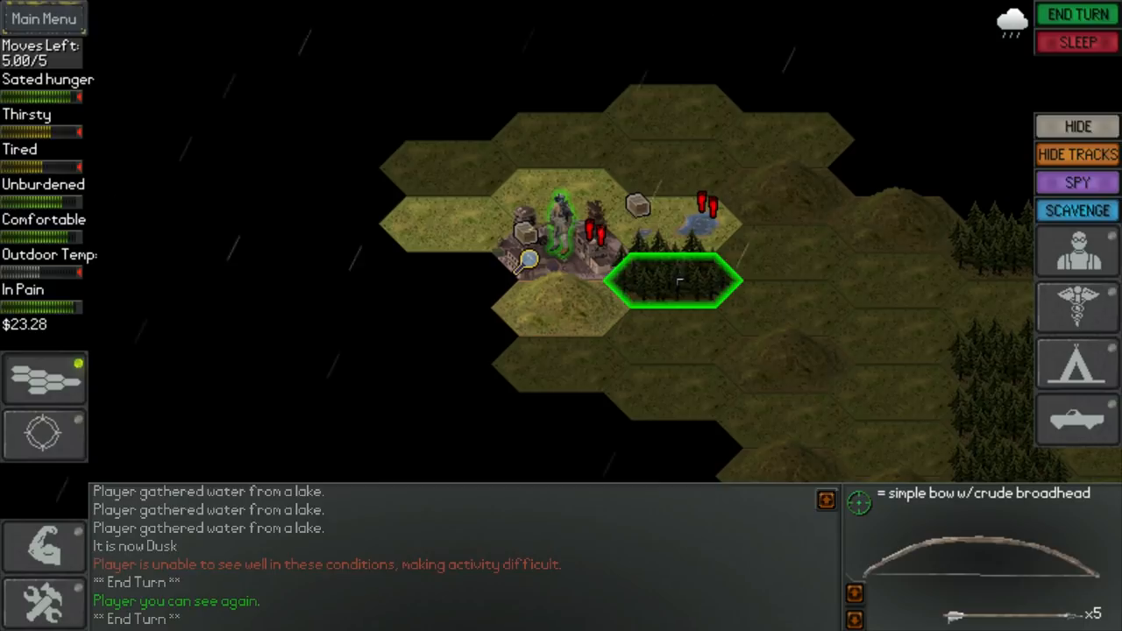
click(1077, 210)
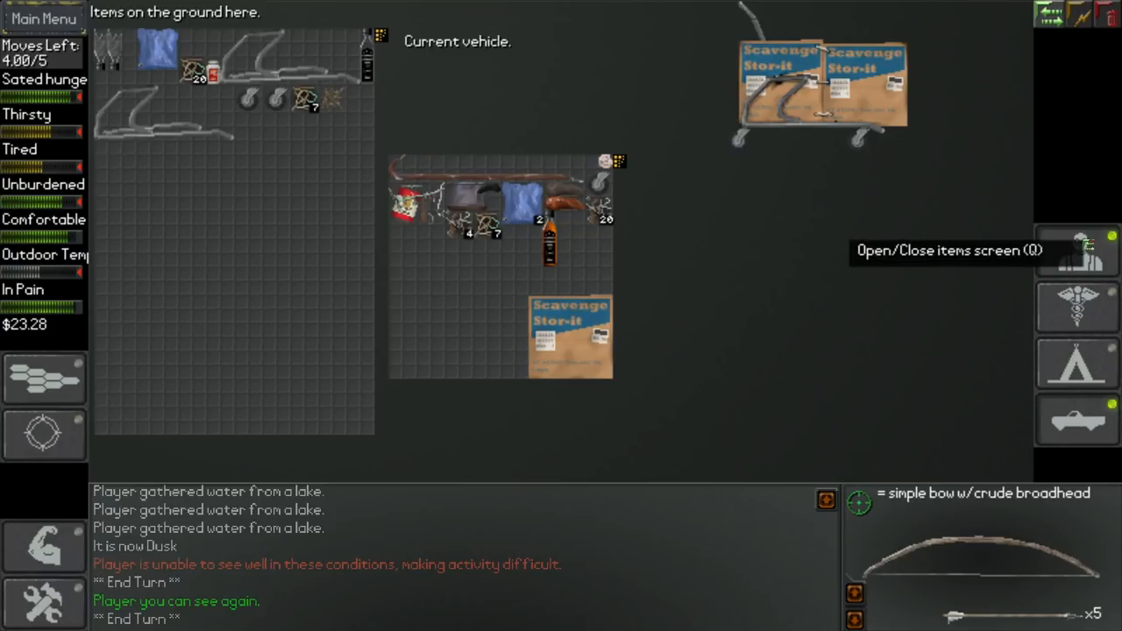
click(1077, 251)
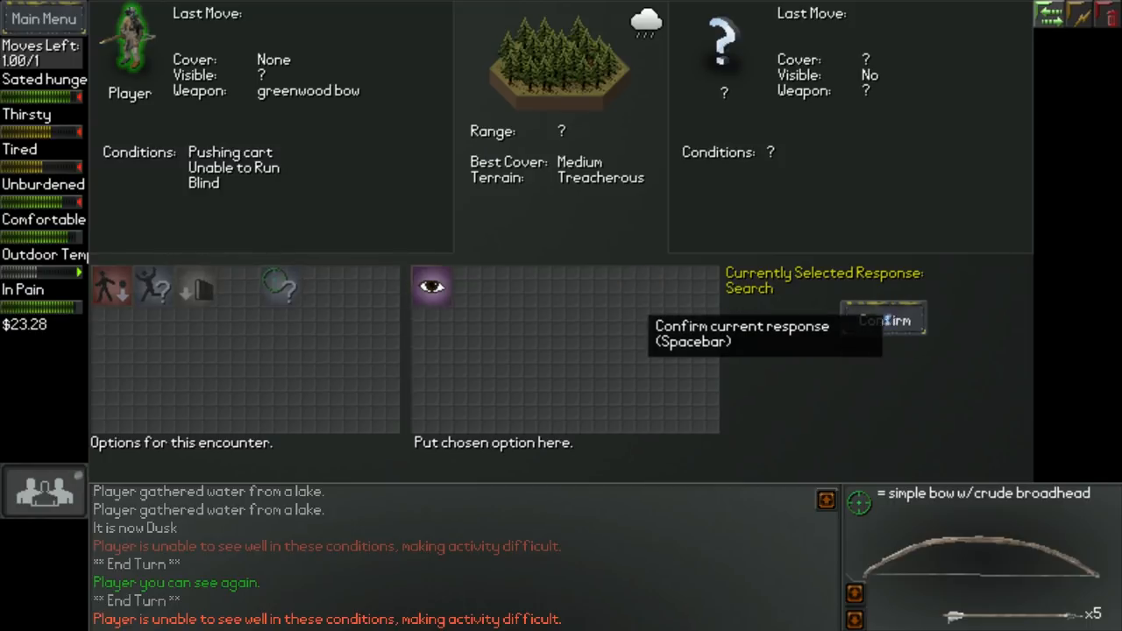
Step: Confirm searching for the unseen stranger, then hide in the hex
click(883, 319)
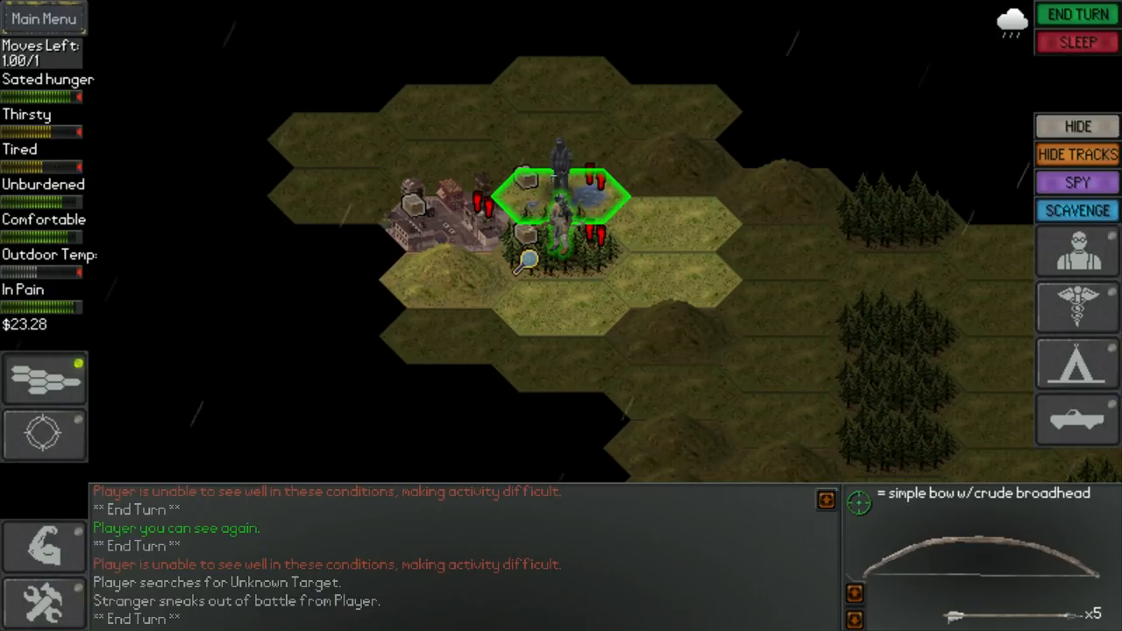
mouse_move(1076, 155)
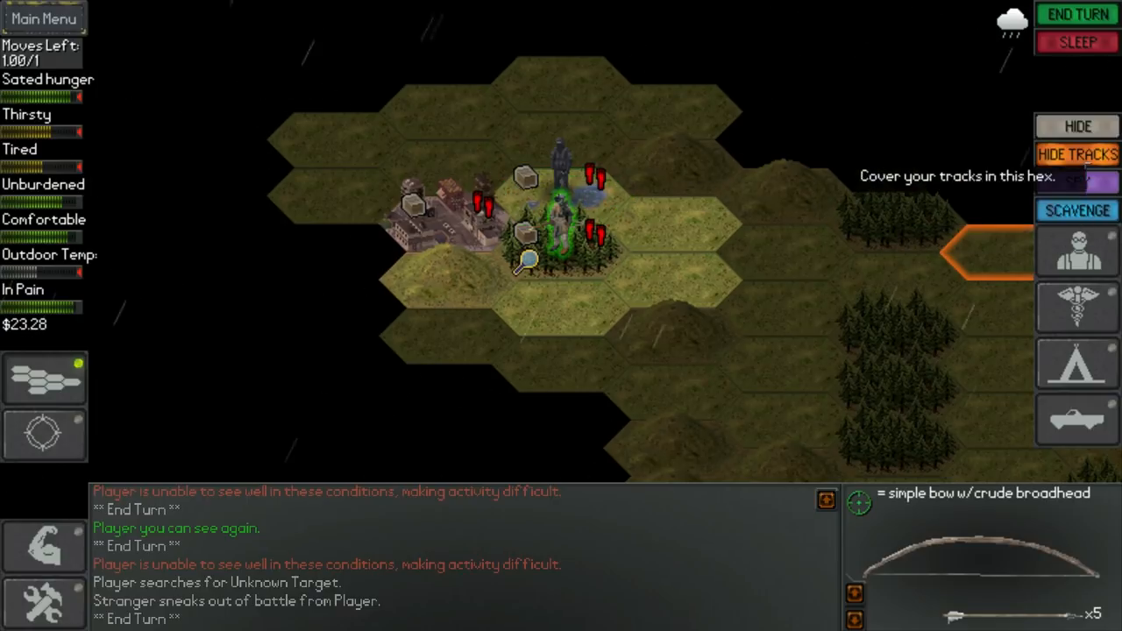
click(1077, 125)
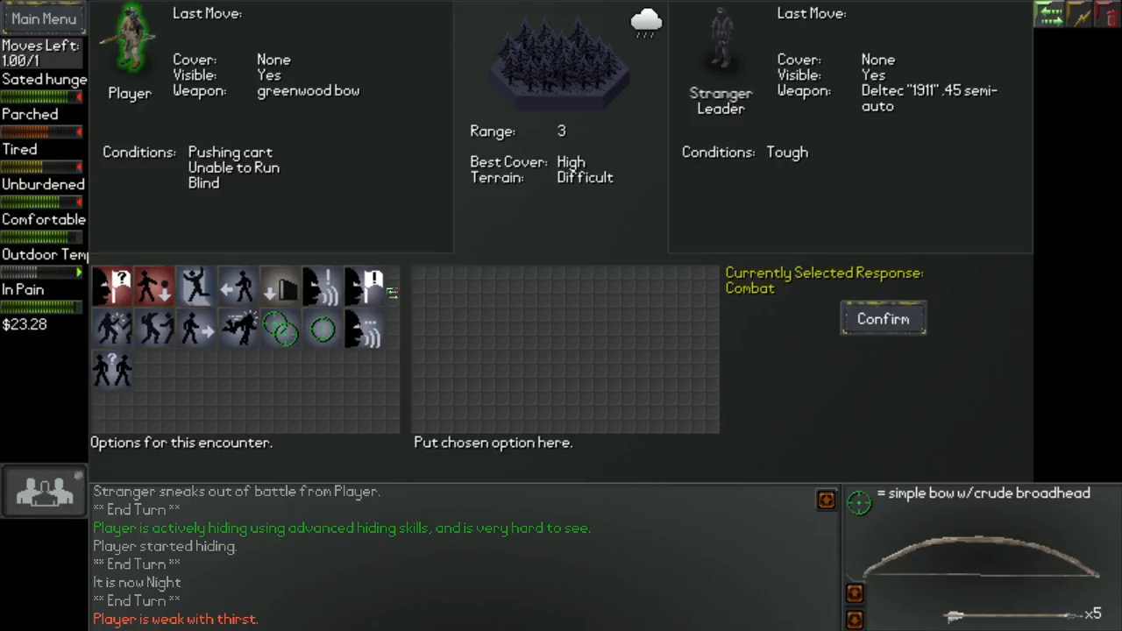
mouse_move(363, 329)
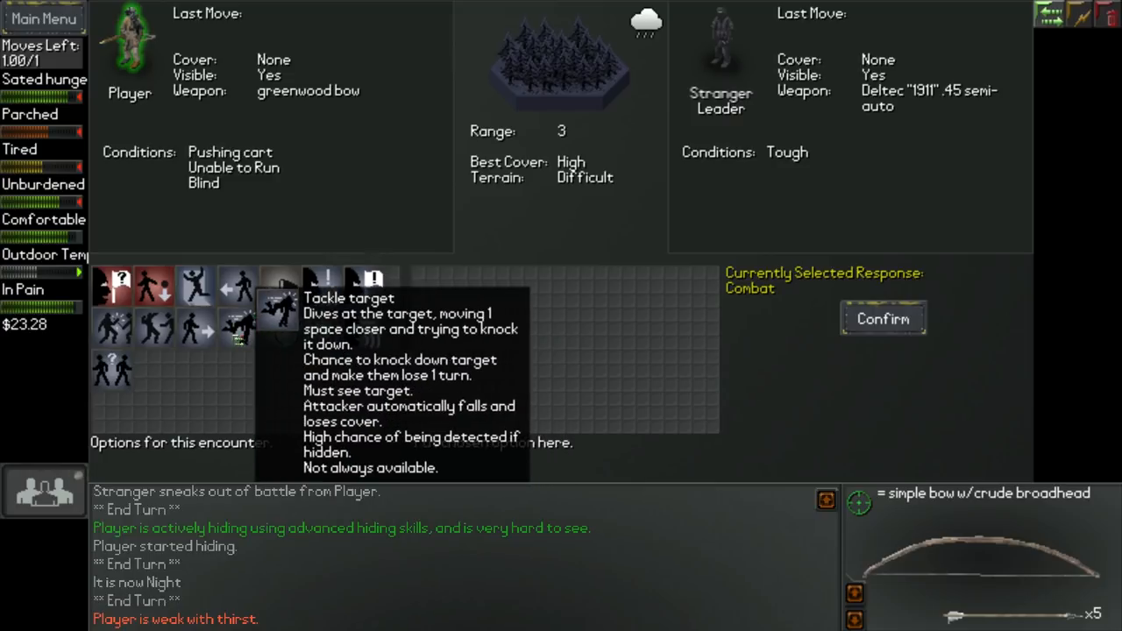
mouse_move(194, 285)
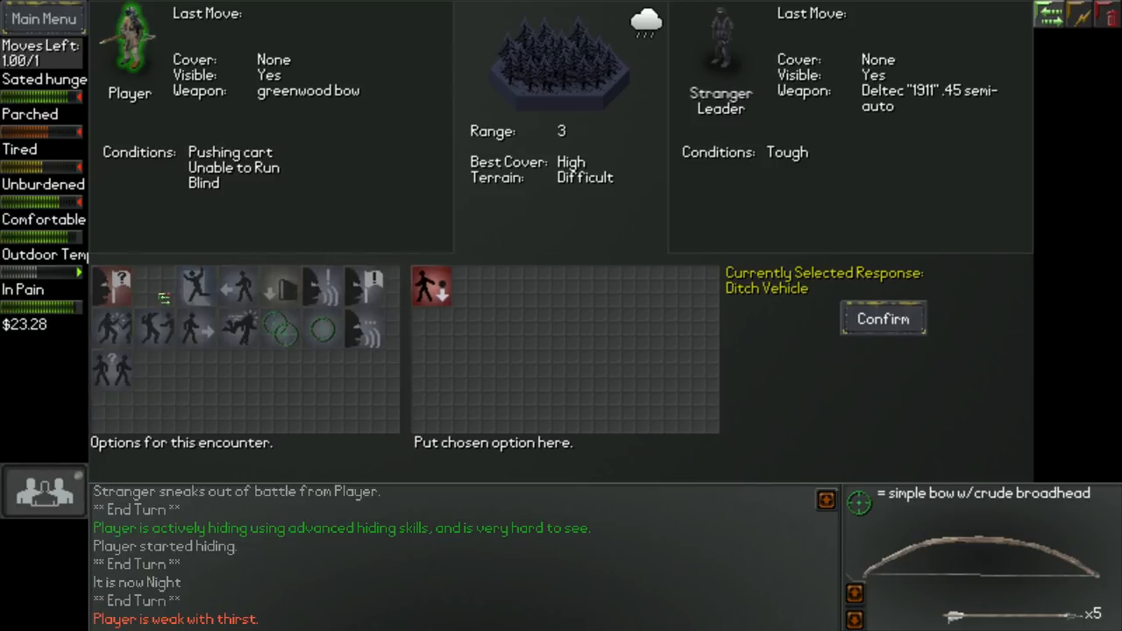
Step: Confirm Ditch Vehicle to abandon the cart while fighting the armed Stranger Leader
click(883, 318)
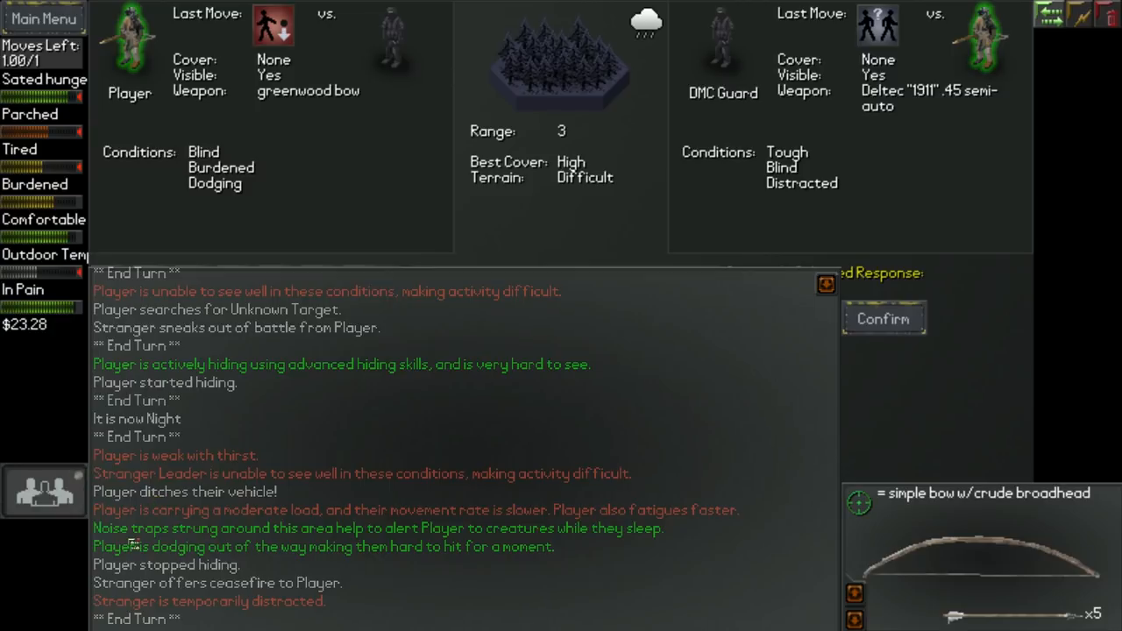
mouse_move(229, 503)
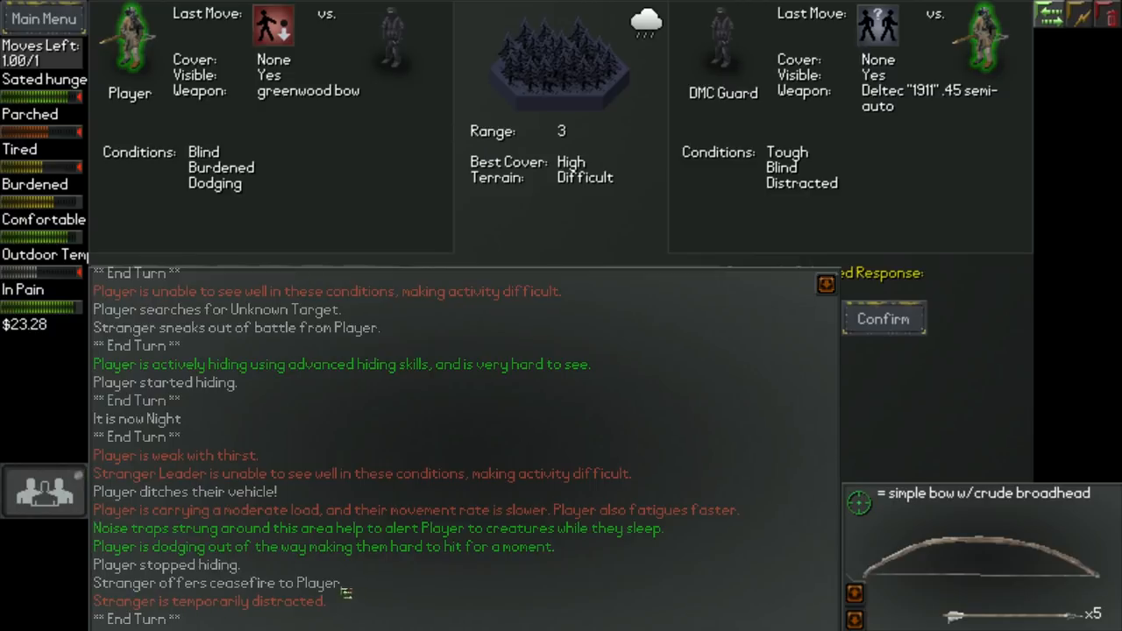
mouse_move(209, 524)
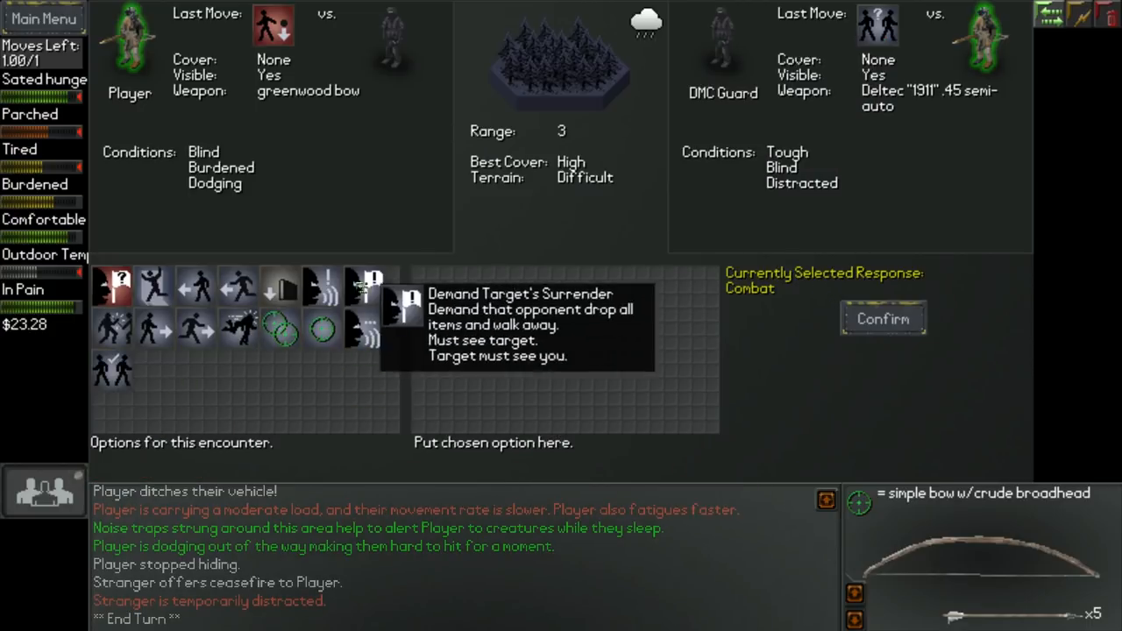
mouse_move(112, 368)
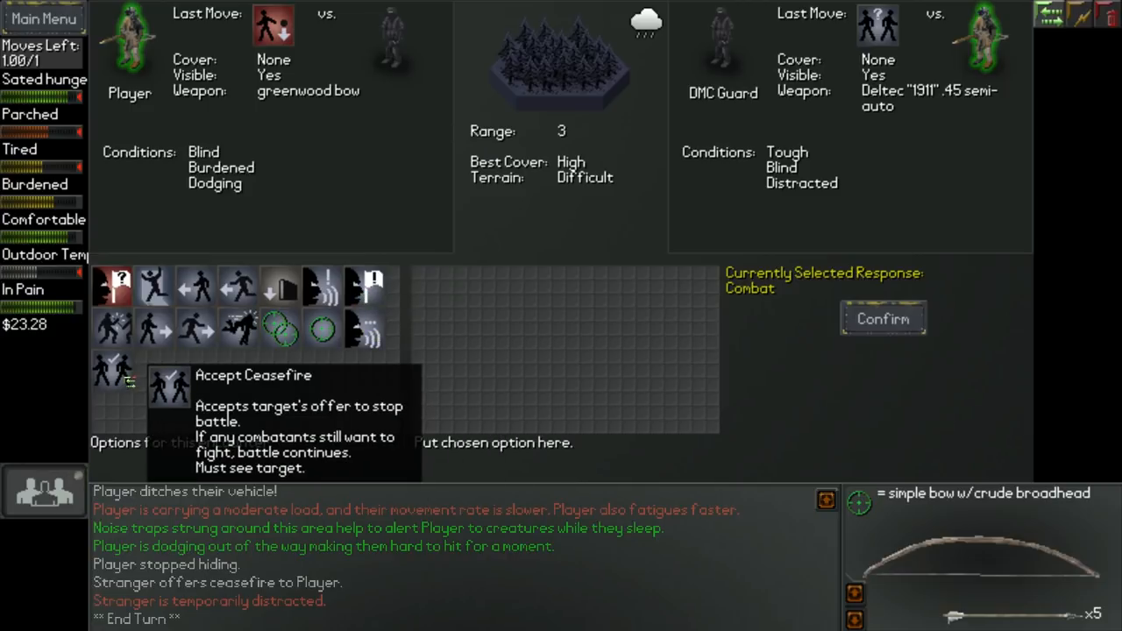
Step: Confirm Accept Ceasefire to end the fight with the DMC Guard
click(883, 319)
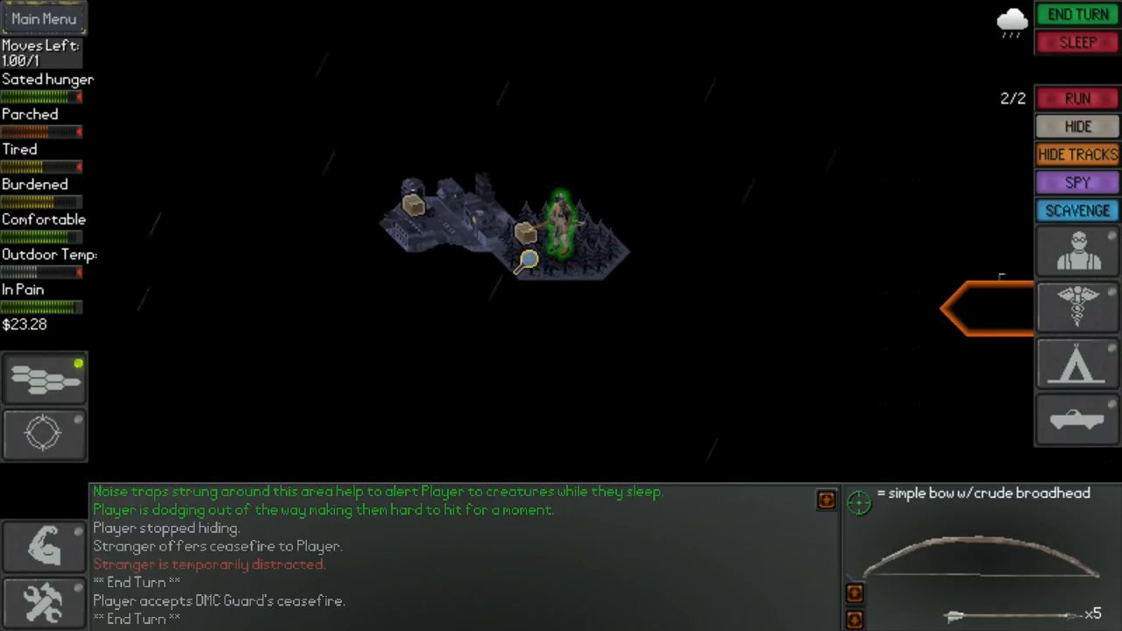
Step: Retrieve the cart, check the survivor's gear, and return to the rainy night map
click(1076, 210)
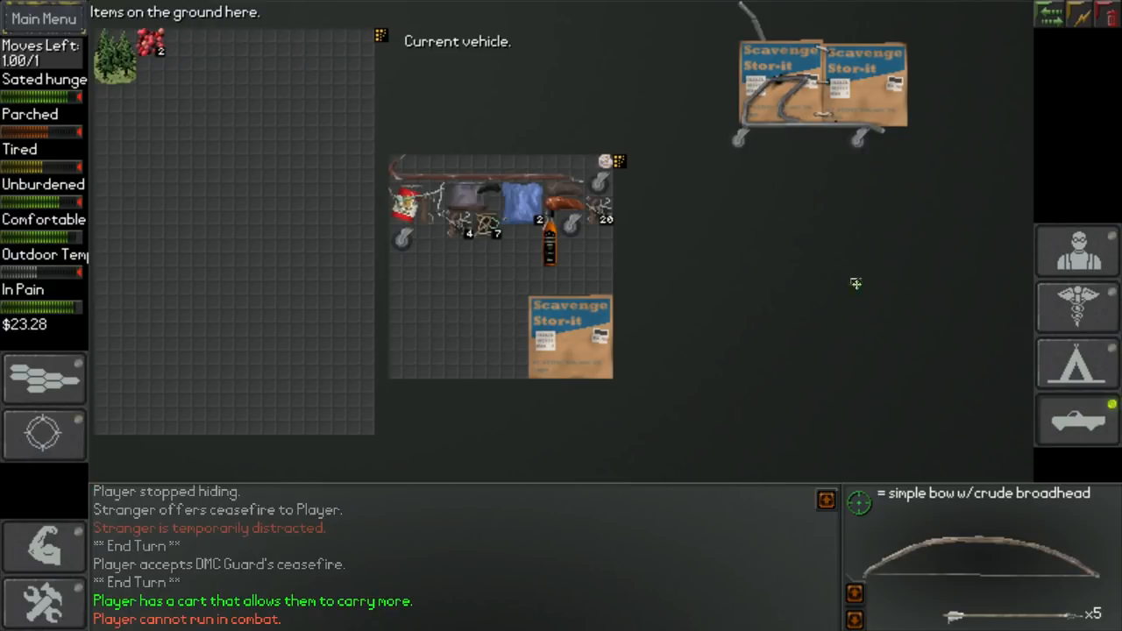
click(1076, 252)
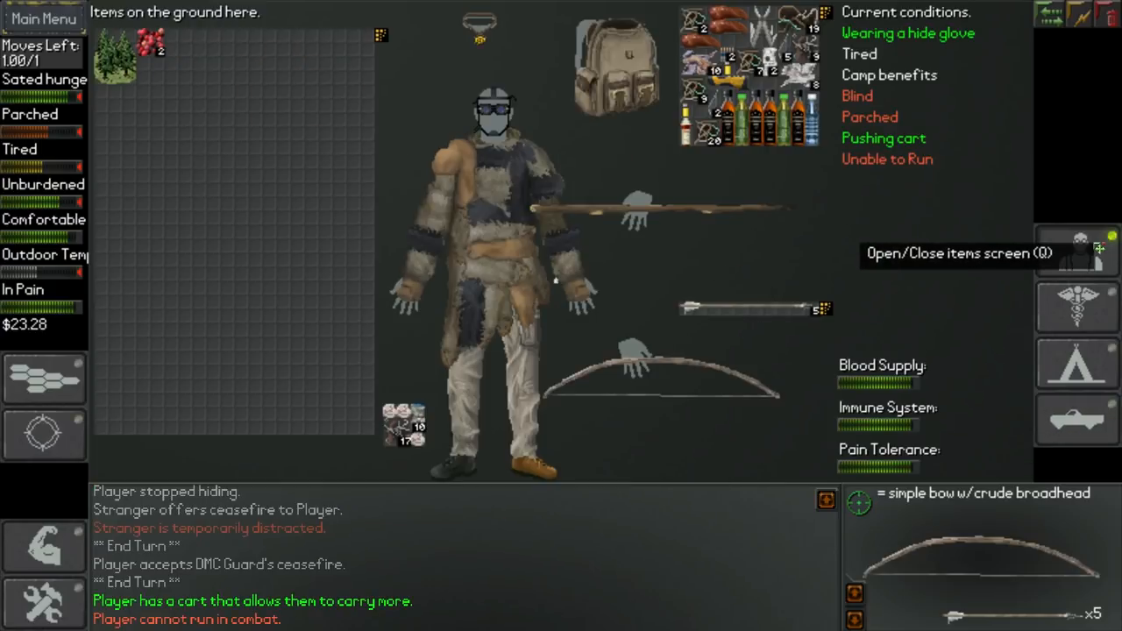
click(1077, 252)
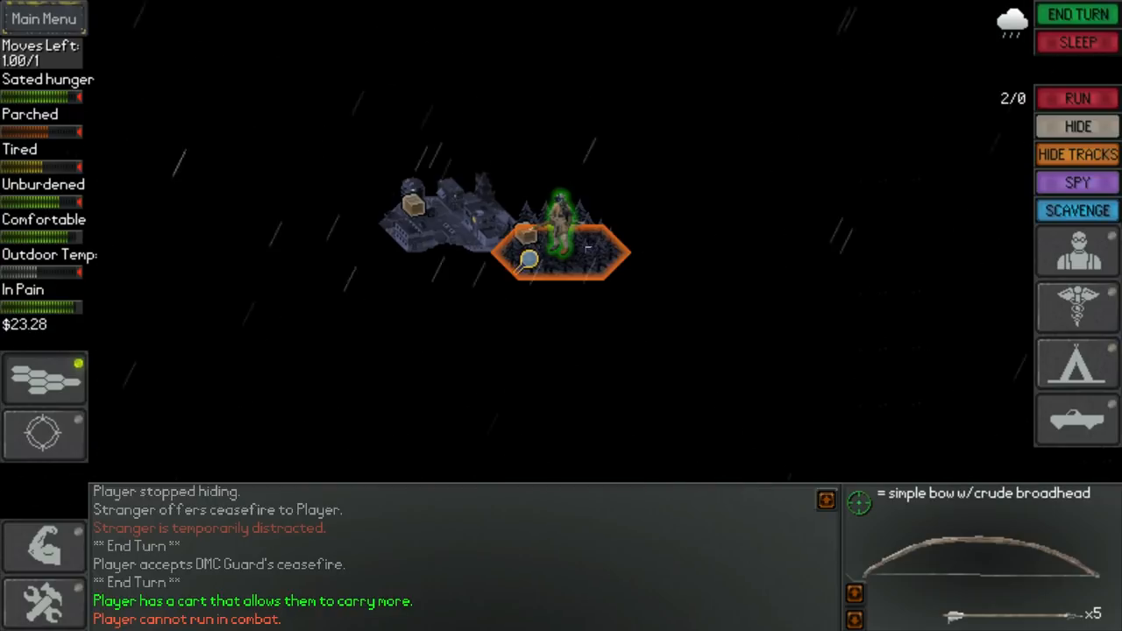
mouse_move(44, 436)
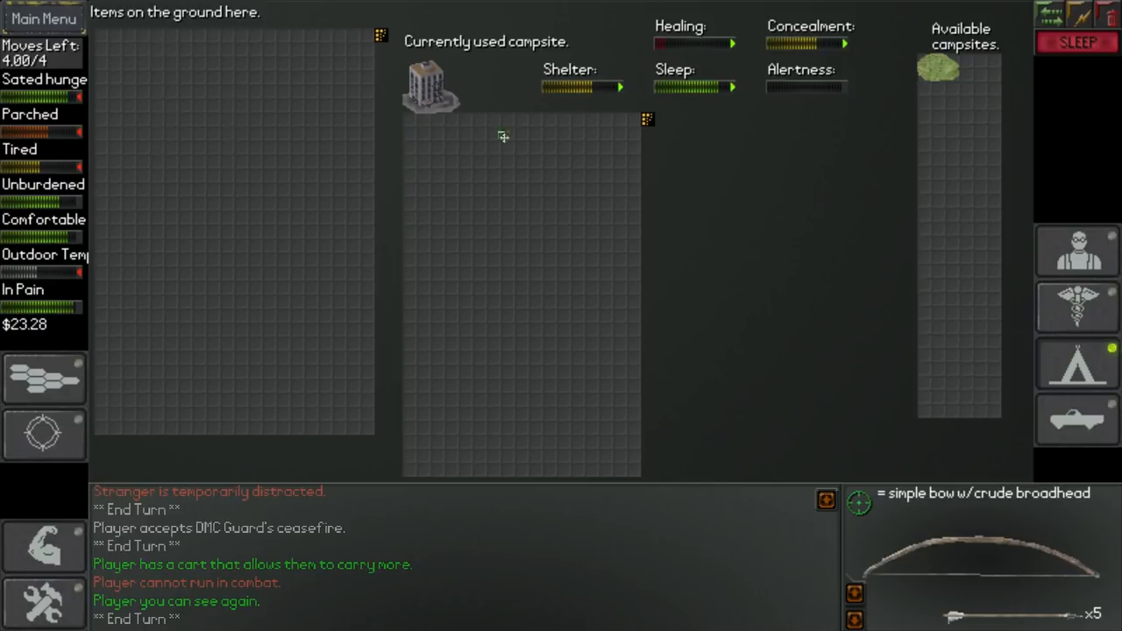
mouse_move(1077, 419)
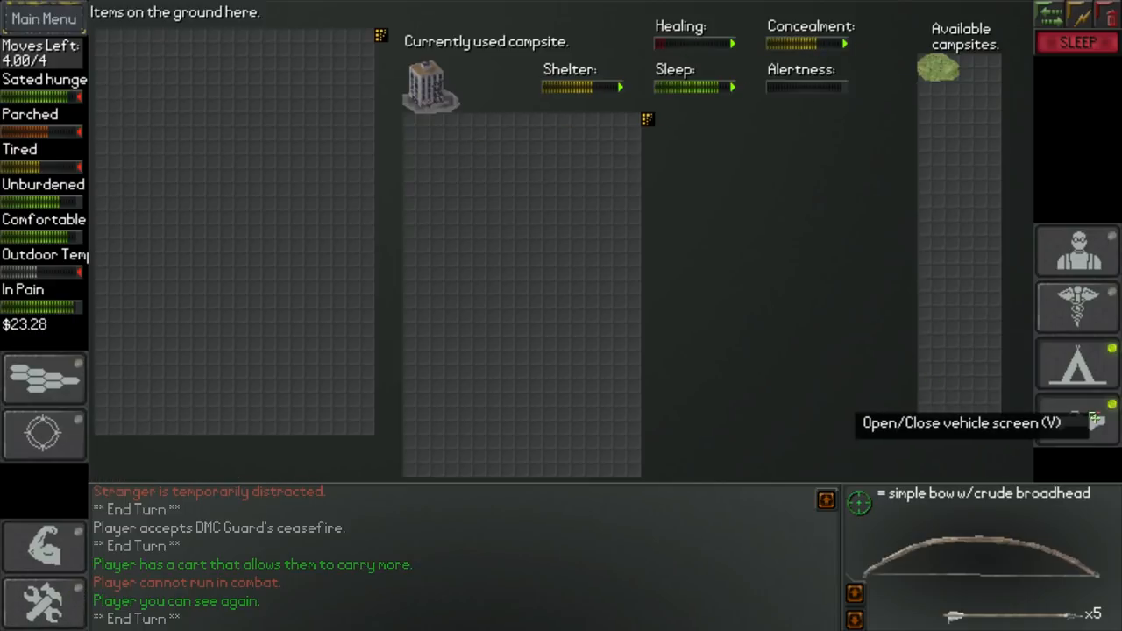
Step: Check the cart's contents and gear, then bring up the campsite shelter and concealment ratings
click(1077, 421)
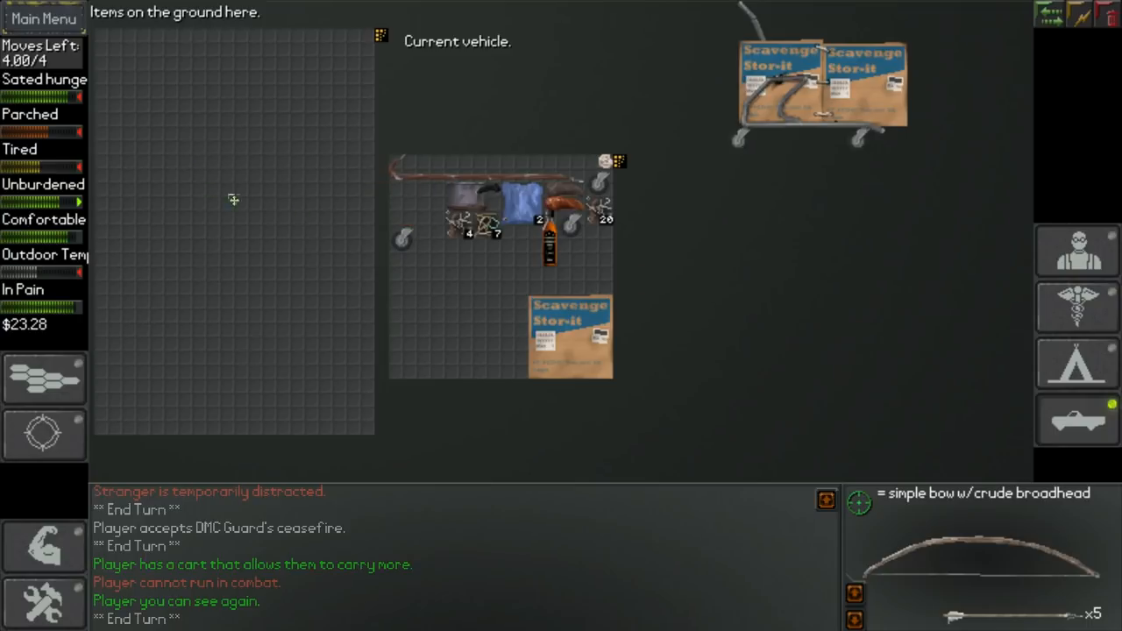
mouse_move(1078, 251)
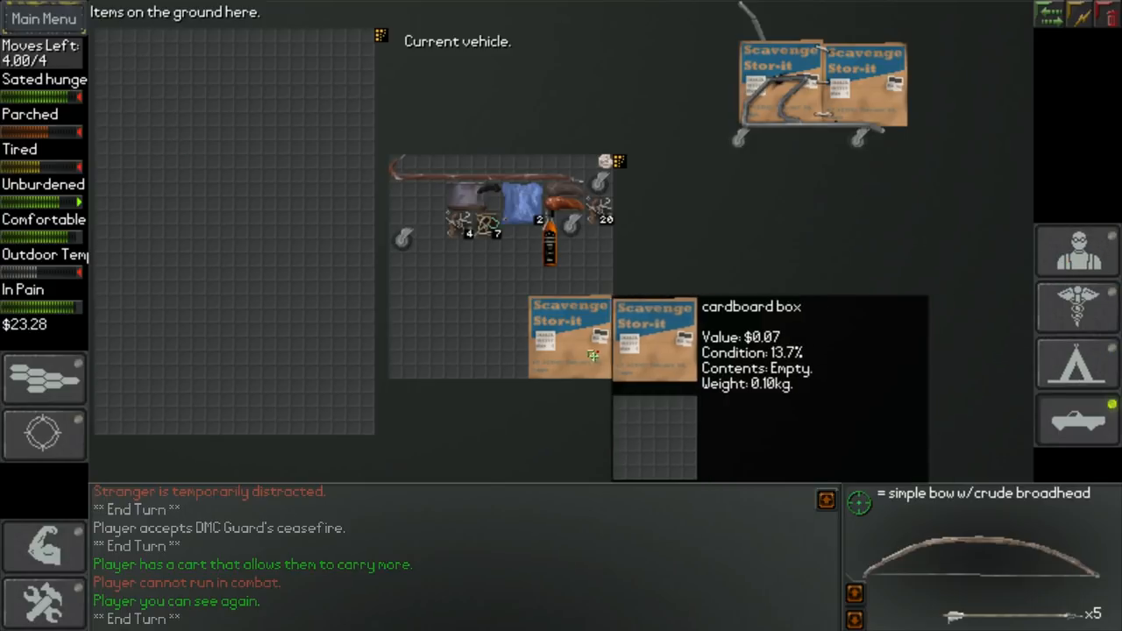
click(1077, 307)
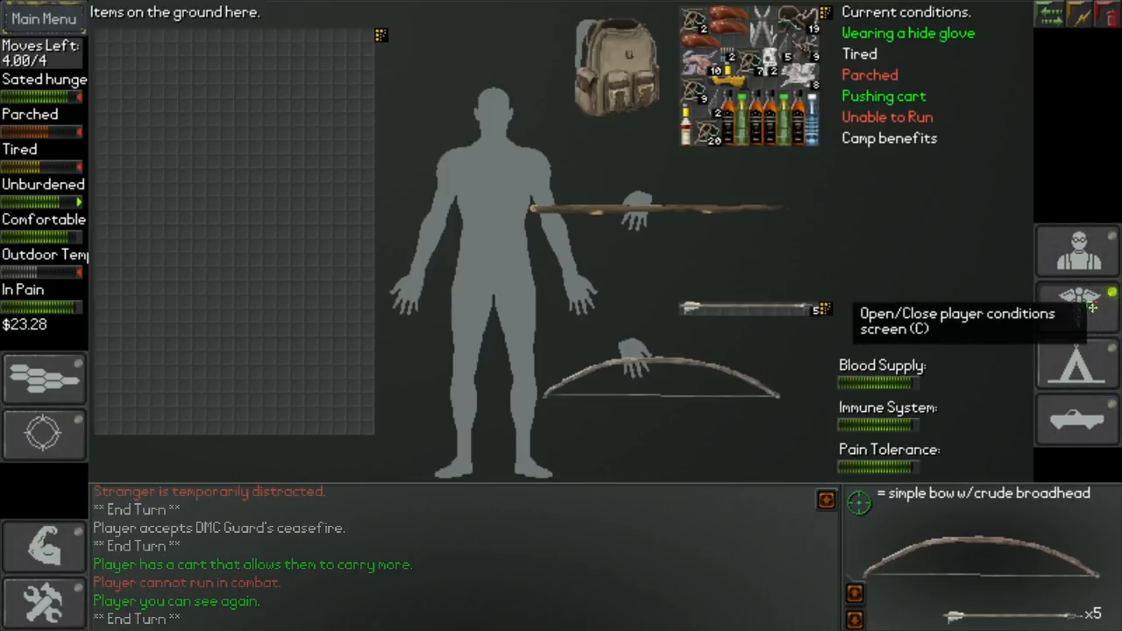
mouse_move(1077, 250)
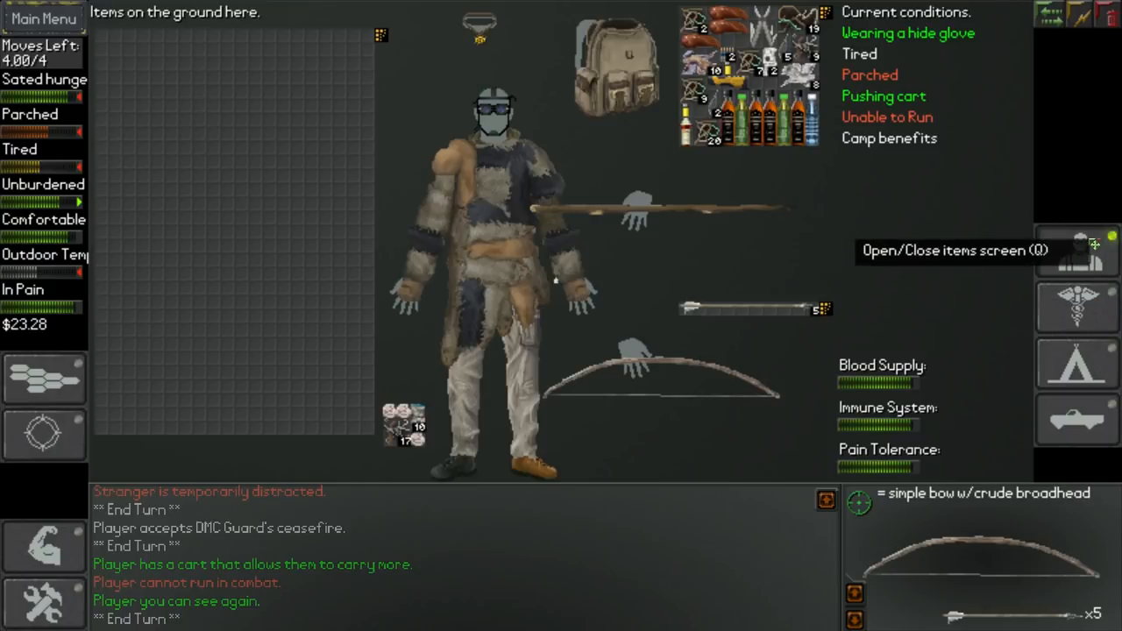
click(1077, 249)
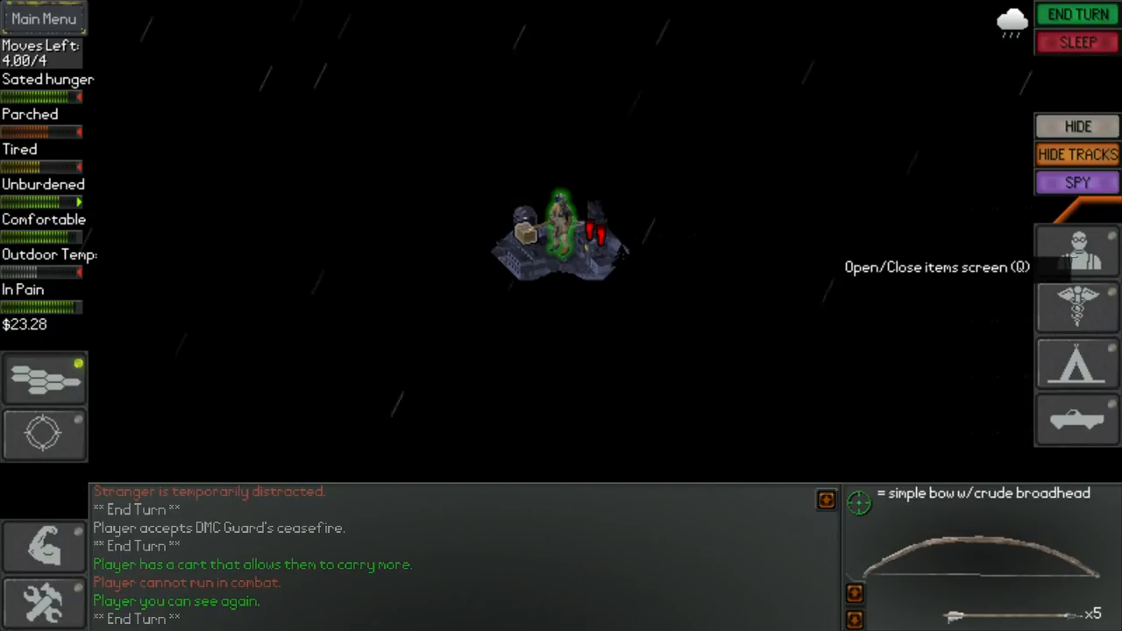
mouse_move(1077, 420)
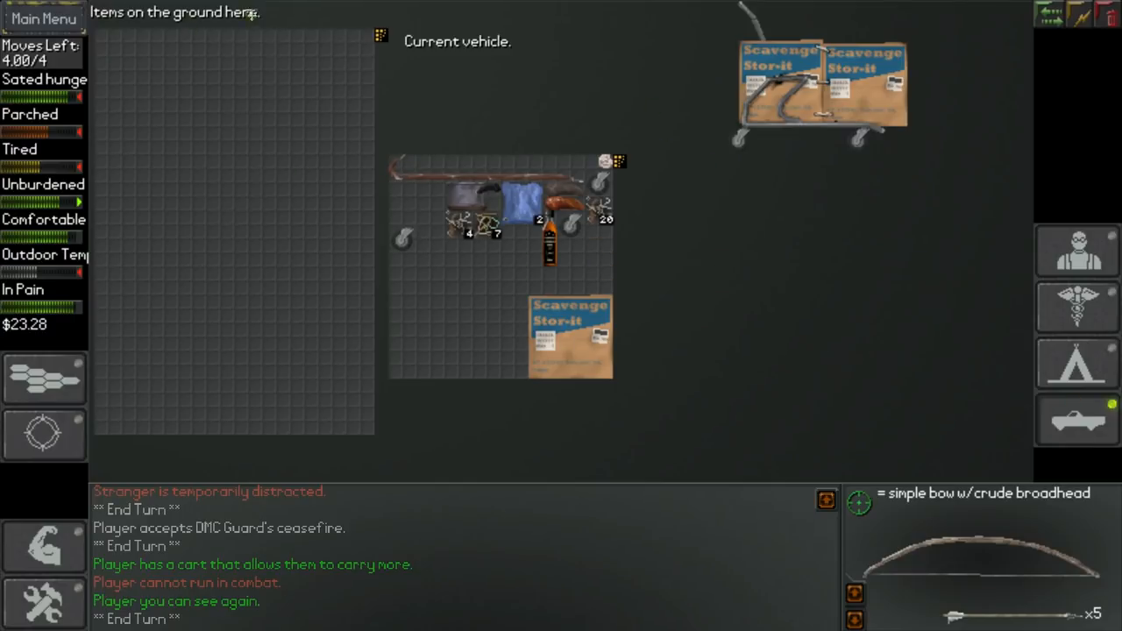
mouse_move(1077, 362)
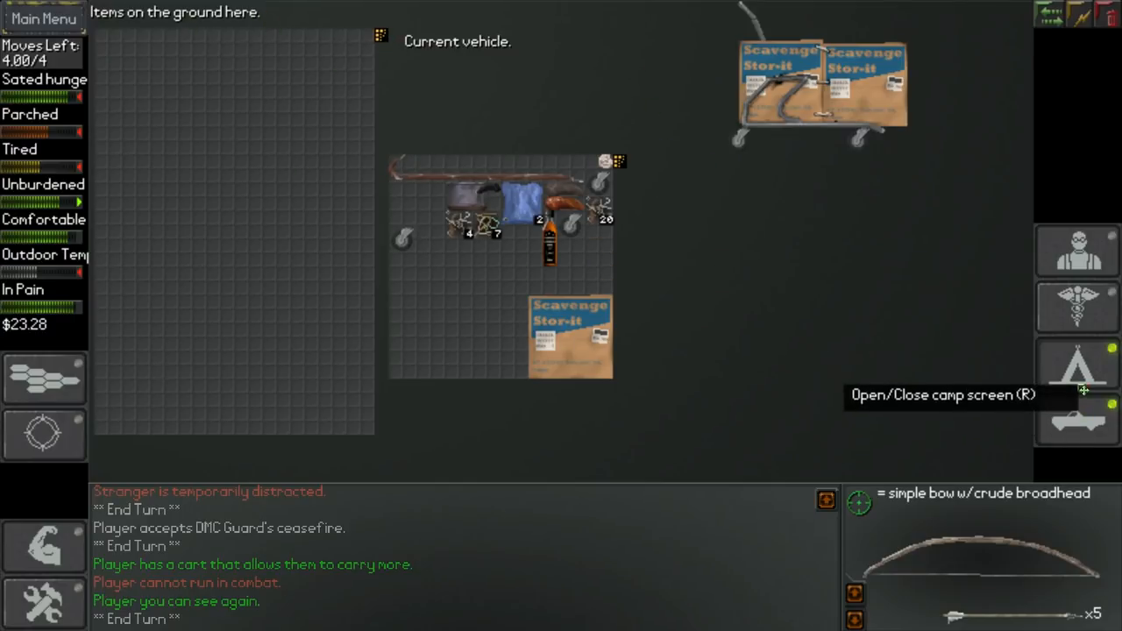
click(1077, 307)
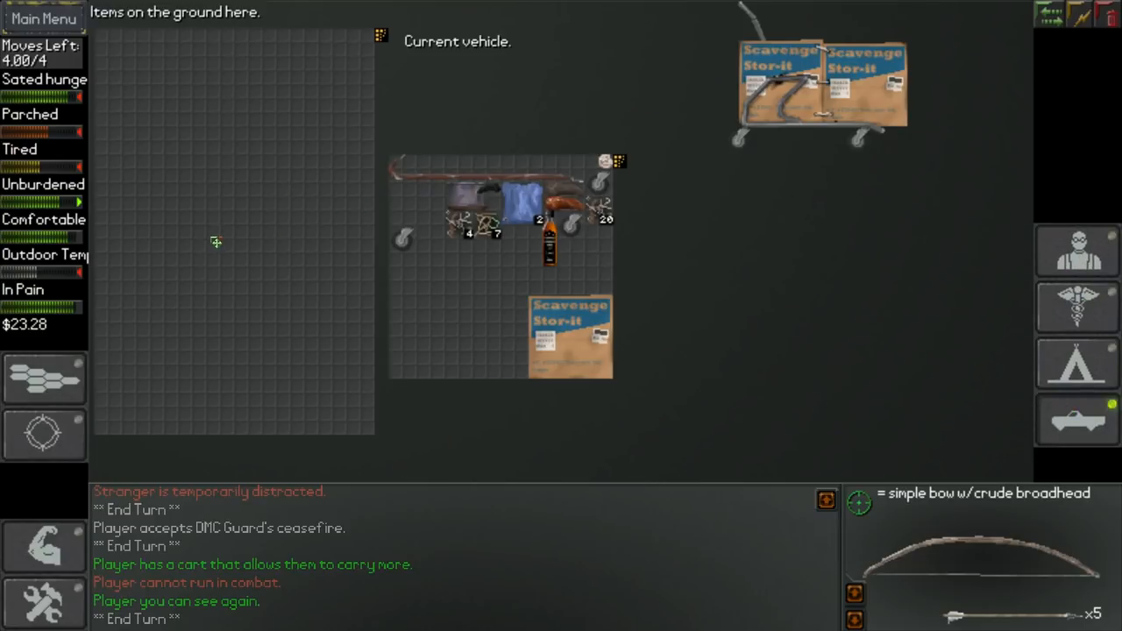
mouse_move(458, 233)
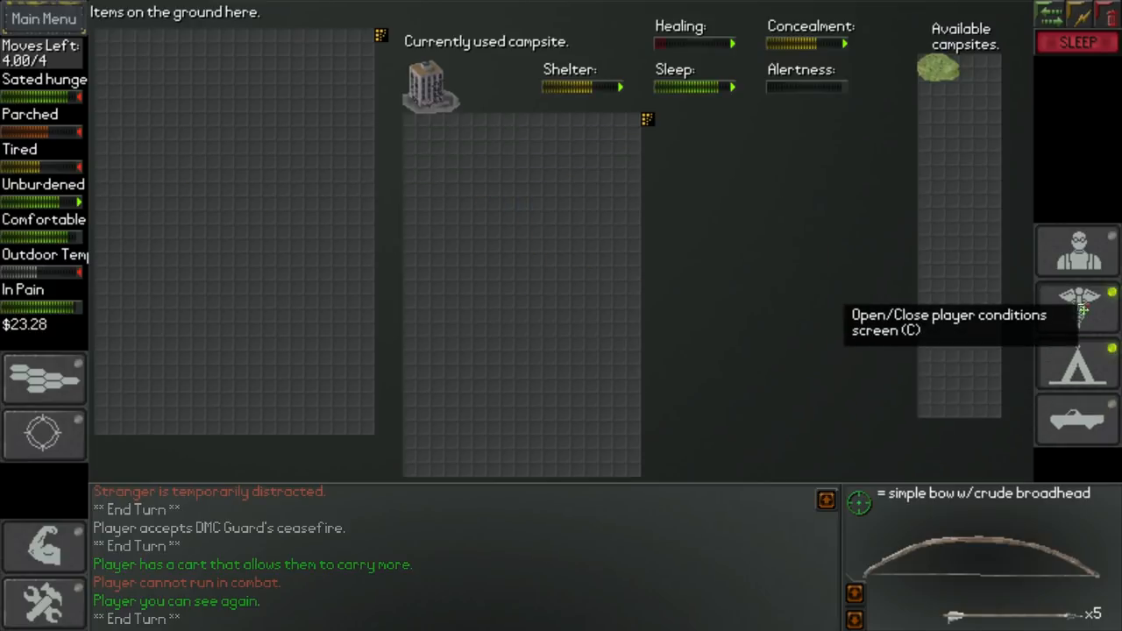
mouse_move(827, 141)
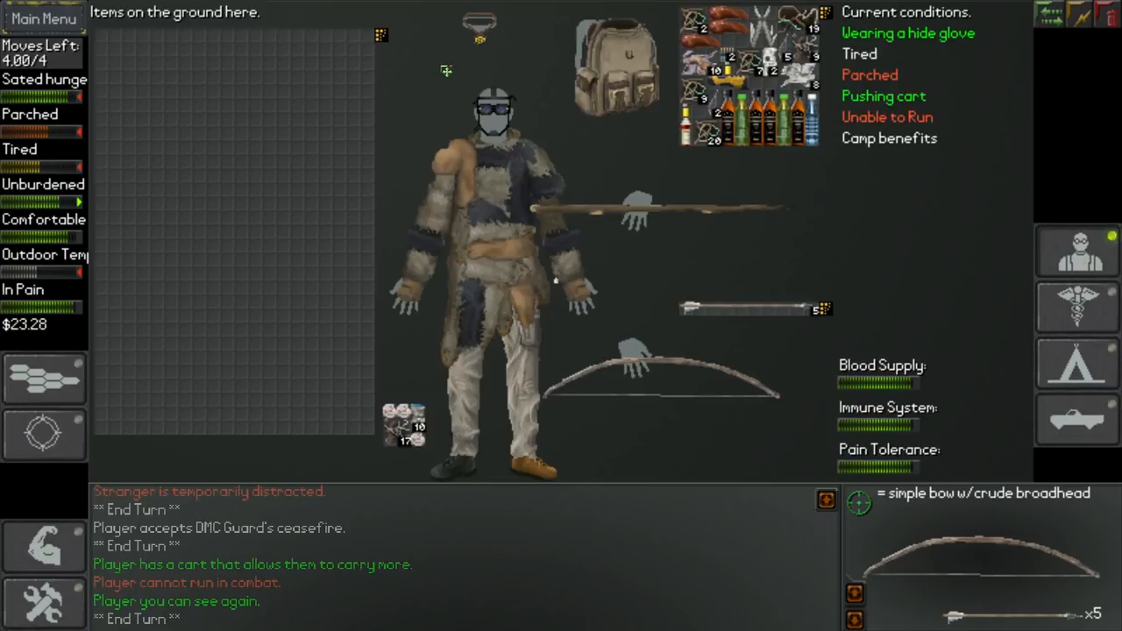
Step: Sleep at camp, waking well-rested as the box cart falls apart
click(1076, 363)
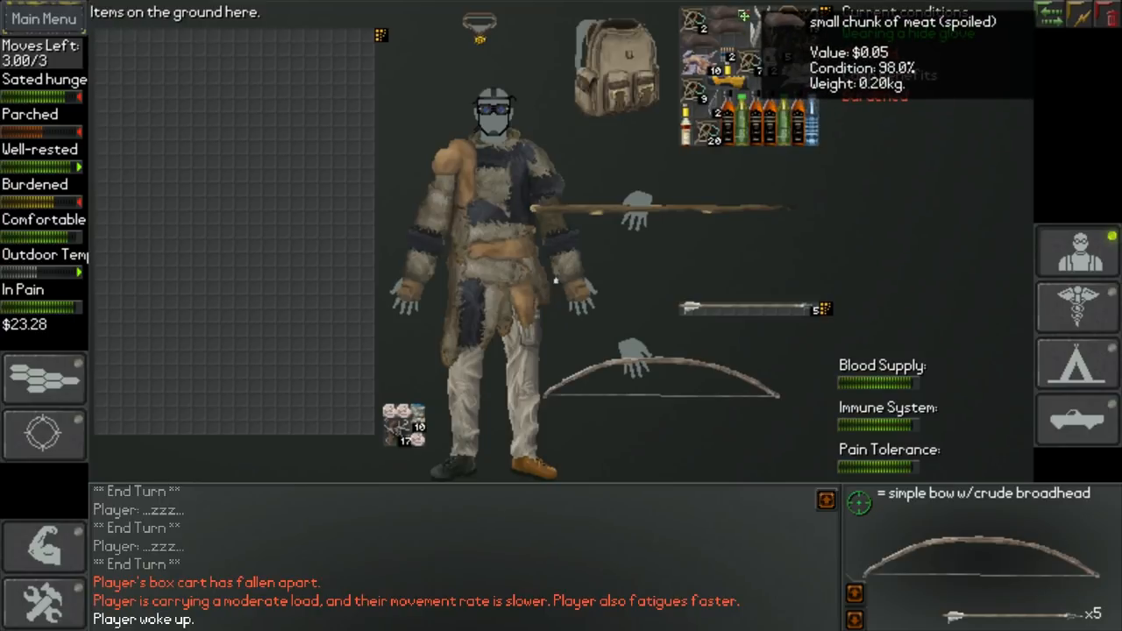
Step: Check the vehicle screen, find no cart remaining, and leave it
click(1077, 419)
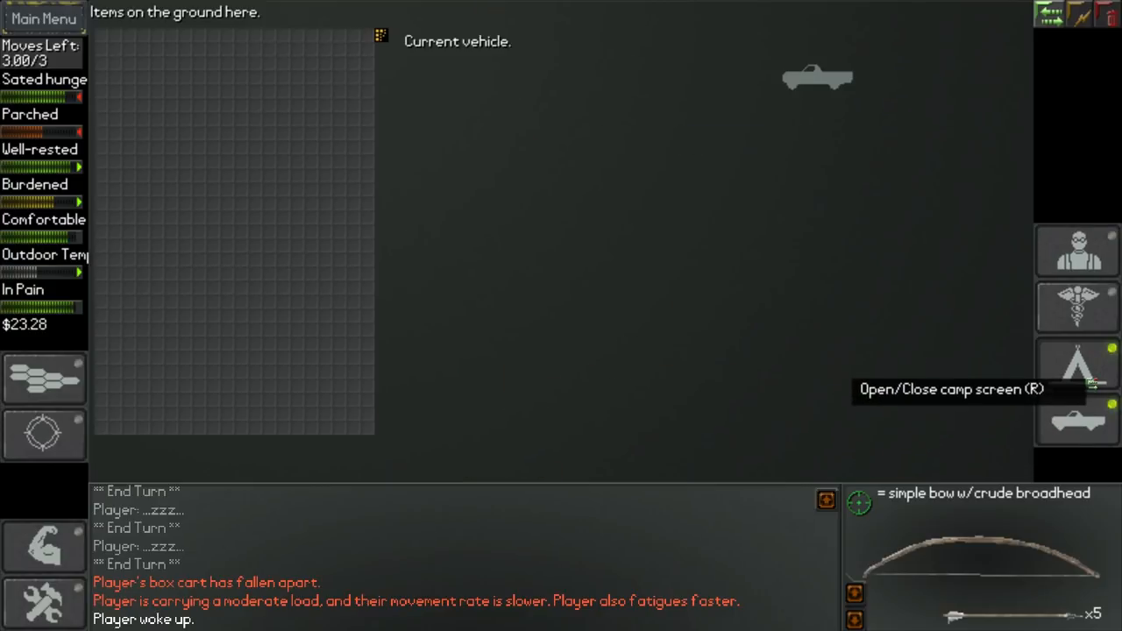
click(1078, 307)
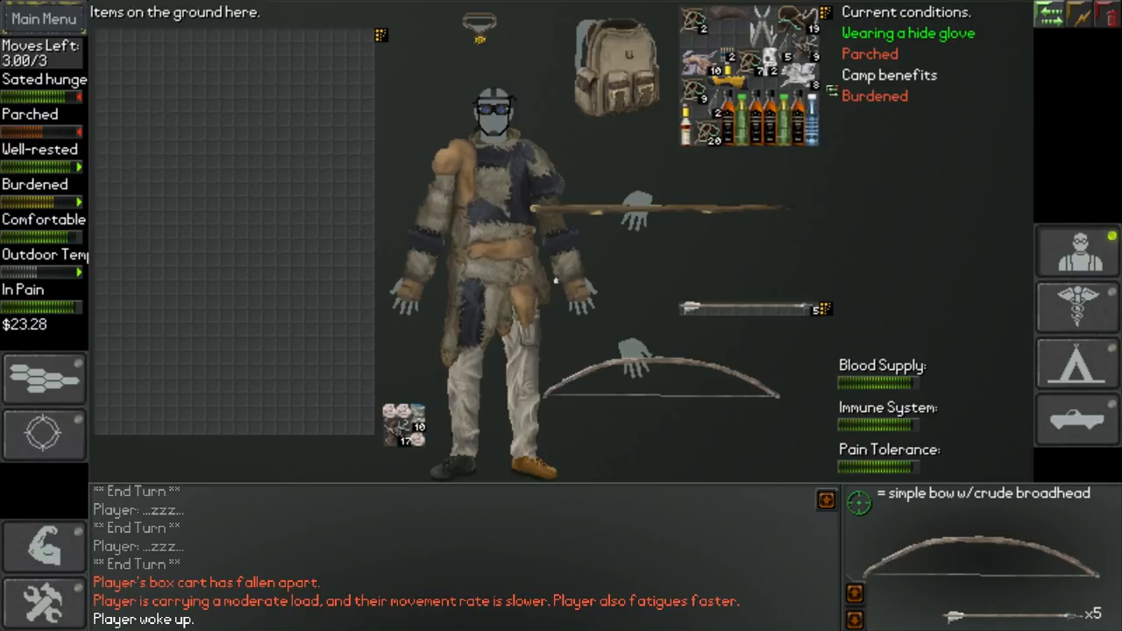
mouse_move(769, 94)
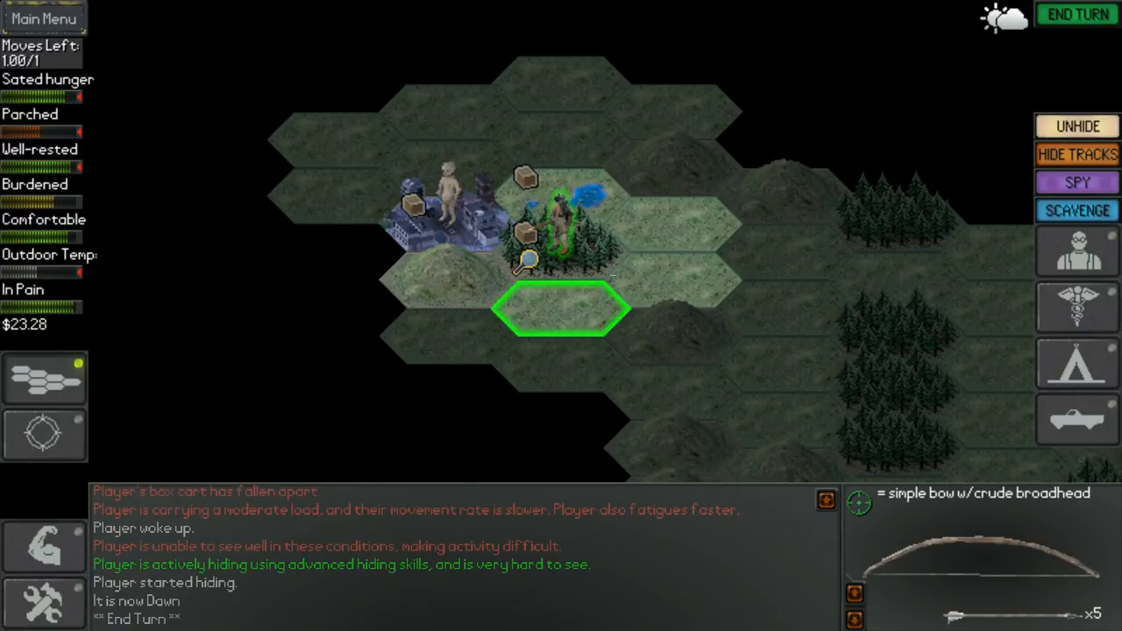
mouse_move(673, 279)
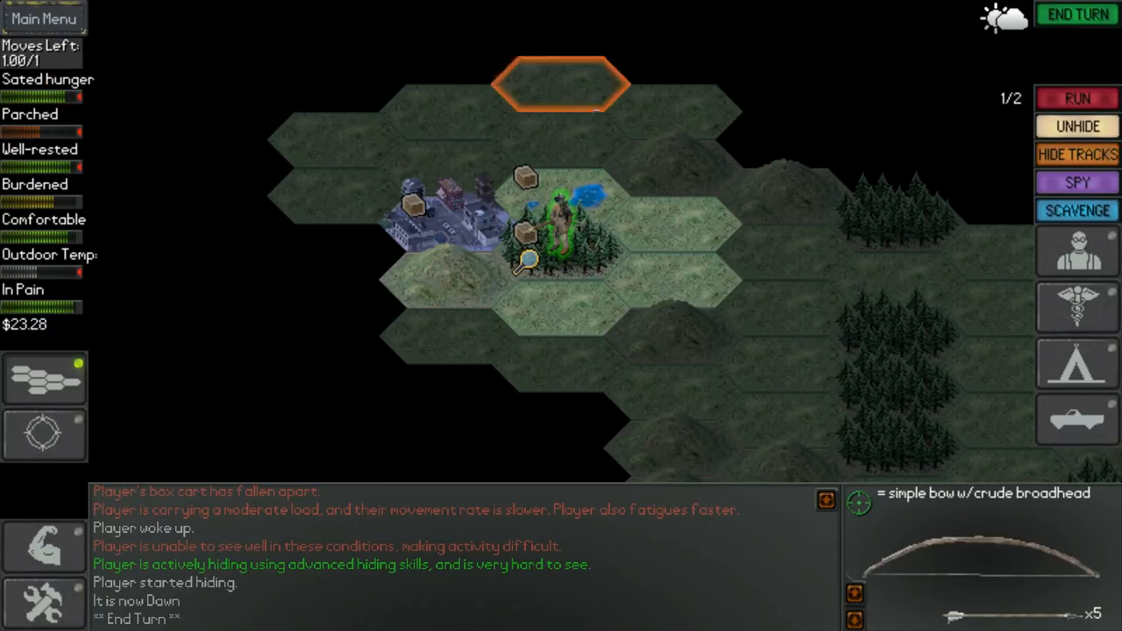
mouse_move(1077, 209)
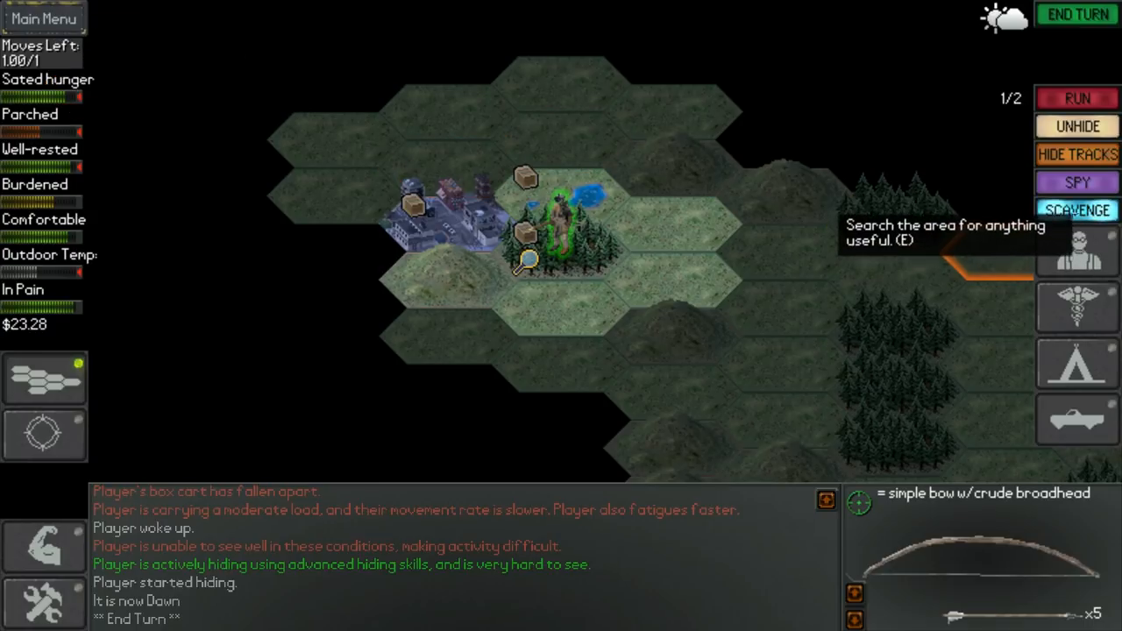
Step: Scavenge the current forest hex at dawn
click(1077, 209)
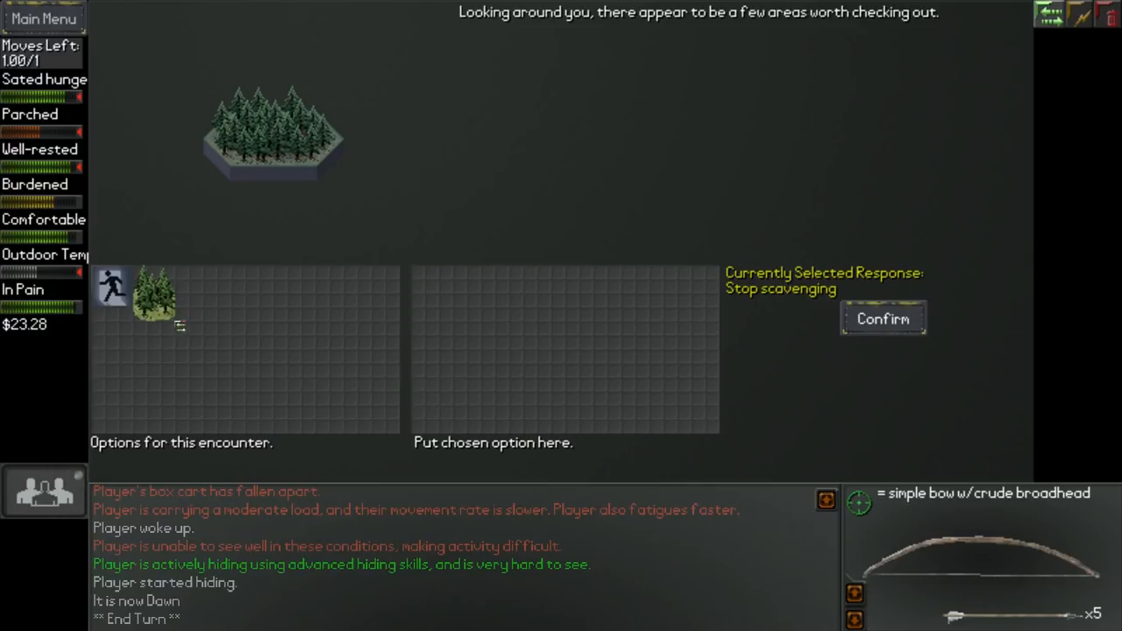
Step: Choose and confirm stopping the forest scavenge
click(153, 298)
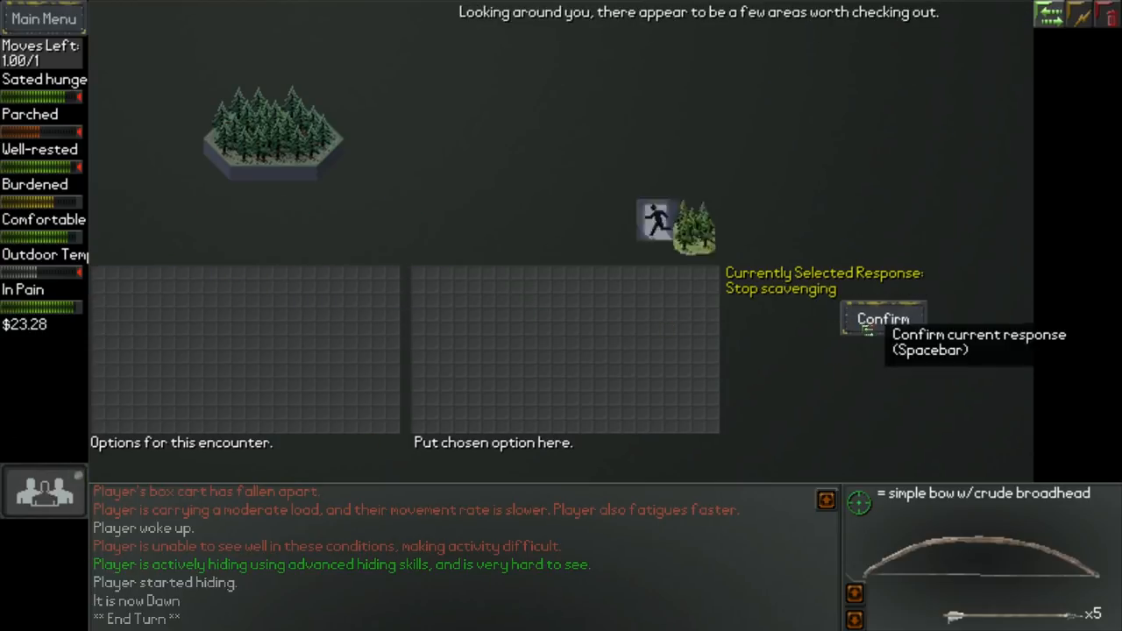
click(883, 318)
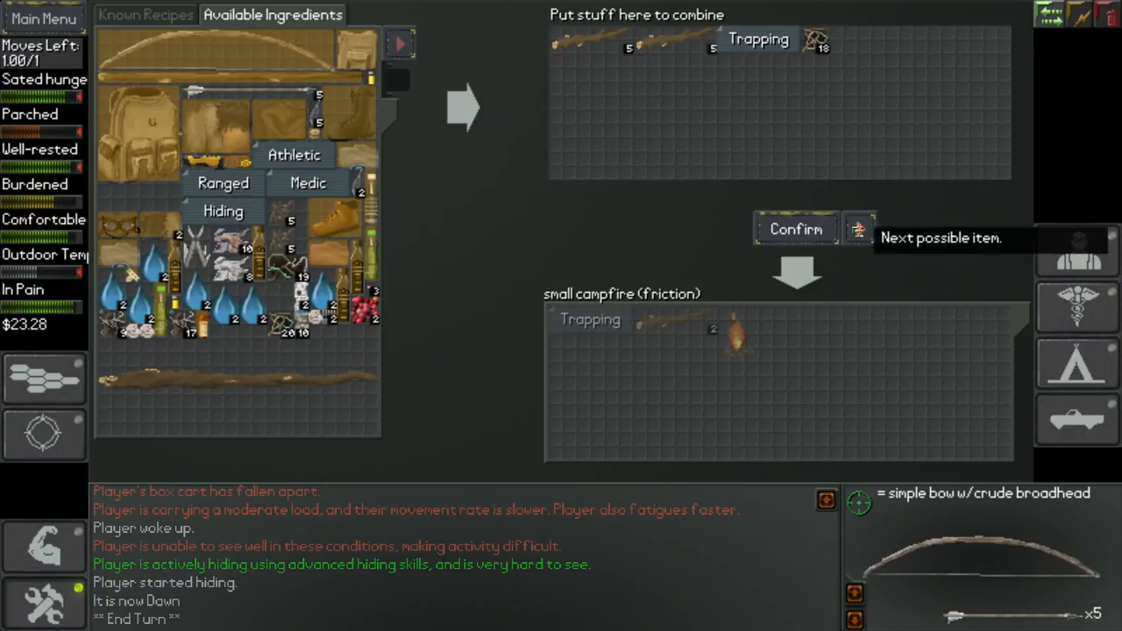
Step: Craft stick-and-cordage traps from the branches and cordage
click(860, 229)
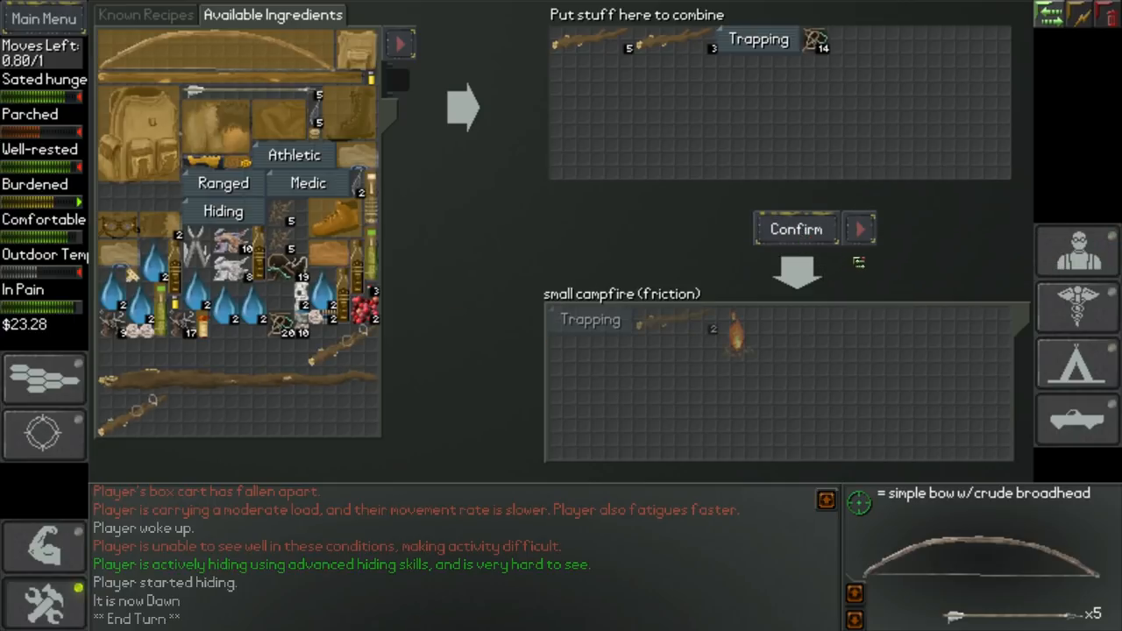
mouse_move(364, 312)
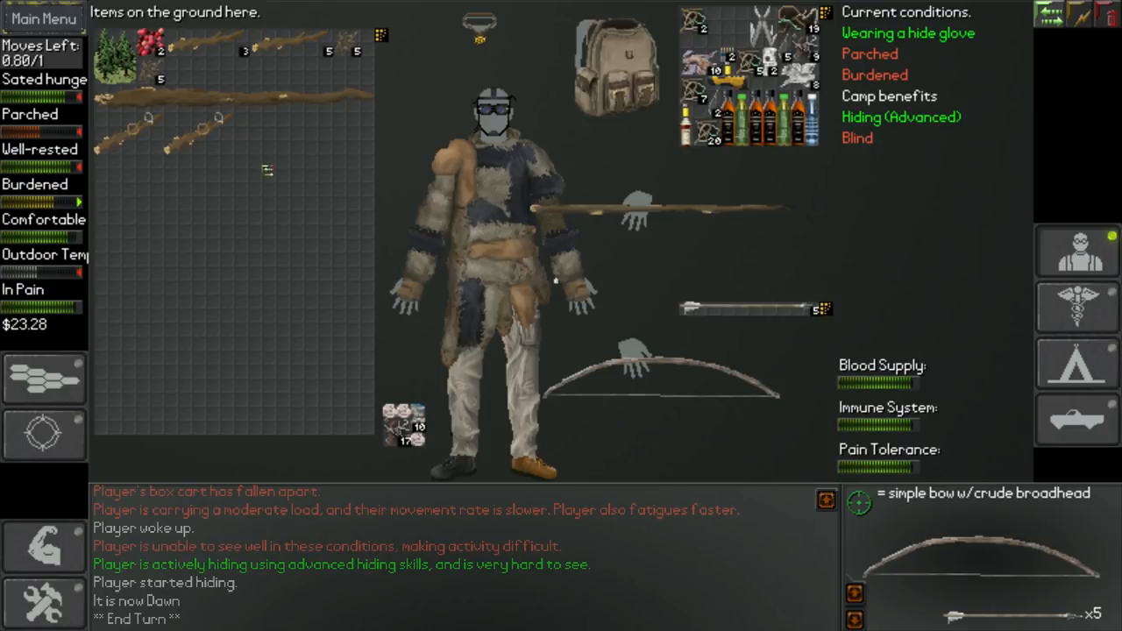
mouse_move(372, 231)
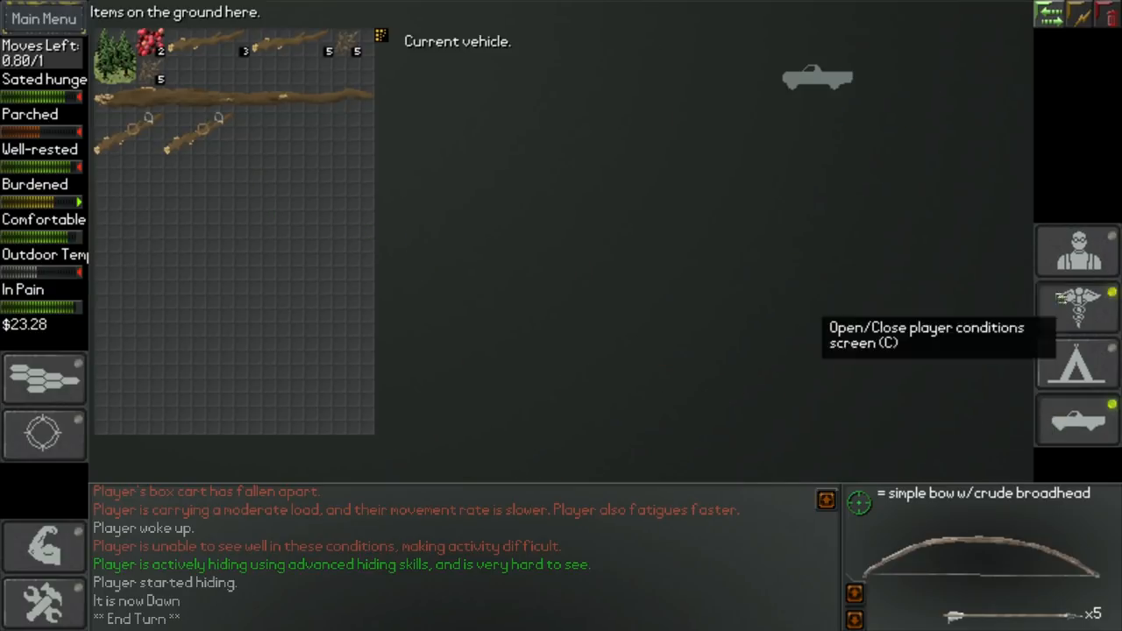
Step: Return to the character's gear, with the two new traps on the ground
click(1078, 249)
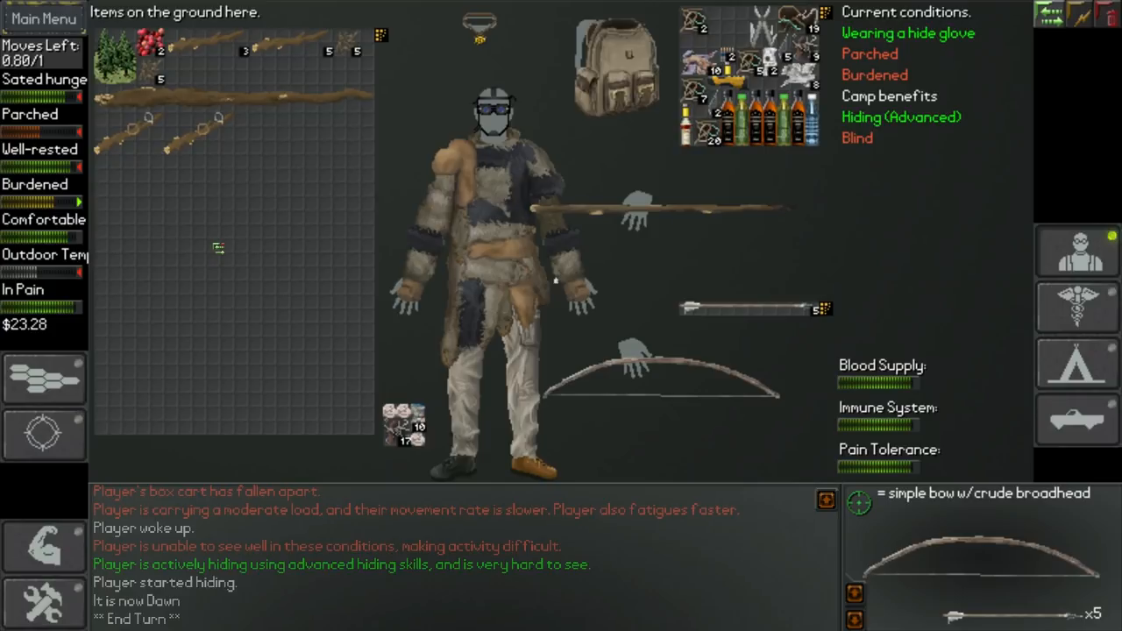
mouse_move(692, 192)
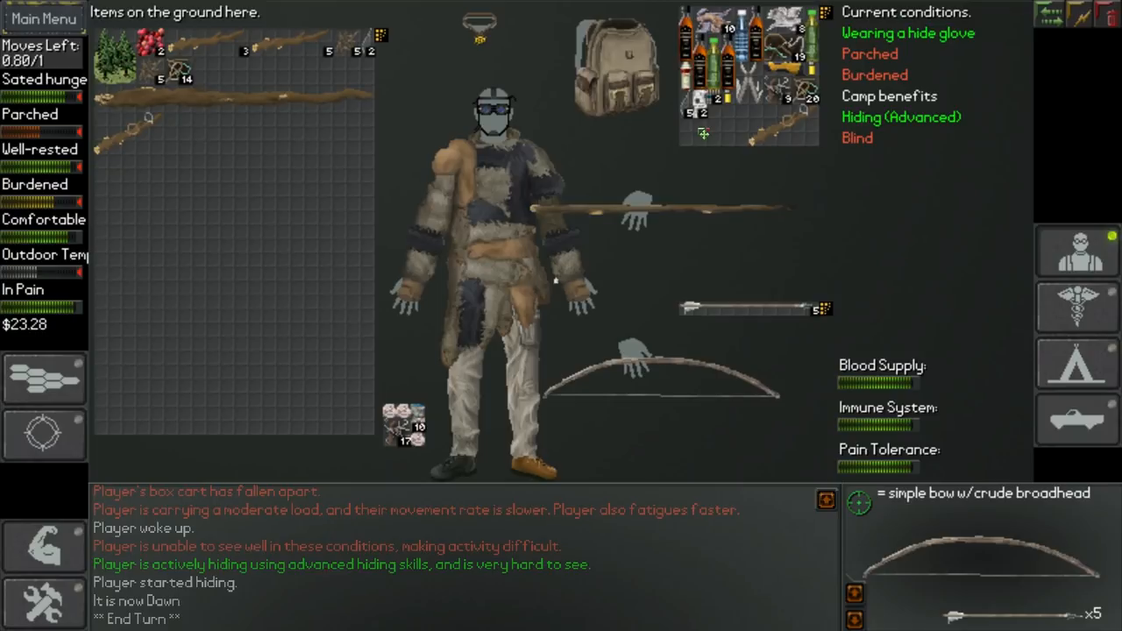
mouse_move(817, 202)
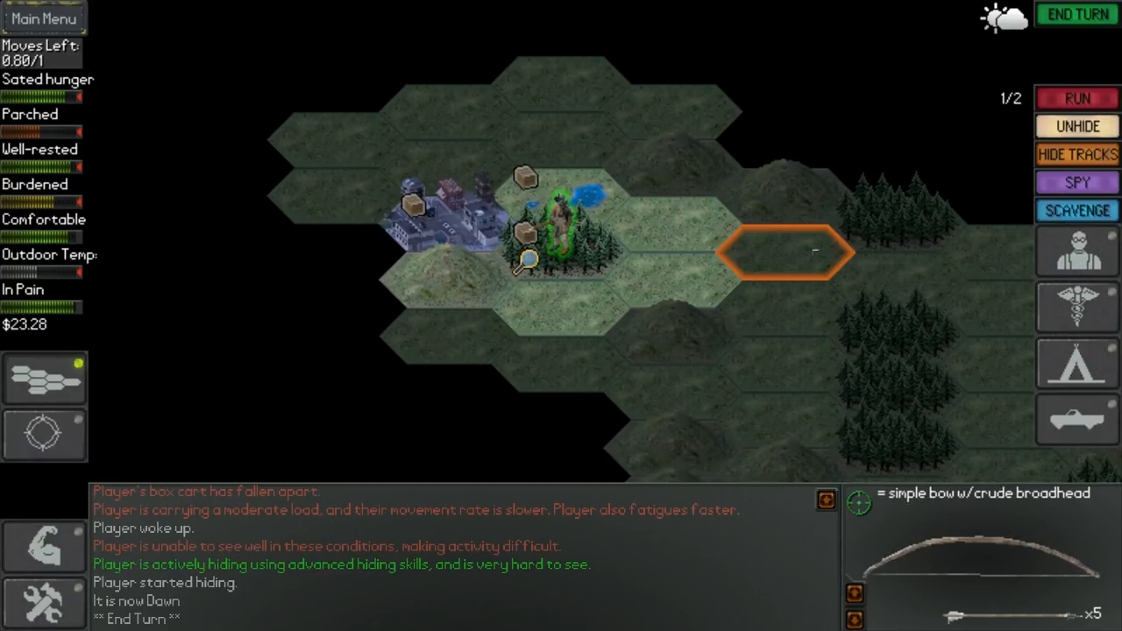
mouse_move(1077, 252)
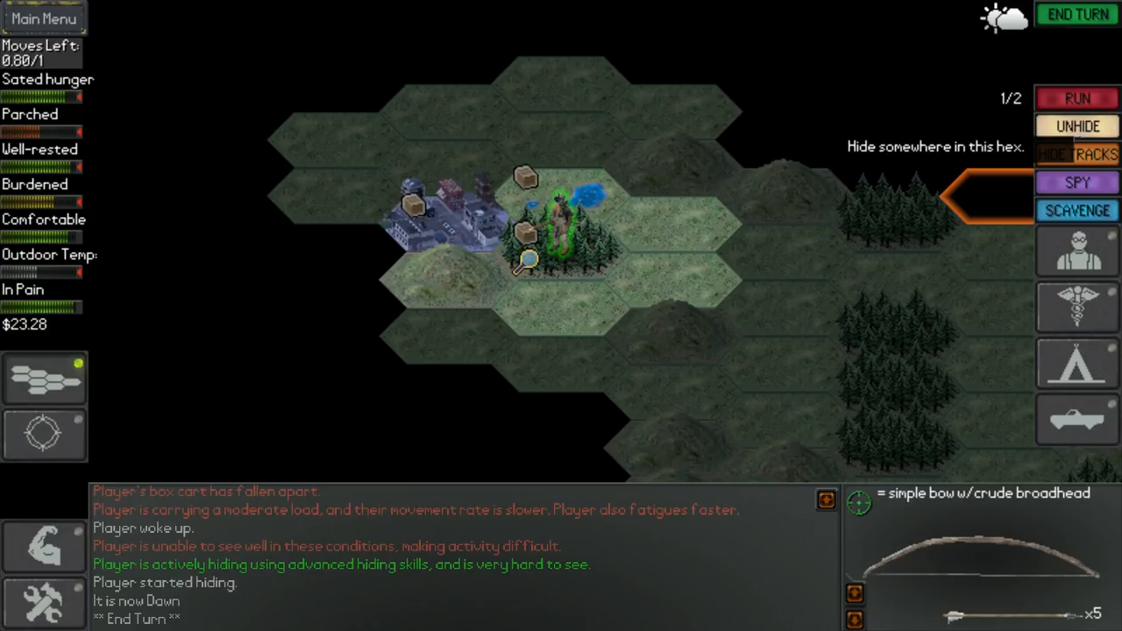
Step: Hide in the current hex to pass a turn behind the noise traps
click(1077, 14)
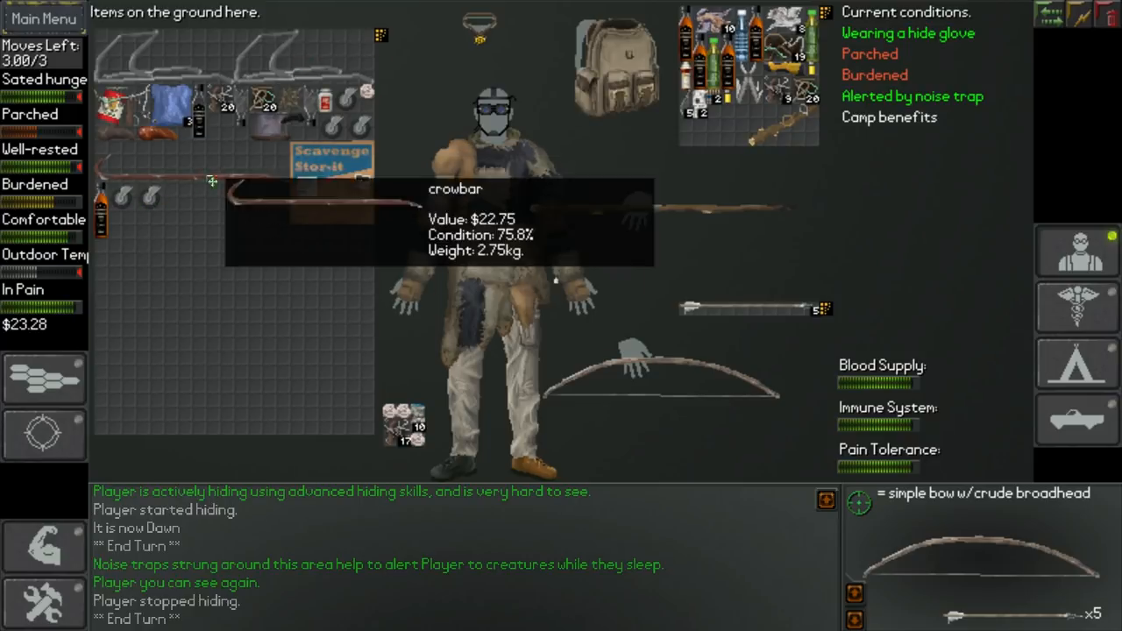
mouse_move(206, 274)
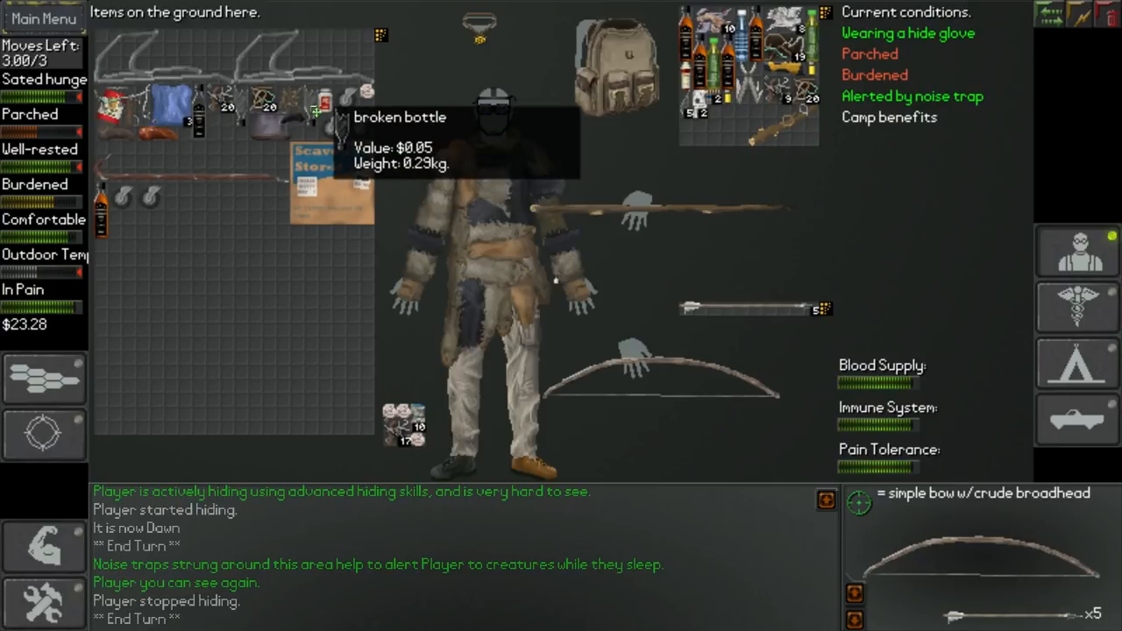
mouse_move(140, 79)
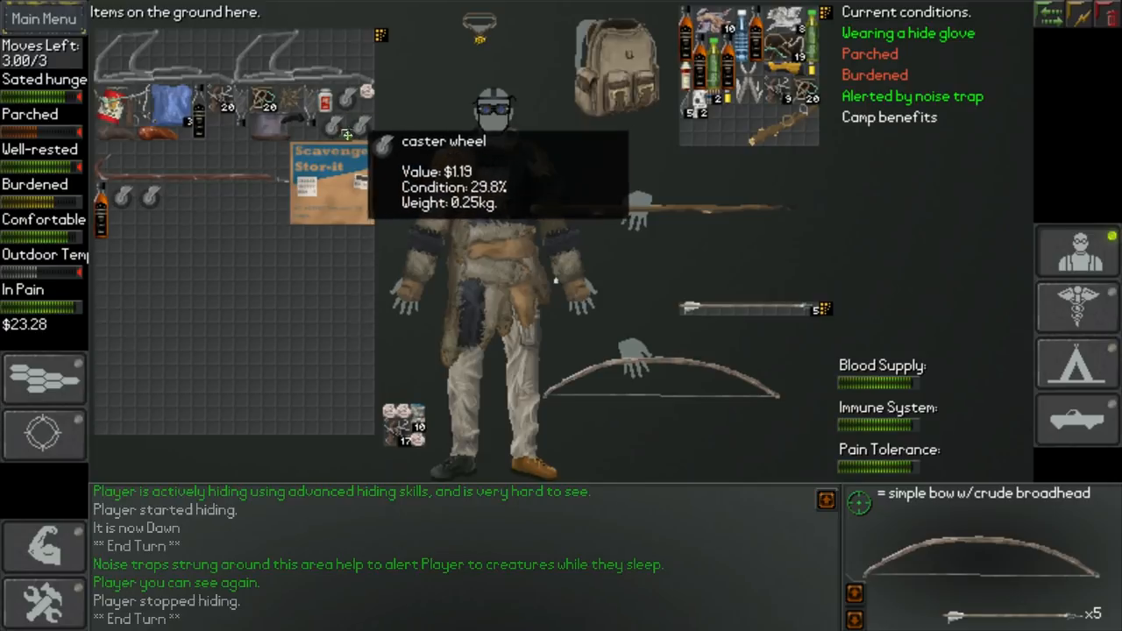
mouse_move(103, 217)
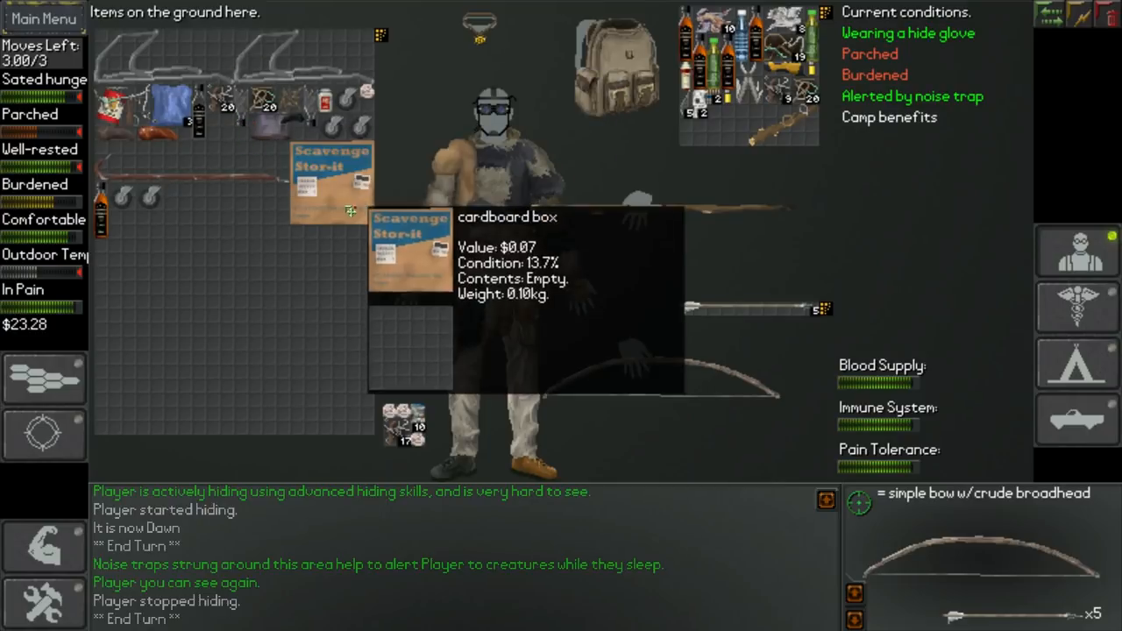
mouse_move(202, 232)
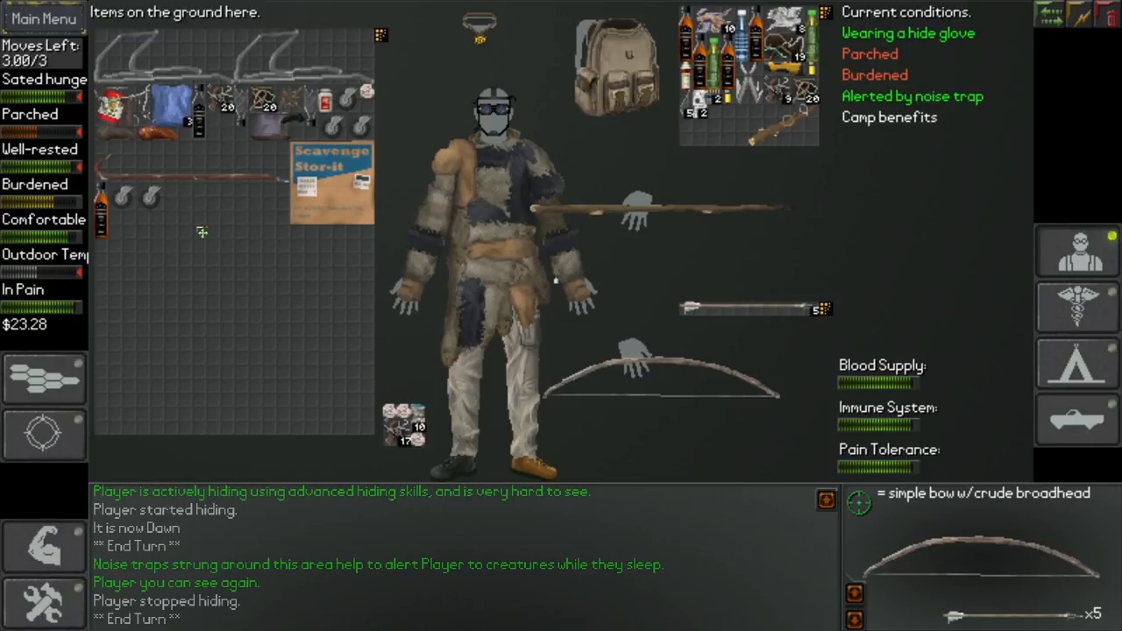
mouse_move(102, 201)
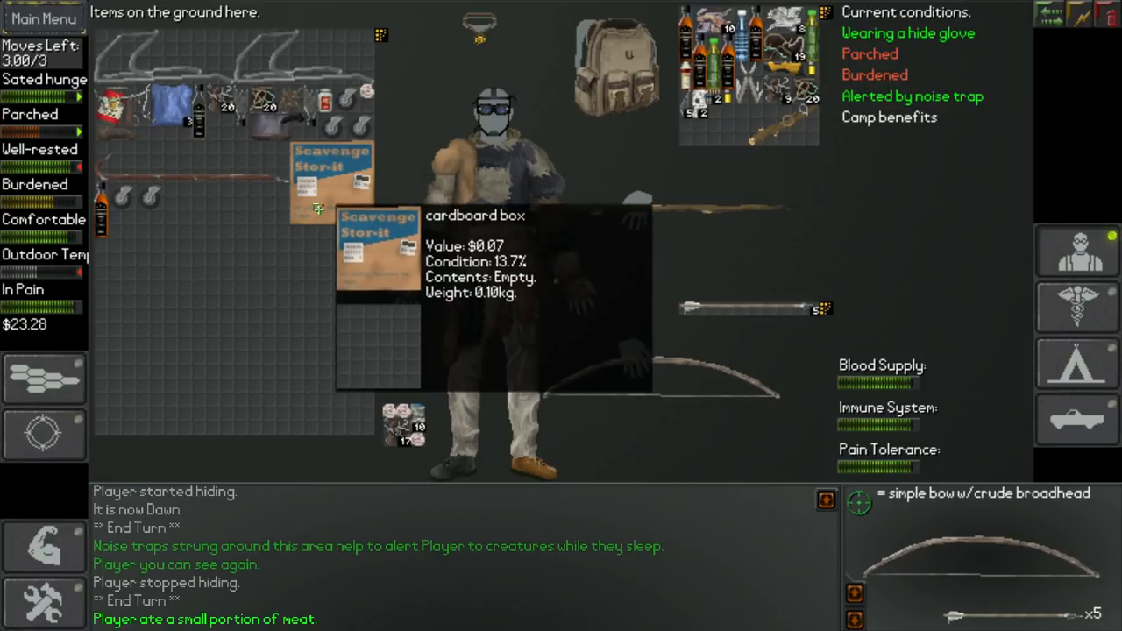
mouse_move(296, 72)
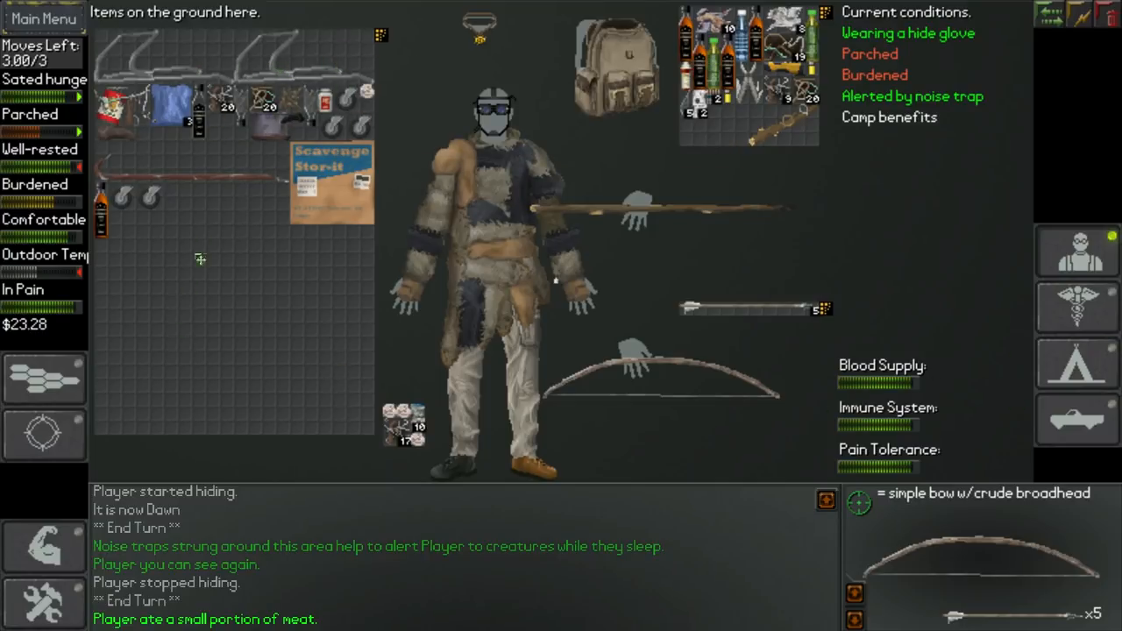
mouse_move(281, 50)
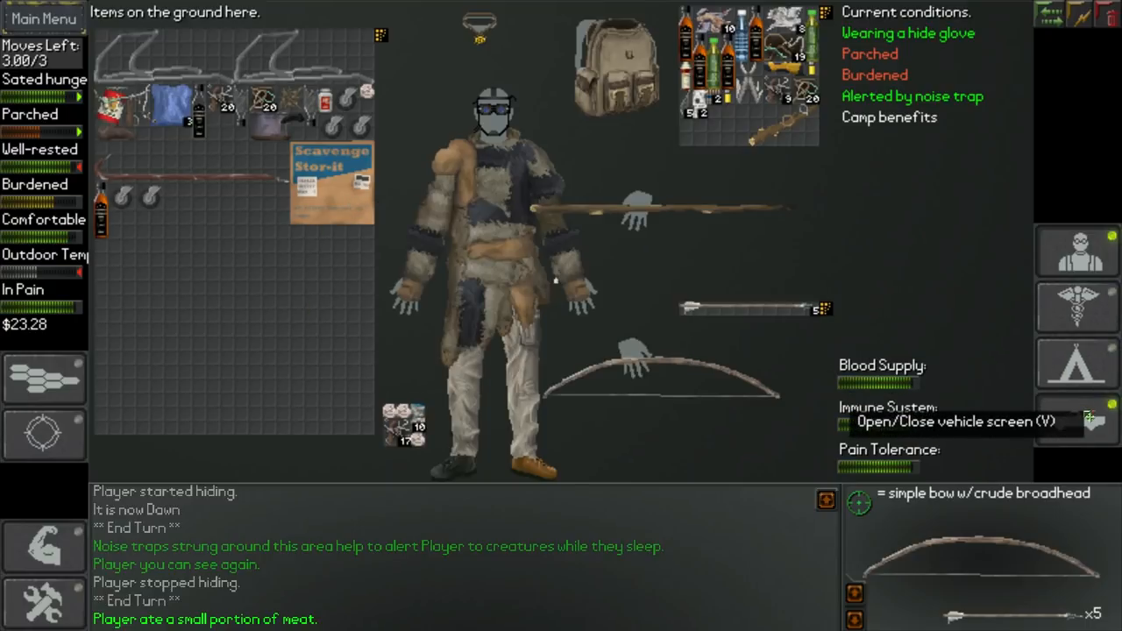
mouse_move(338, 184)
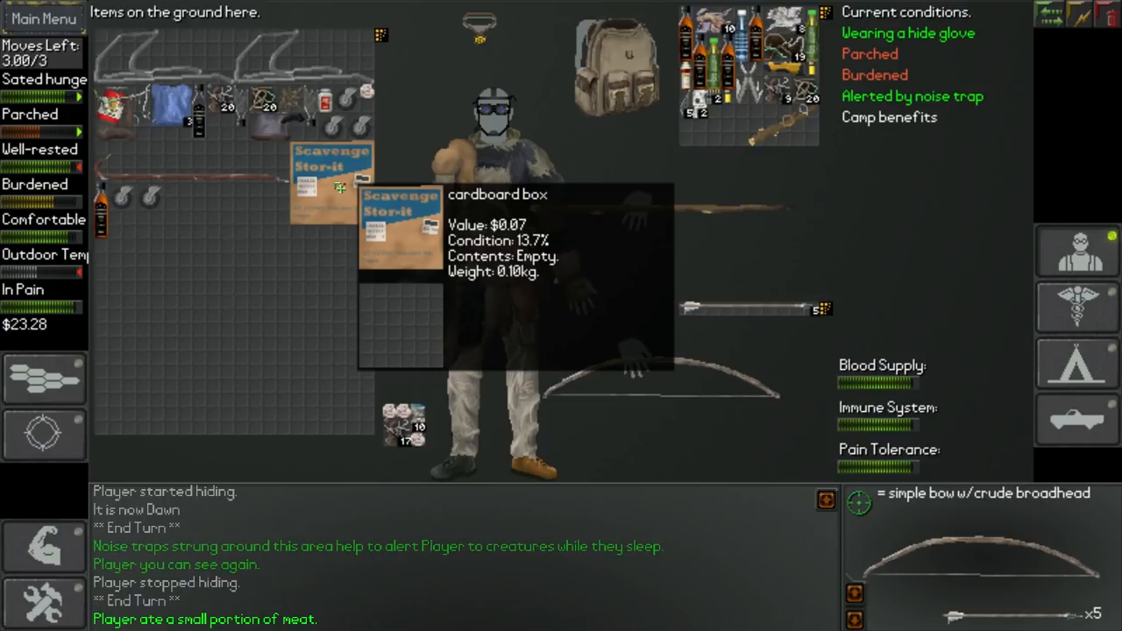
Step: Take the empty cardboard box into the backpack
click(1077, 421)
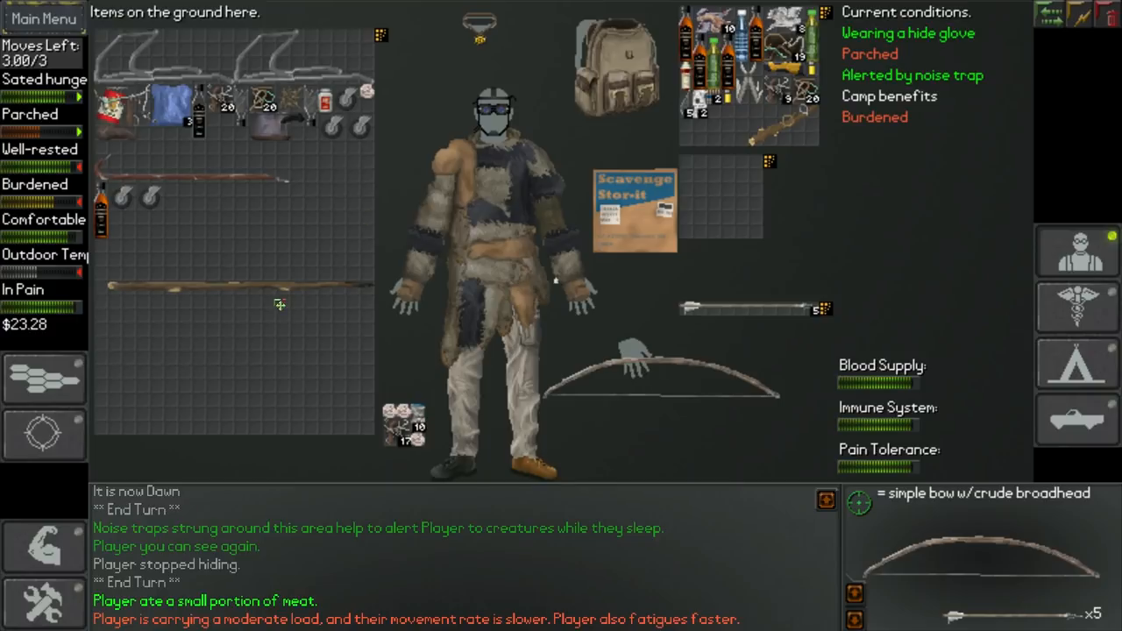
mouse_move(276, 298)
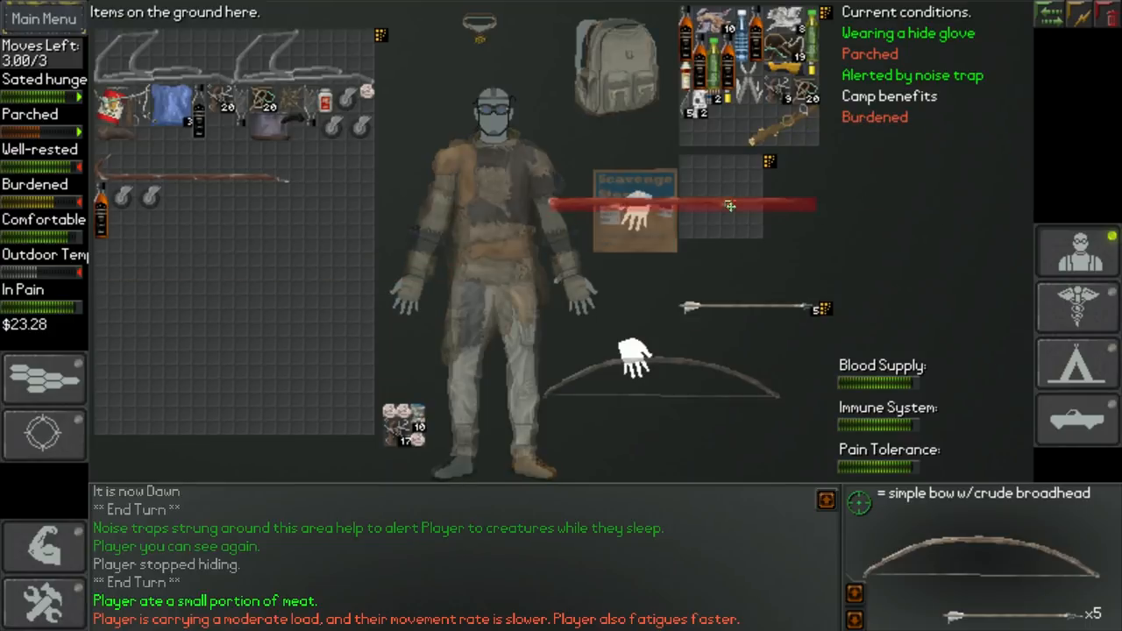
mouse_move(664, 235)
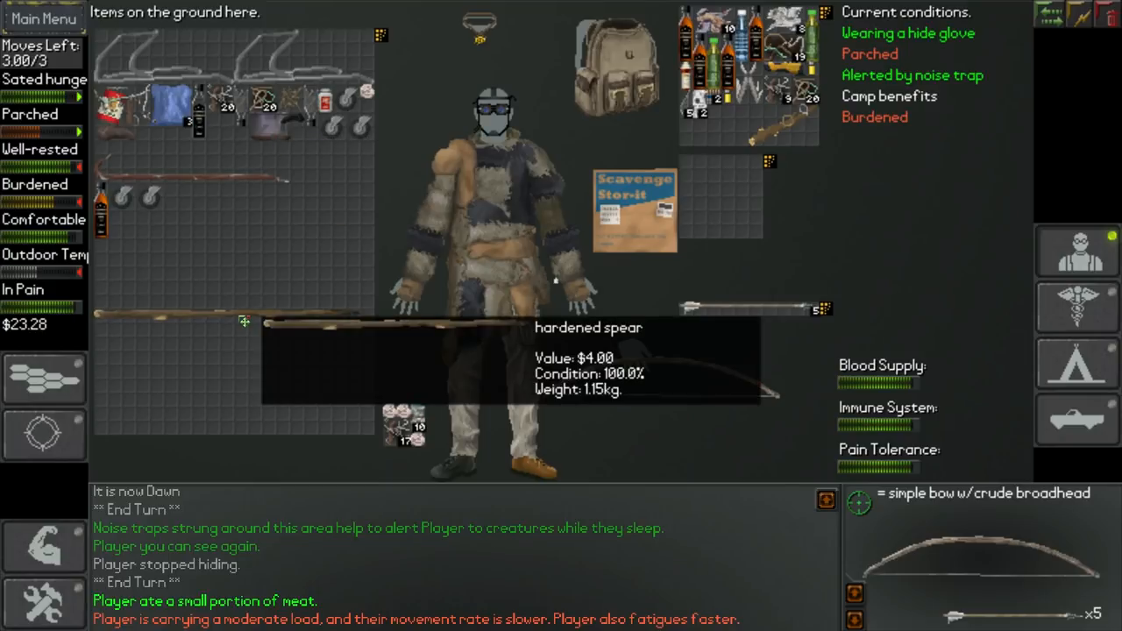
mouse_move(285, 139)
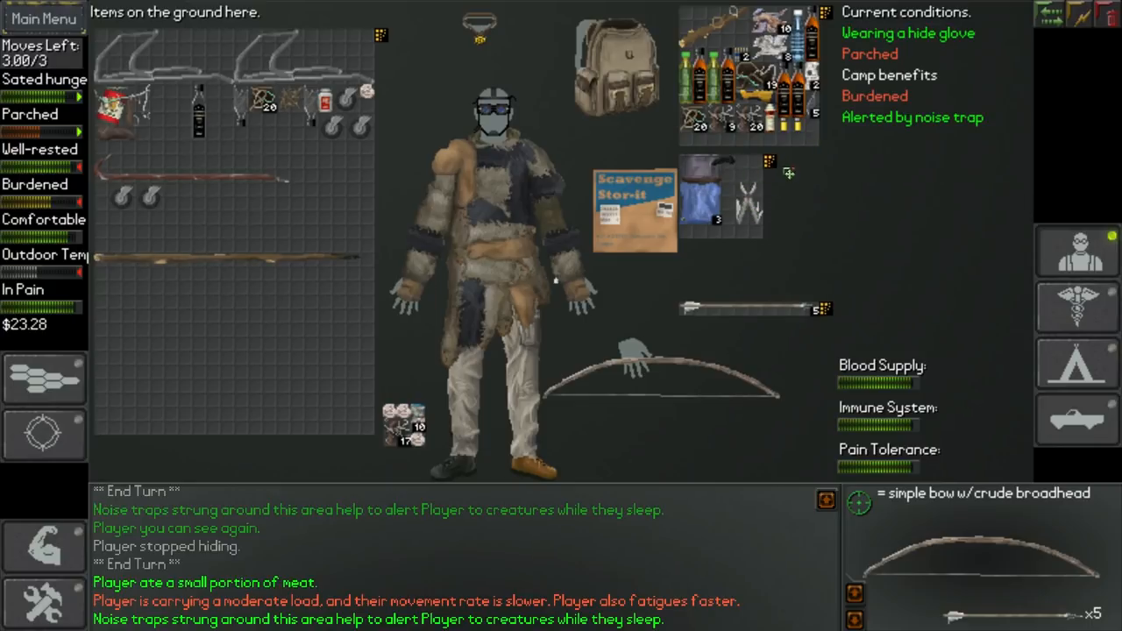
mouse_move(709, 197)
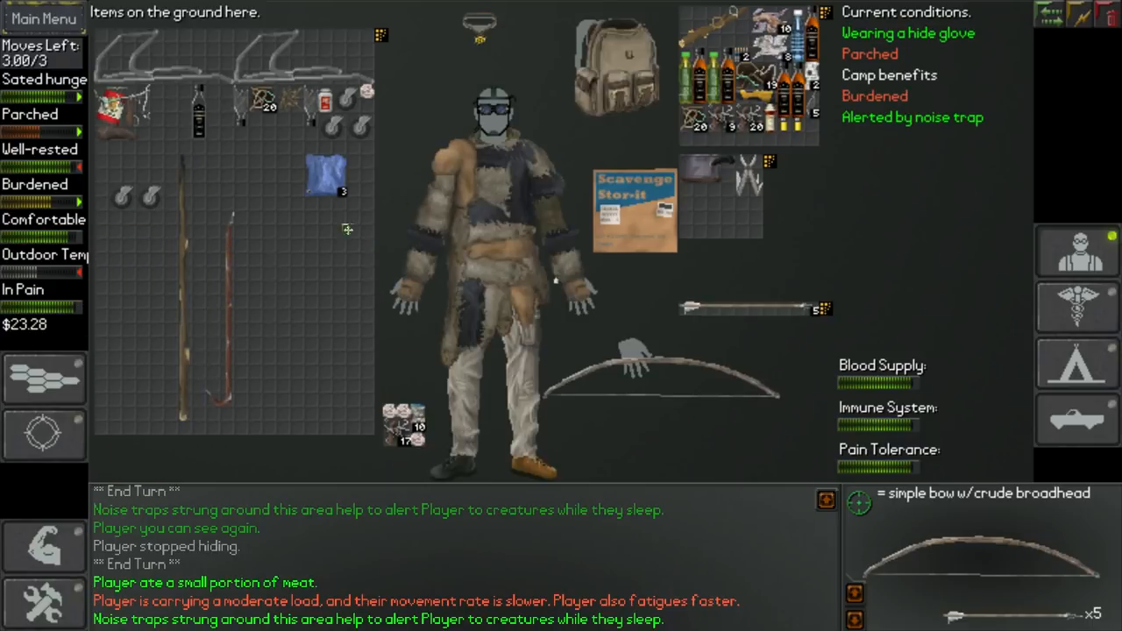
mouse_move(418, 123)
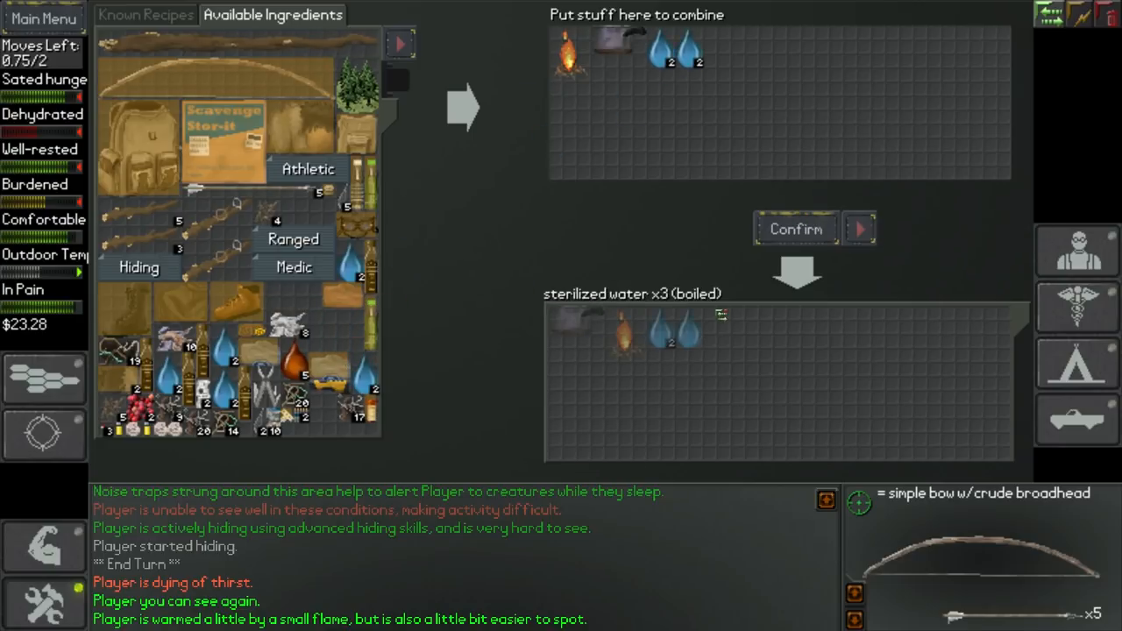
Step: Boil the water over the campfire using the cooking pot
click(794, 229)
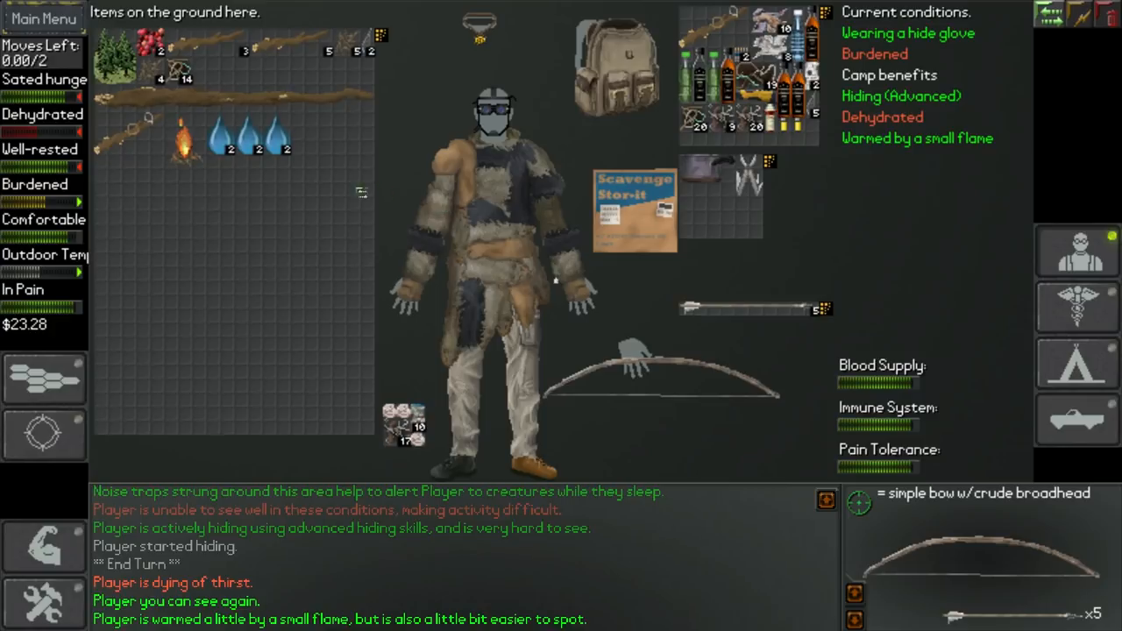
mouse_move(287, 153)
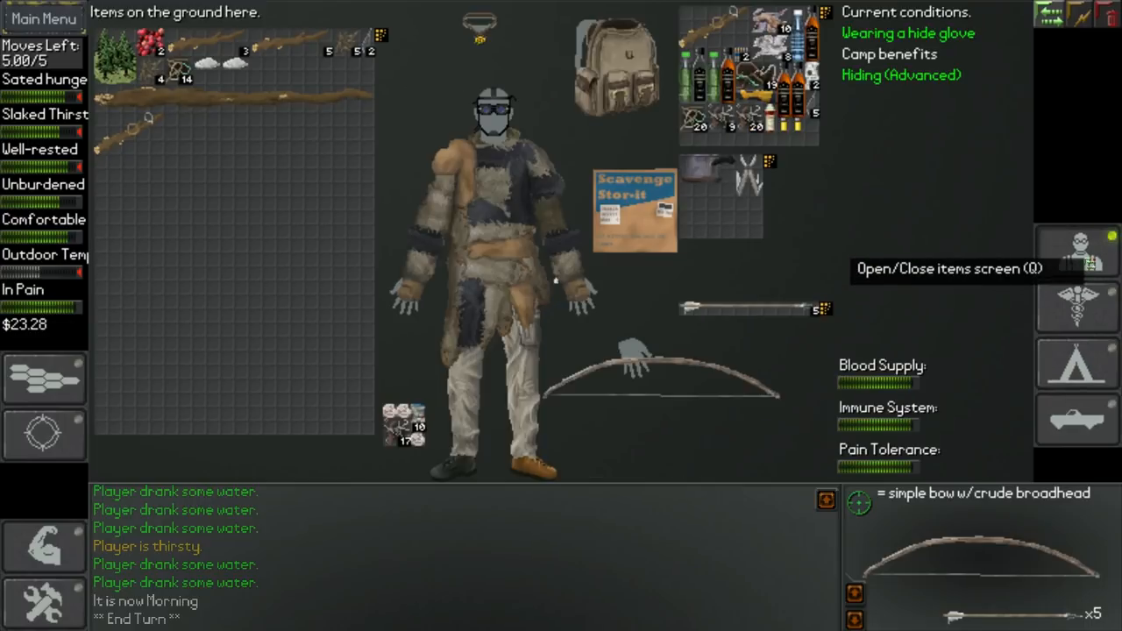
Step: Close the items screen and collect water from the lake
click(1078, 251)
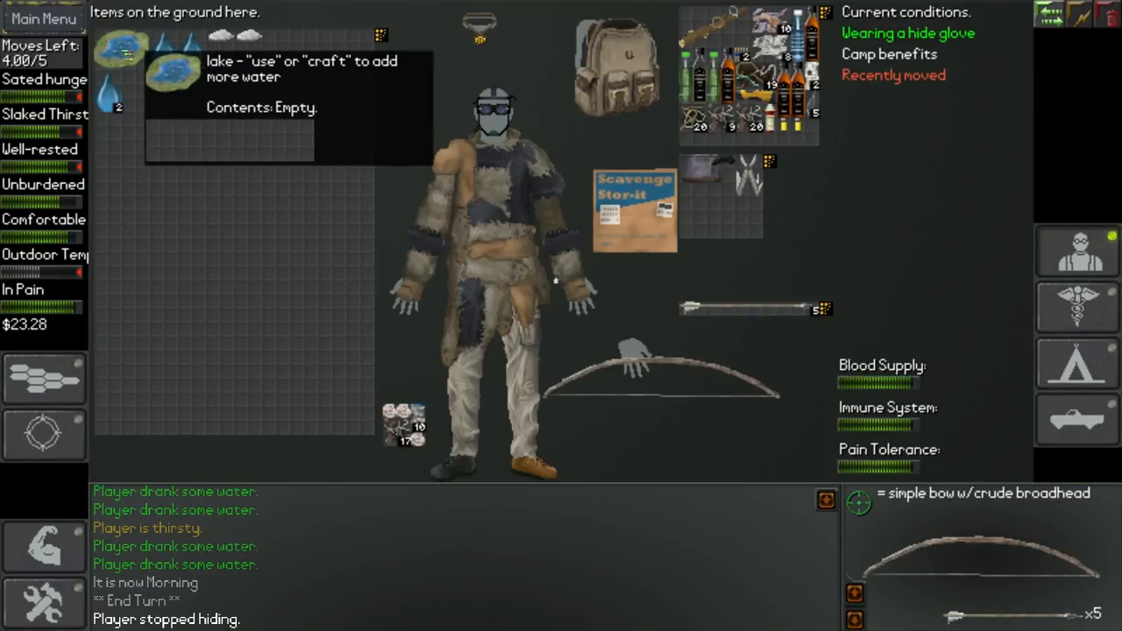
click(124, 54)
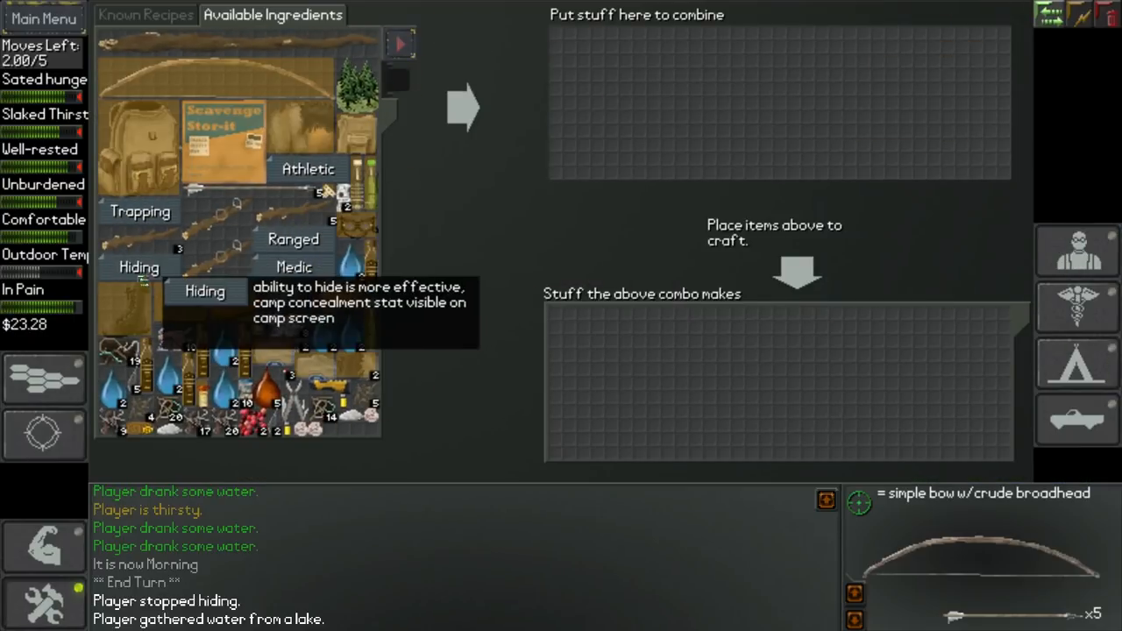
Step: Combine campfire, cooking pot and lake water to try boiling sterilized water
drag(139, 211, 590, 39)
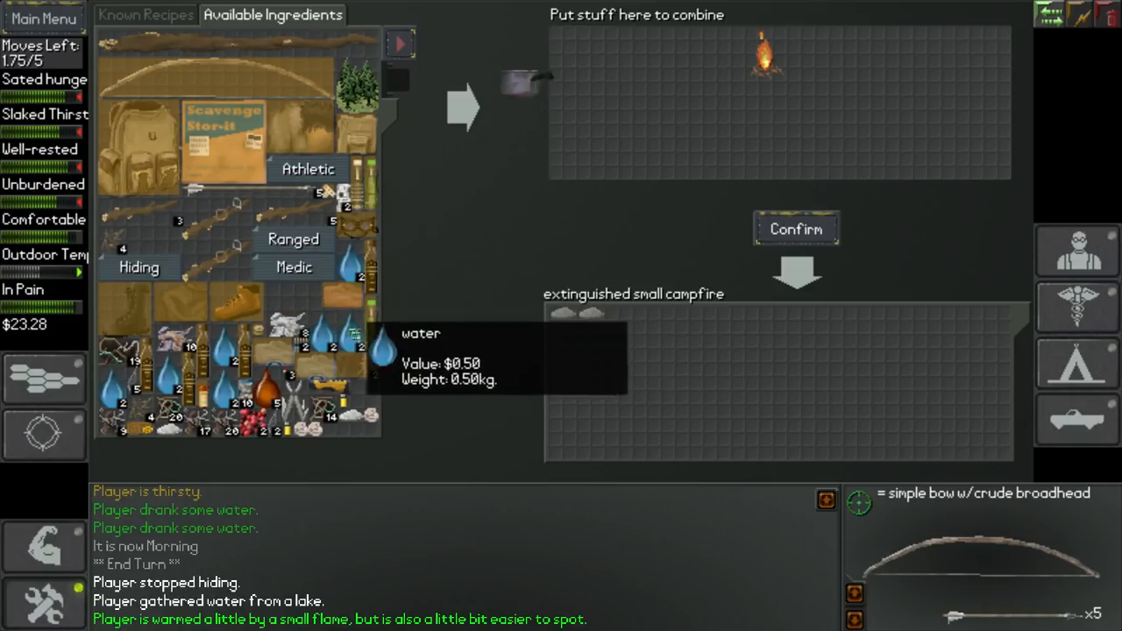
click(795, 229)
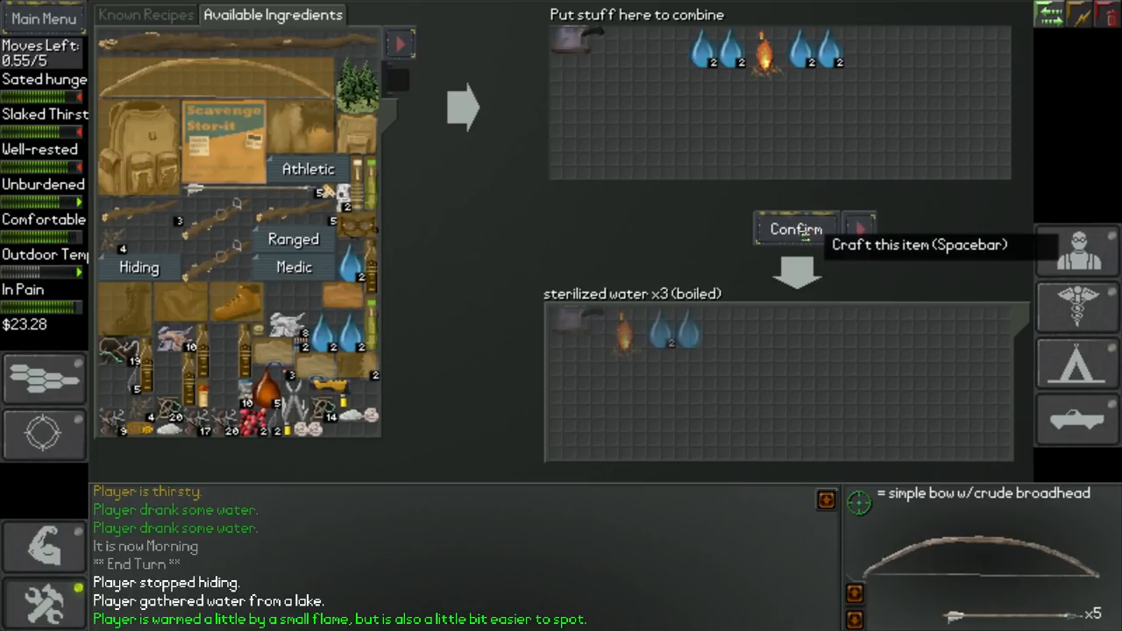
click(793, 229)
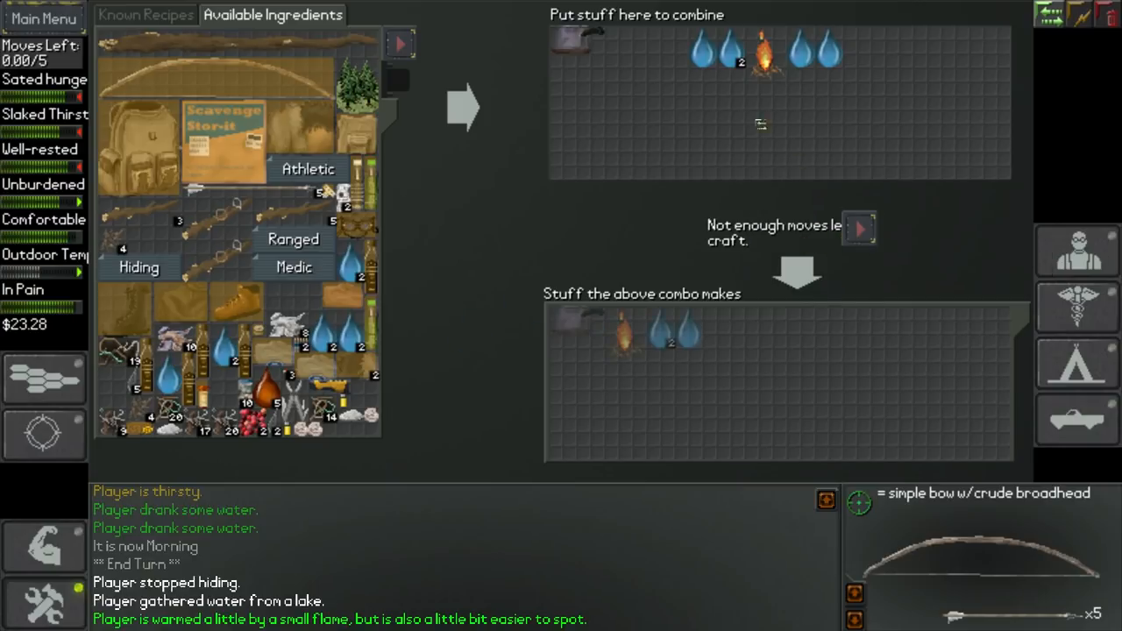
mouse_move(1076, 251)
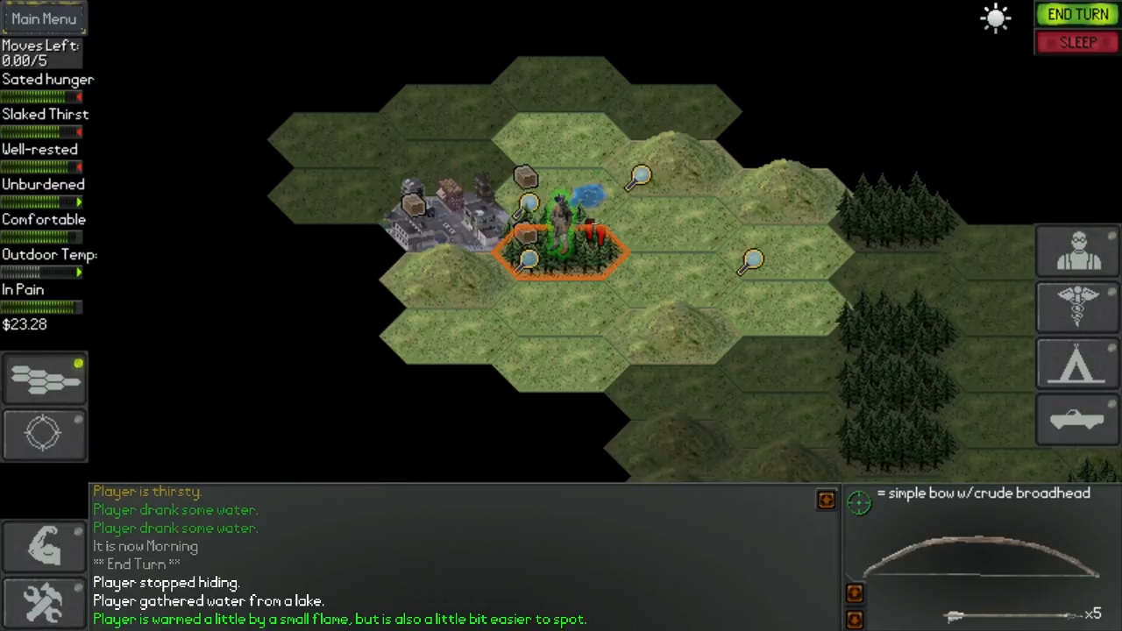
Step: End the turn to regain moves
click(1078, 14)
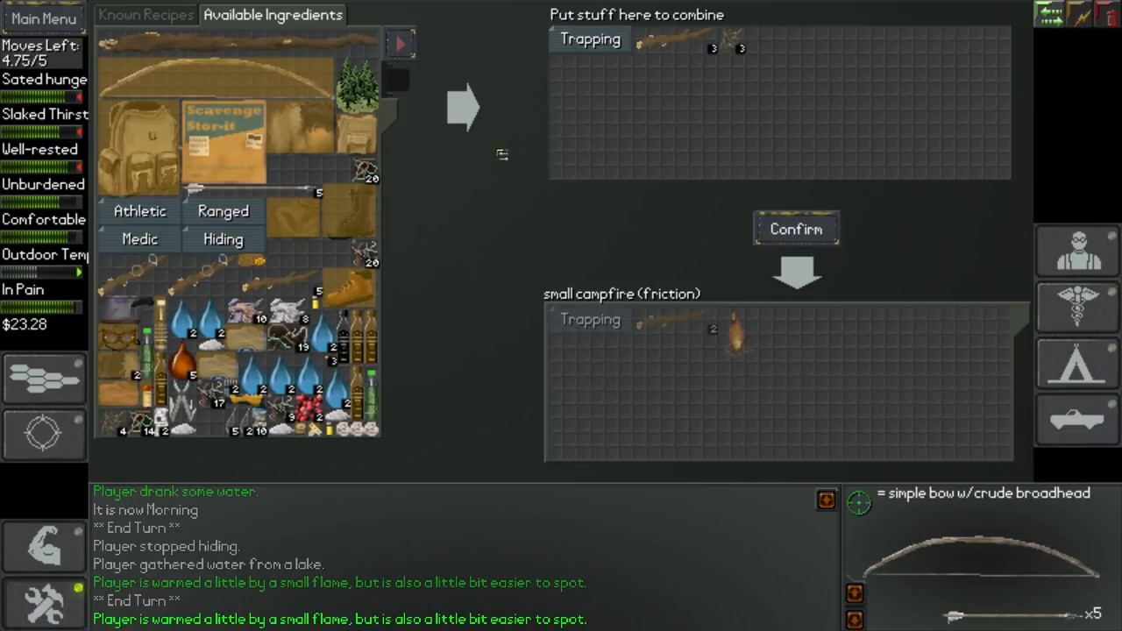
Step: Light a small friction campfire, then boil the lake water with the cooking pot
click(795, 229)
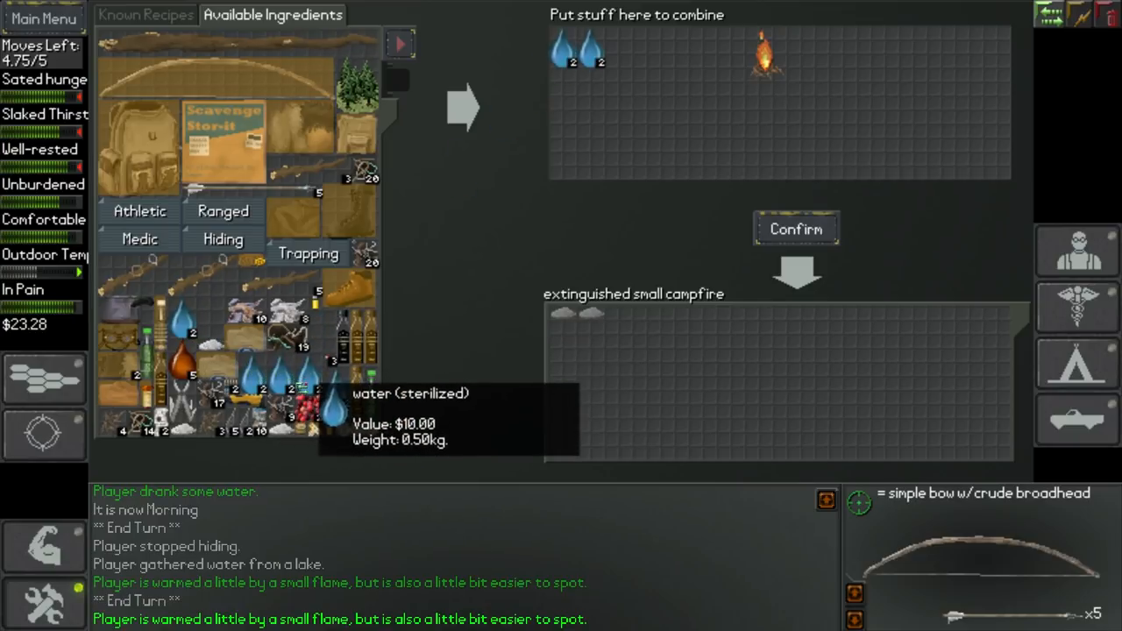
mouse_move(420, 112)
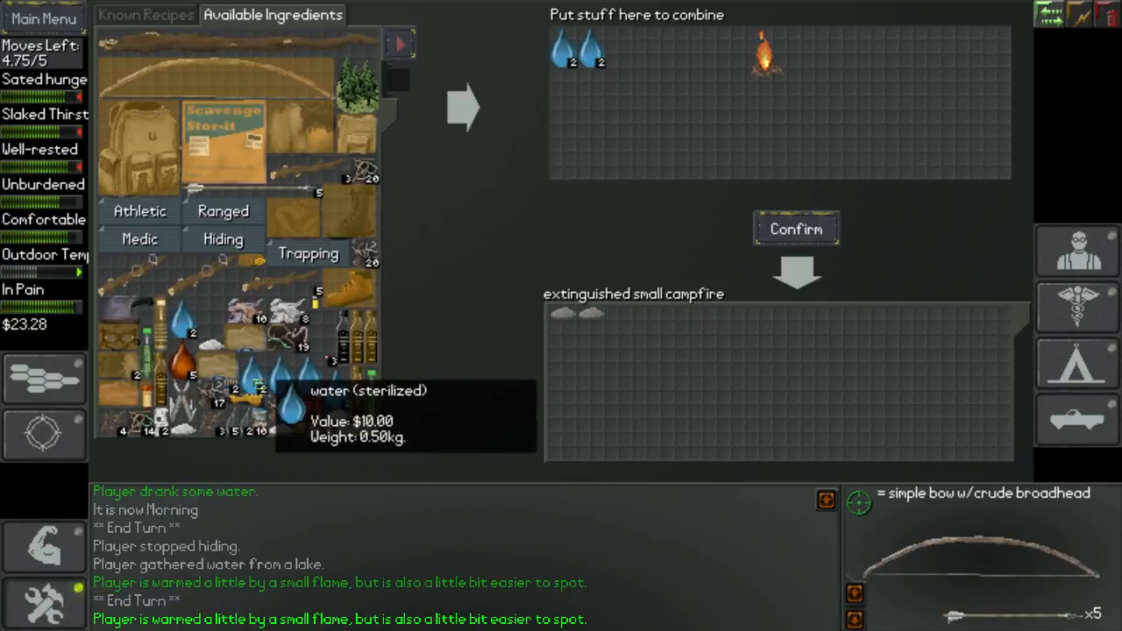
mouse_move(806, 276)
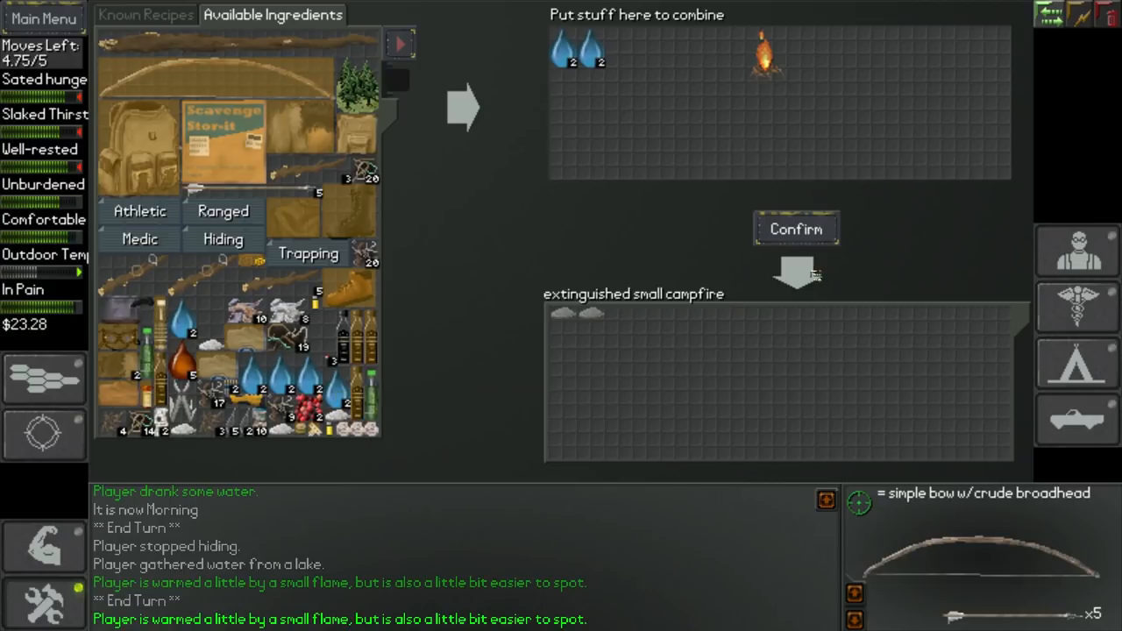
click(795, 228)
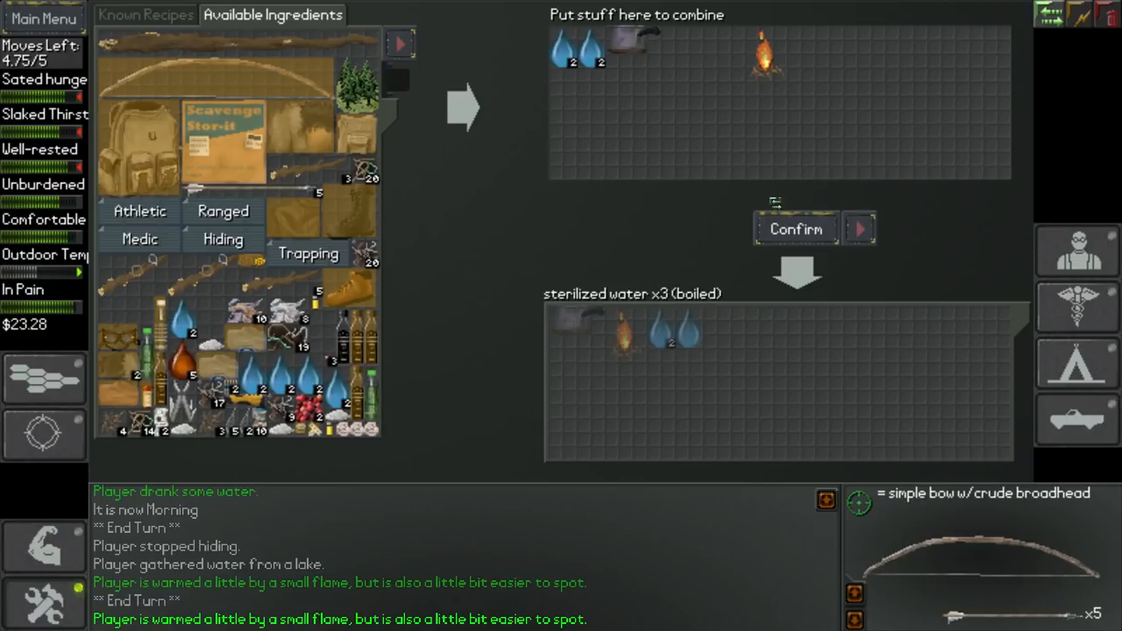
click(795, 229)
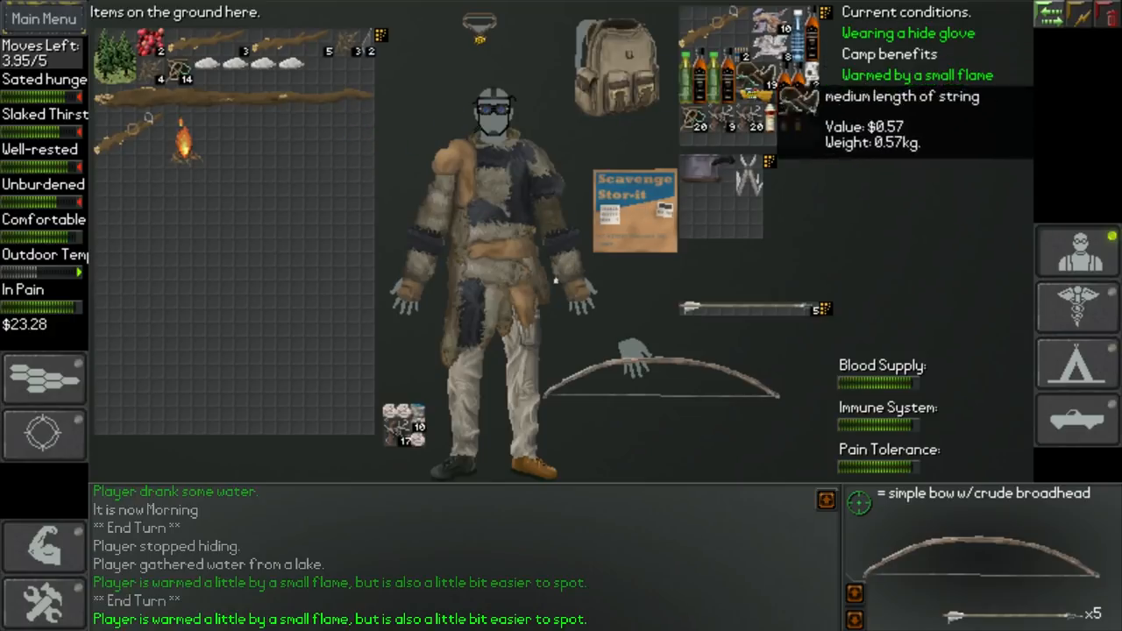
mouse_move(794, 97)
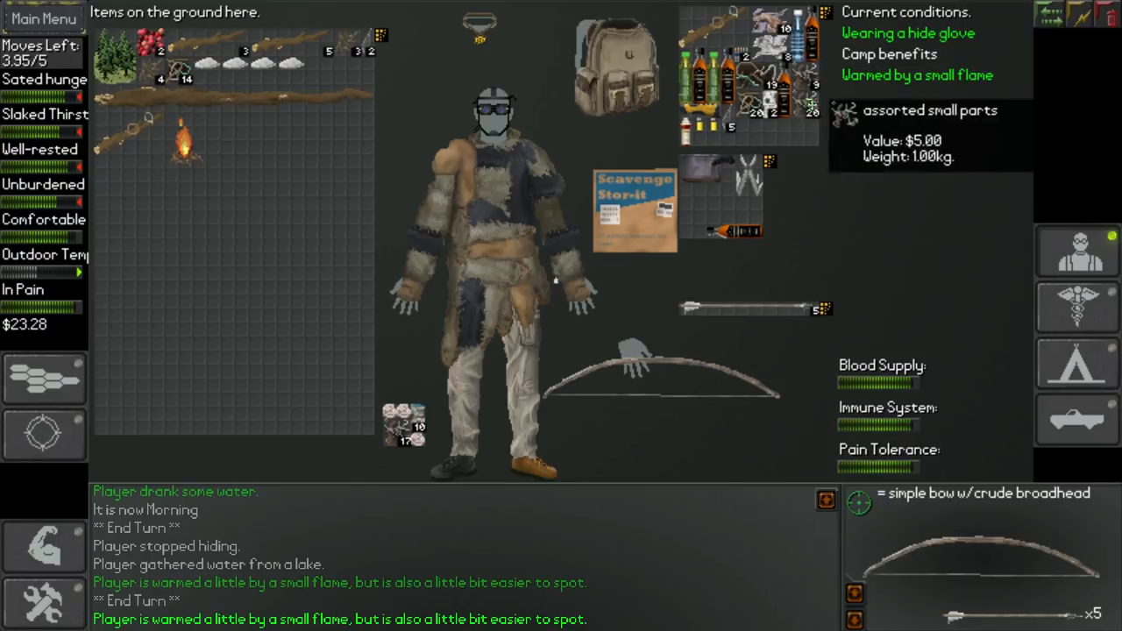
mouse_move(831, 20)
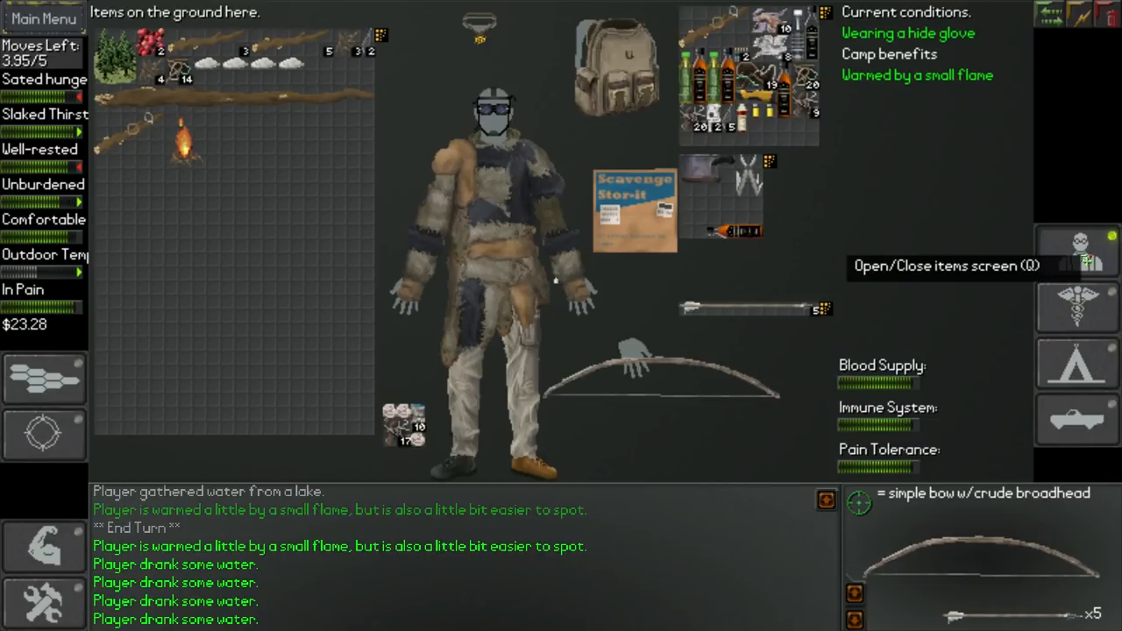
Step: Close the items screen beside the burning campfire
click(1077, 250)
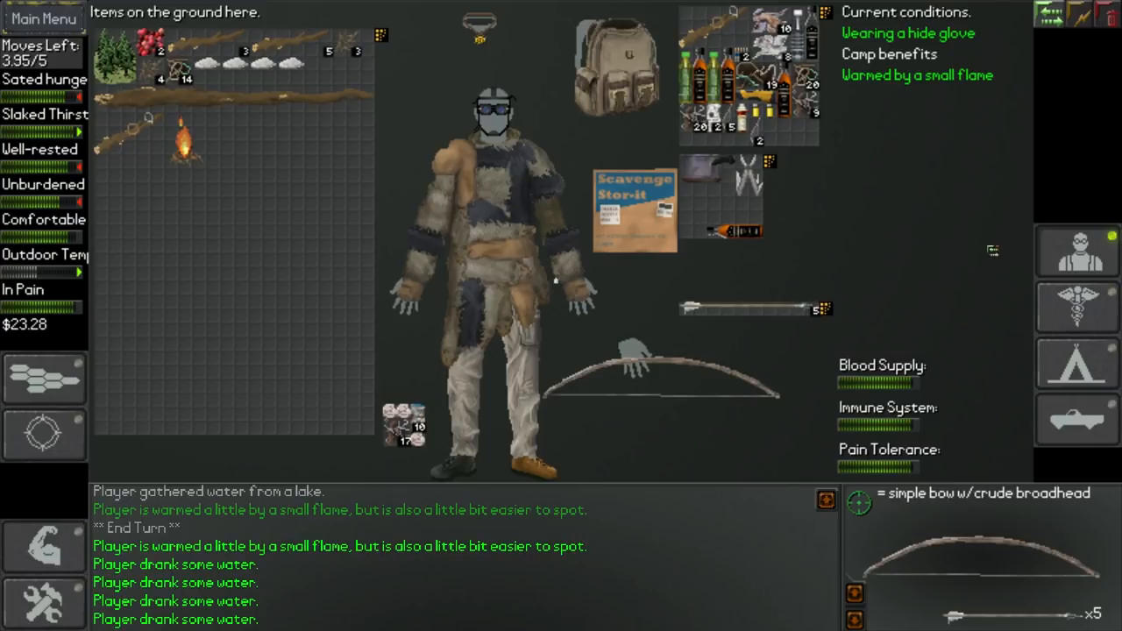
mouse_move(1076, 252)
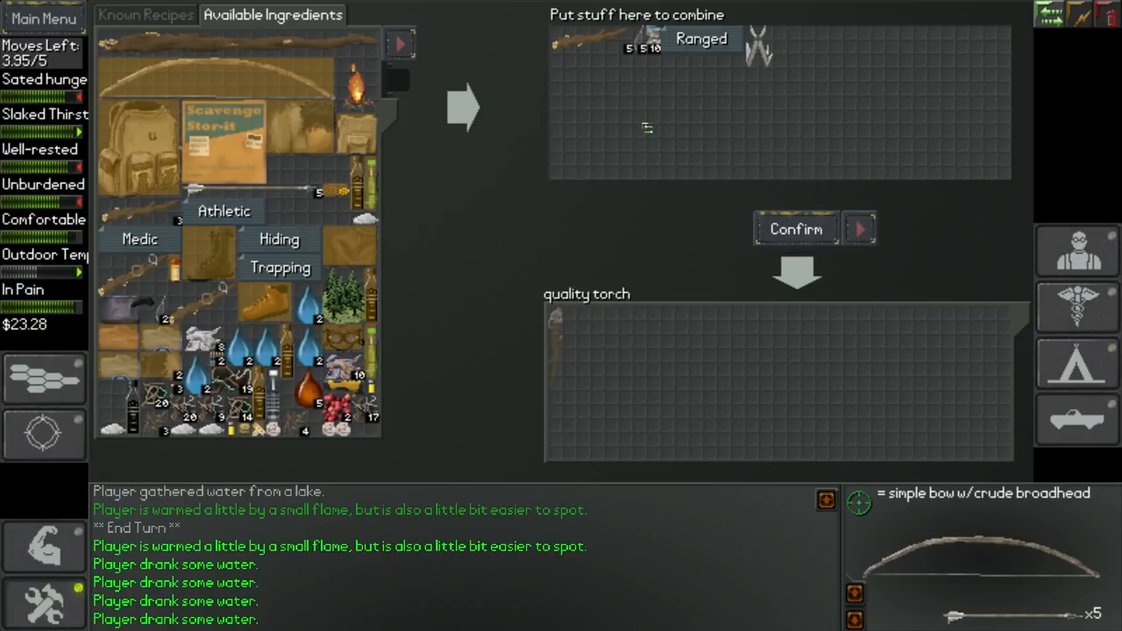
mouse_move(403, 193)
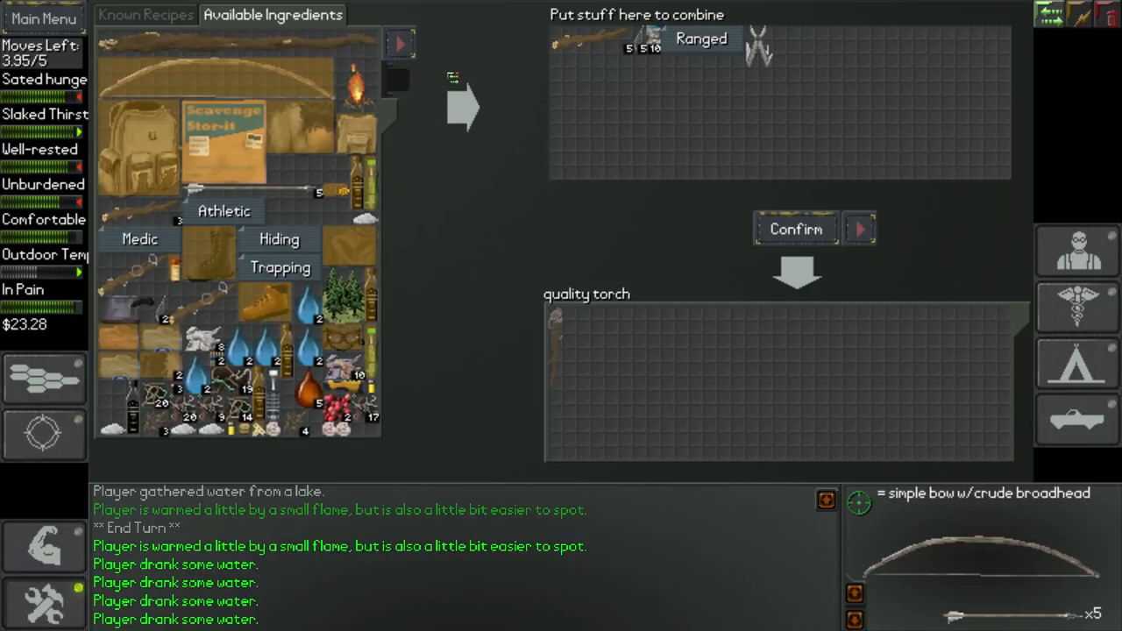
mouse_move(246, 421)
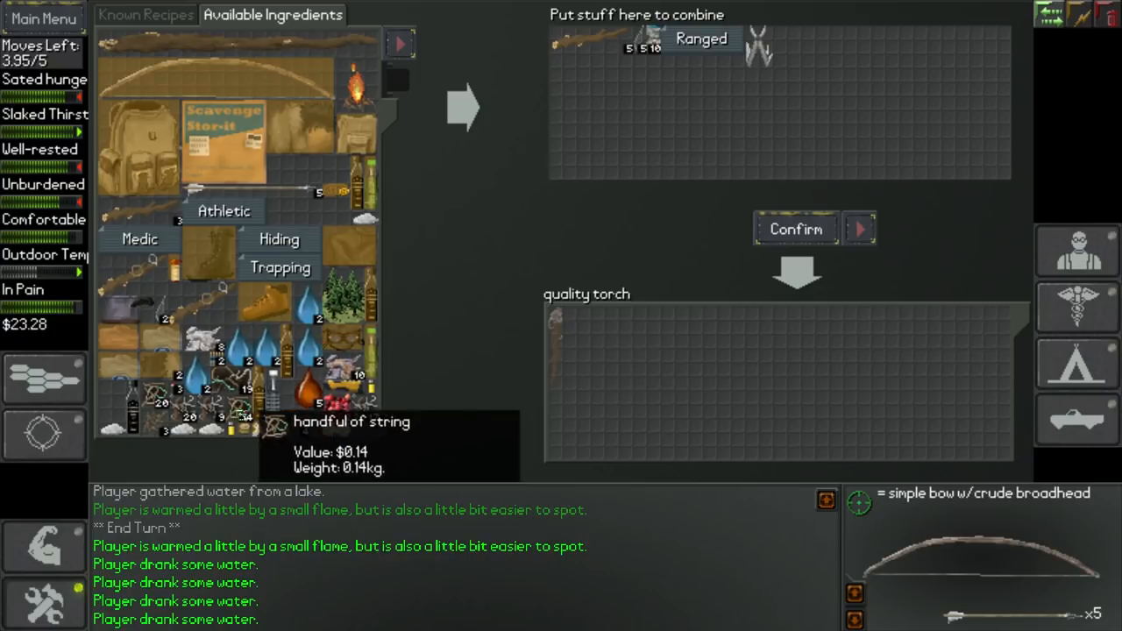
Step: Craft the quality torch, leave crafting and return to the rainy map
click(795, 229)
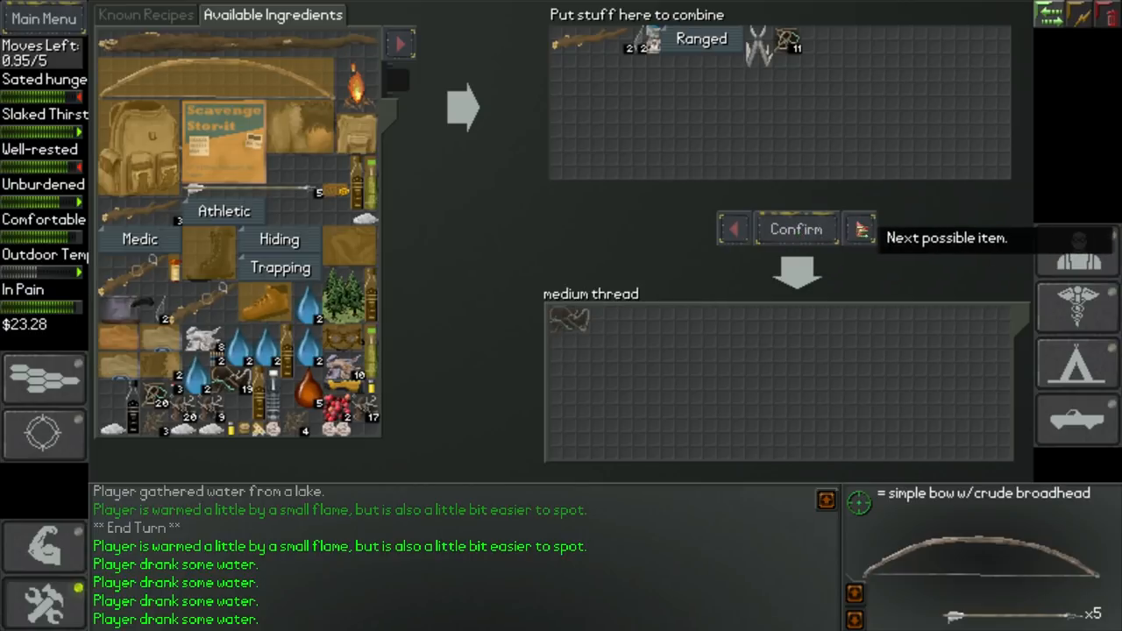
click(859, 228)
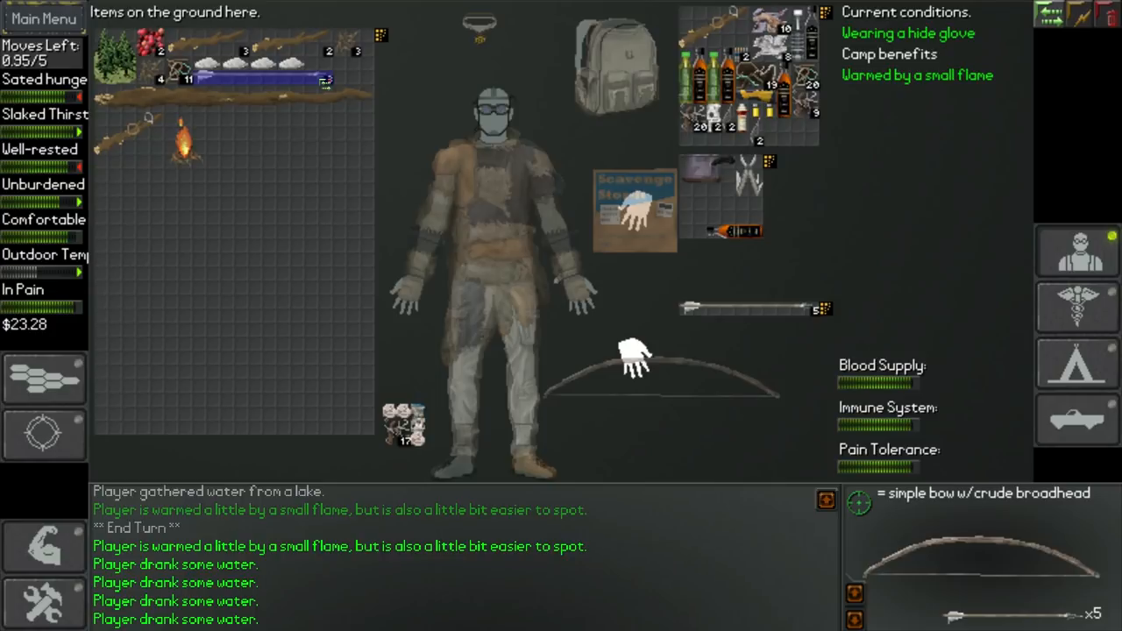
mouse_move(333, 84)
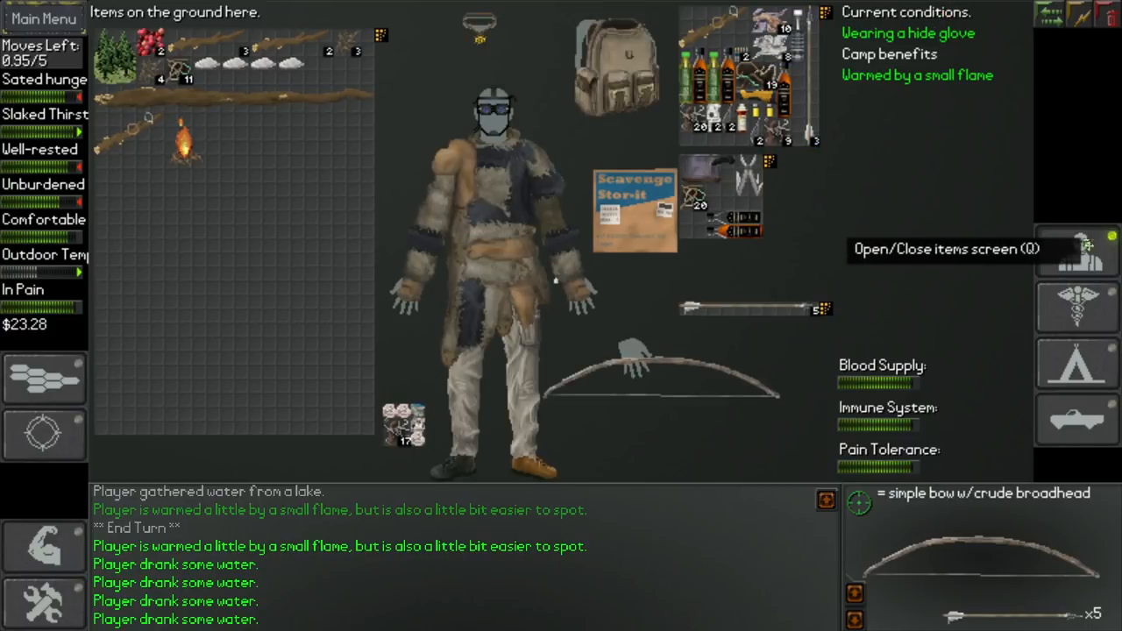
click(1085, 249)
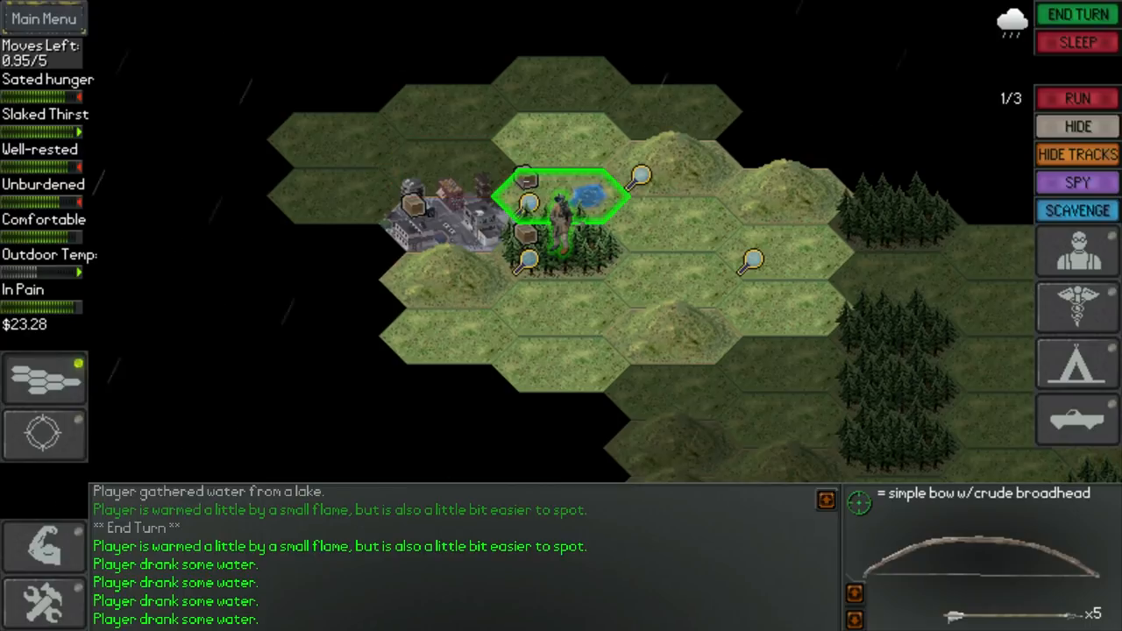
Step: Act on the lakeside hex, advancing to a fresh turn
click(1077, 14)
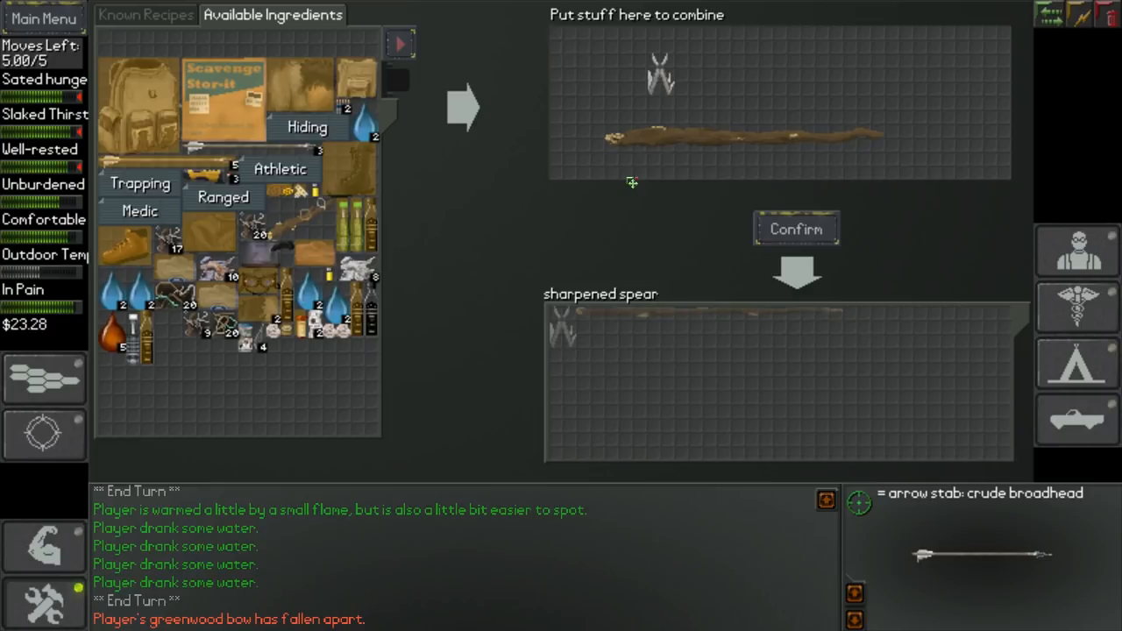
mouse_move(1077, 239)
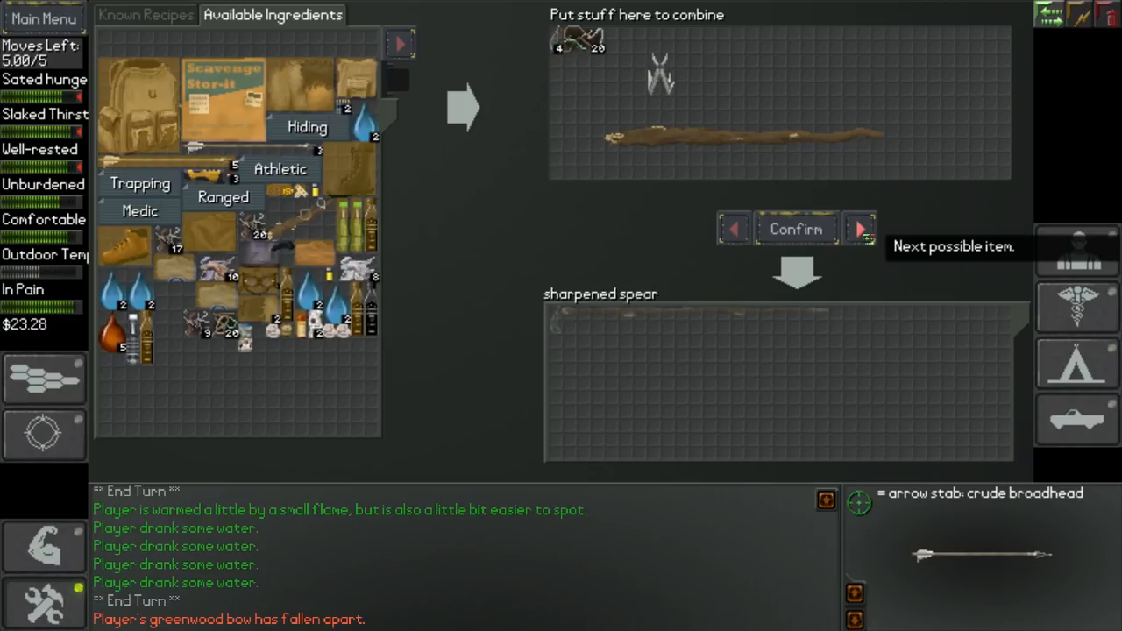
Step: Cycle crafting results to the greenwood bow, craft it, and close the screen
click(859, 228)
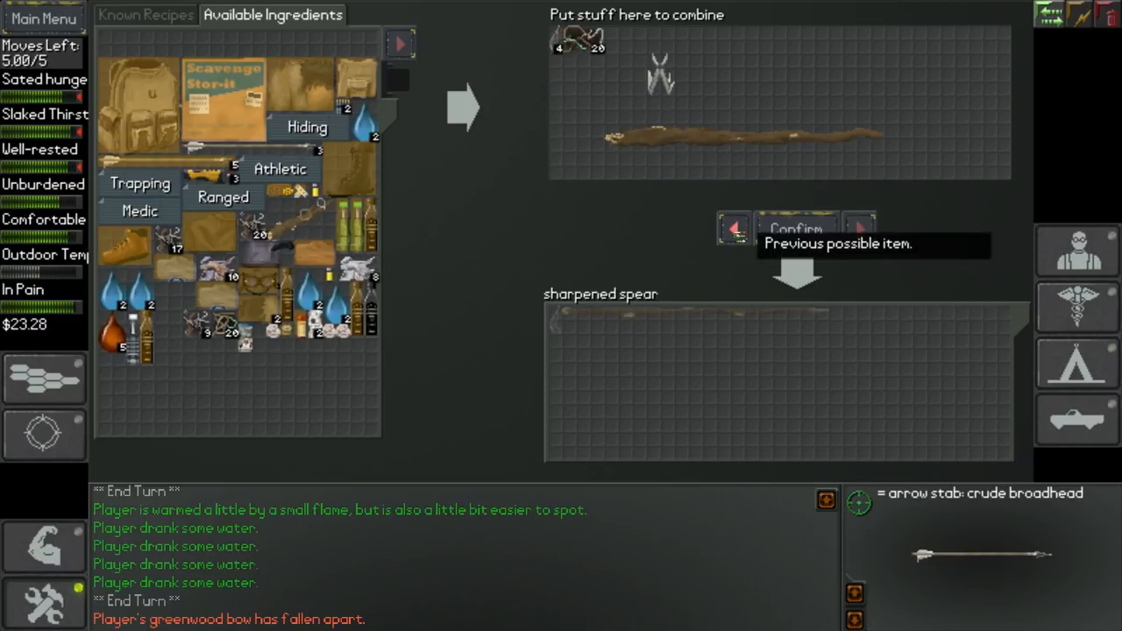
click(734, 228)
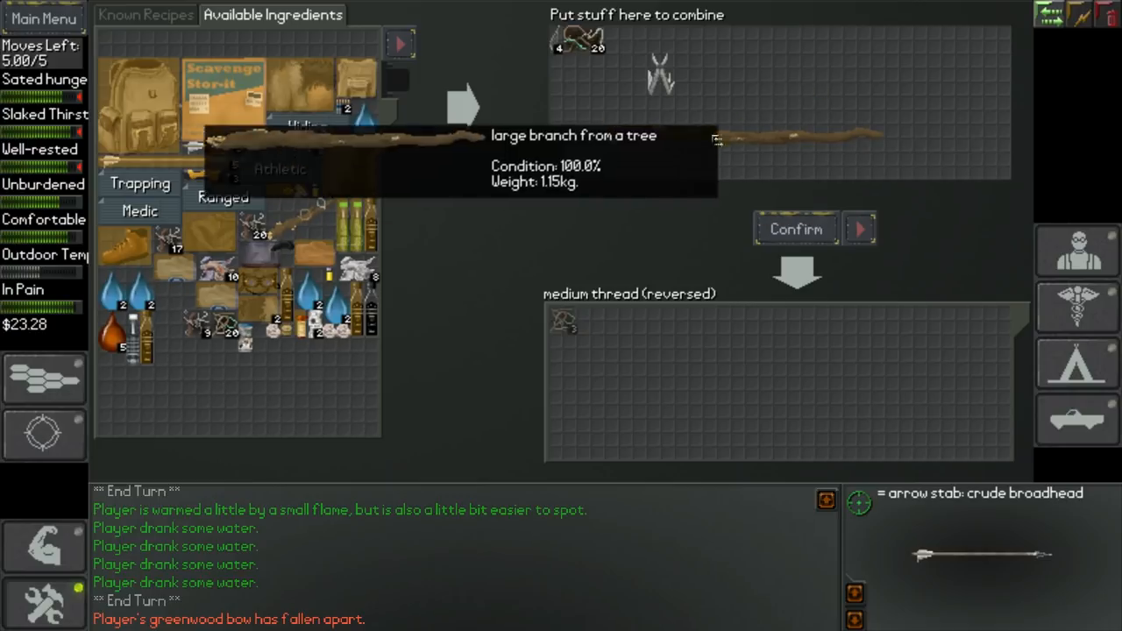
click(859, 228)
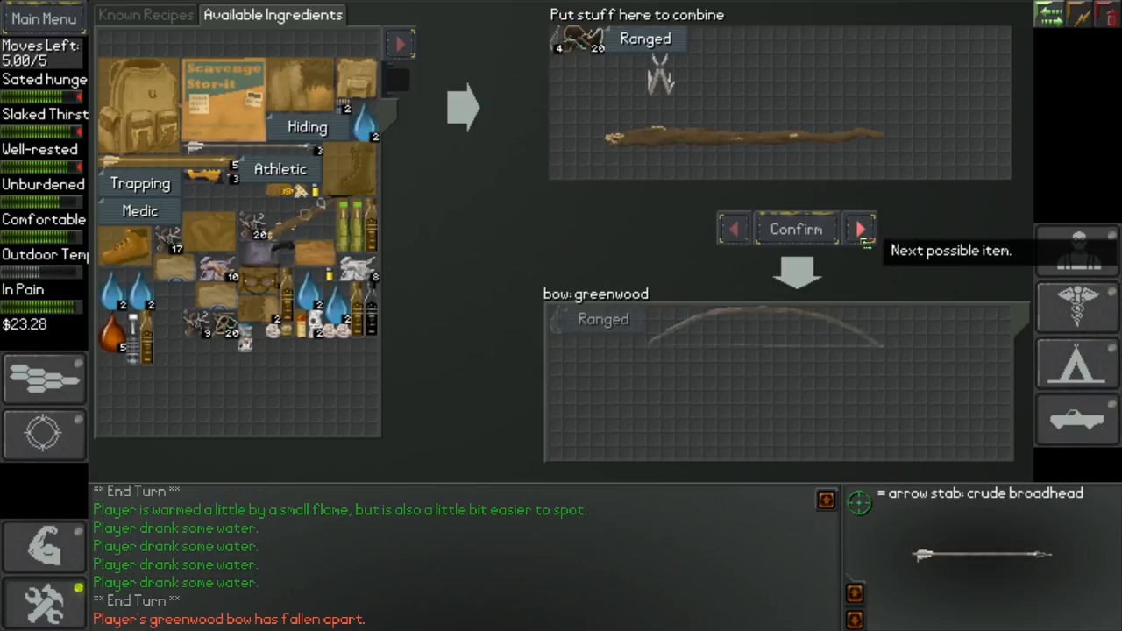
click(734, 229)
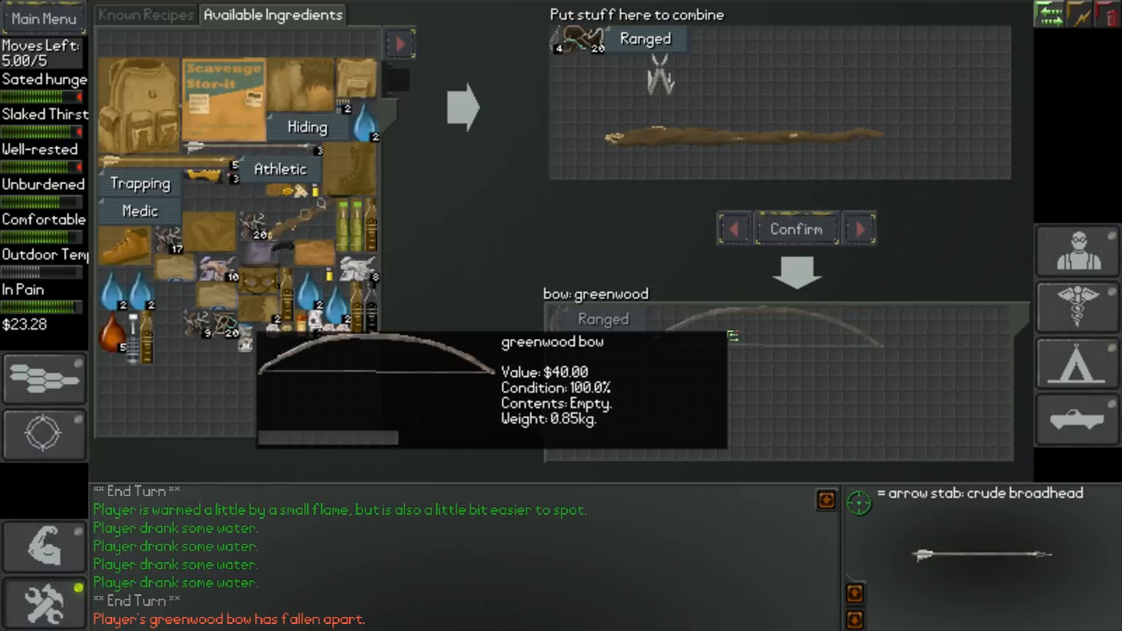
click(795, 229)
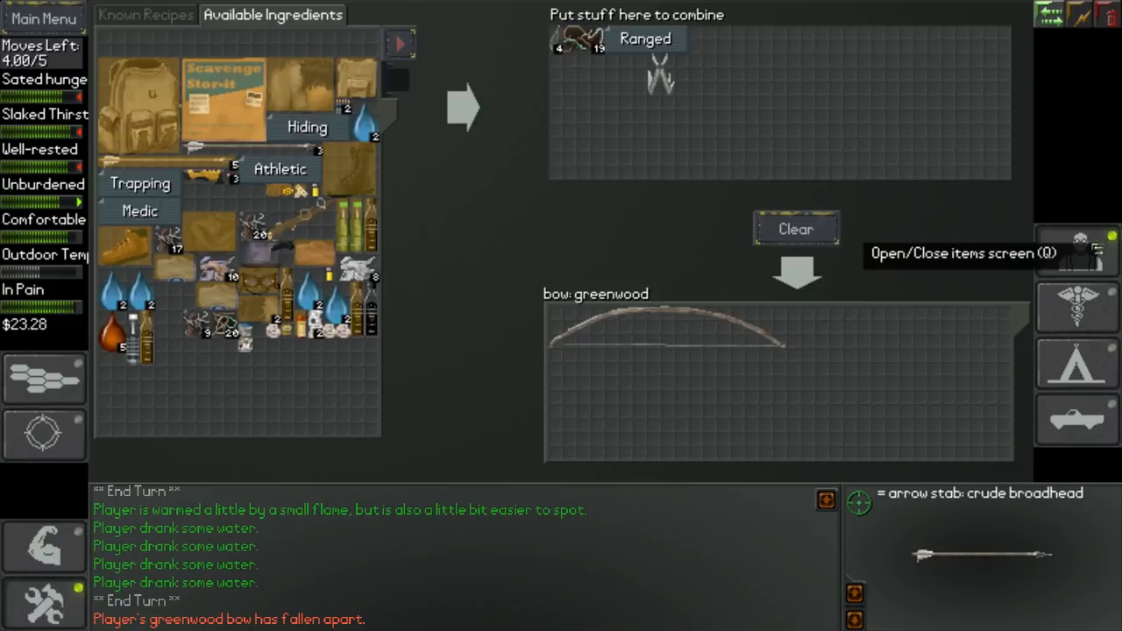
click(1077, 252)
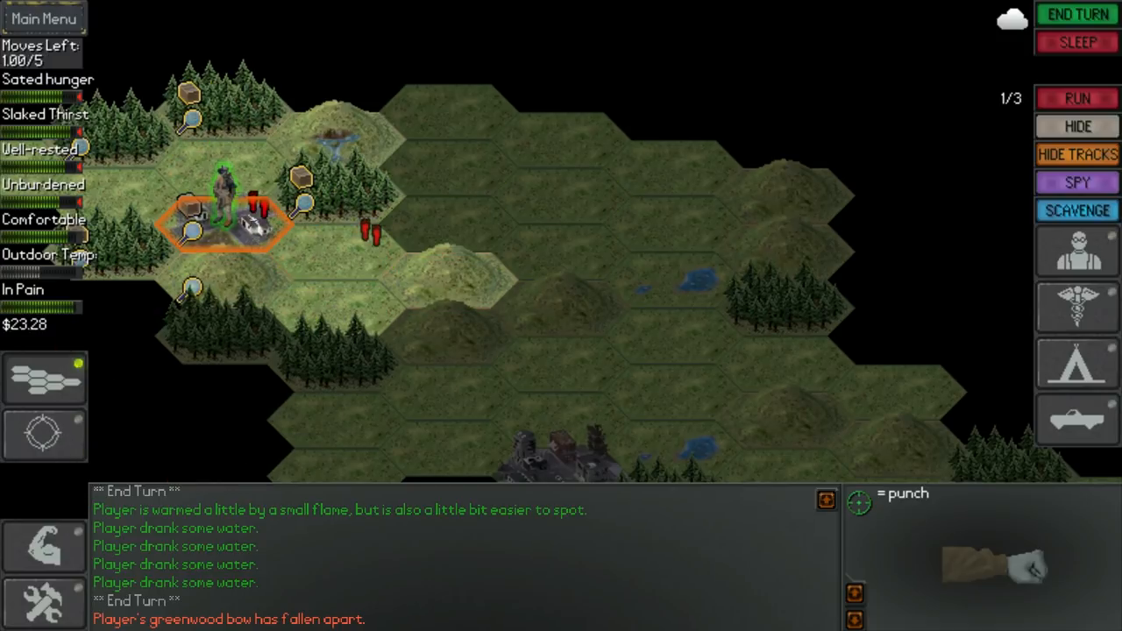
Step: Open the items screen to view the new greenwood bow in hand
click(1077, 209)
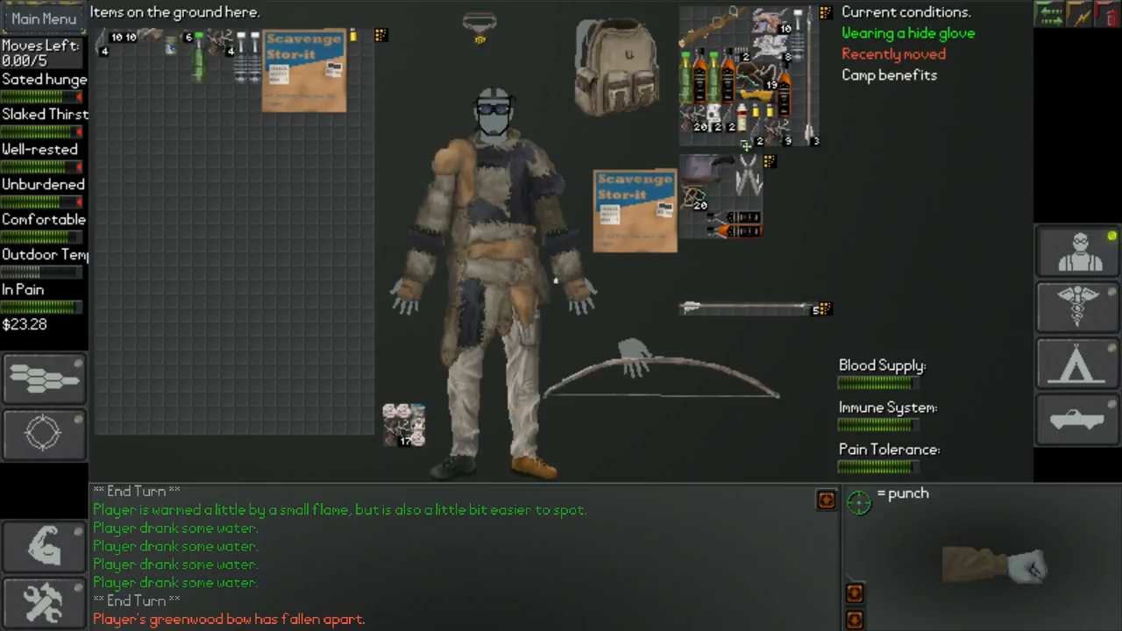
mouse_move(226, 80)
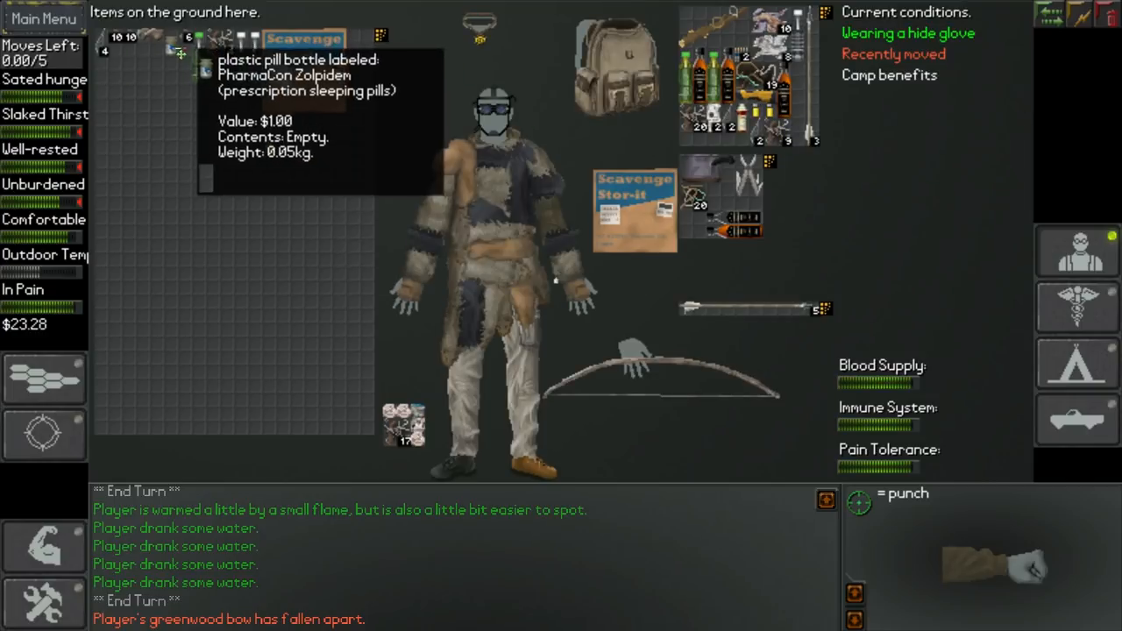
mouse_move(228, 44)
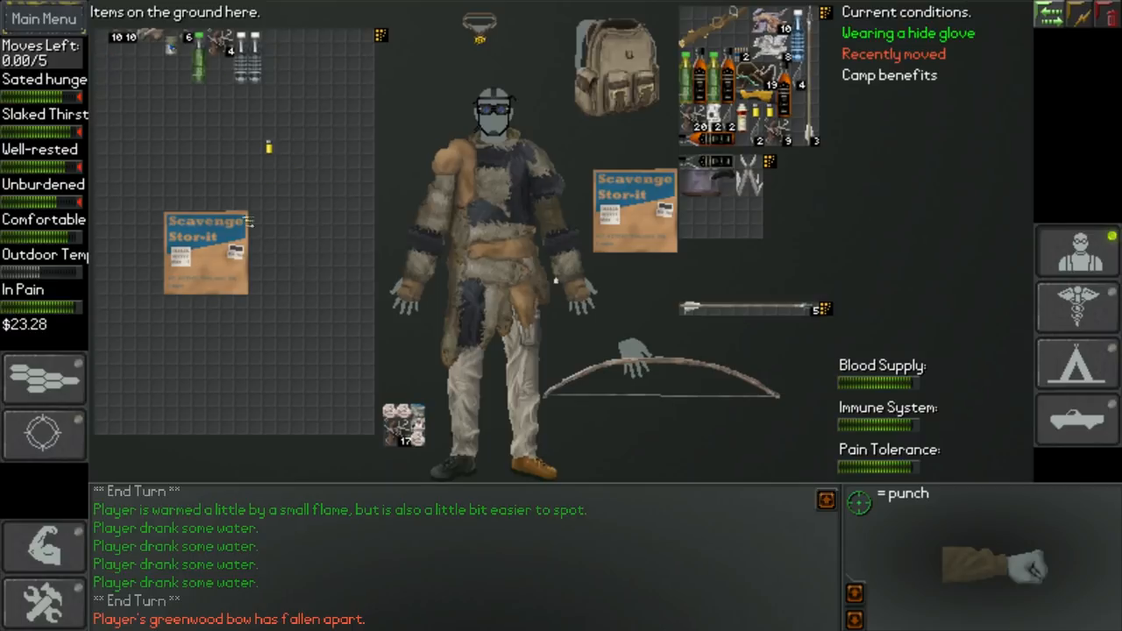
Step: Close the ground items screen to return to the hex map
click(1078, 250)
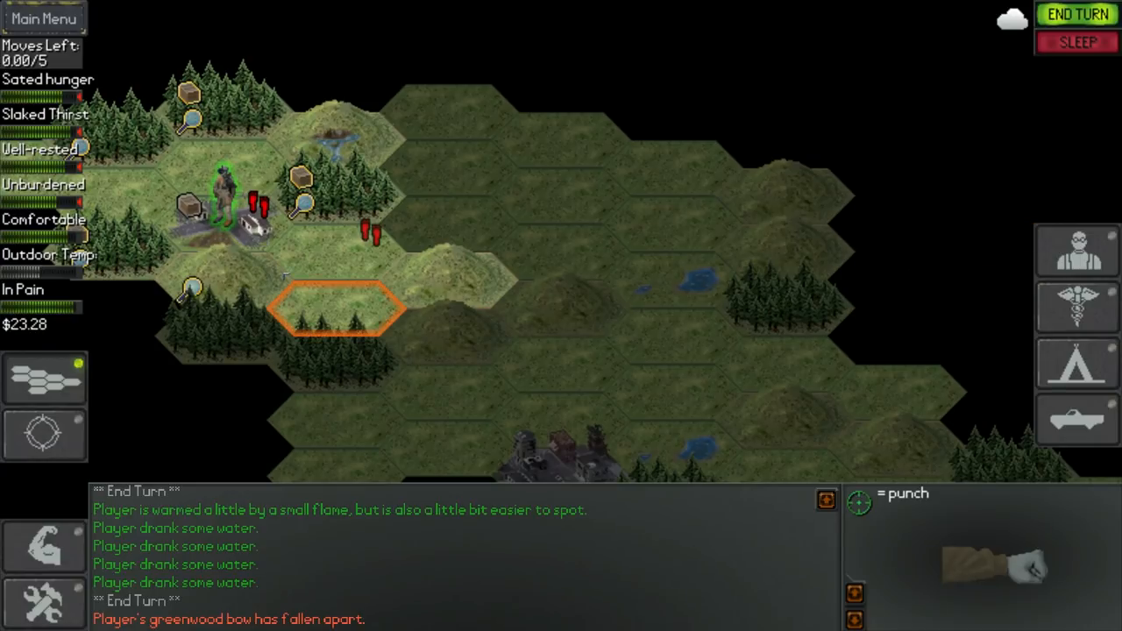
Step: End the turn for daybreak and travel to the adjacent Seven Gables house hex
click(1077, 14)
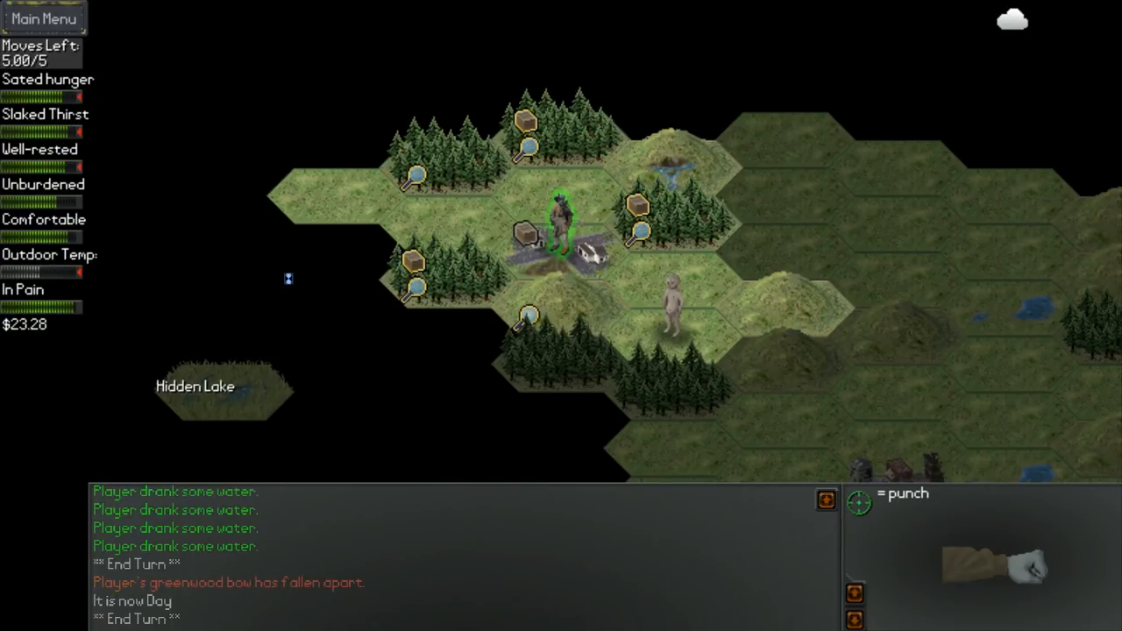
click(673, 336)
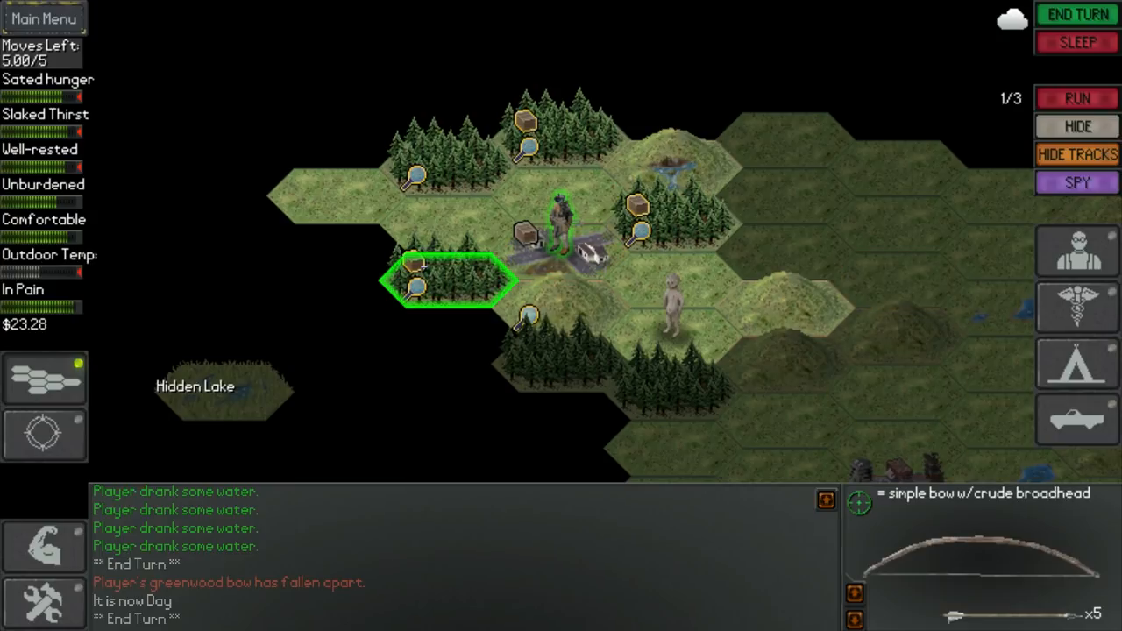
click(447, 281)
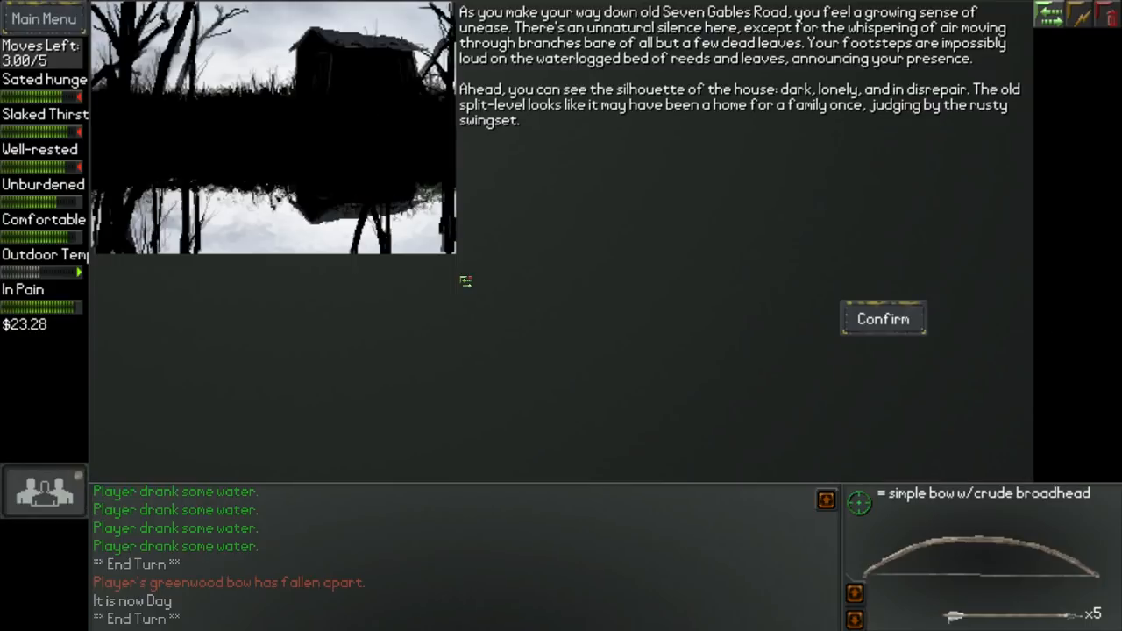
Step: Go past the road description, enter the Seven Gables house, and view the urn
click(883, 318)
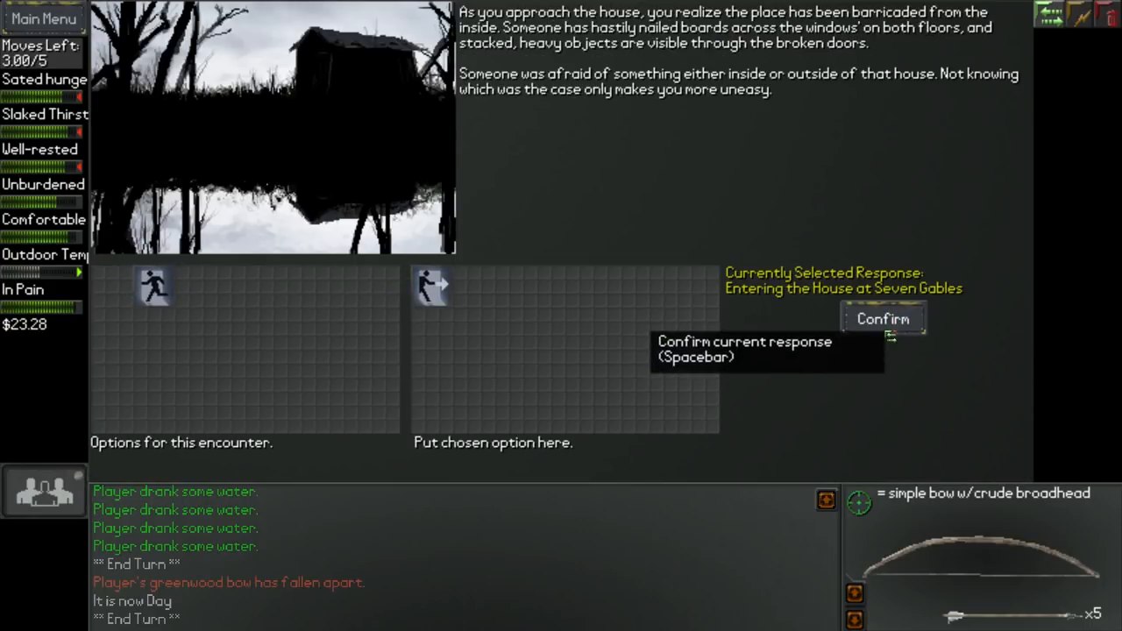
click(882, 318)
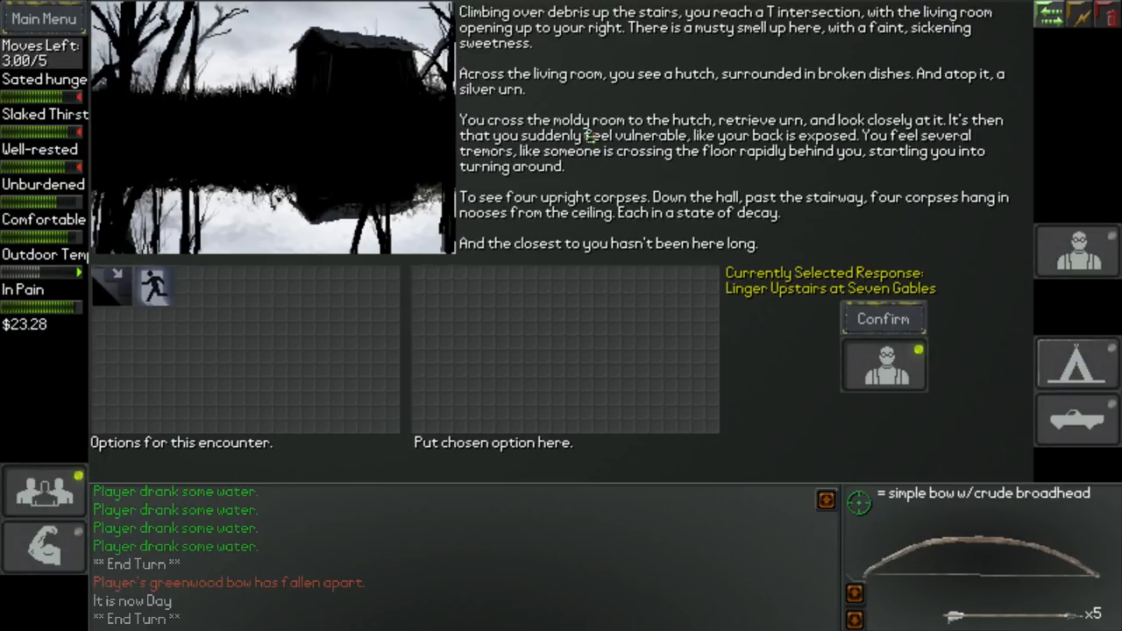
mouse_move(952, 105)
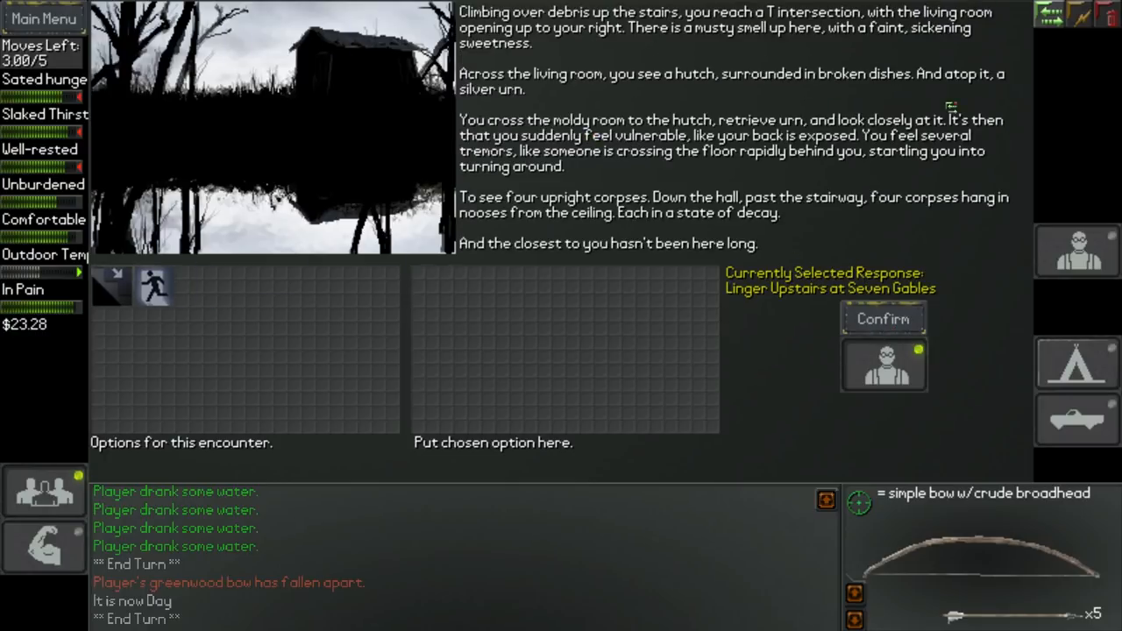
mouse_move(298, 322)
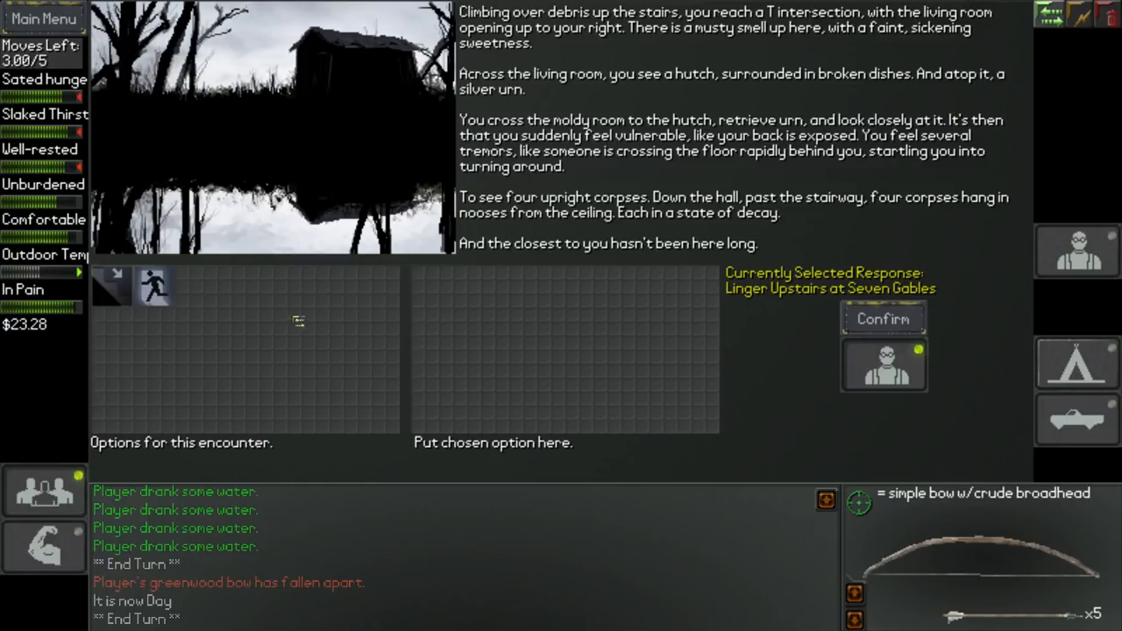
mouse_move(883, 364)
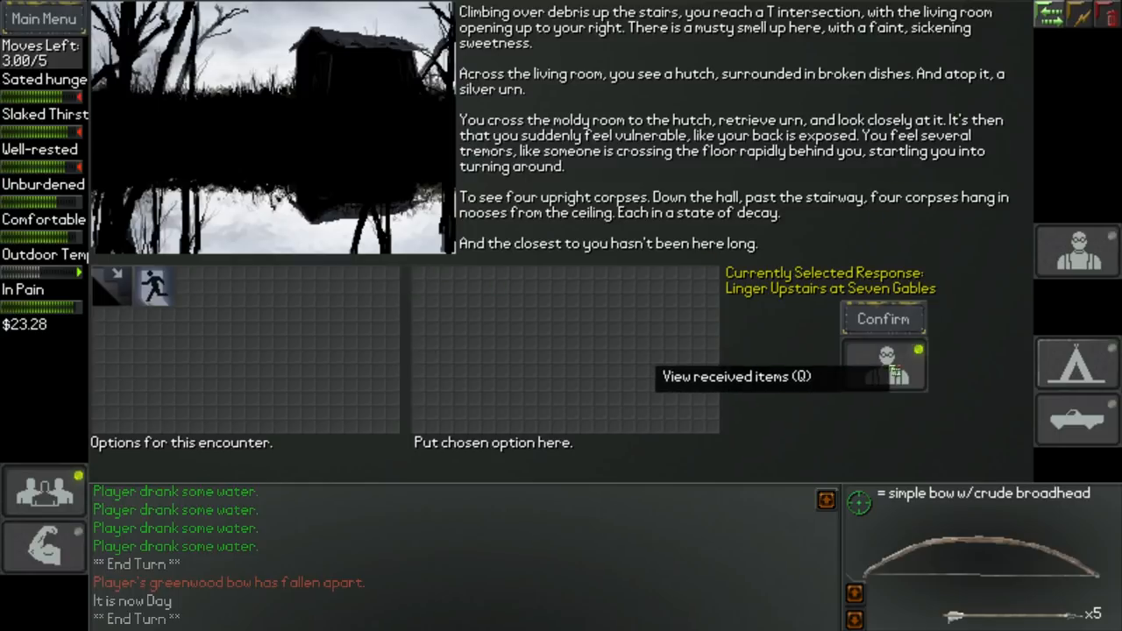
click(897, 363)
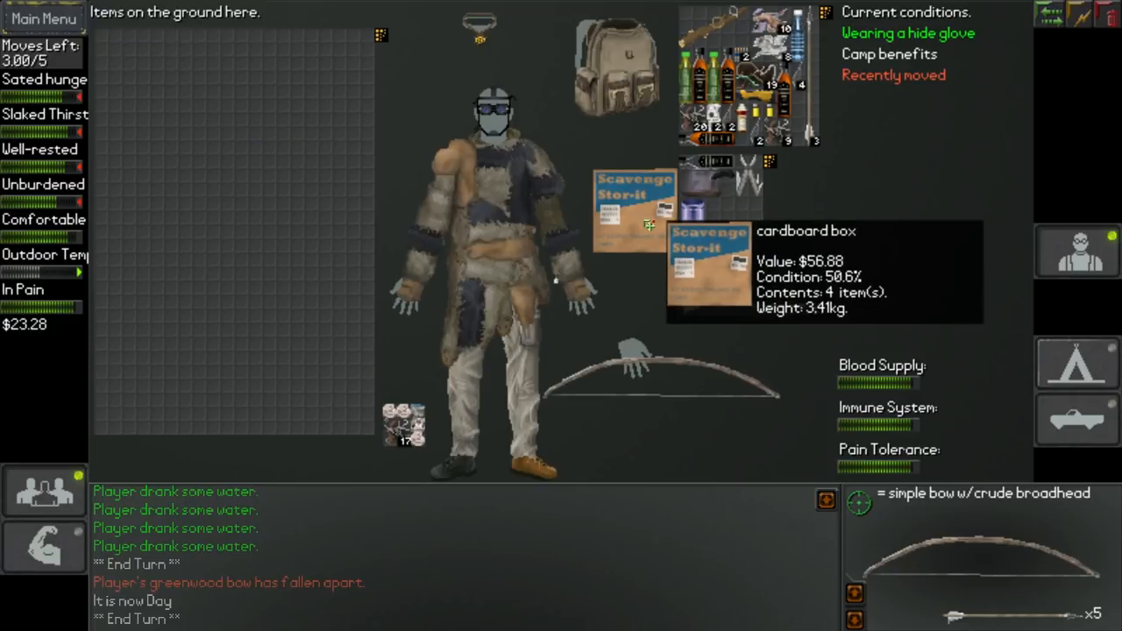
mouse_move(613, 65)
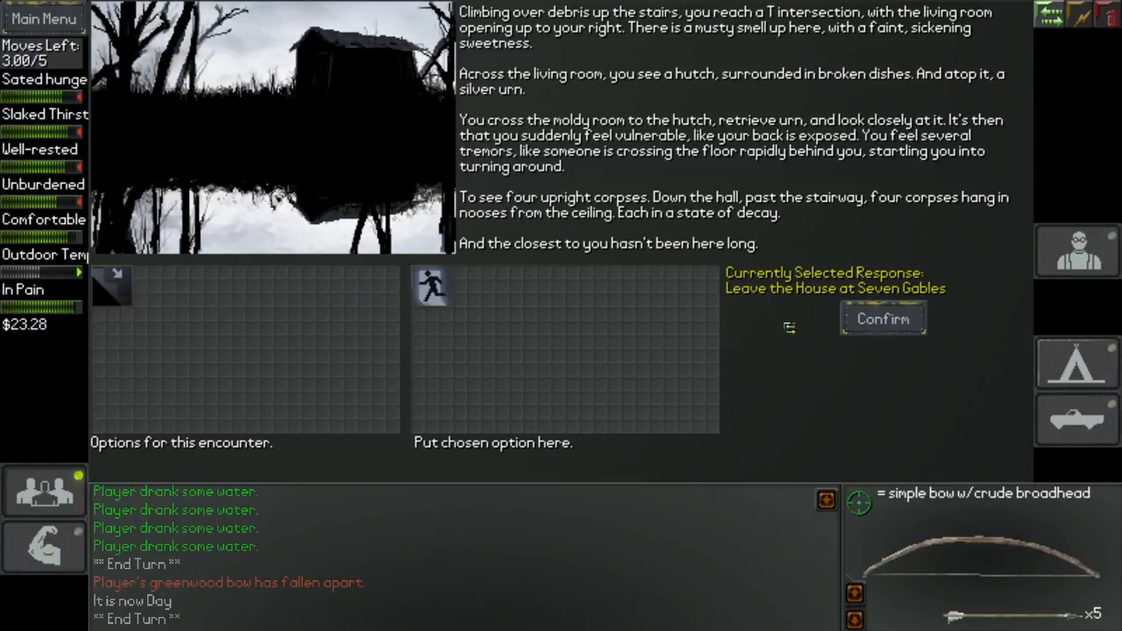
Step: Leave the Seven Gables house, dismiss the escape story, and view body conditions
click(882, 318)
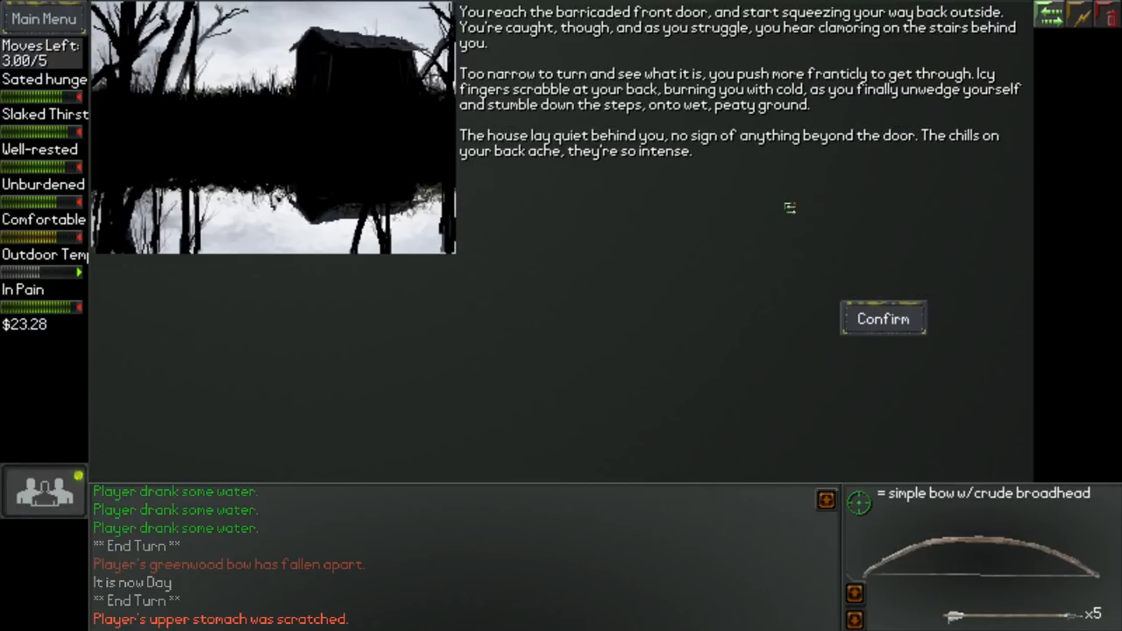
mouse_move(598, 167)
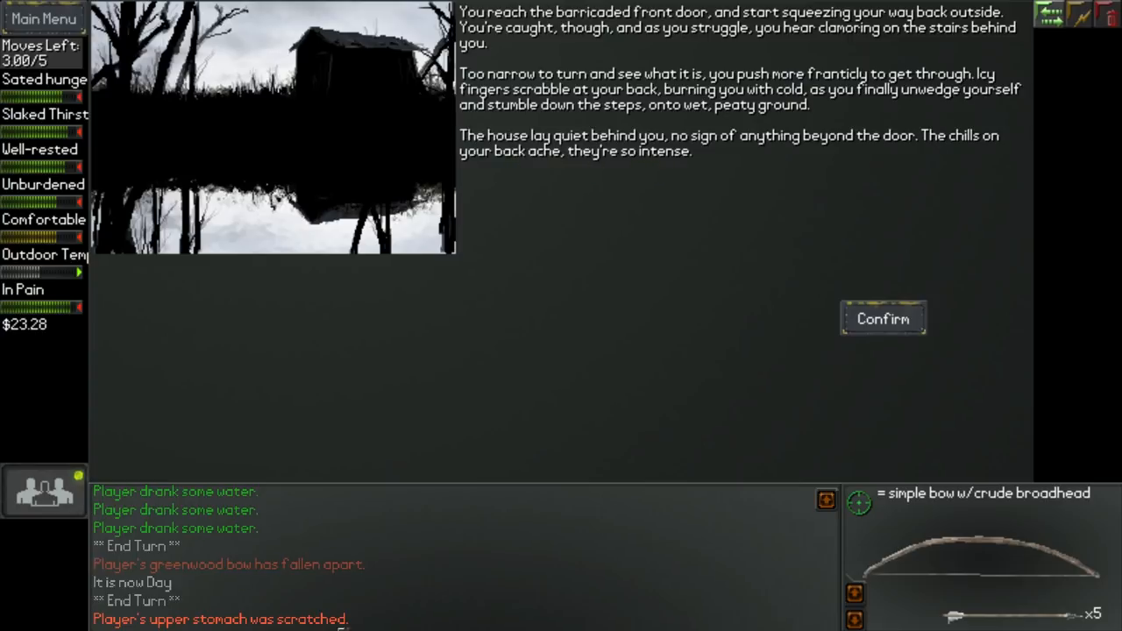
click(883, 318)
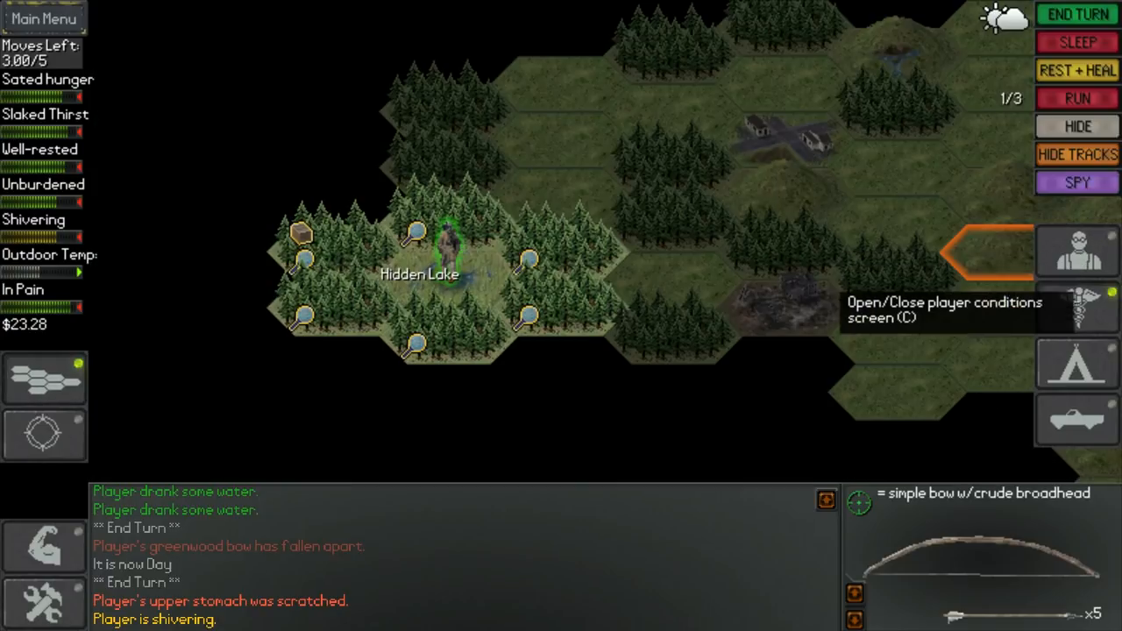
click(1077, 251)
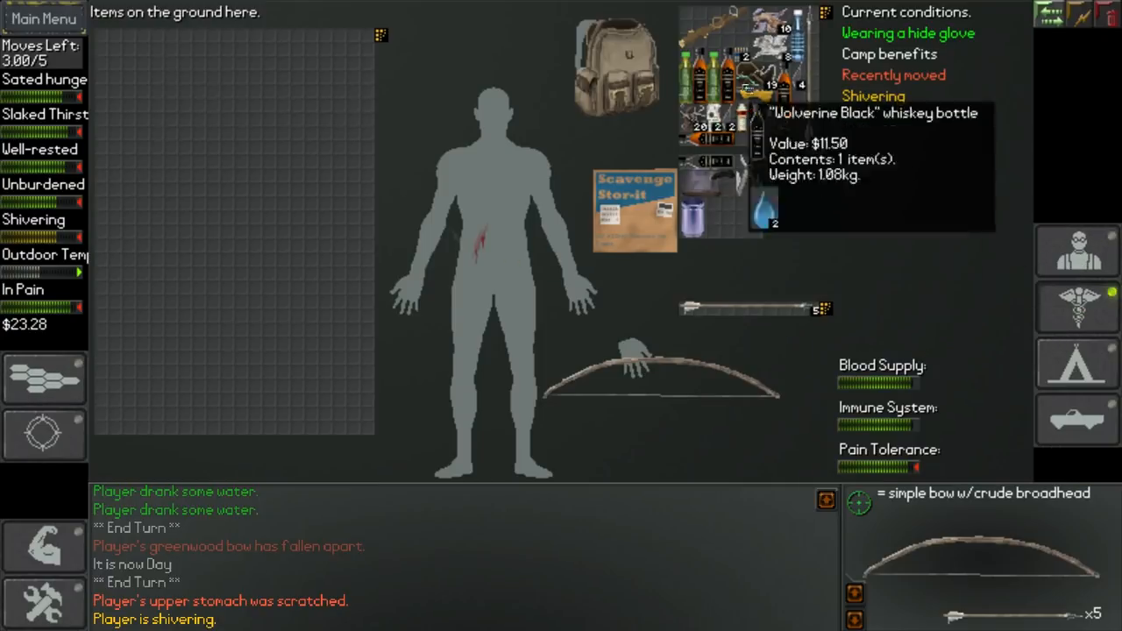